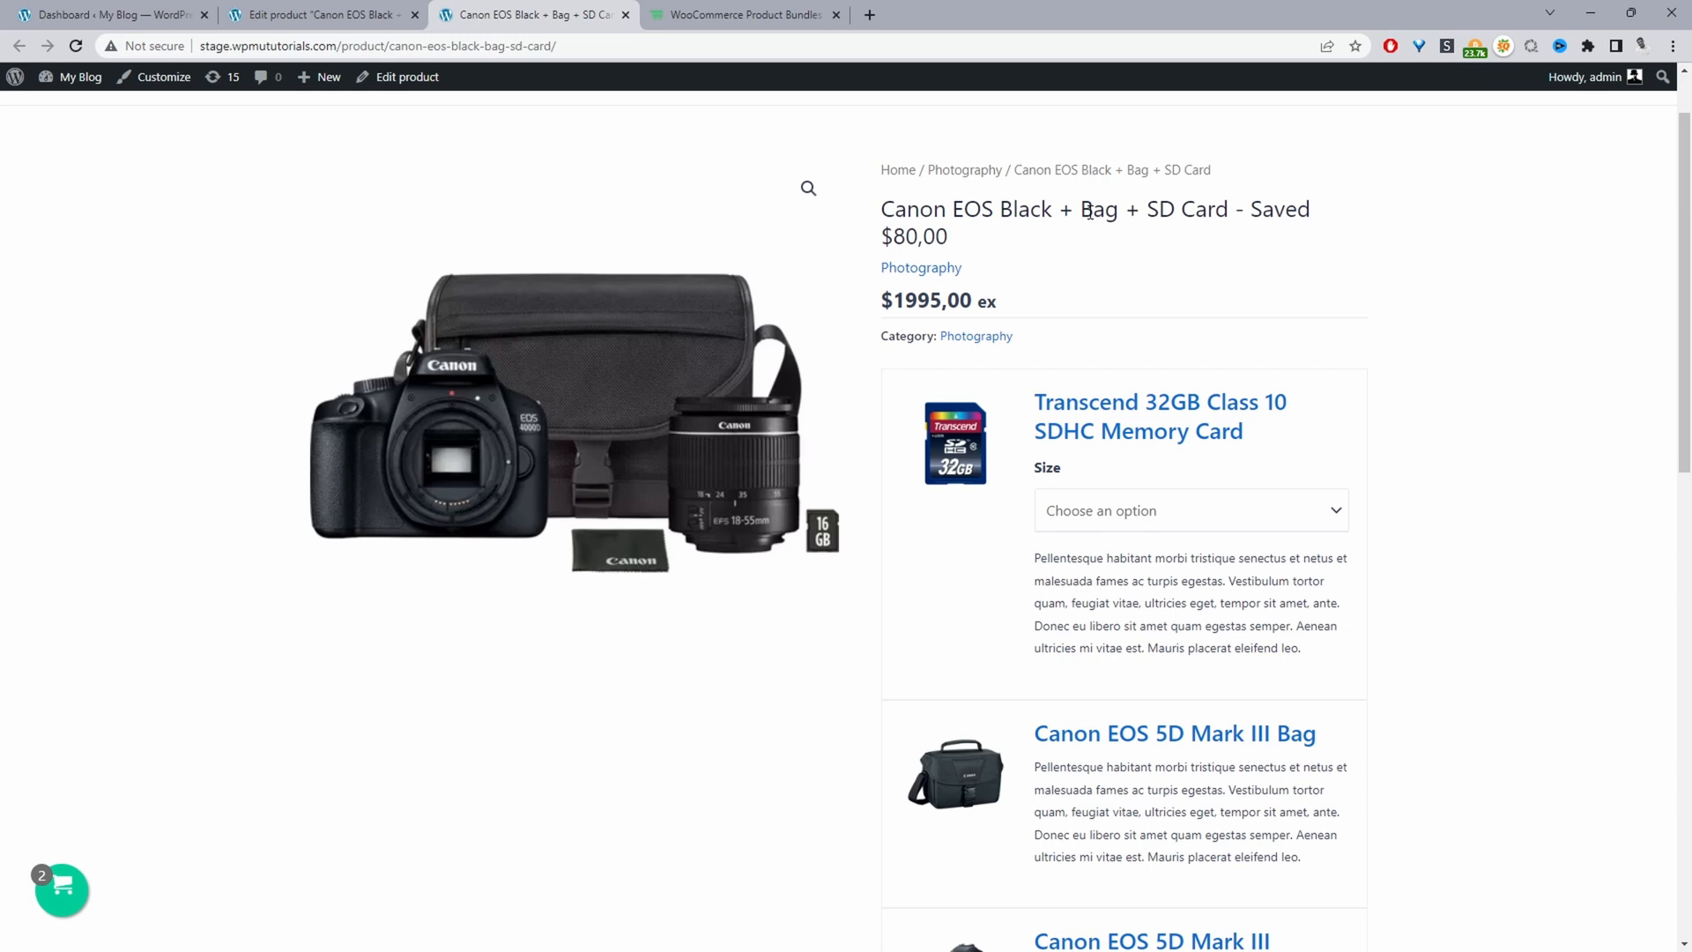
Step: Follow the bundle item link to the Canon EOS 5D Mark III product page in its own tab
{"action": "double_click", "coordinate": [1162, 208]}
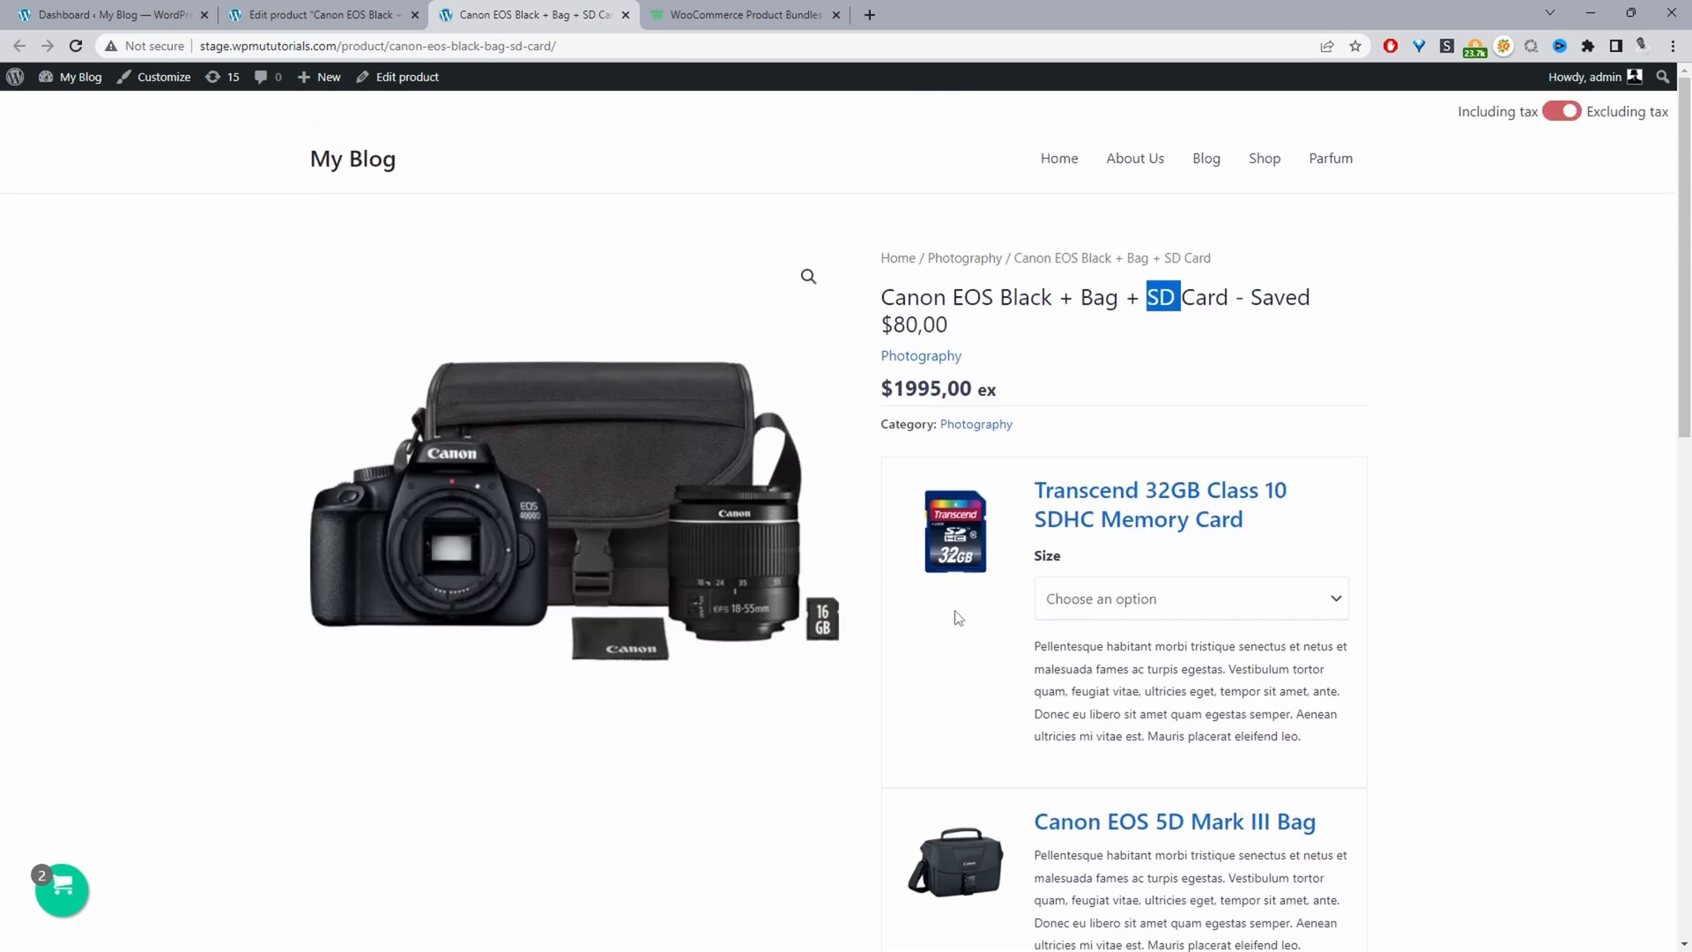
{"action": "double_click", "coordinate": [926, 325]}
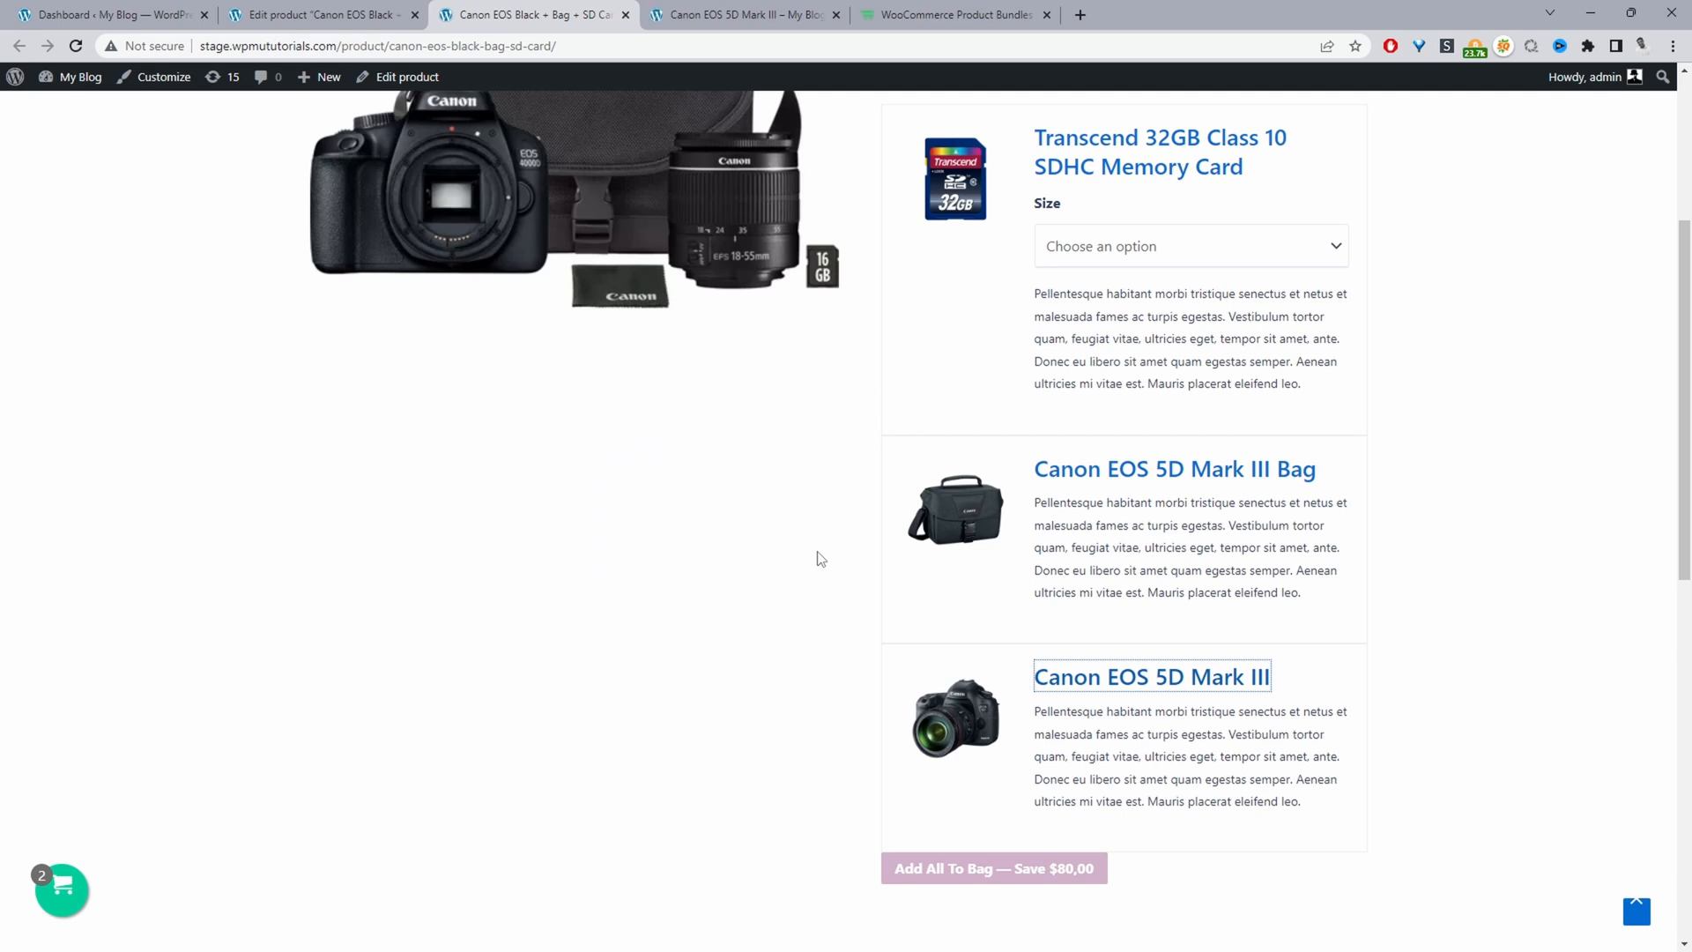
{"action": "left_click", "coordinate": [742, 14]}
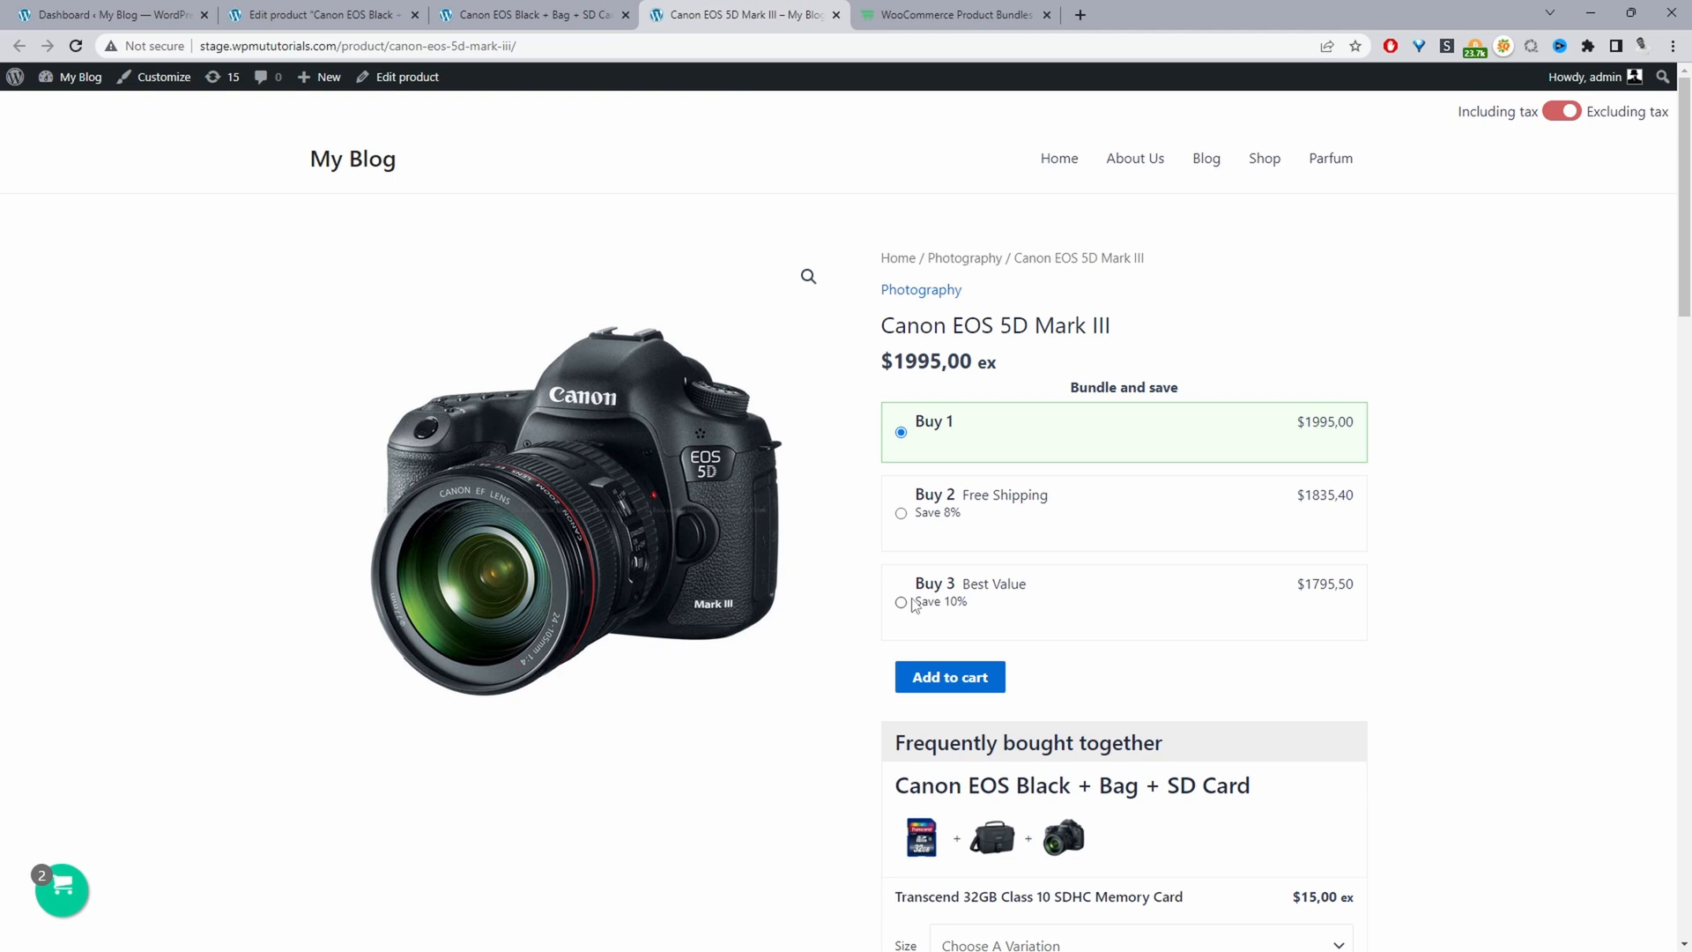
Step: Review the camera page's Frequently bought together bundle section
{"action": "scroll", "scroll_direction": "down", "scroll_amount": 3}
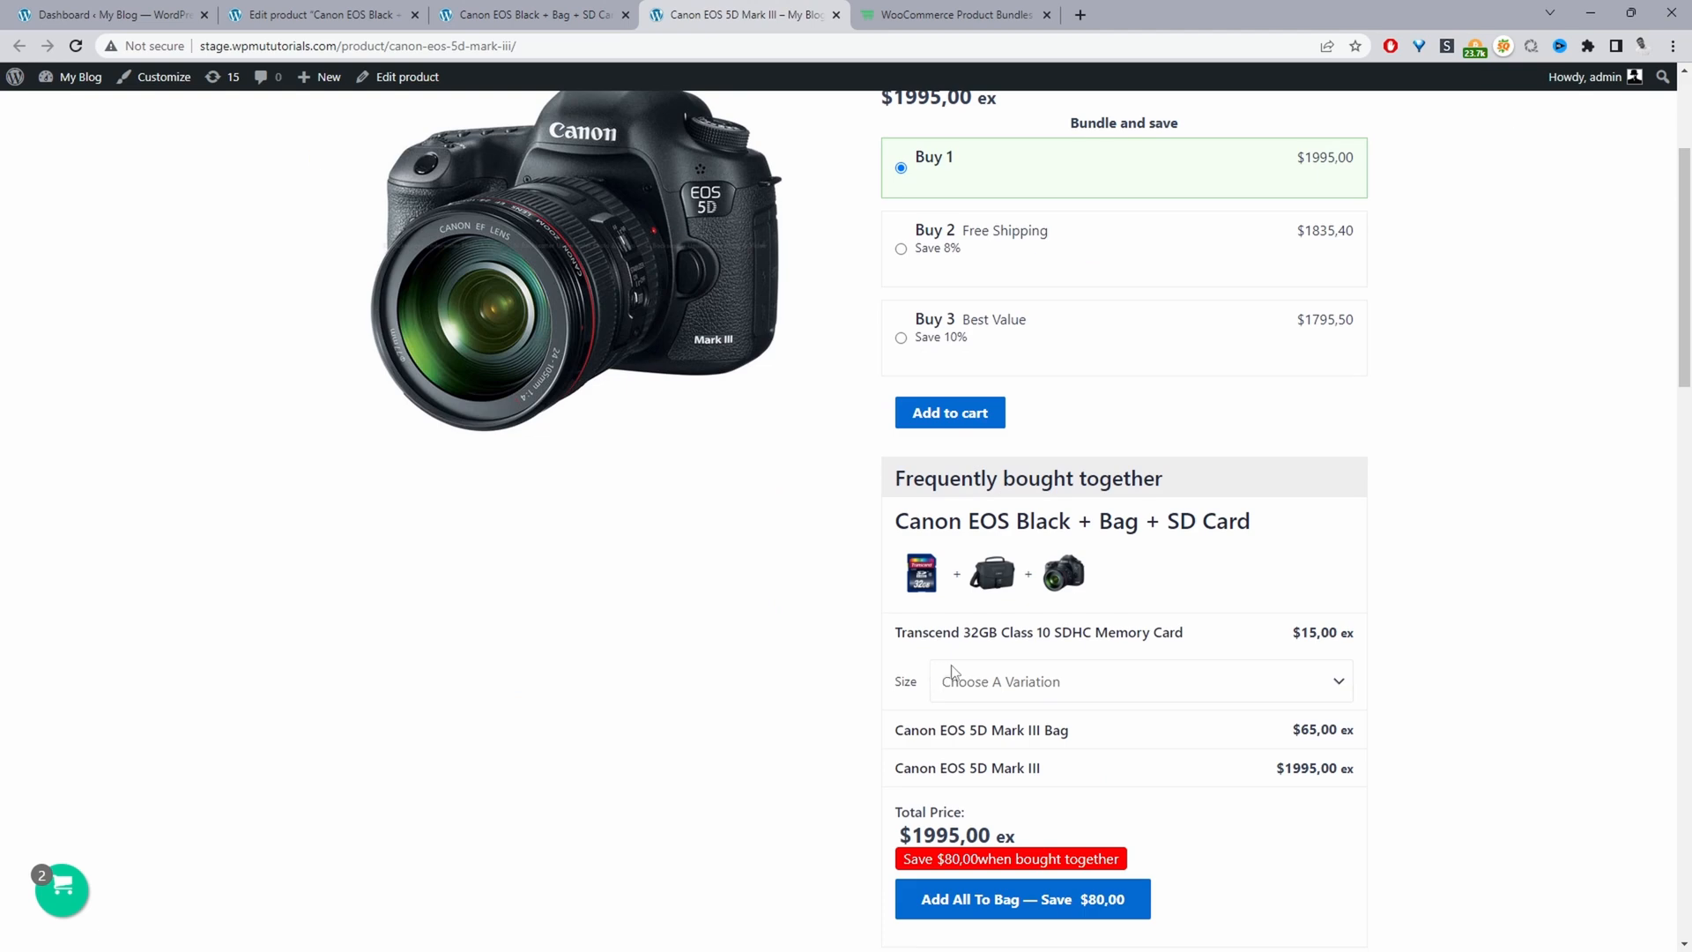
{"action": "scroll", "scroll_direction": "up", "scroll_amount": 3}
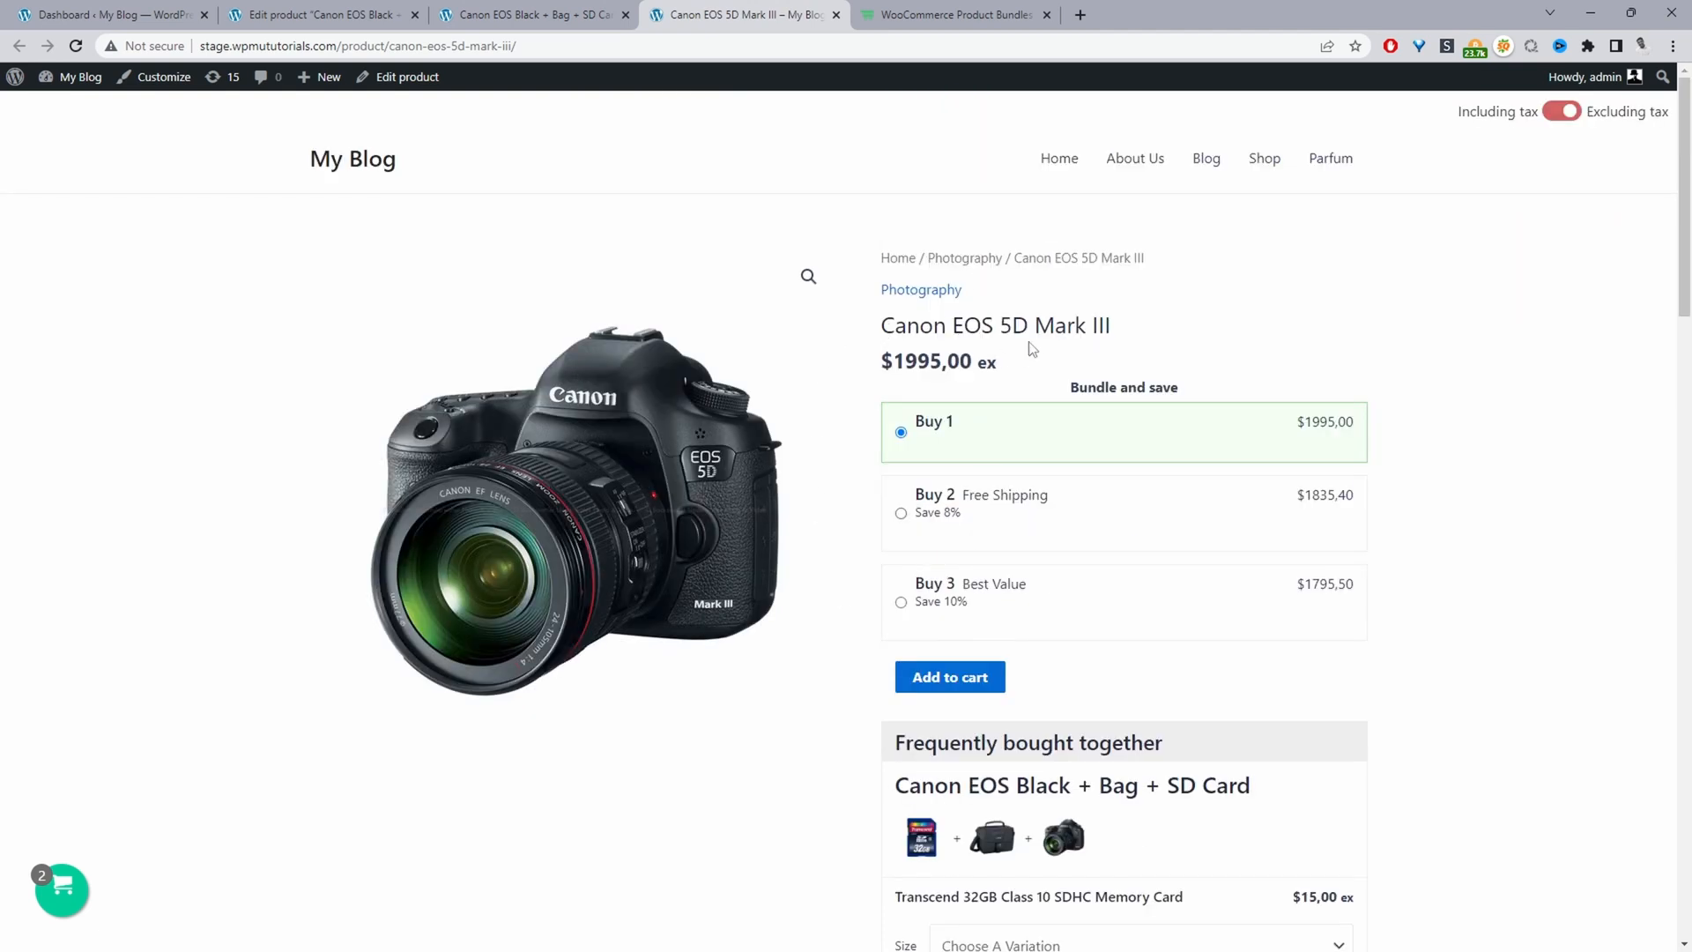
{"action": "scroll", "scroll_direction": "down", "scroll_amount": 3}
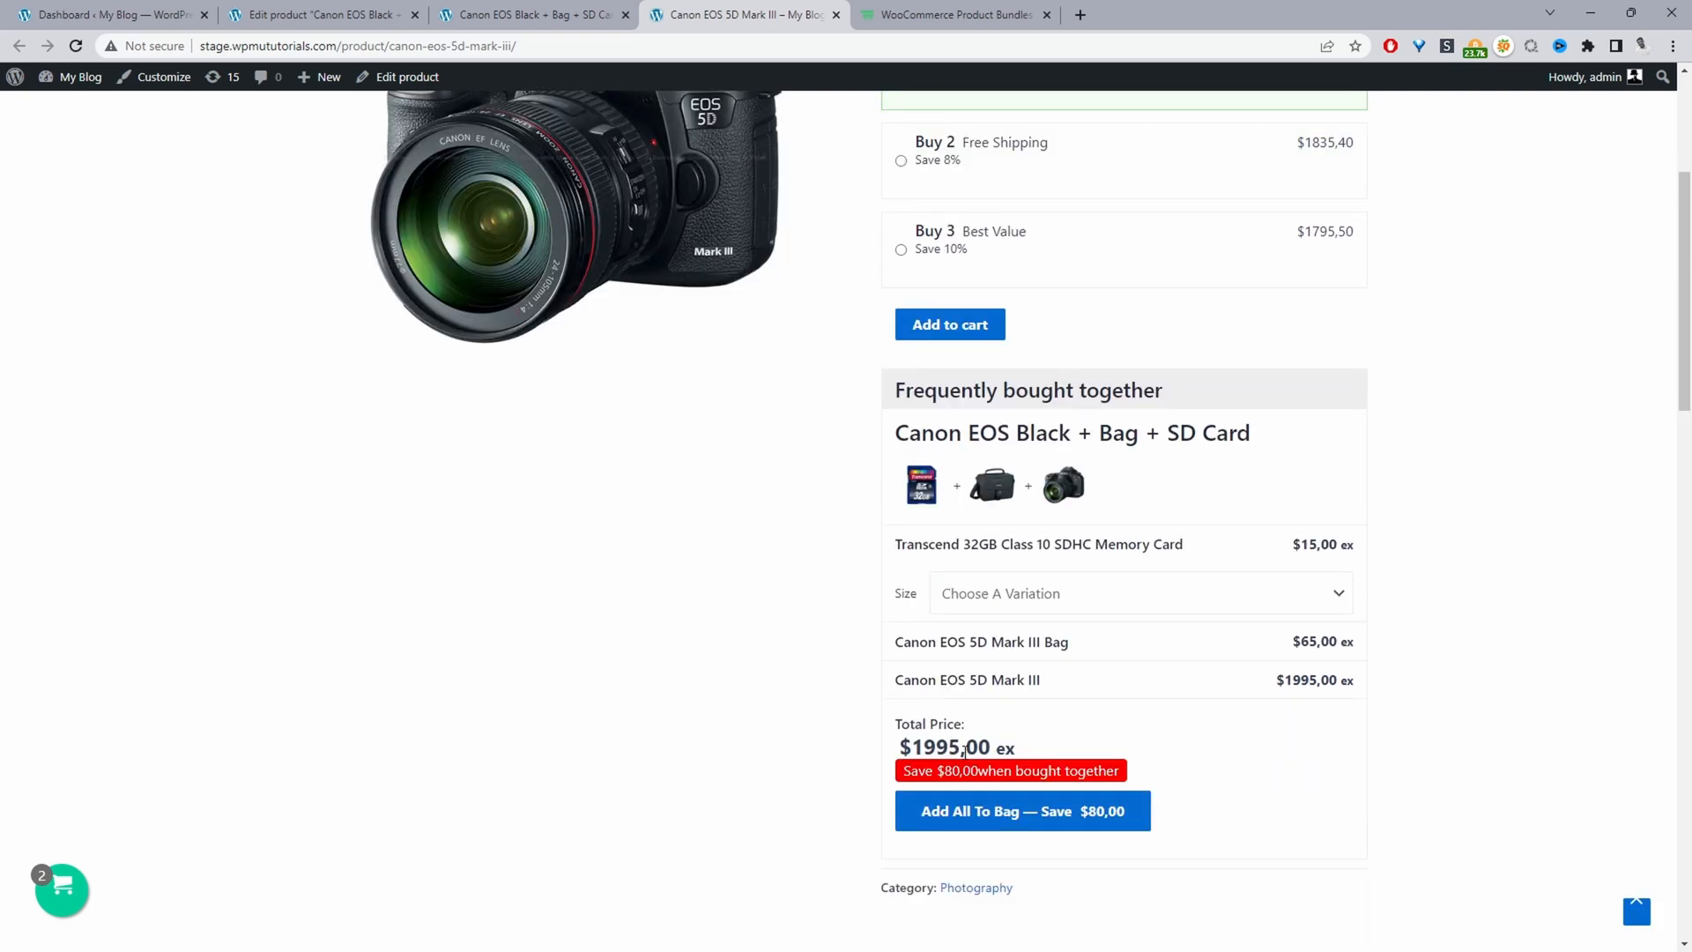
{"action": "double_click", "coordinate": [930, 747]}
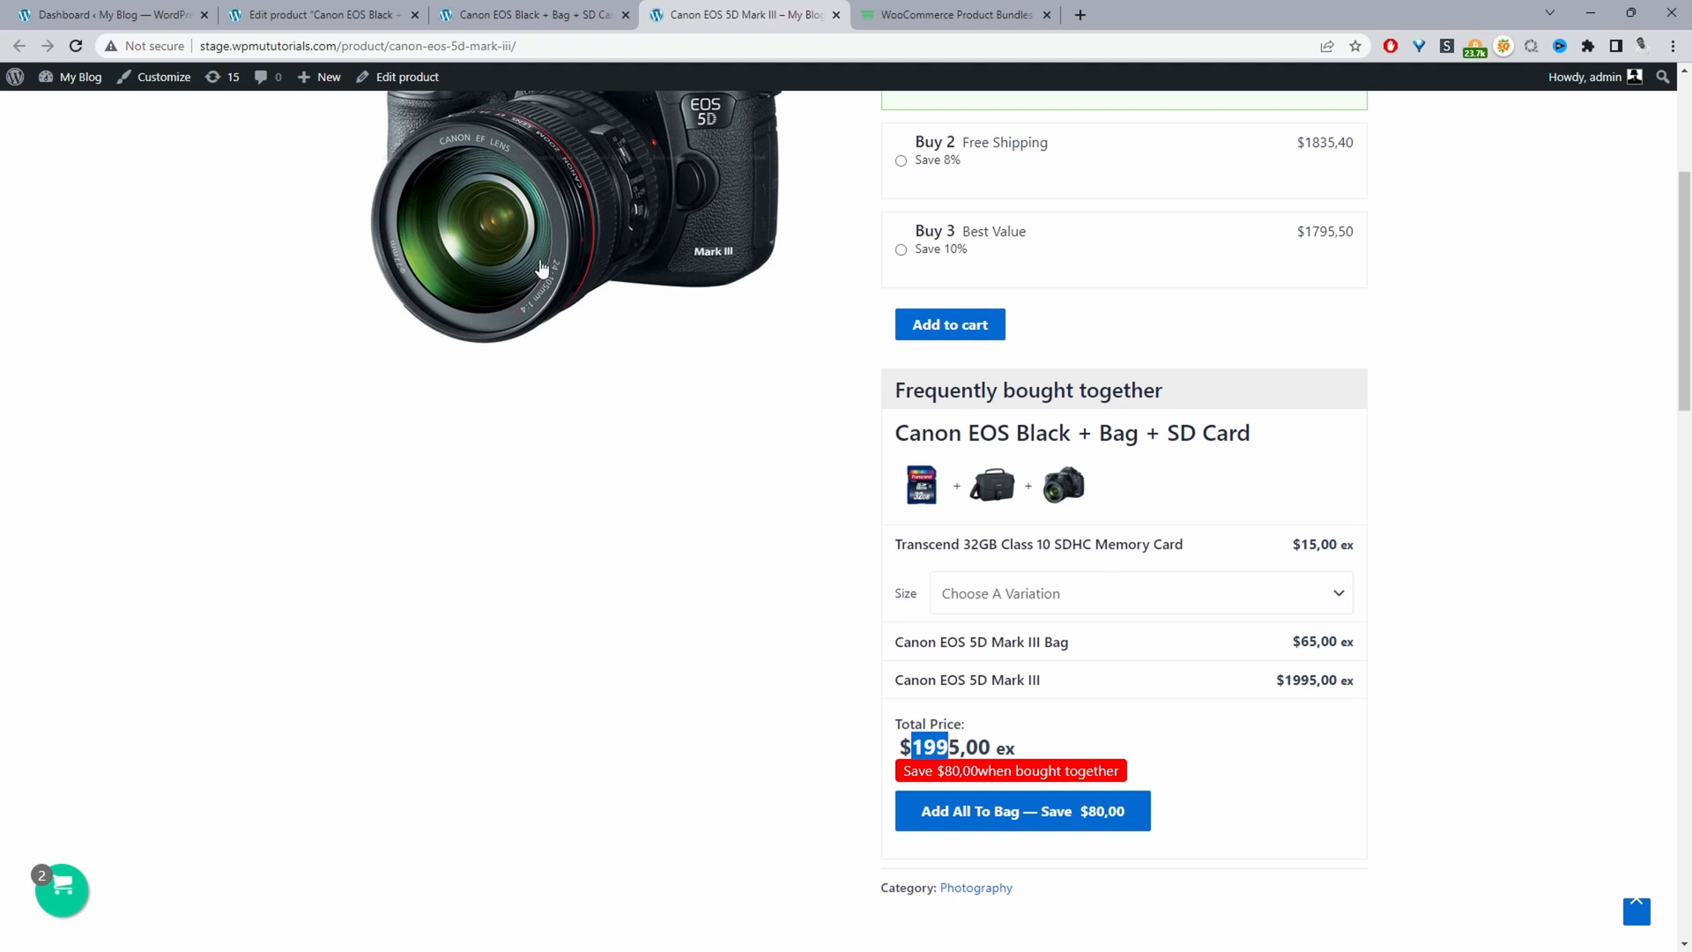
{"action": "mouse_move", "coordinate": [1004, 501]}
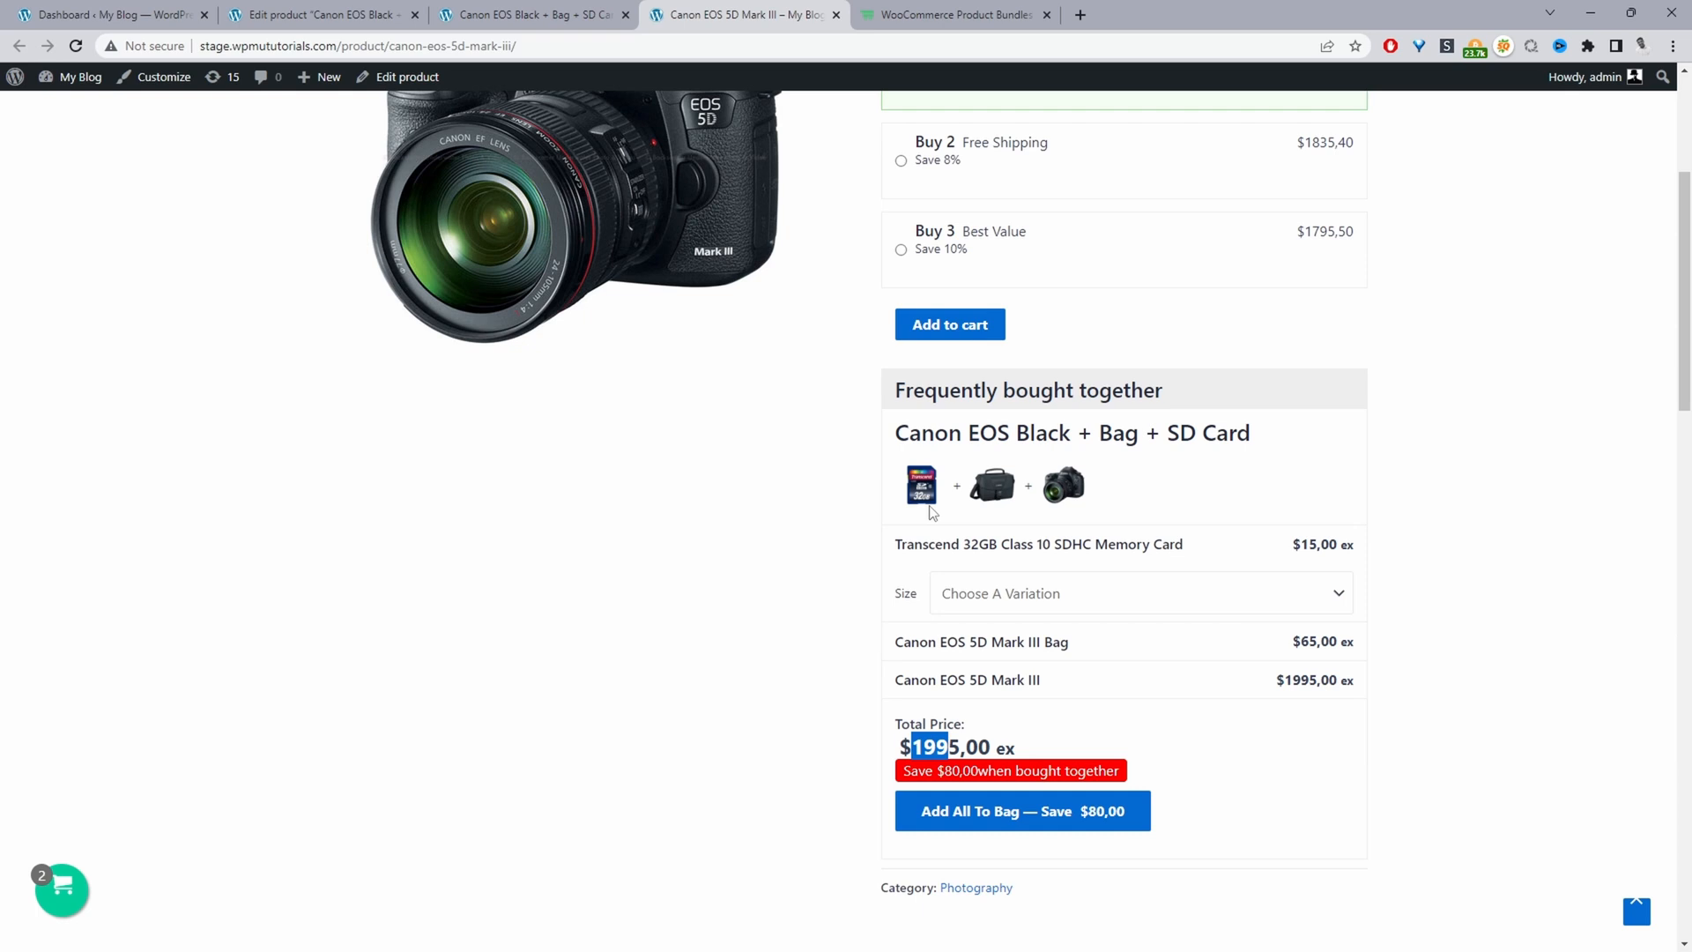
{"action": "mouse_move", "coordinate": [1079, 658]}
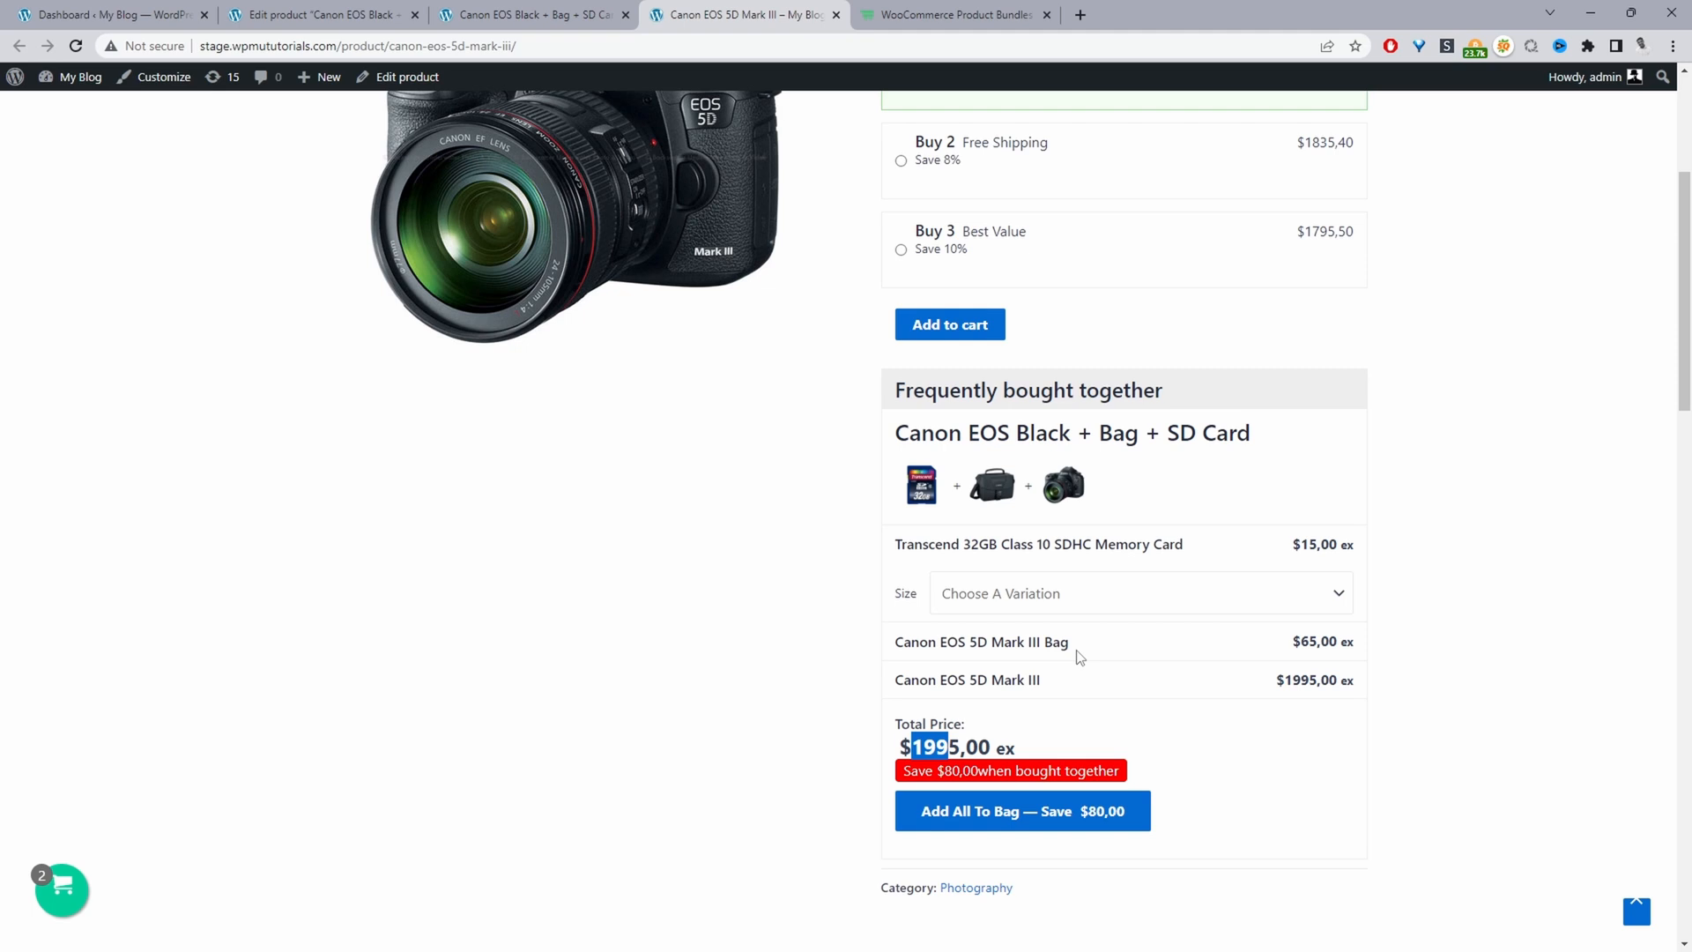
Step: Check the Product Bundles plugin web page, then return to the admin Dashboard
{"action": "left_click", "coordinate": [954, 14]}
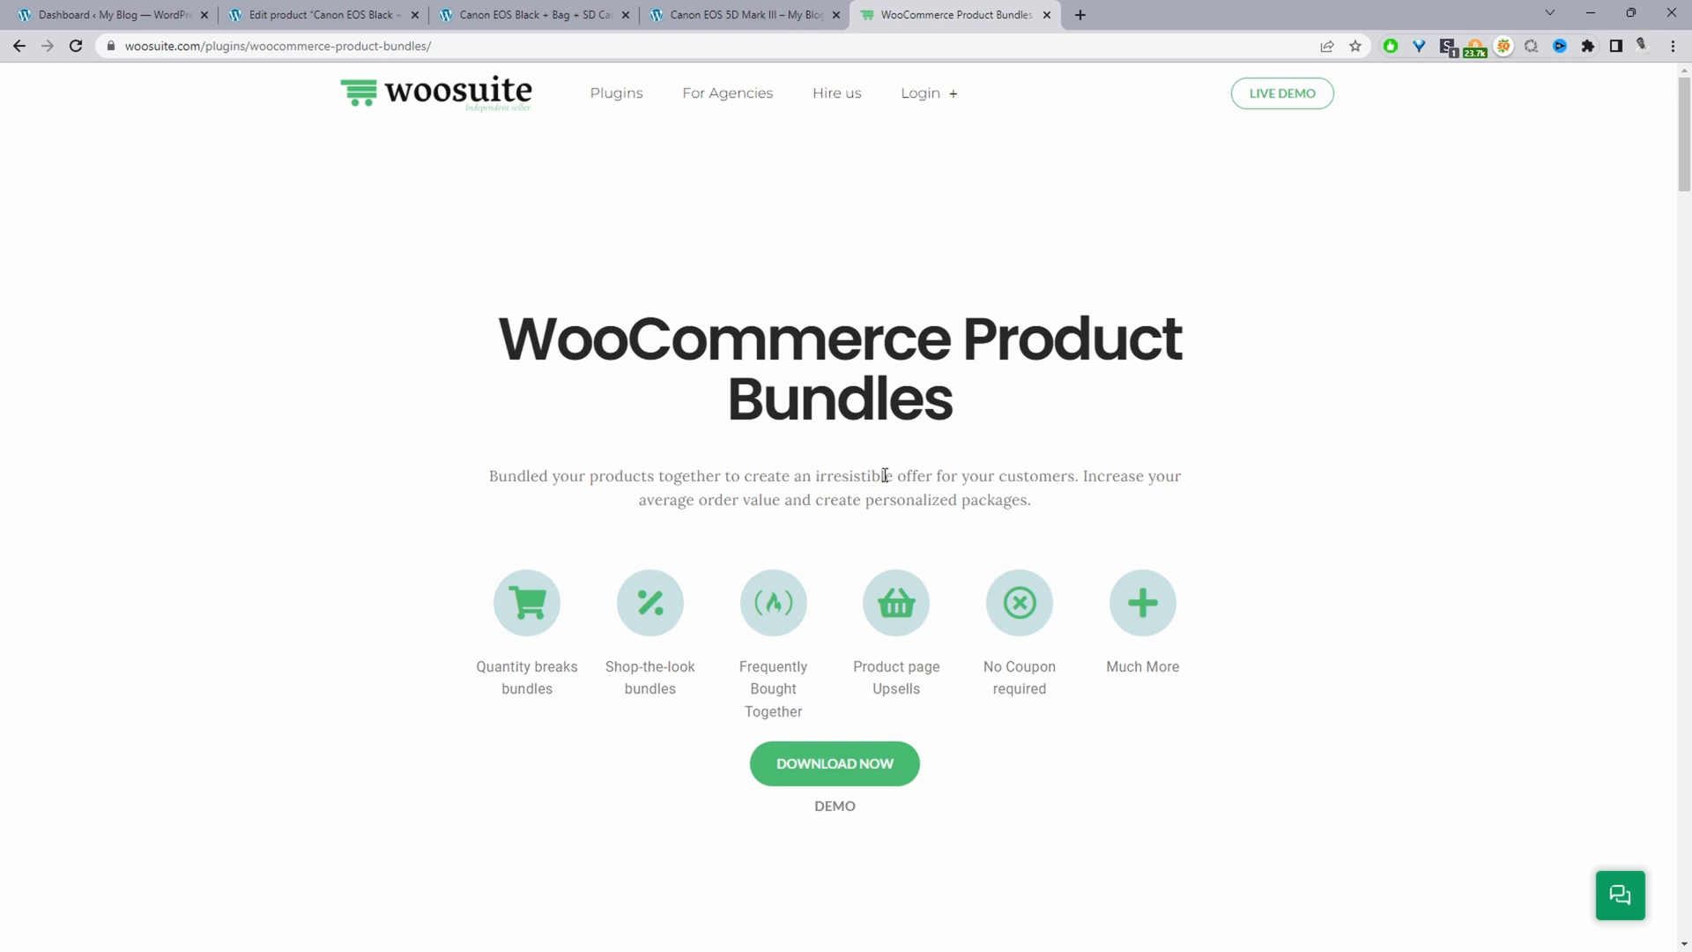
{"action": "left_click", "coordinate": [108, 14]}
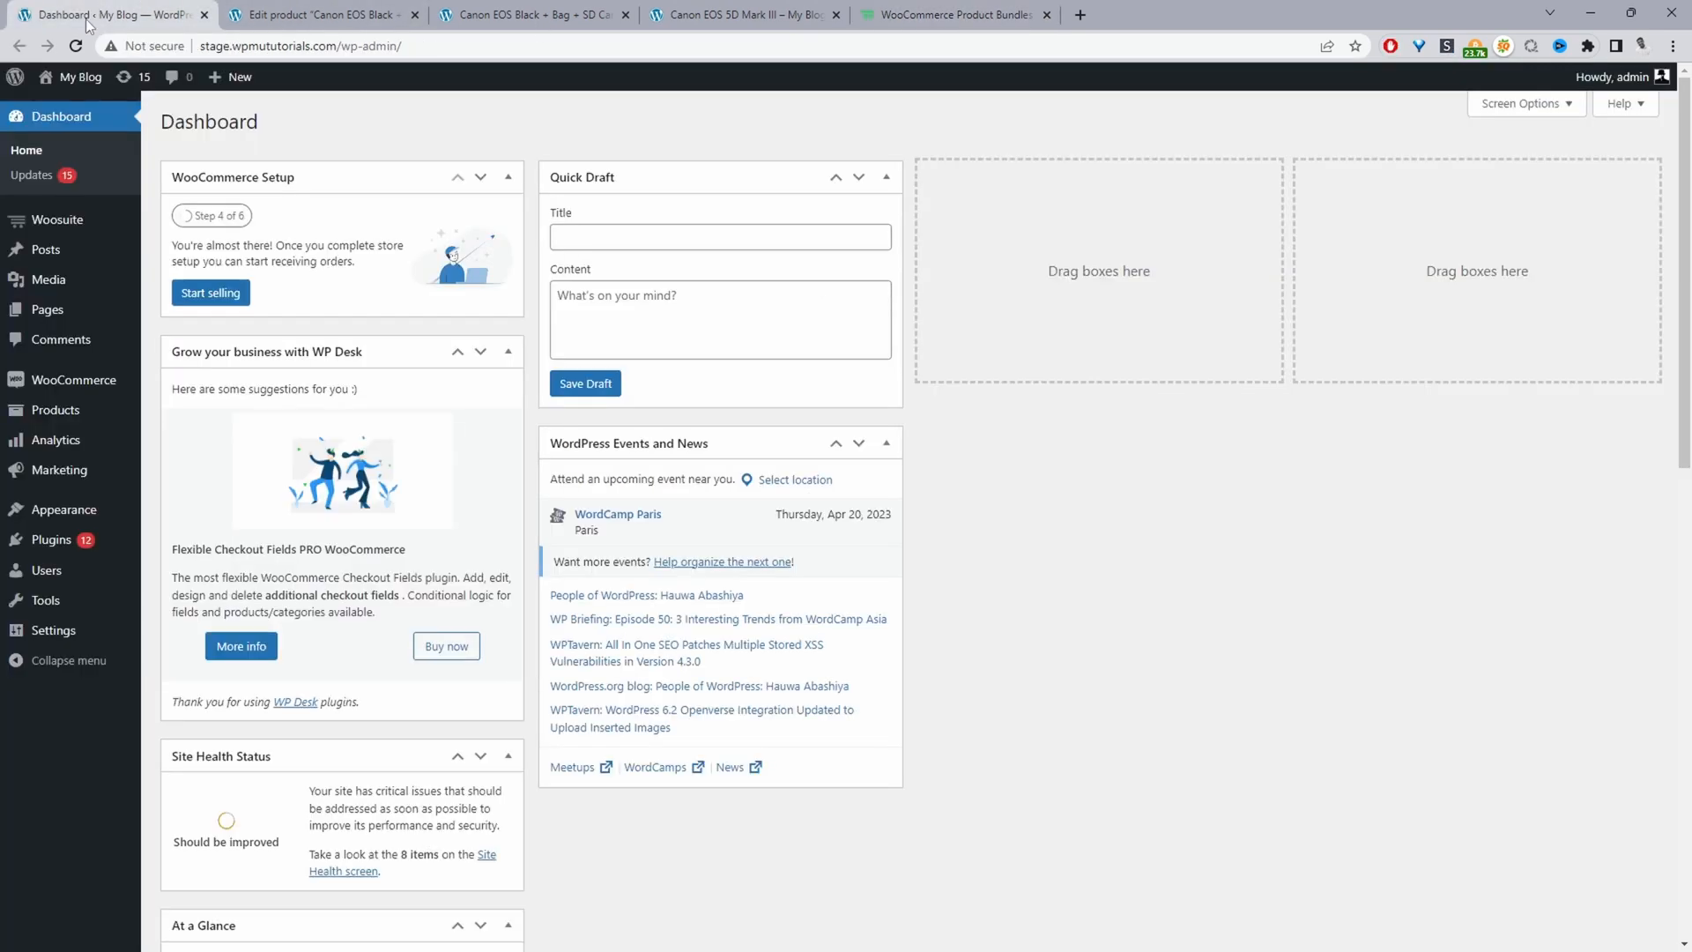
{"action": "mouse_move", "coordinate": [595, 580]}
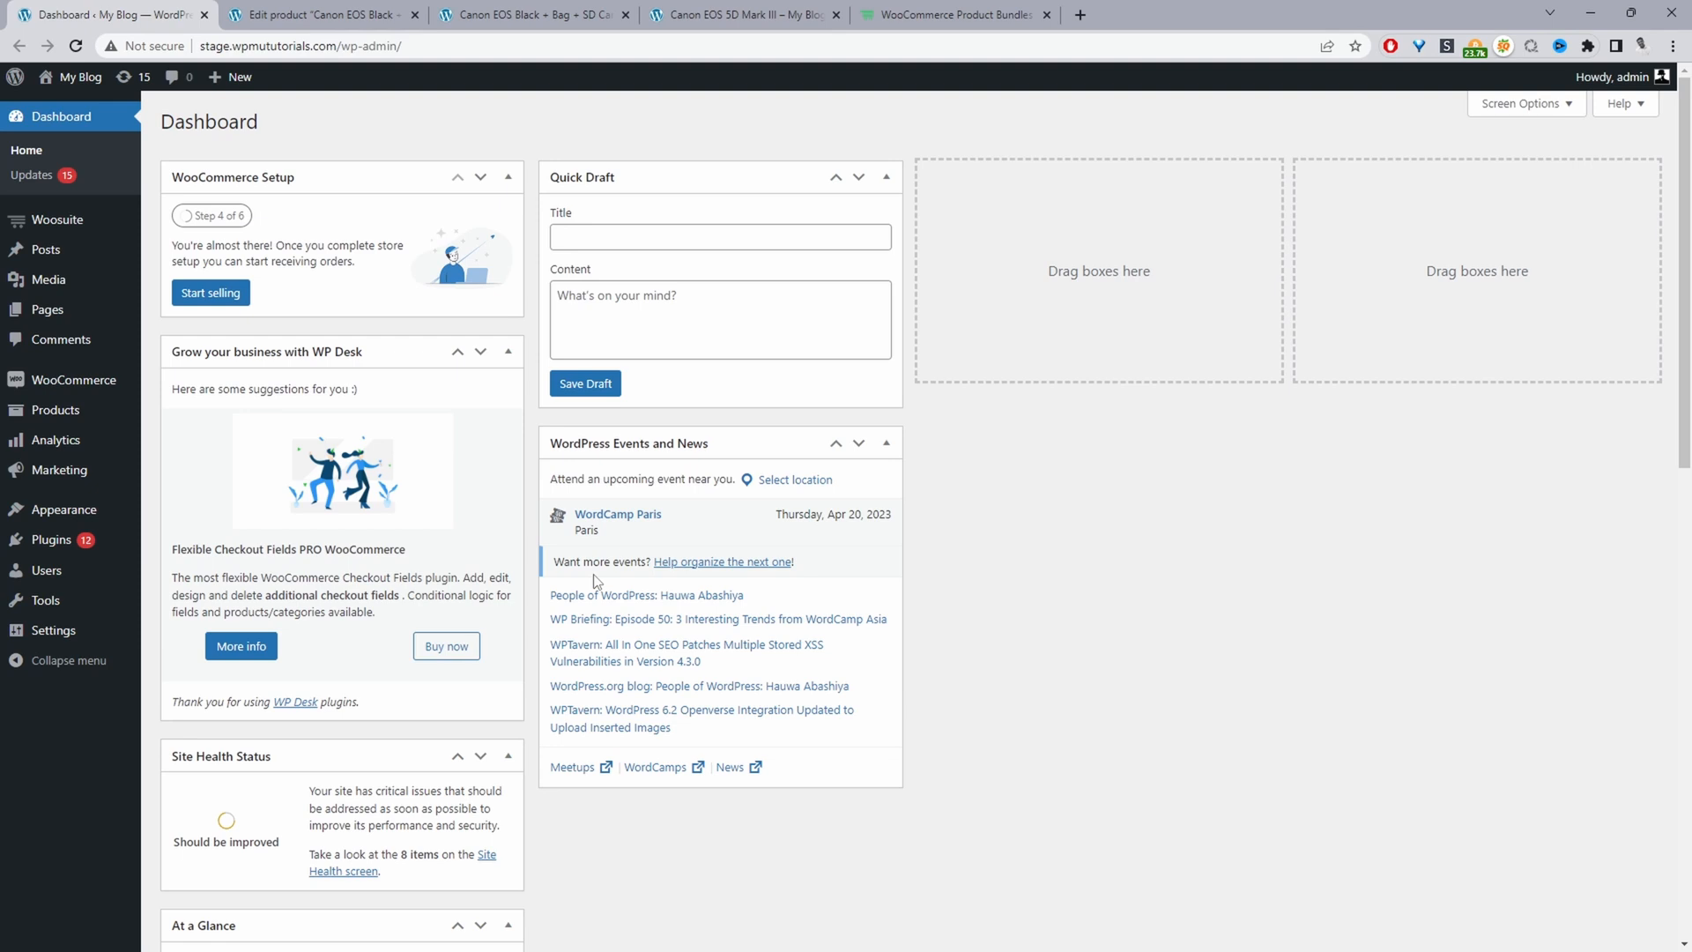
{"action": "mouse_move", "coordinate": [46, 570]}
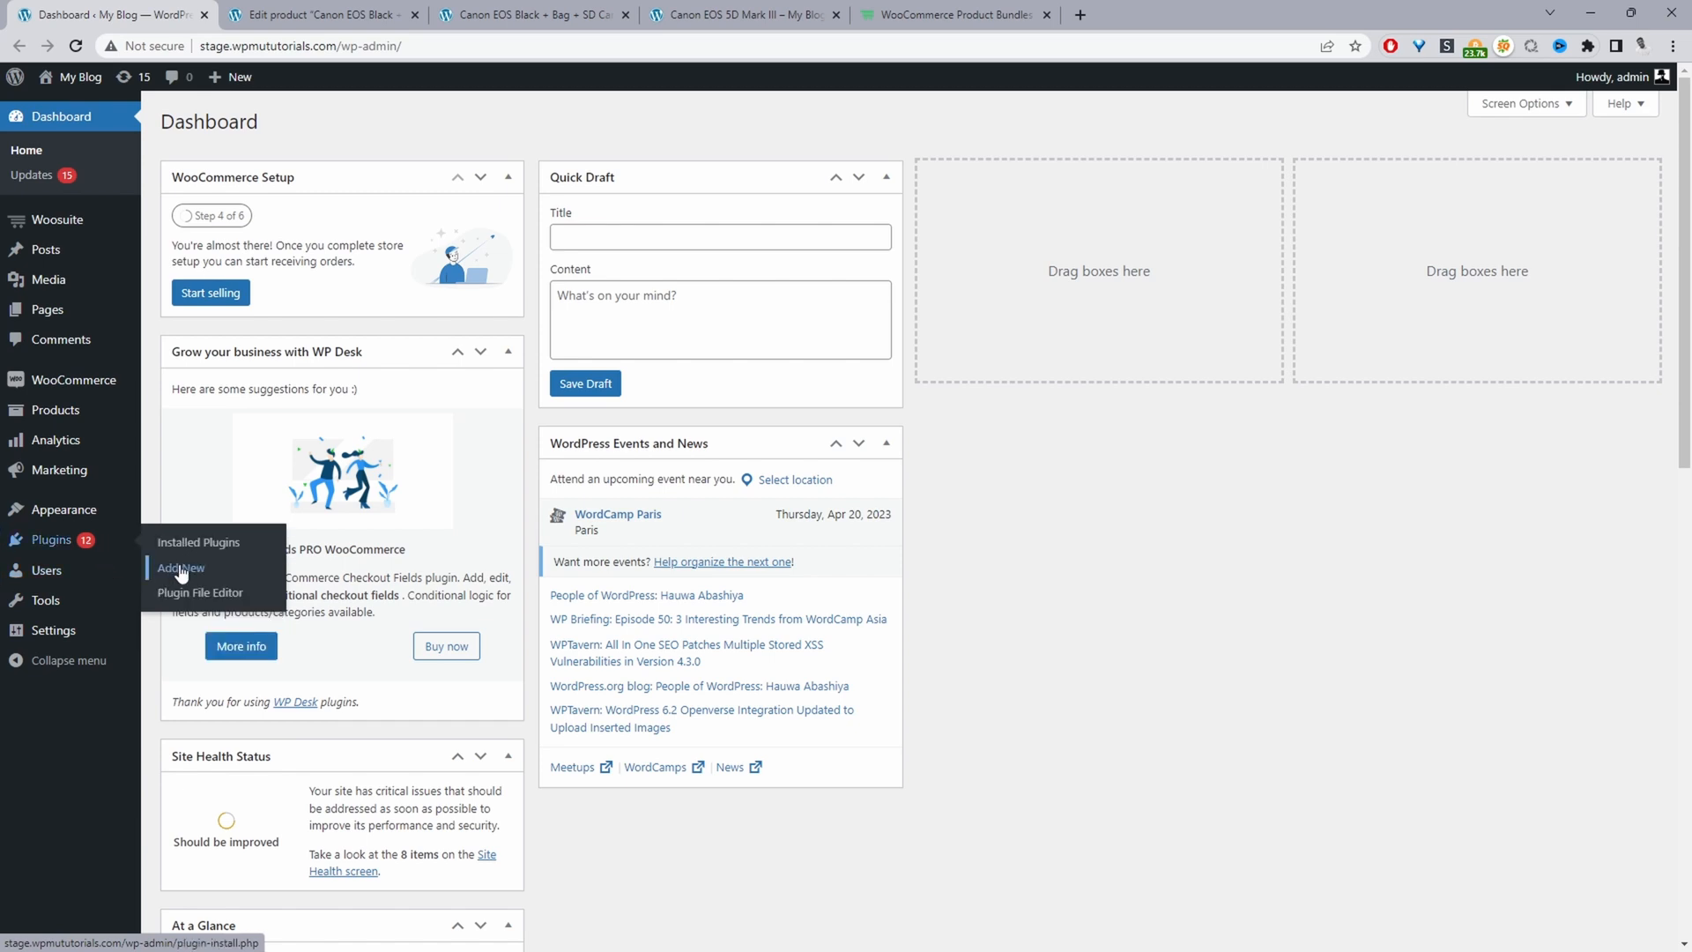
{"action": "mouse_move", "coordinate": [199, 541]}
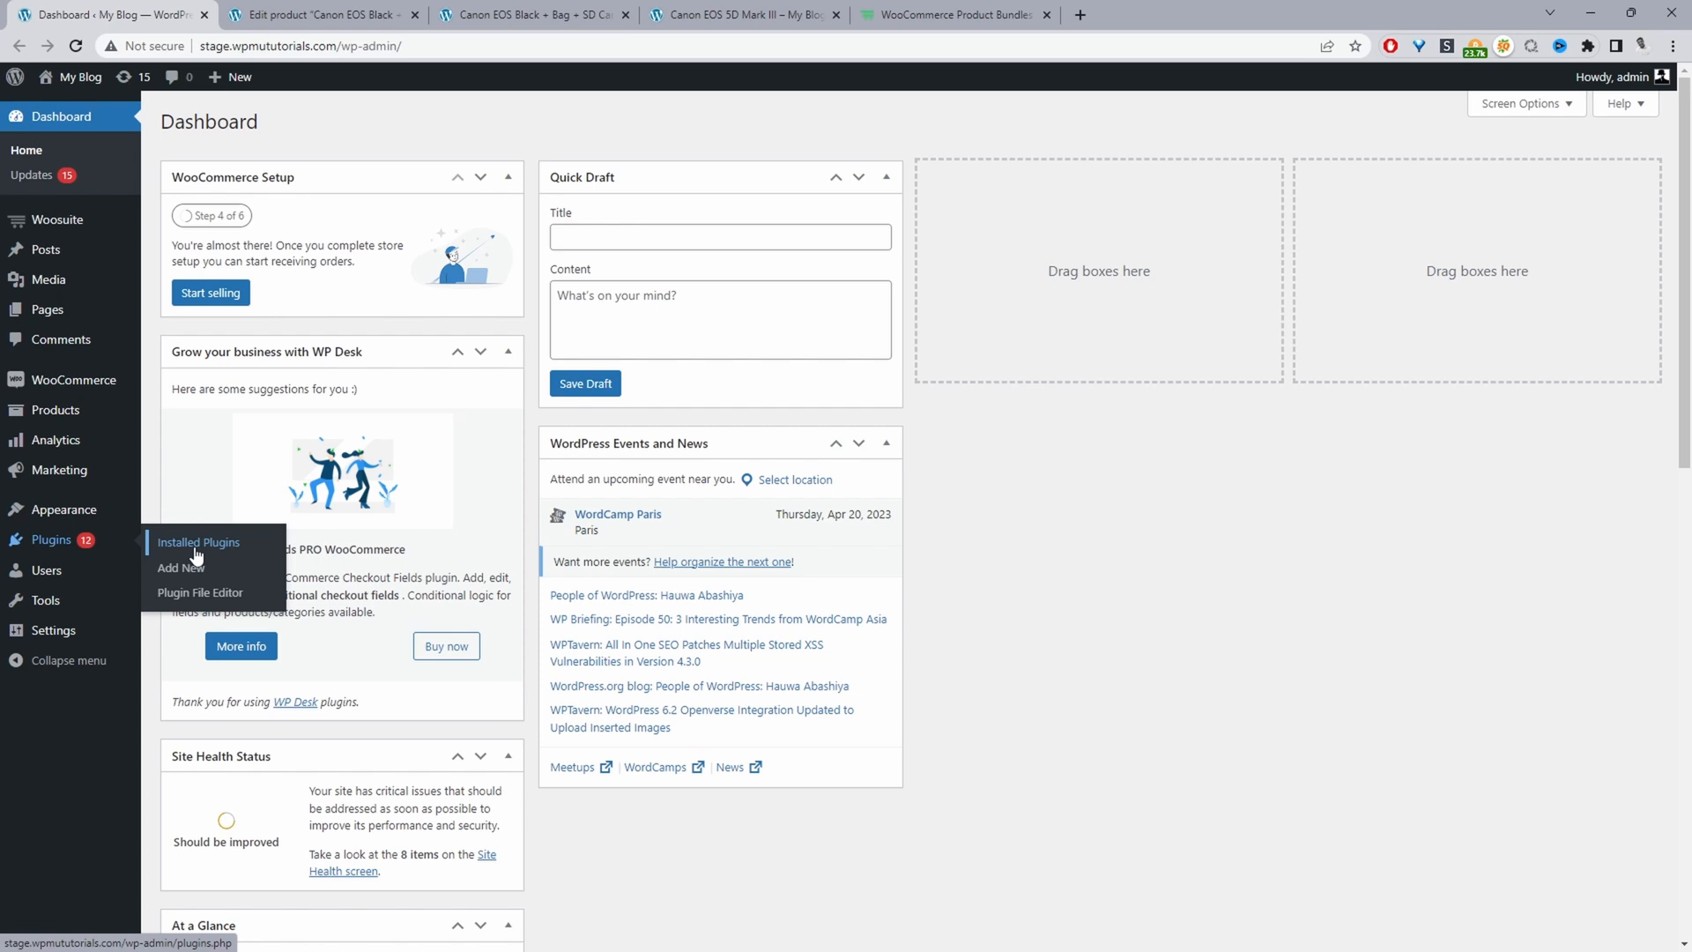
{"action": "mouse_move", "coordinate": [56, 221]}
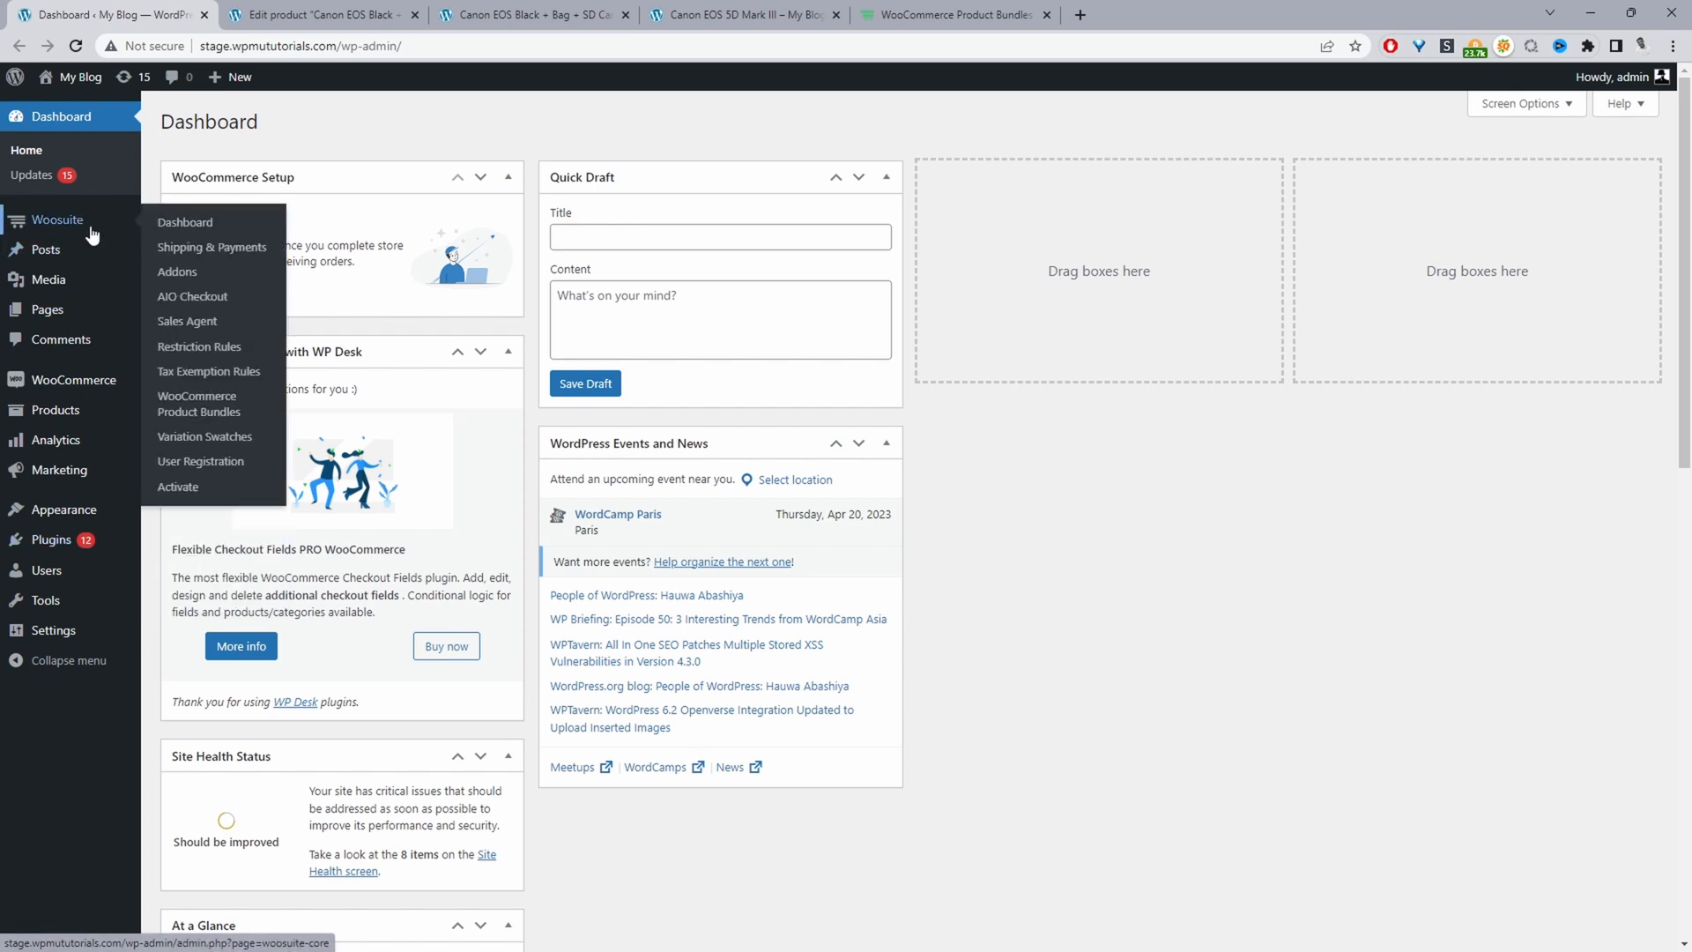
{"action": "mouse_move", "coordinate": [178, 486]}
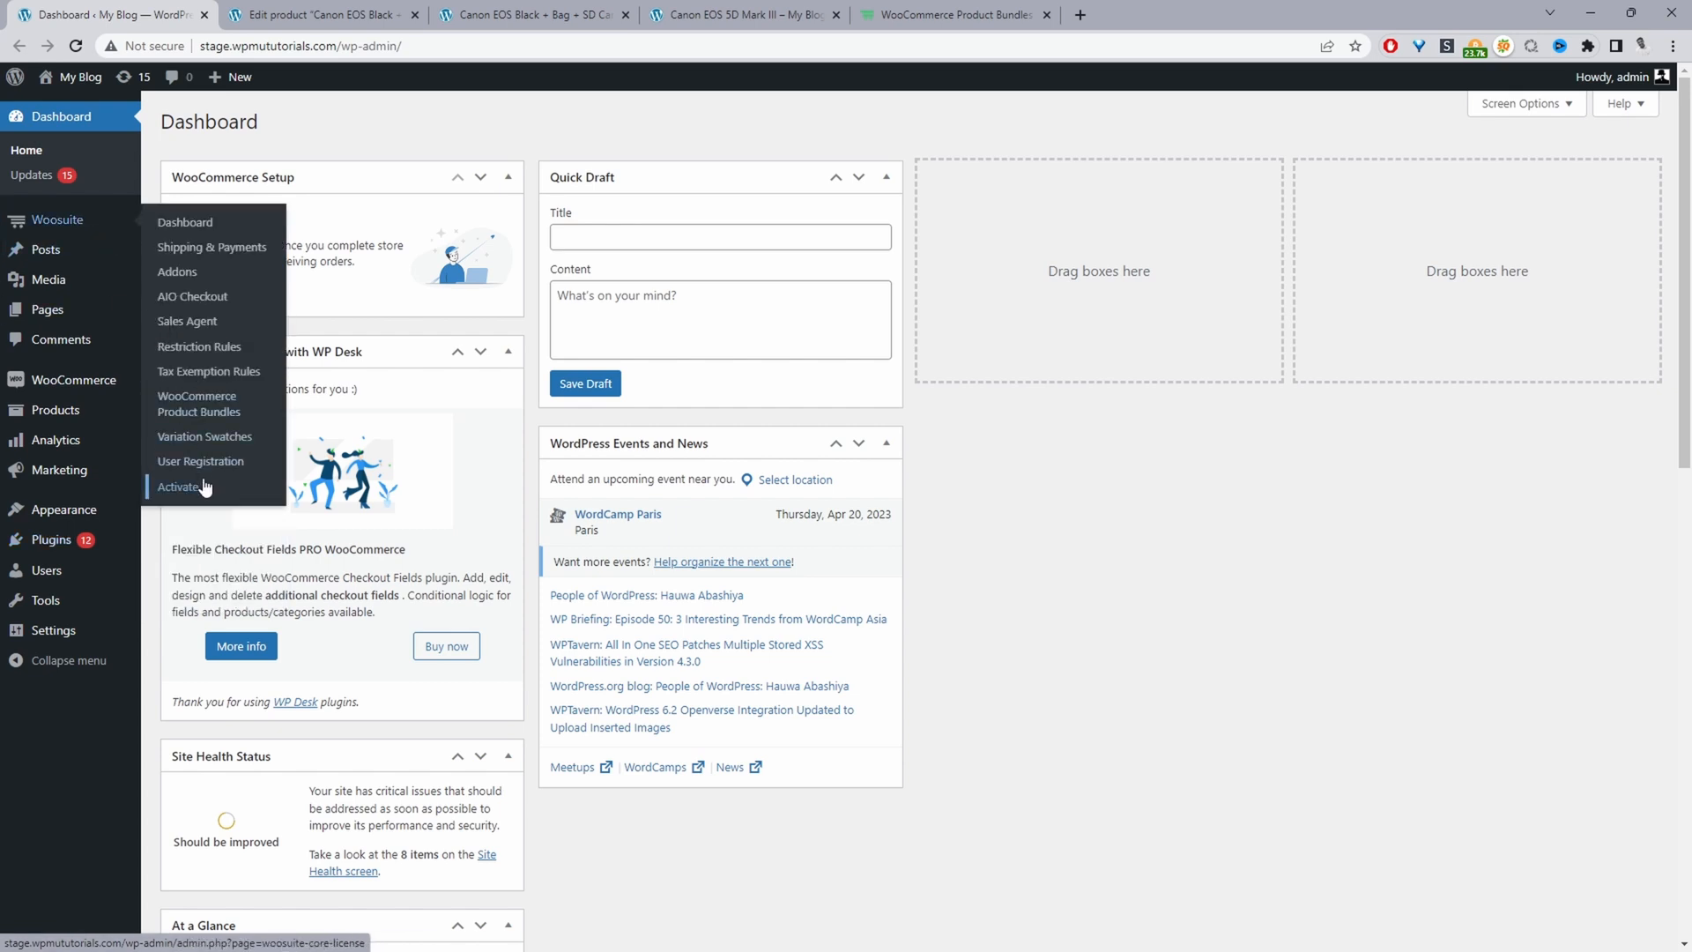
{"action": "mouse_move", "coordinate": [199, 347]}
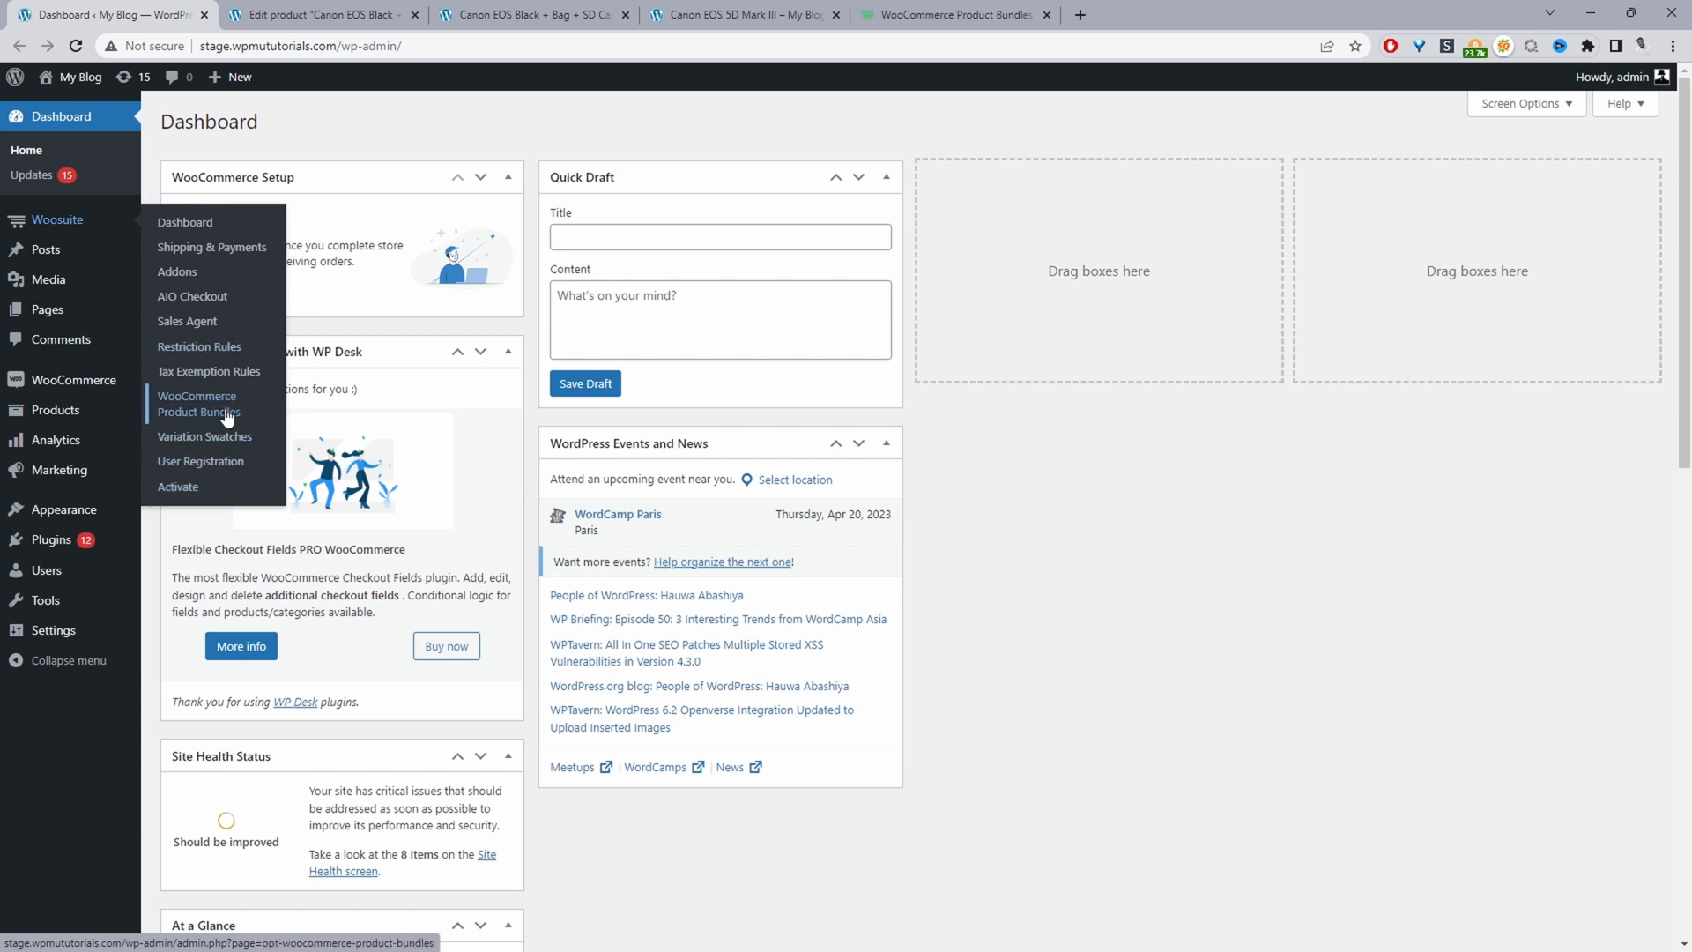
Step: Go to Woosuite > WooCommerce Product Bundles settings from the dashboard
{"action": "left_click", "coordinate": [197, 404]}
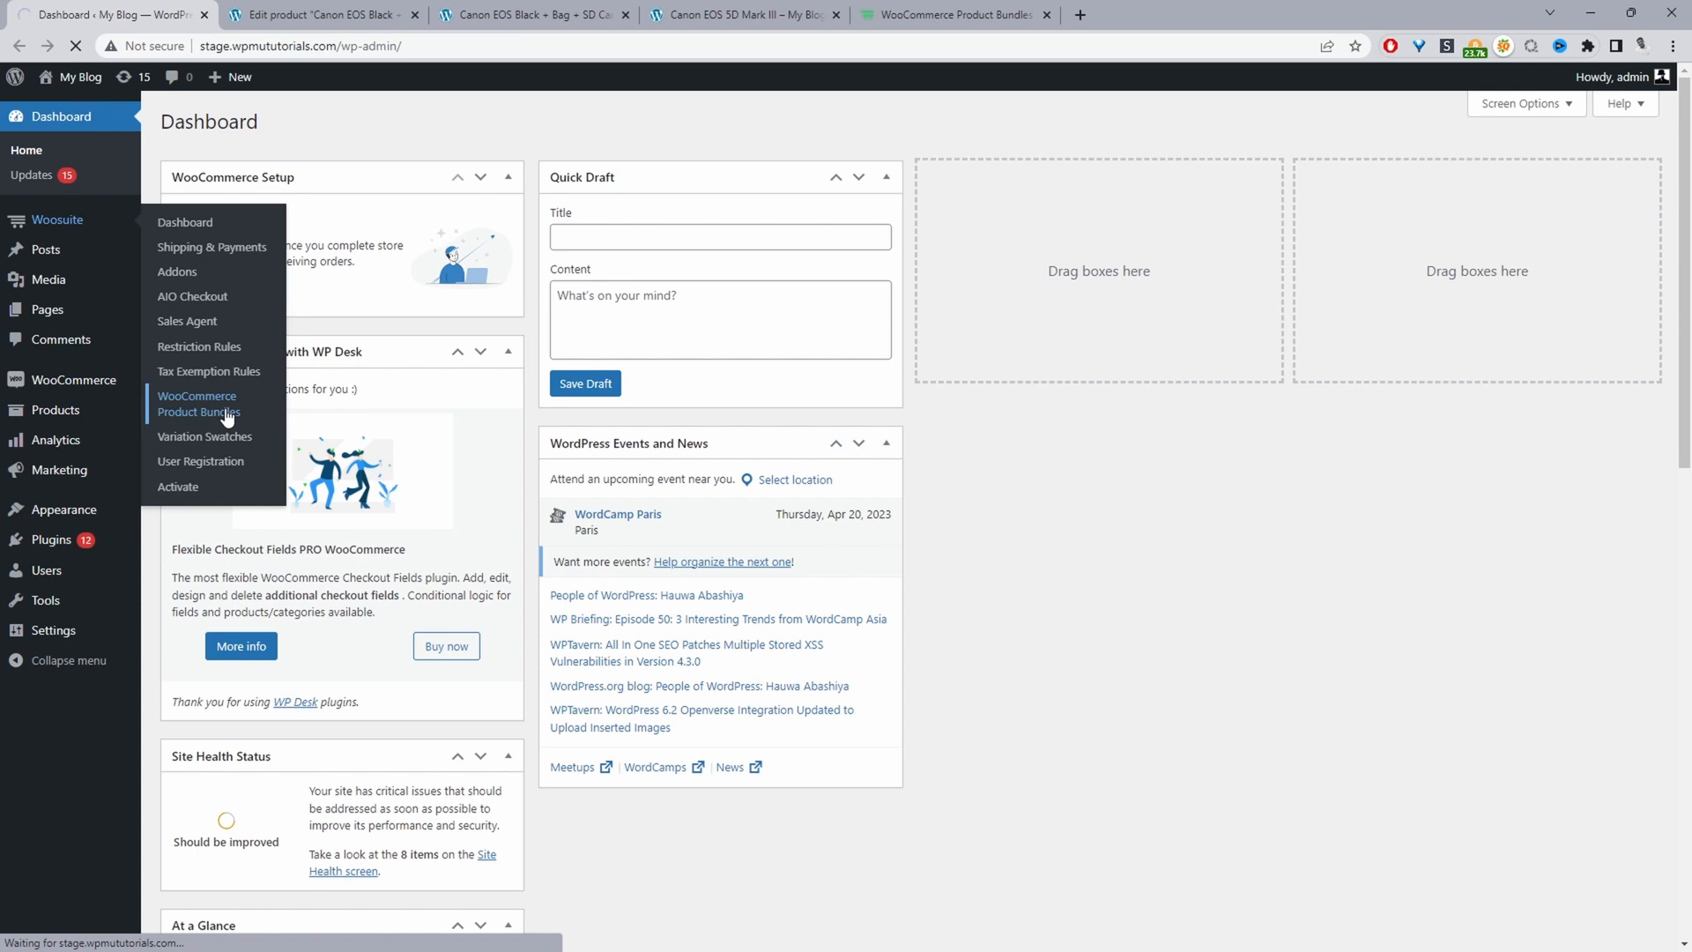
Step: Review the Product Bundles Settings: Add All To Bag text, amount display, bundle upsell and template
{"action": "left_click", "coordinate": [196, 404]}
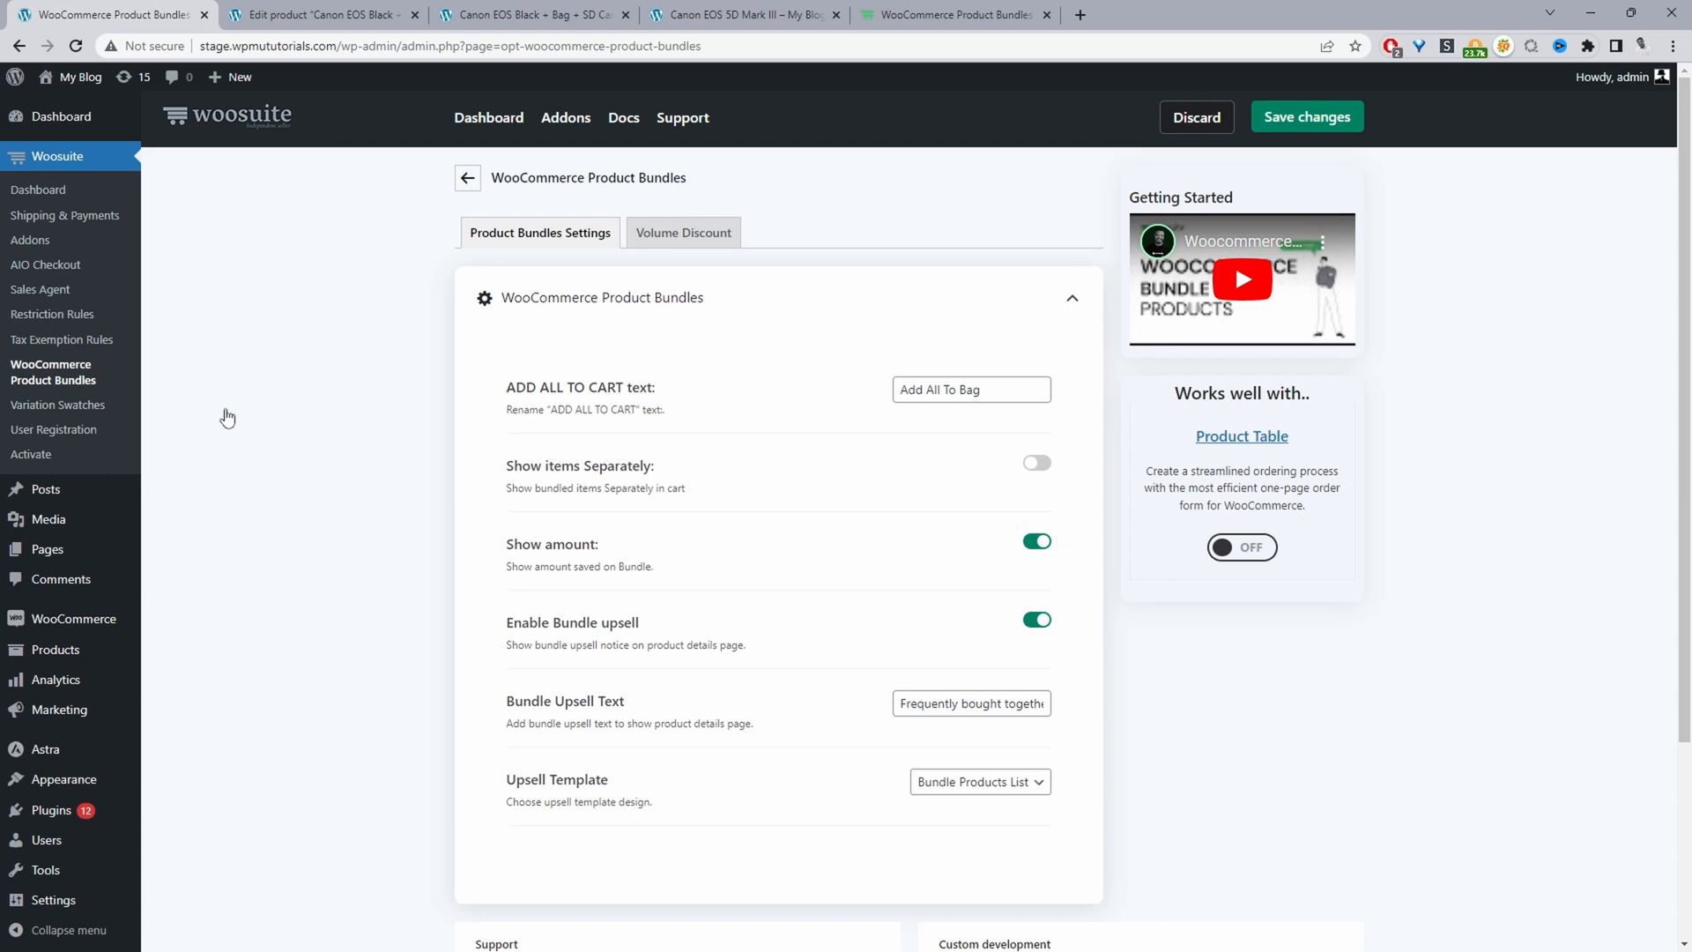
{"action": "mouse_move", "coordinate": [839, 705]}
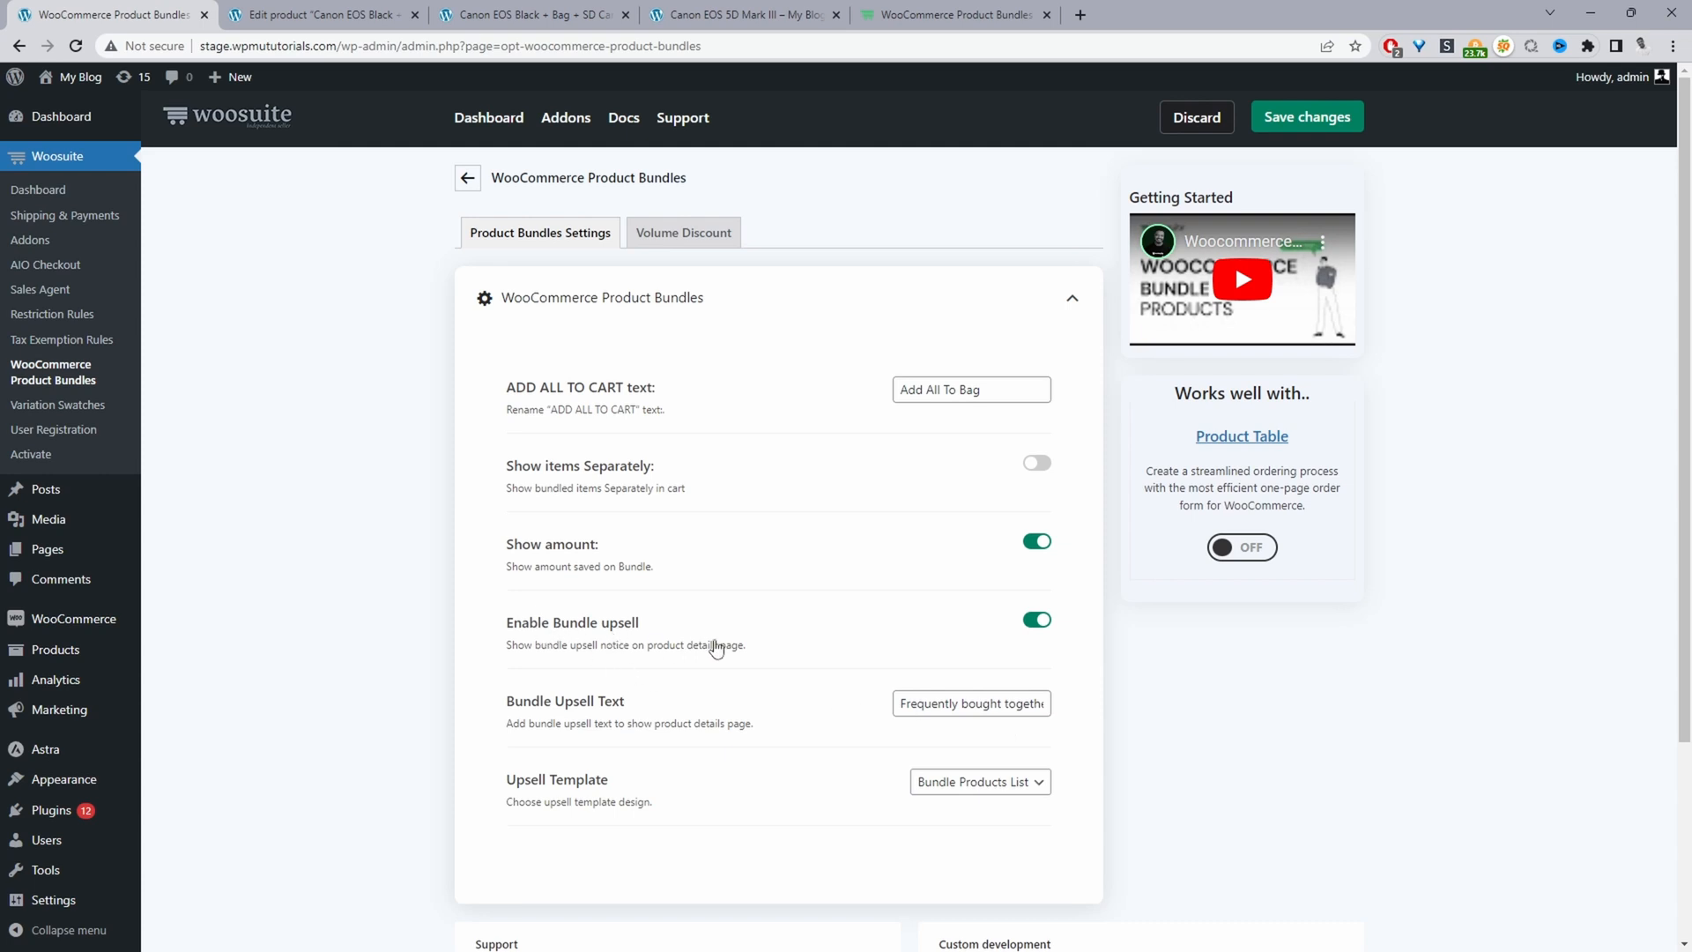
{"action": "mouse_move", "coordinate": [869, 656]}
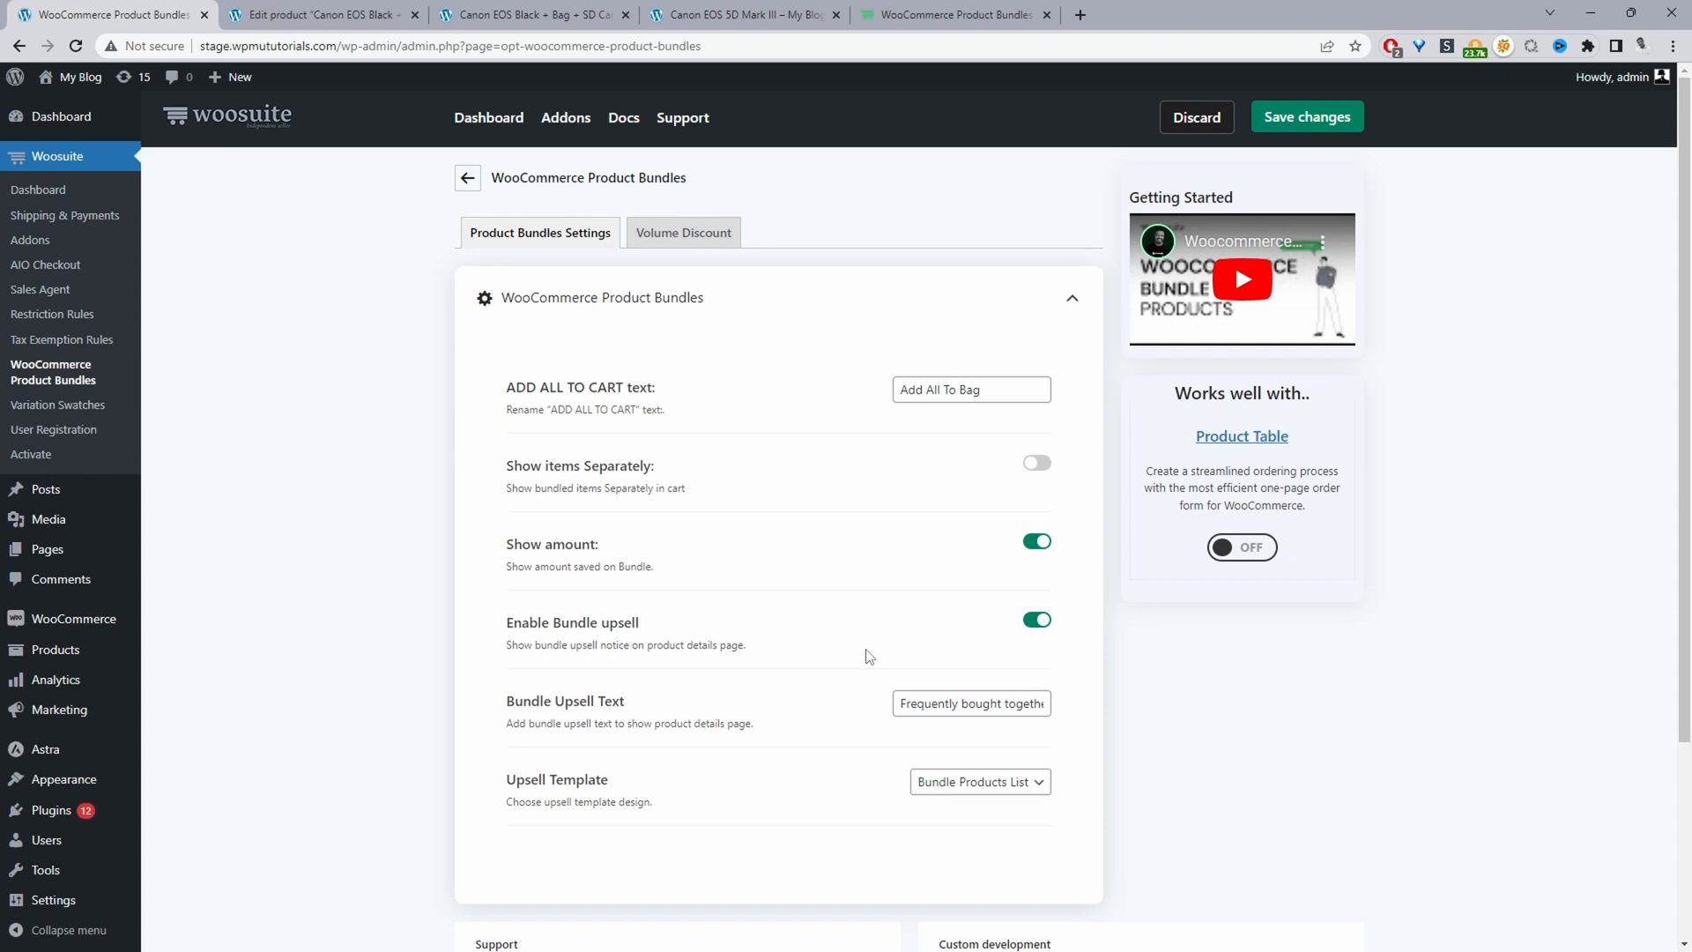
{"action": "mouse_move", "coordinate": [420, 212]}
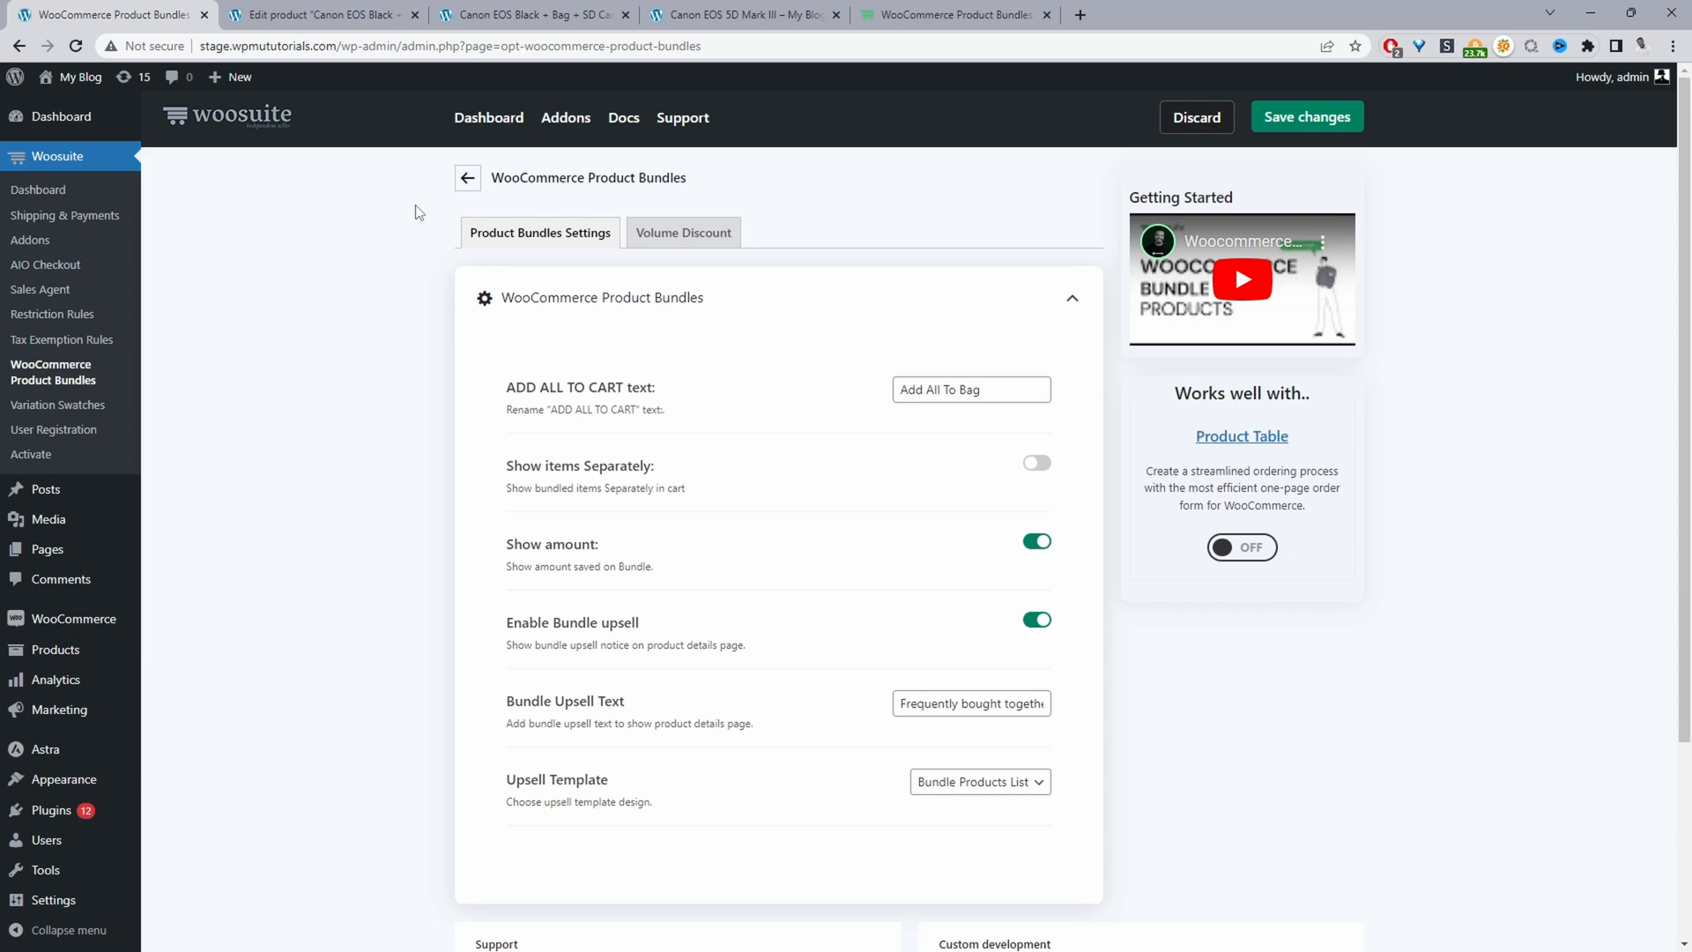
{"action": "mouse_move", "coordinate": [54, 649]}
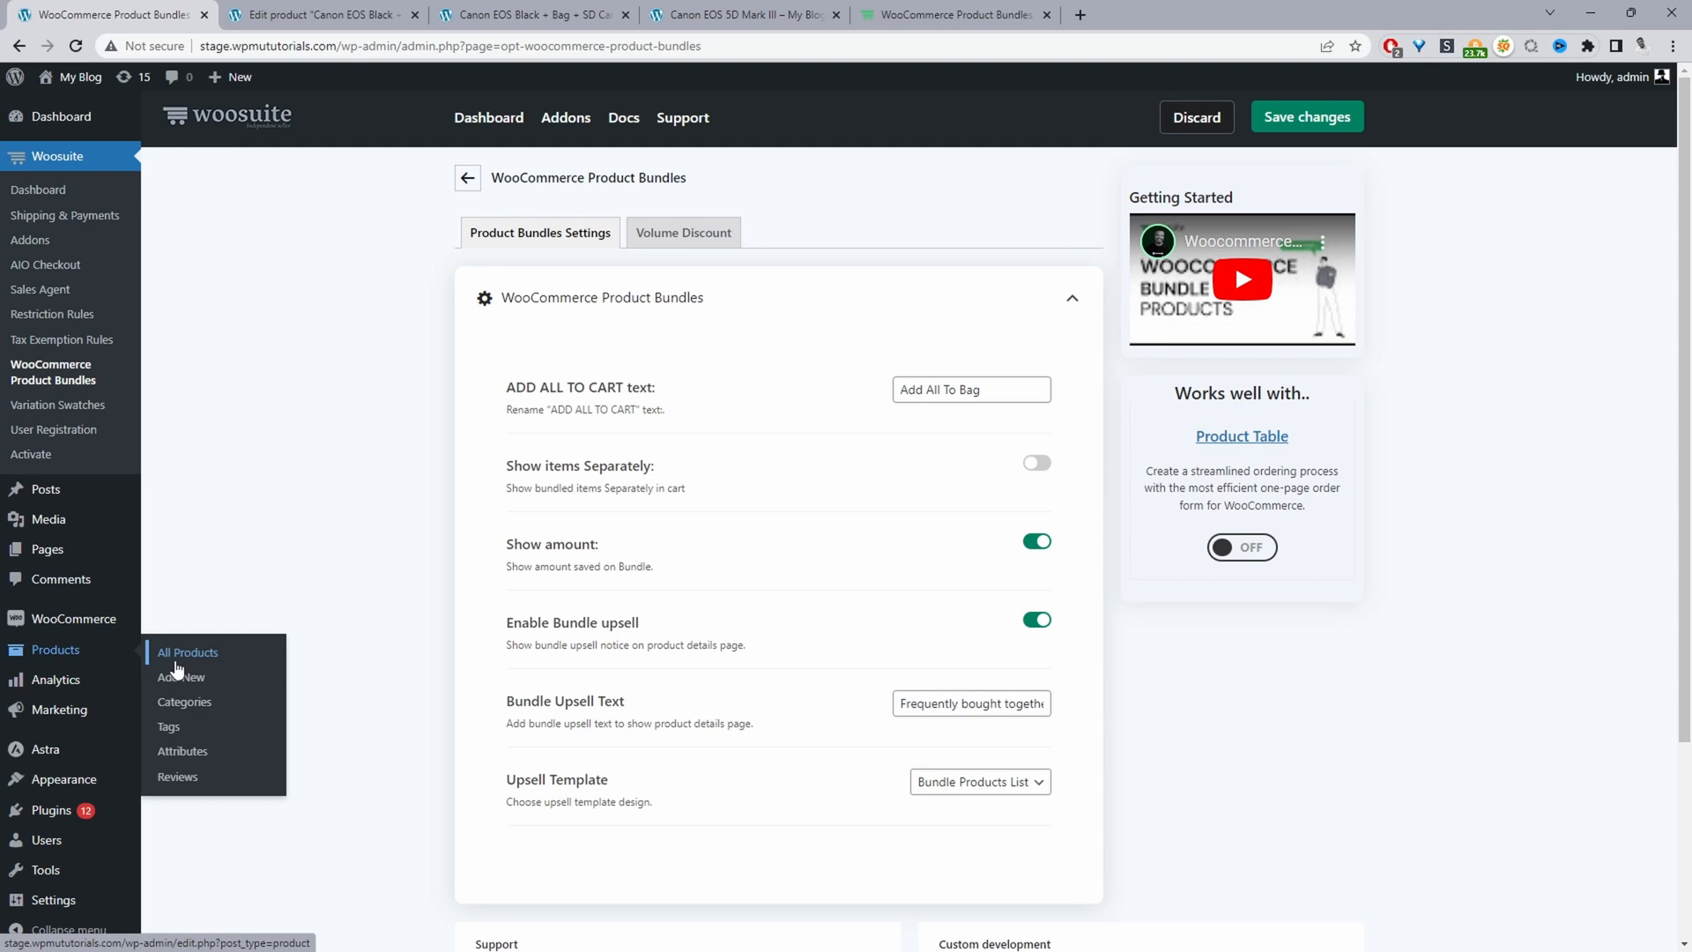
Step: Show Products > All Products with the Canon EOS Black + Bag + SD Card bundle at $1995,00
{"action": "left_click", "coordinate": [187, 652]}
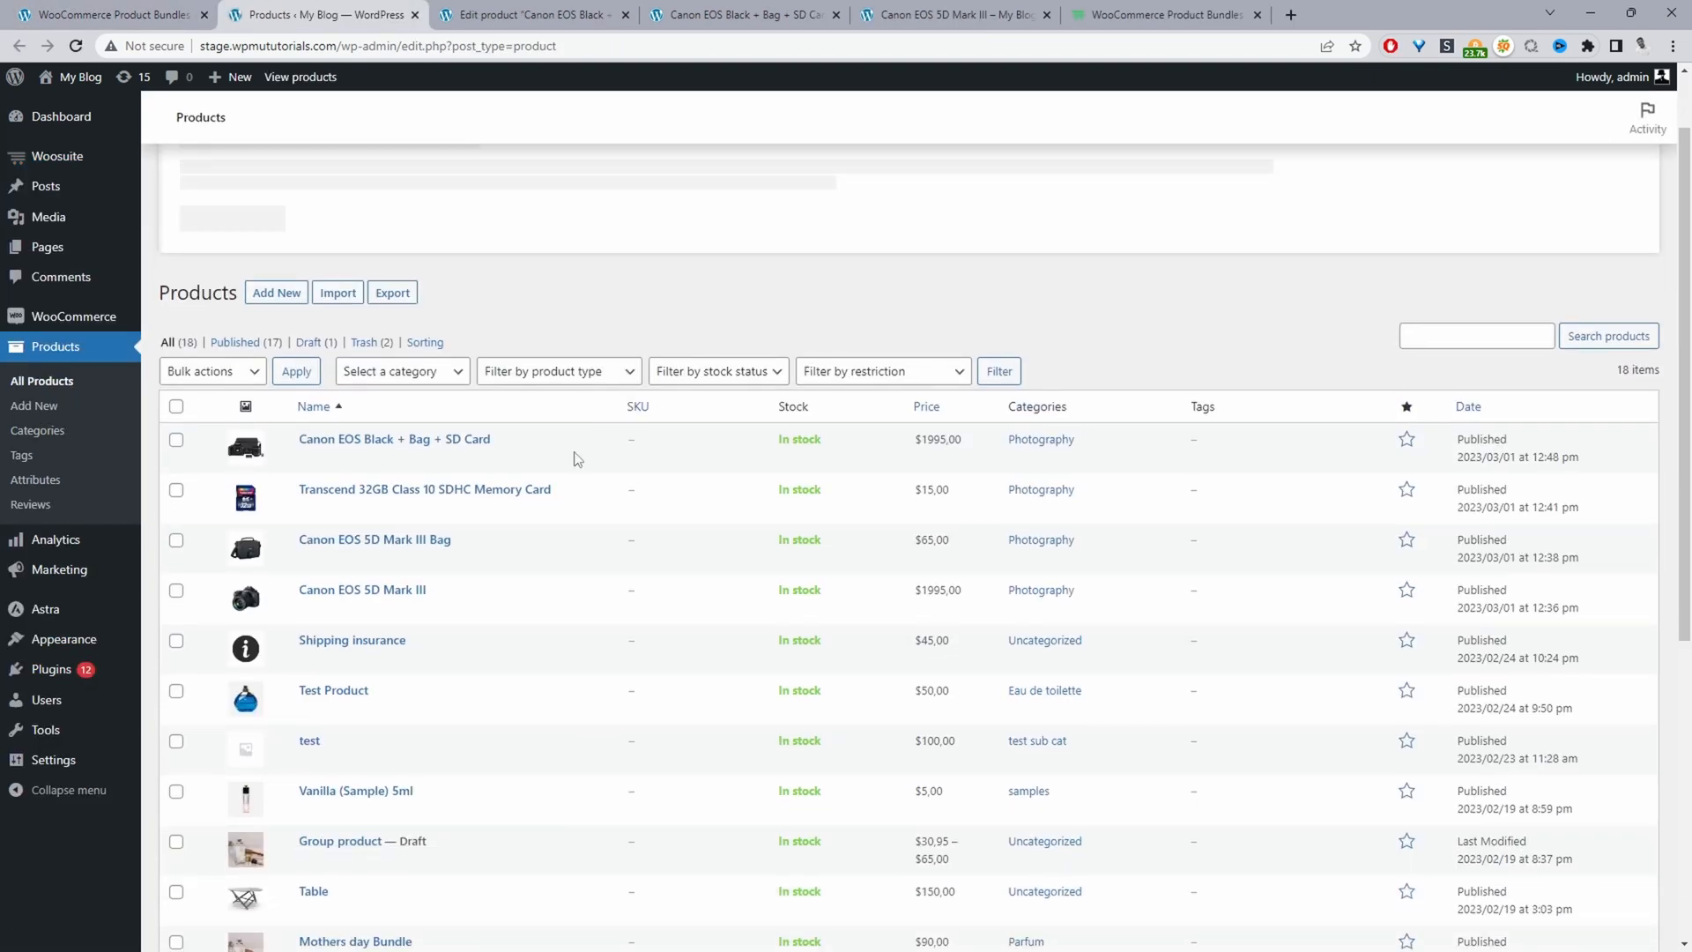
{"action": "mouse_move", "coordinate": [374, 539]}
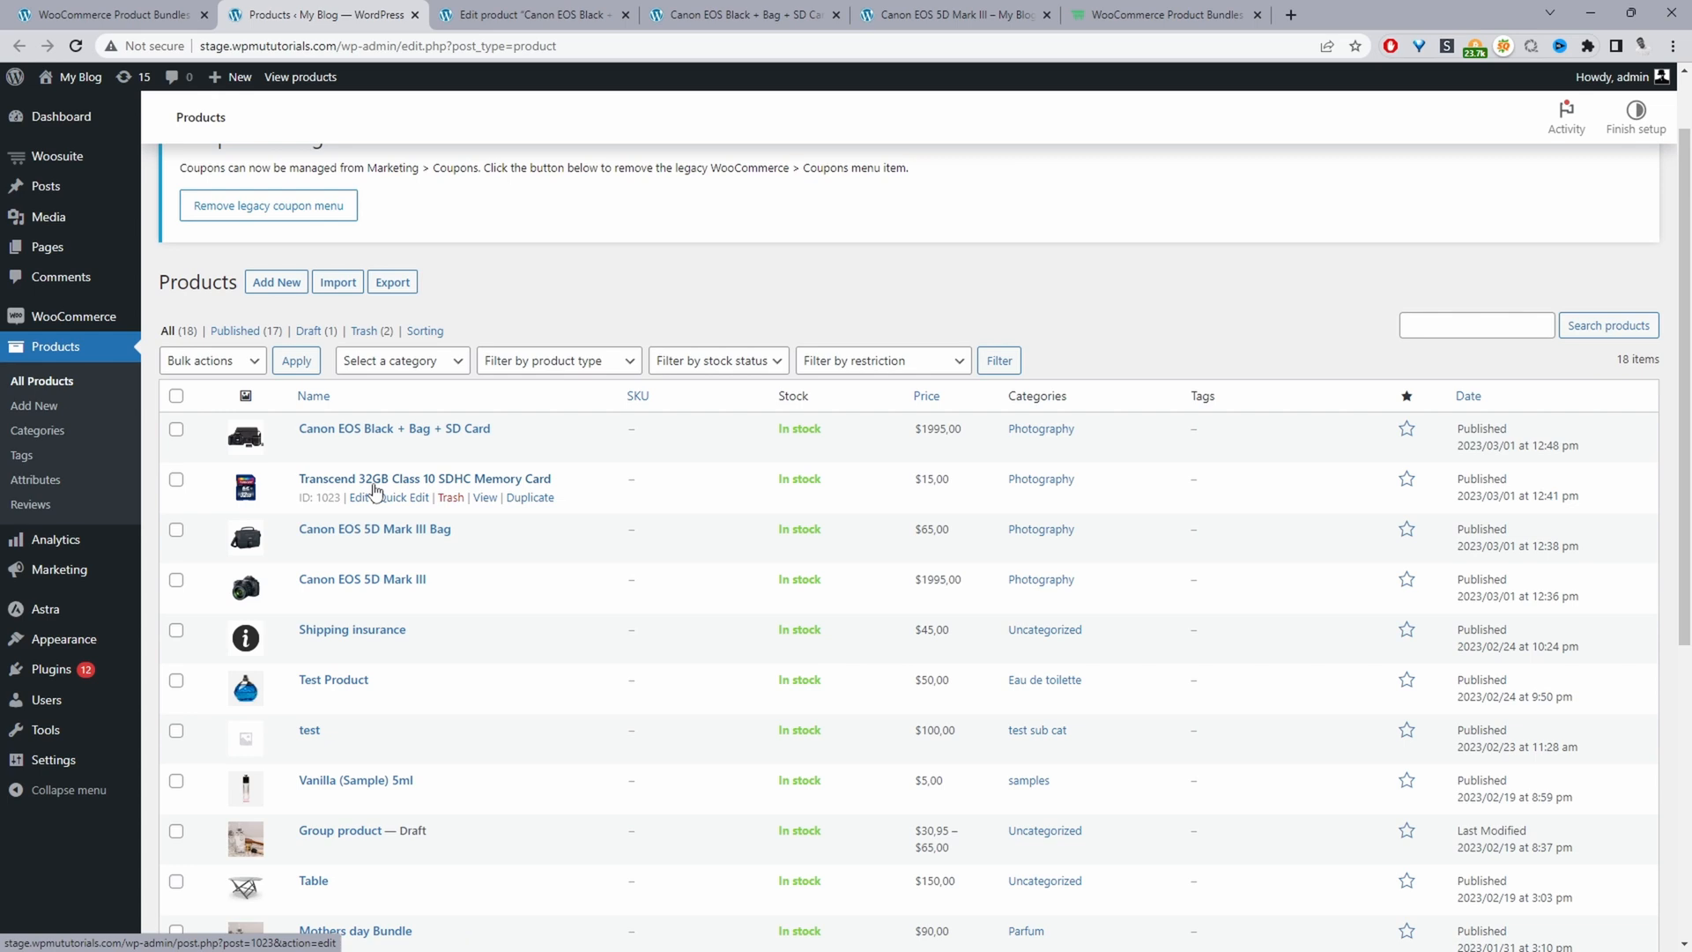
{"action": "mouse_move", "coordinate": [376, 488]}
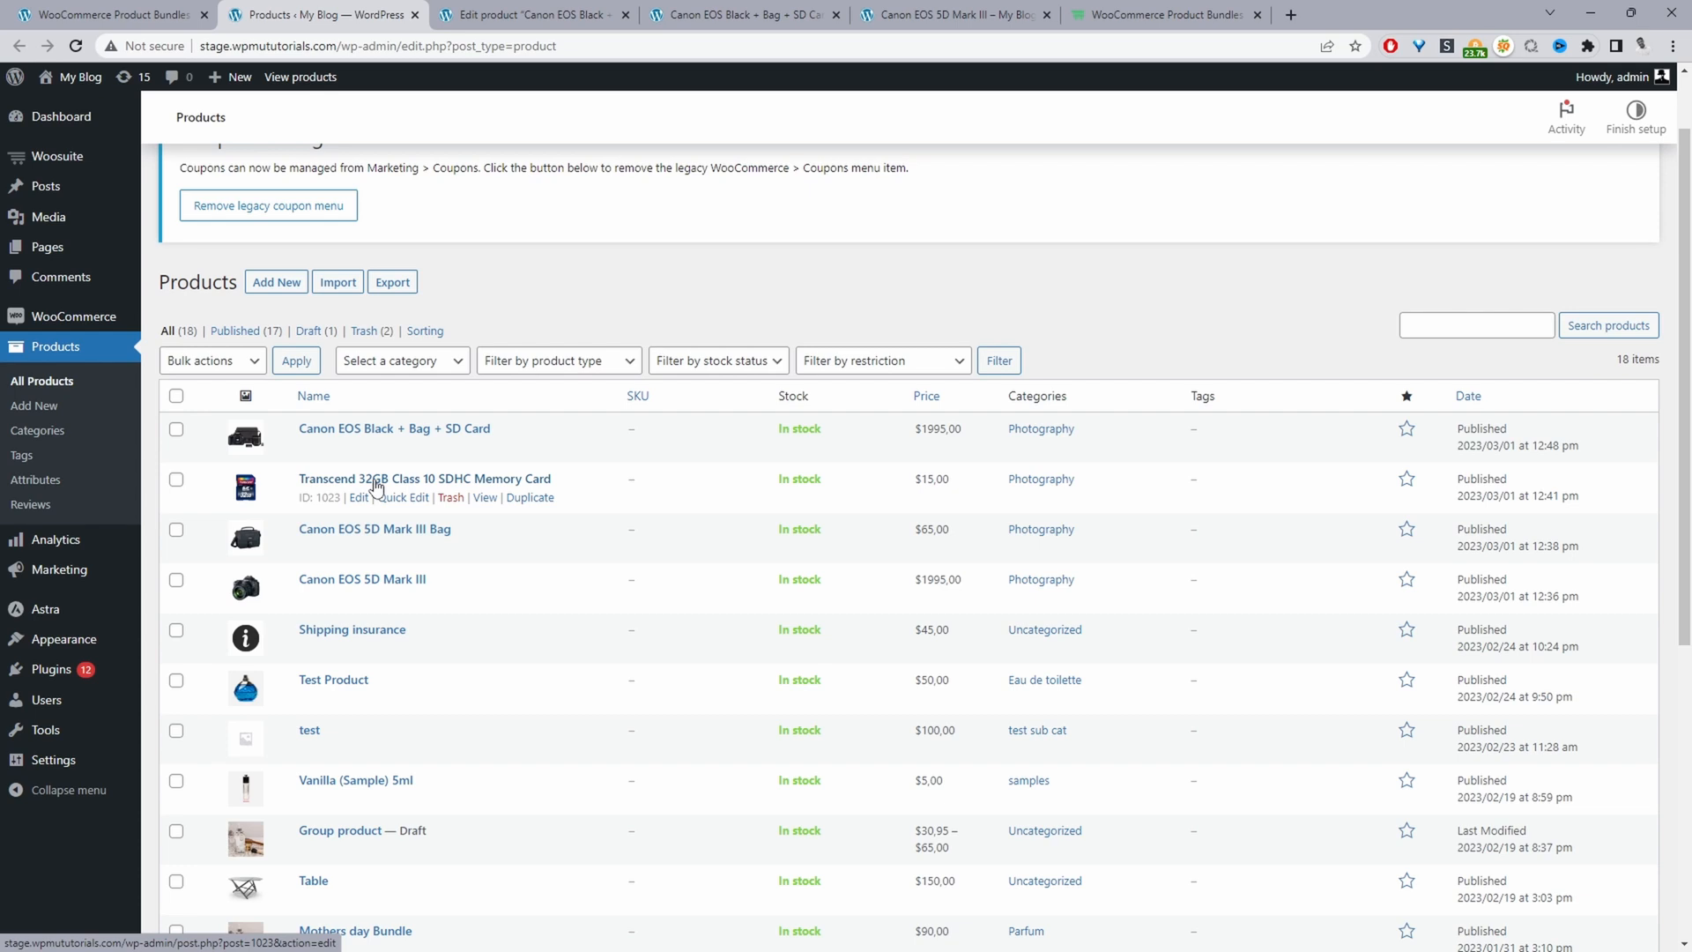
{"action": "mouse_move", "coordinate": [307, 302]}
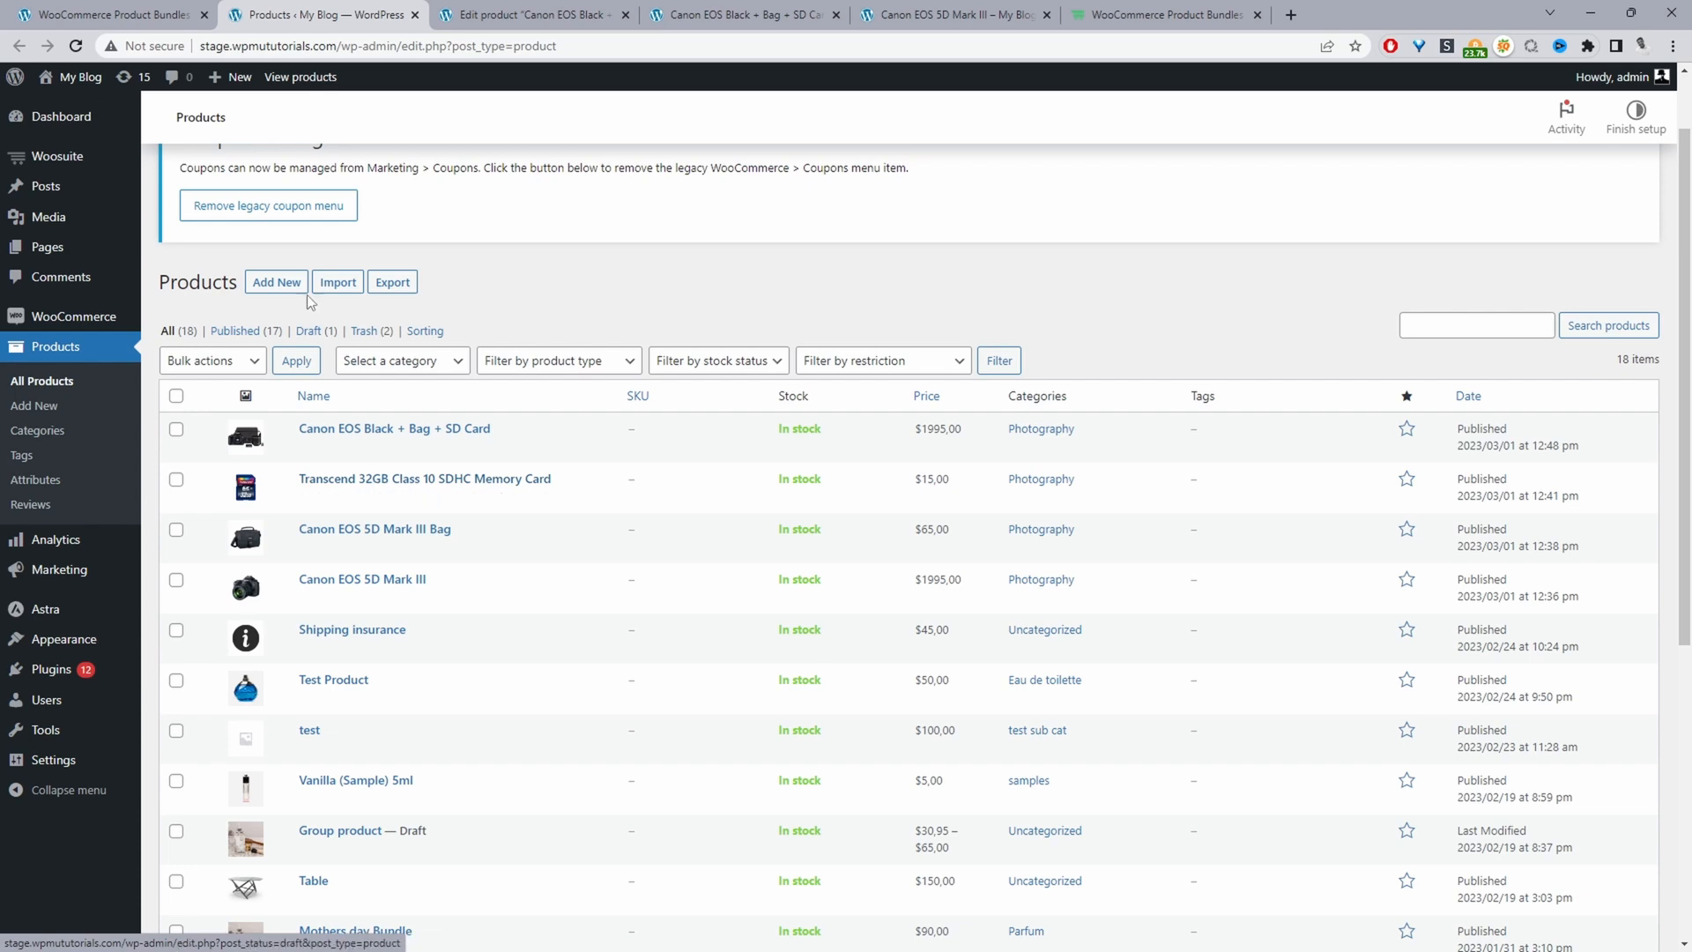
{"action": "mouse_move", "coordinate": [393, 428]}
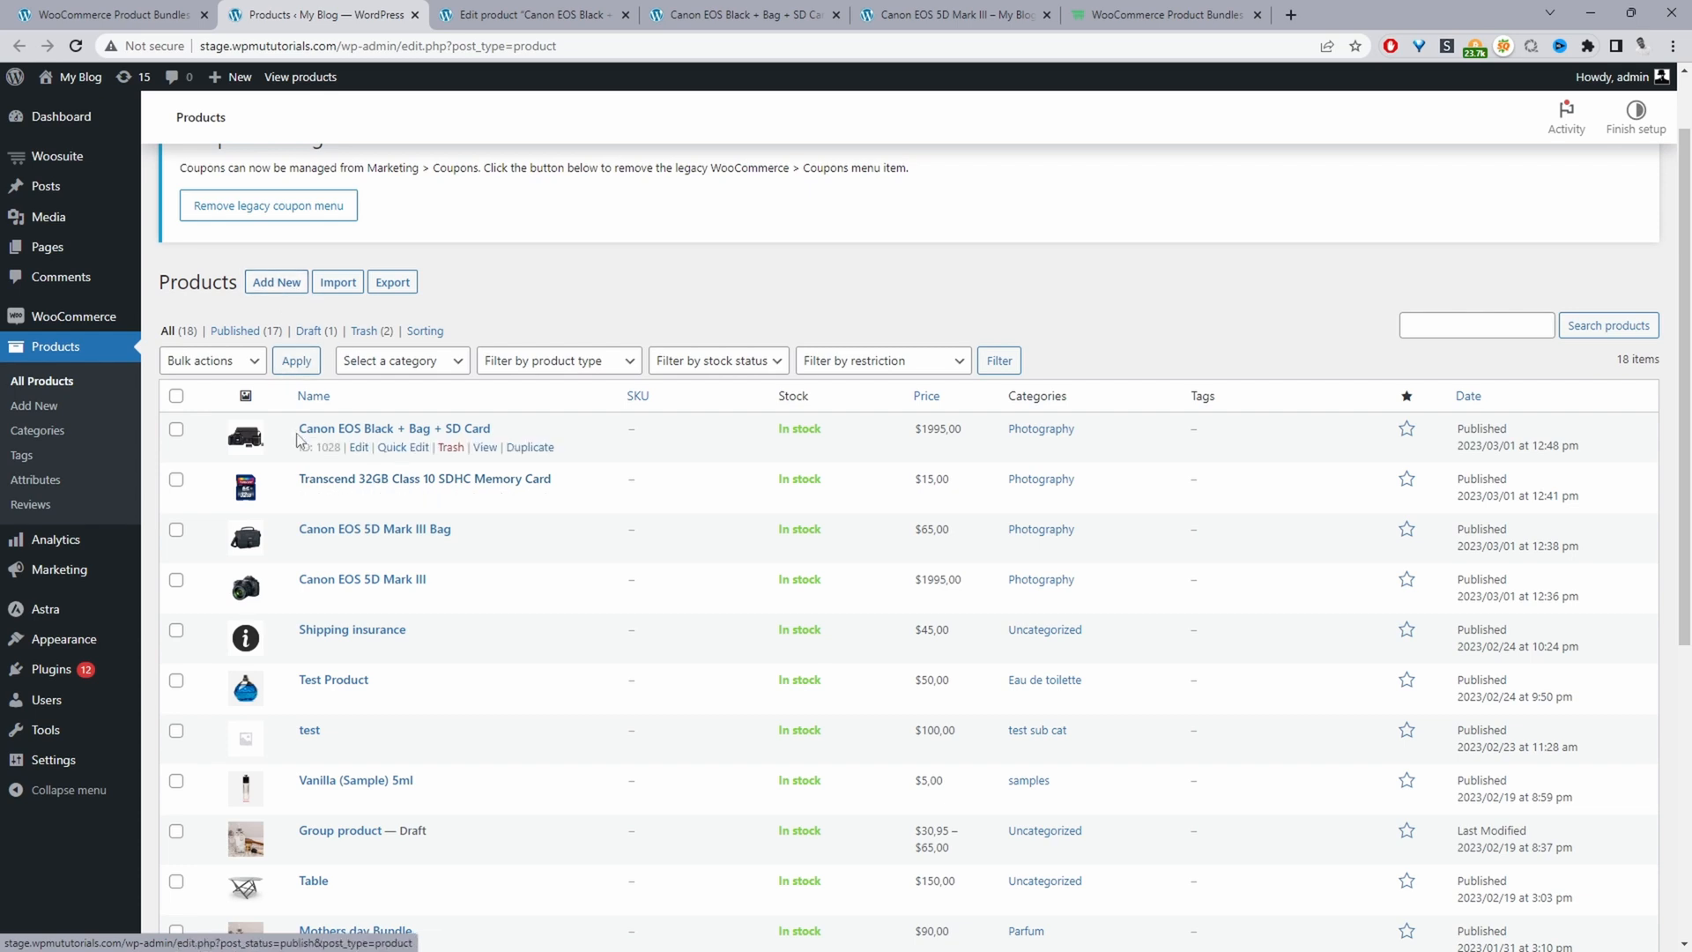
{"action": "mouse_move", "coordinate": [358, 446]}
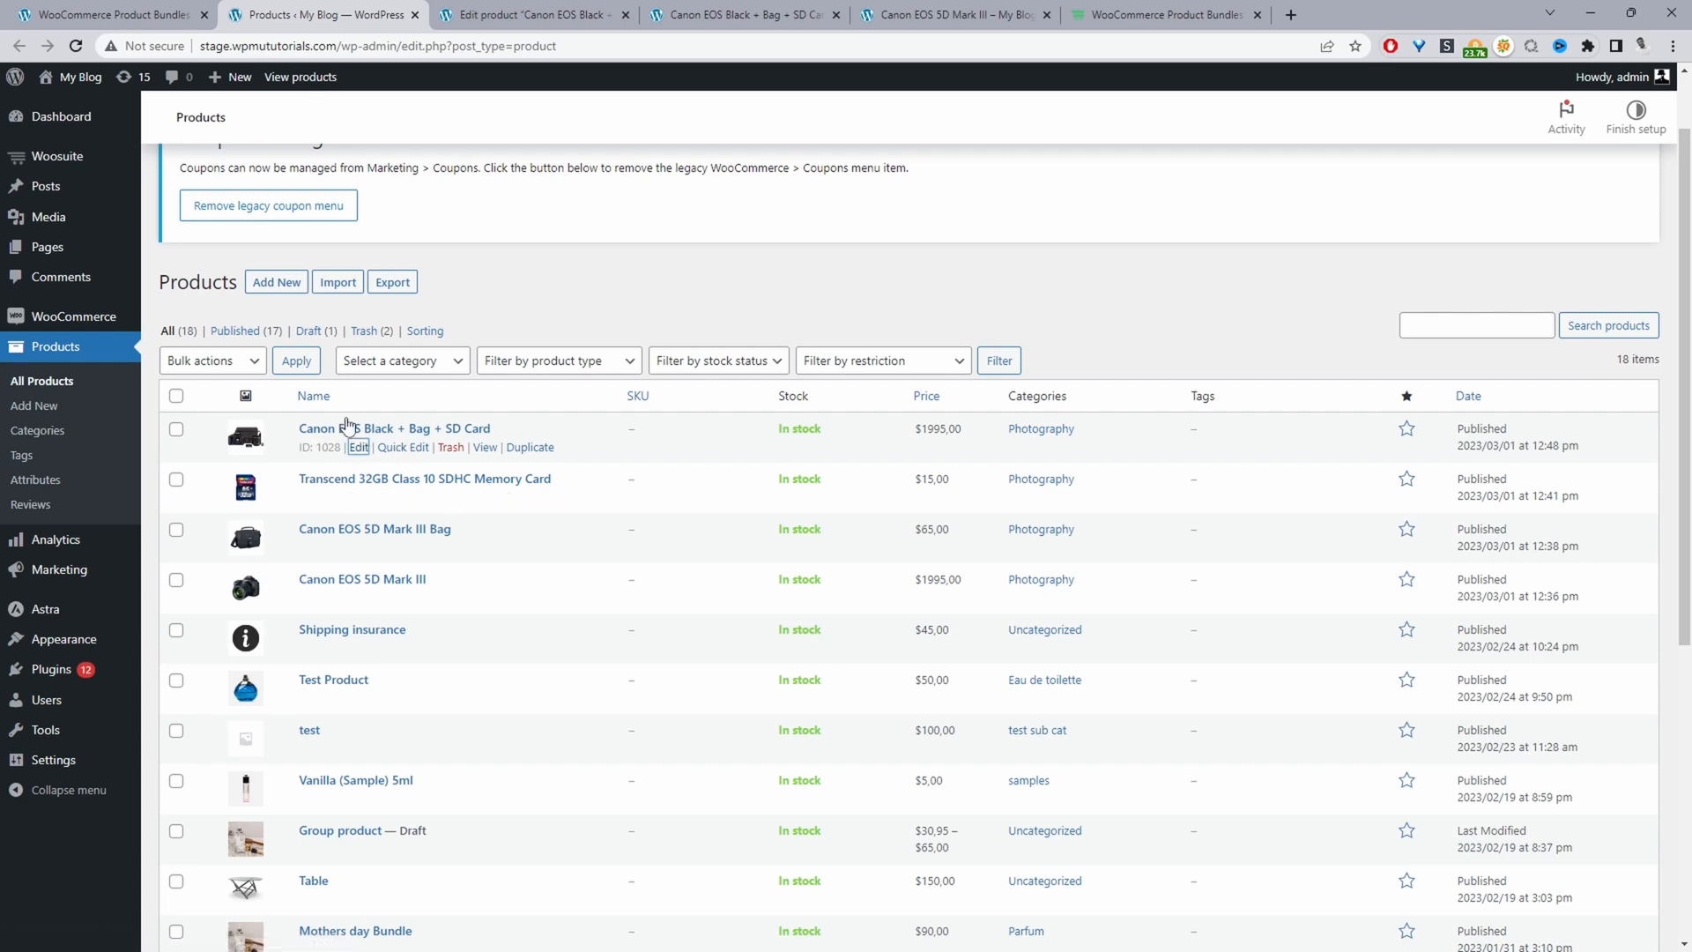
{"action": "left_click", "coordinate": [358, 446]}
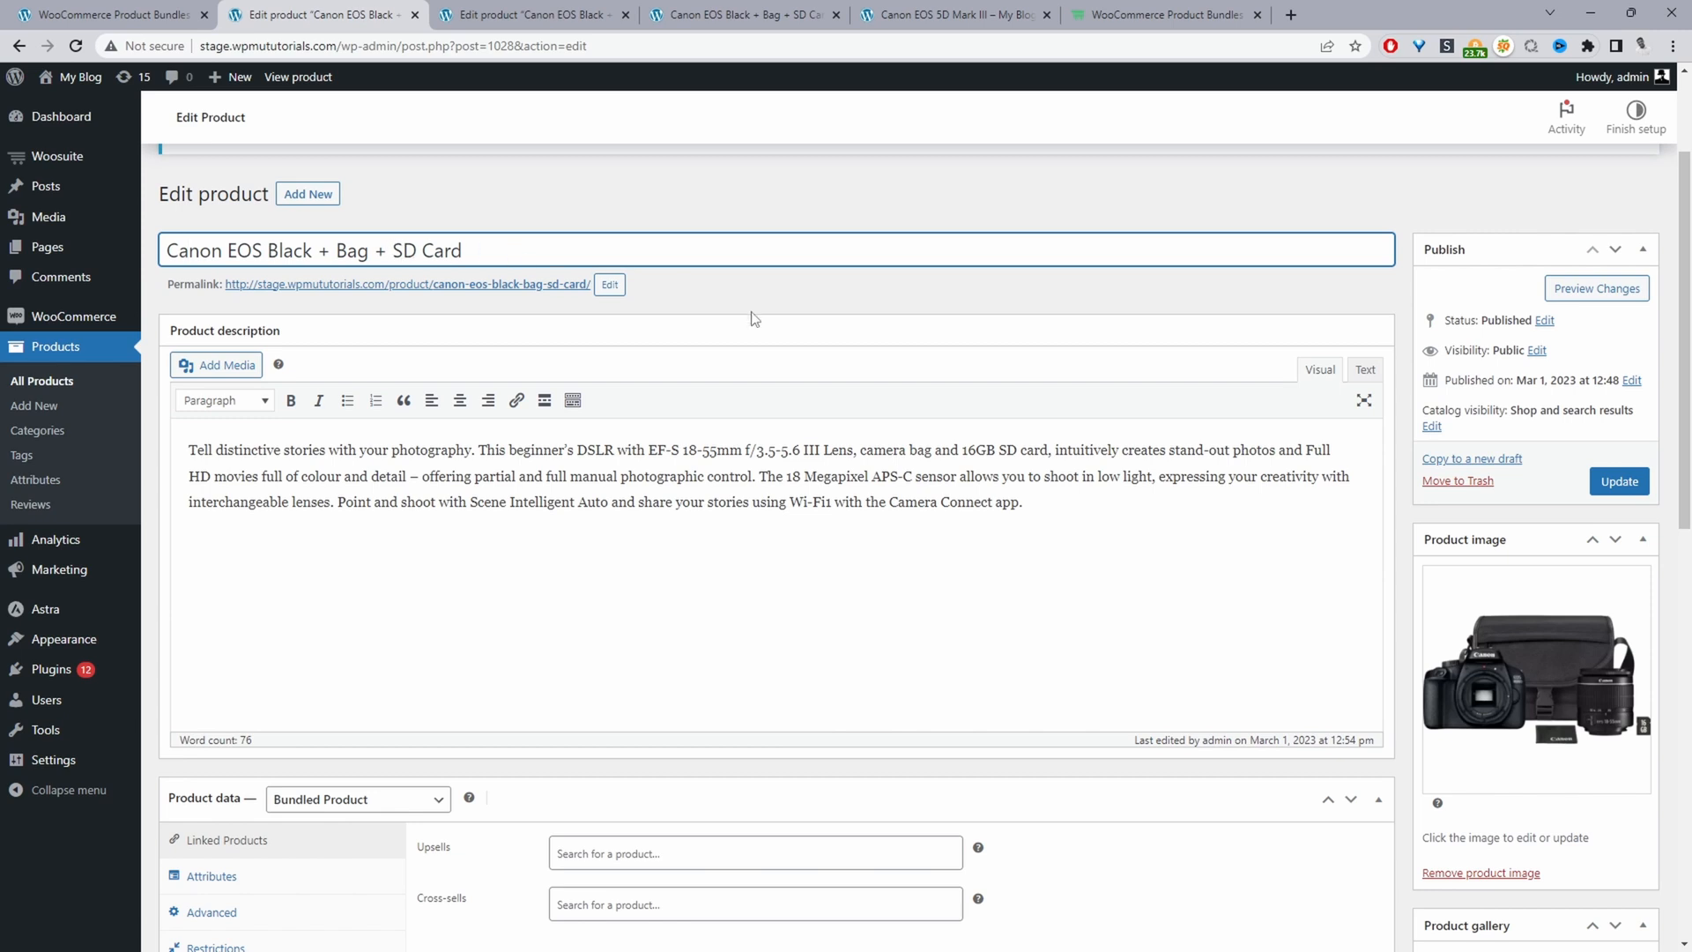
{"action": "left_click_drag", "start_coordinate": [518, 476], "coordinate": [1021, 502]}
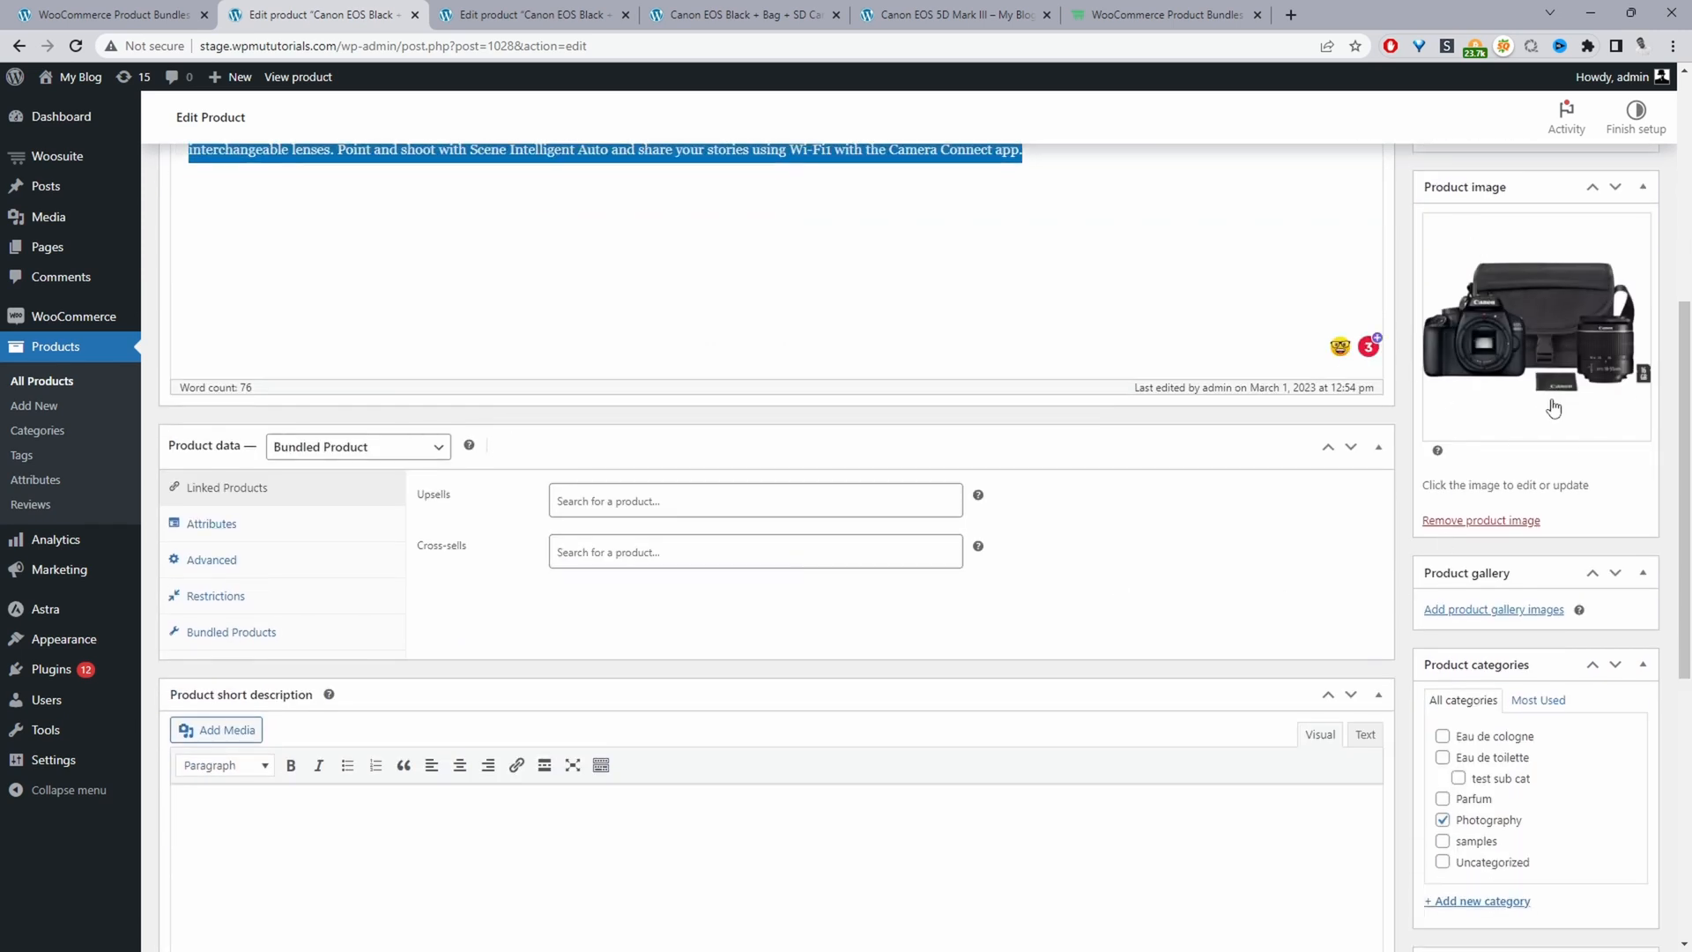
{"action": "scroll", "scroll_direction": "down", "scroll_amount": 3}
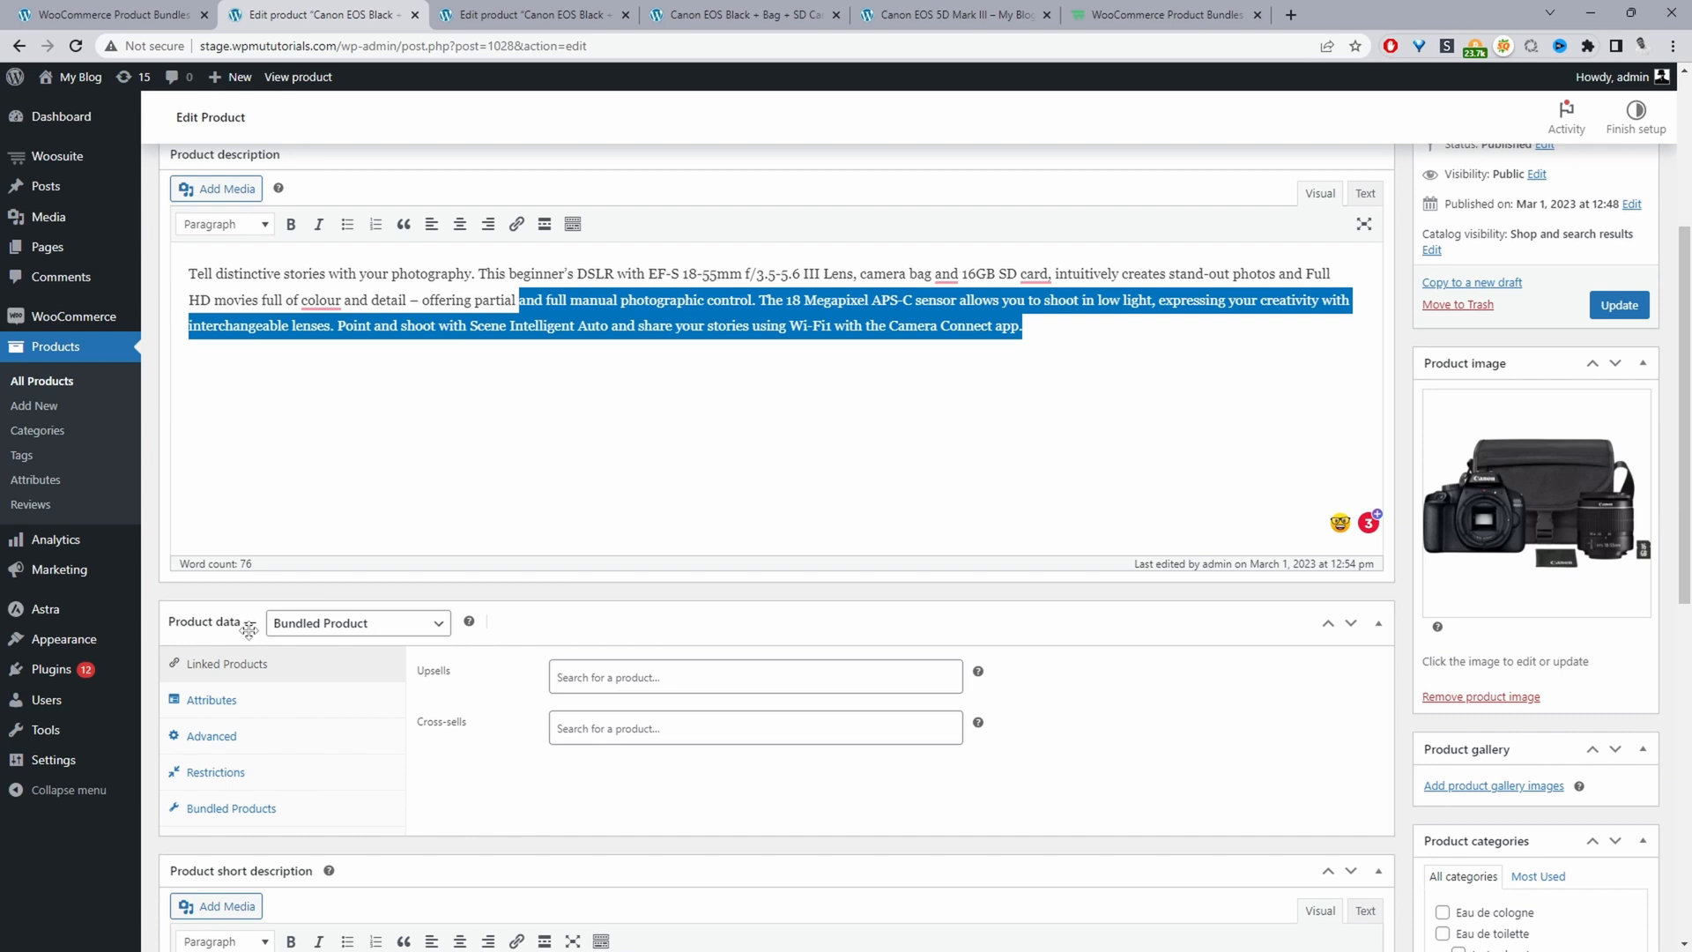
{"action": "left_click", "coordinate": [356, 623]}
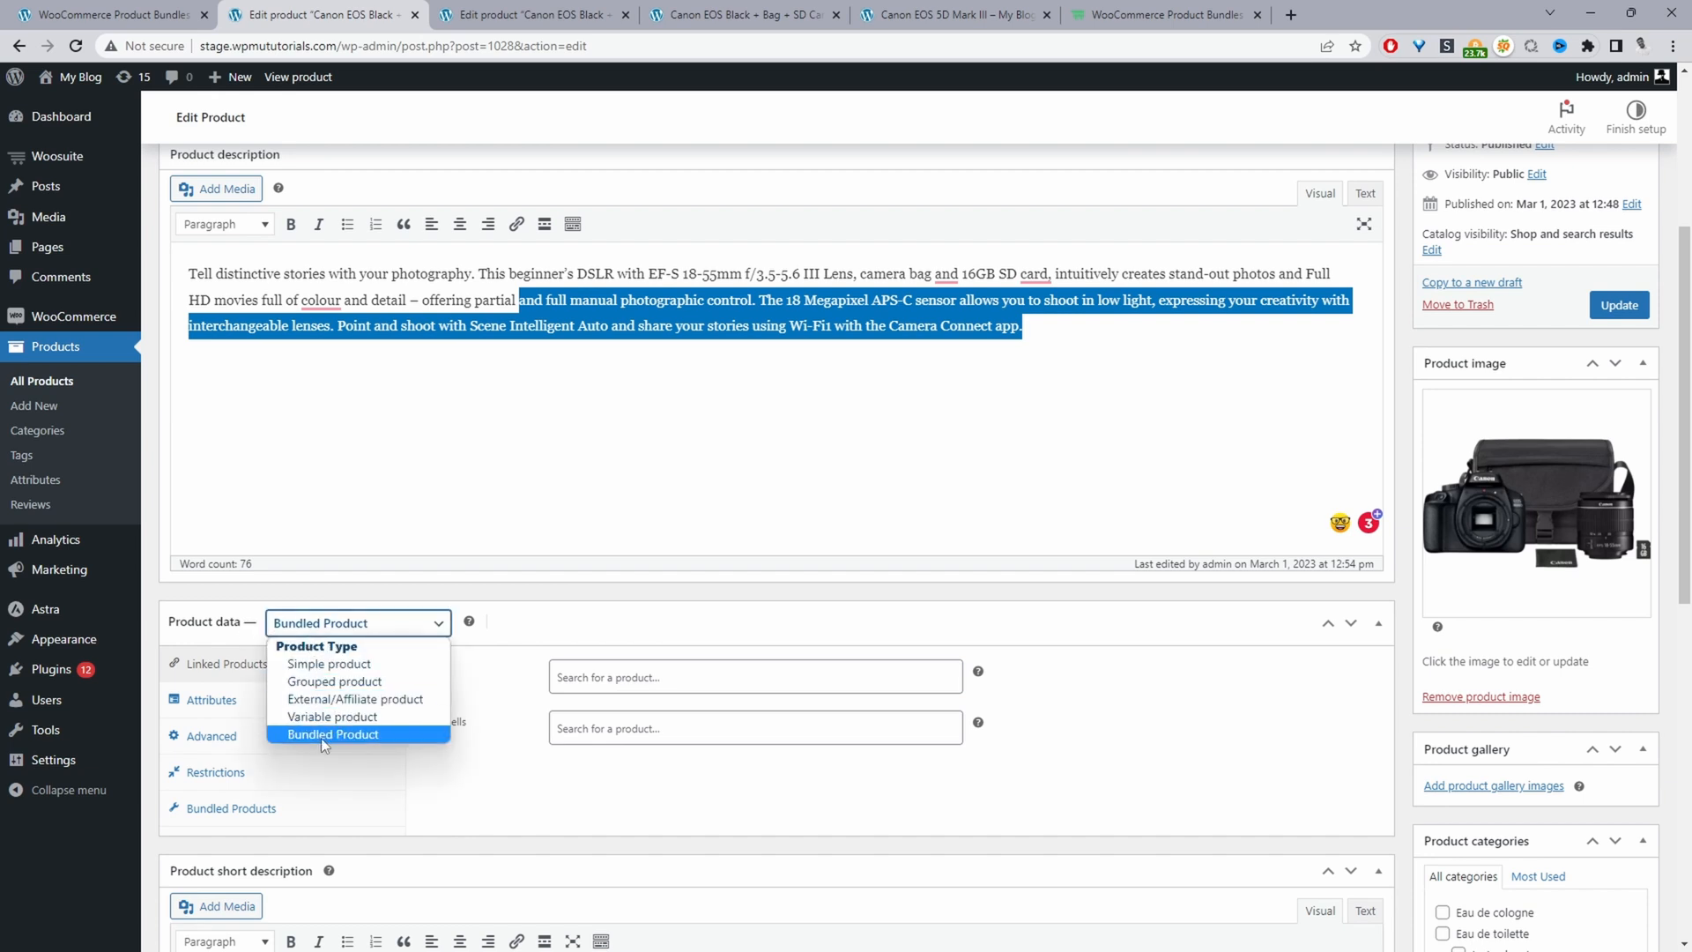
{"action": "left_click", "coordinate": [333, 733]}
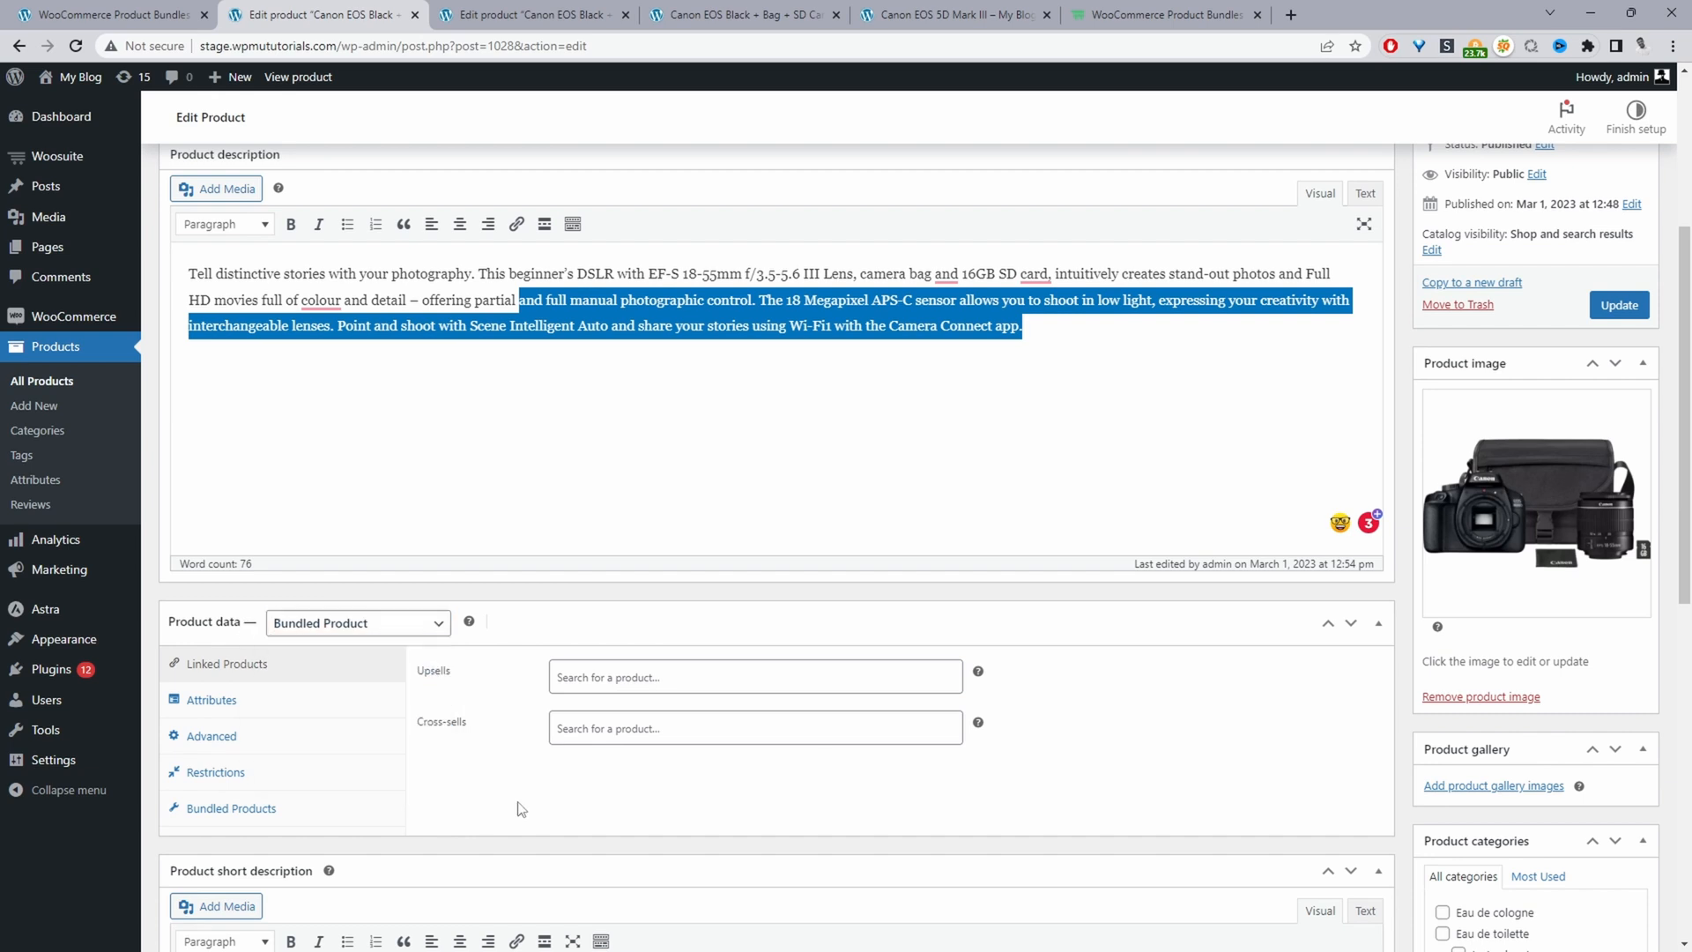
{"action": "scroll", "scroll_direction": "down", "scroll_amount": 3}
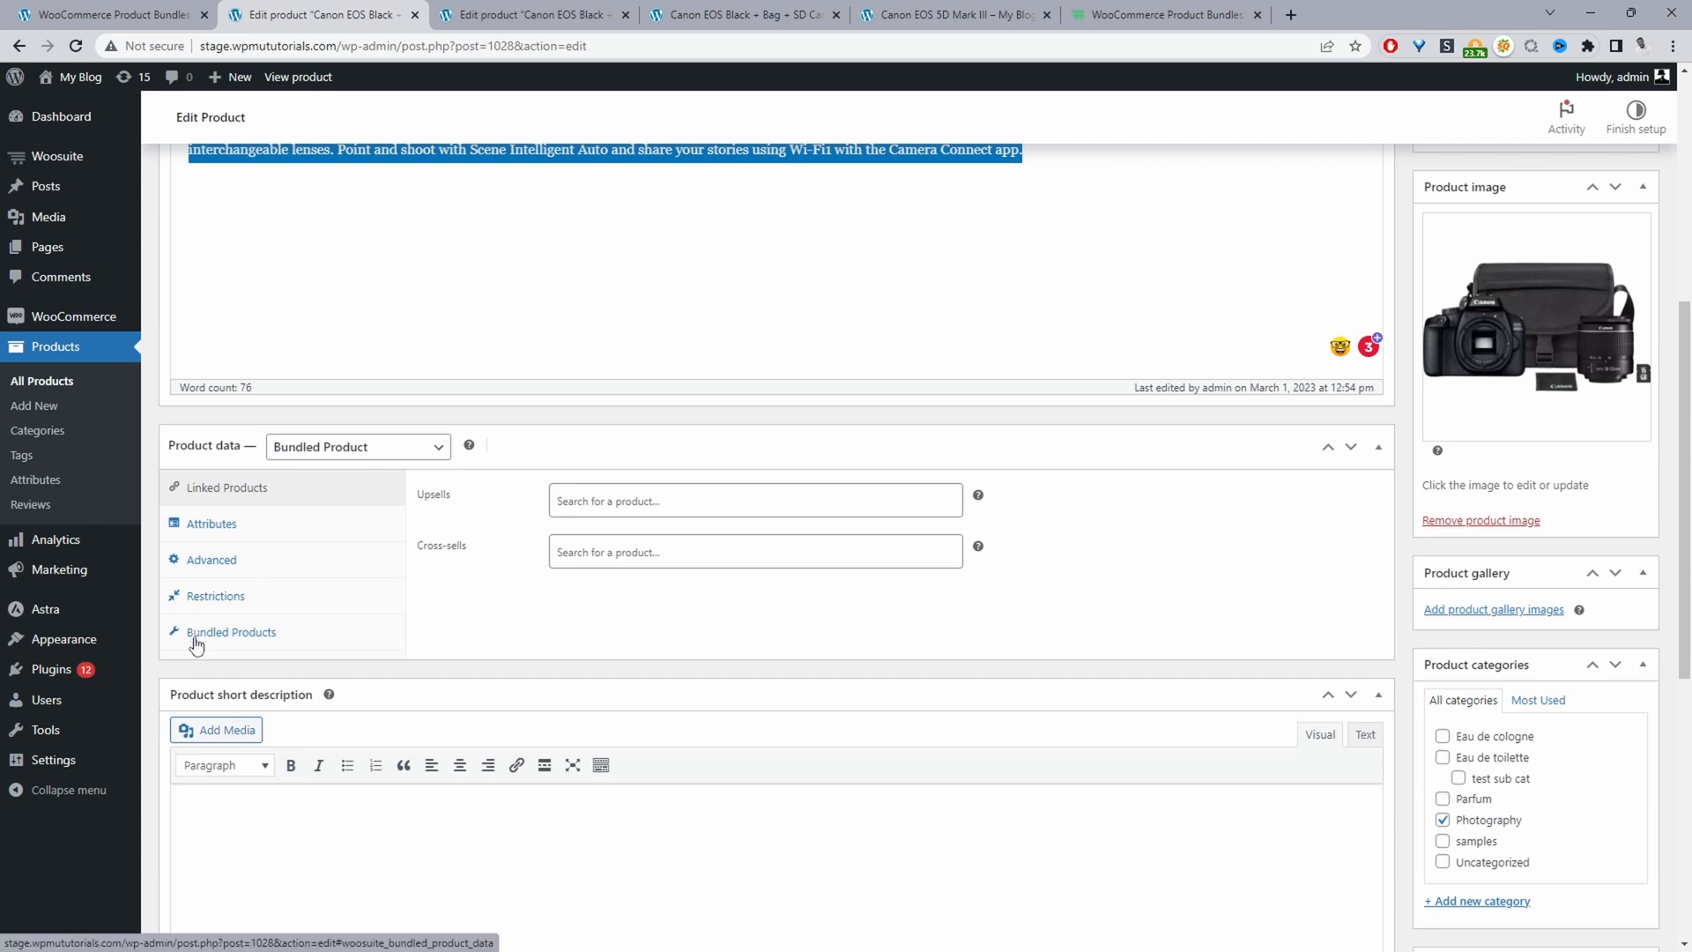
Step: In the Bundled Products settings, set the Canon EOS 5D Mark III Bag quantity to 2
{"action": "left_click", "coordinate": [231, 631]}
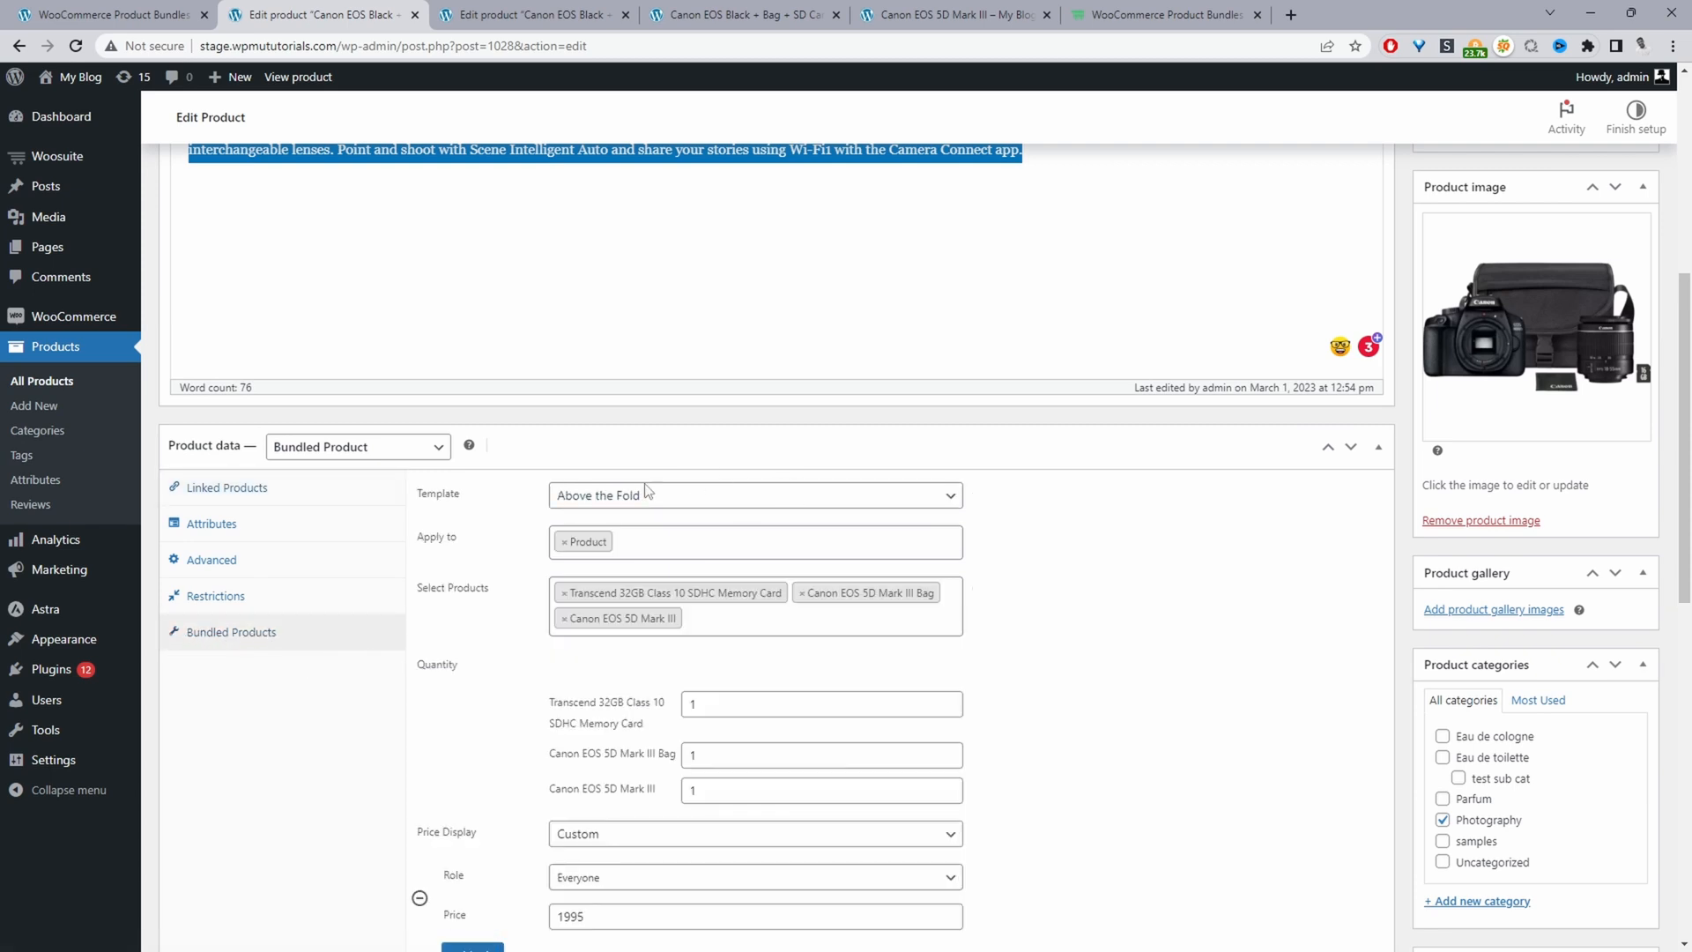
{"action": "left_click", "coordinate": [755, 494]}
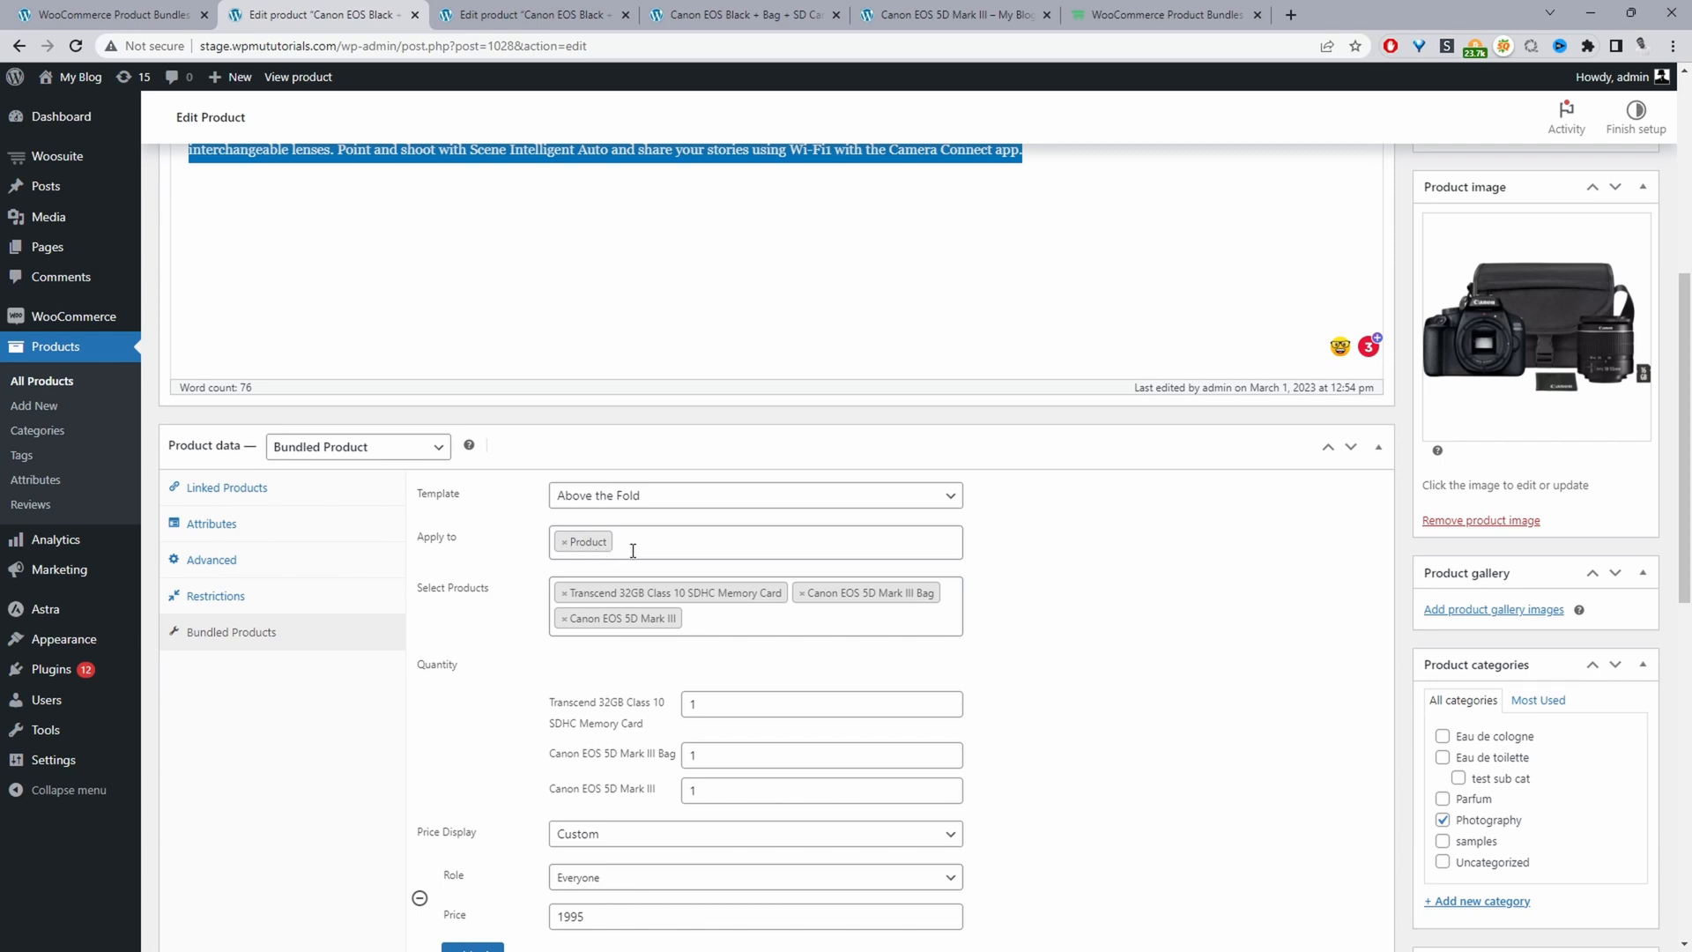
{"action": "mouse_move", "coordinate": [483, 594]}
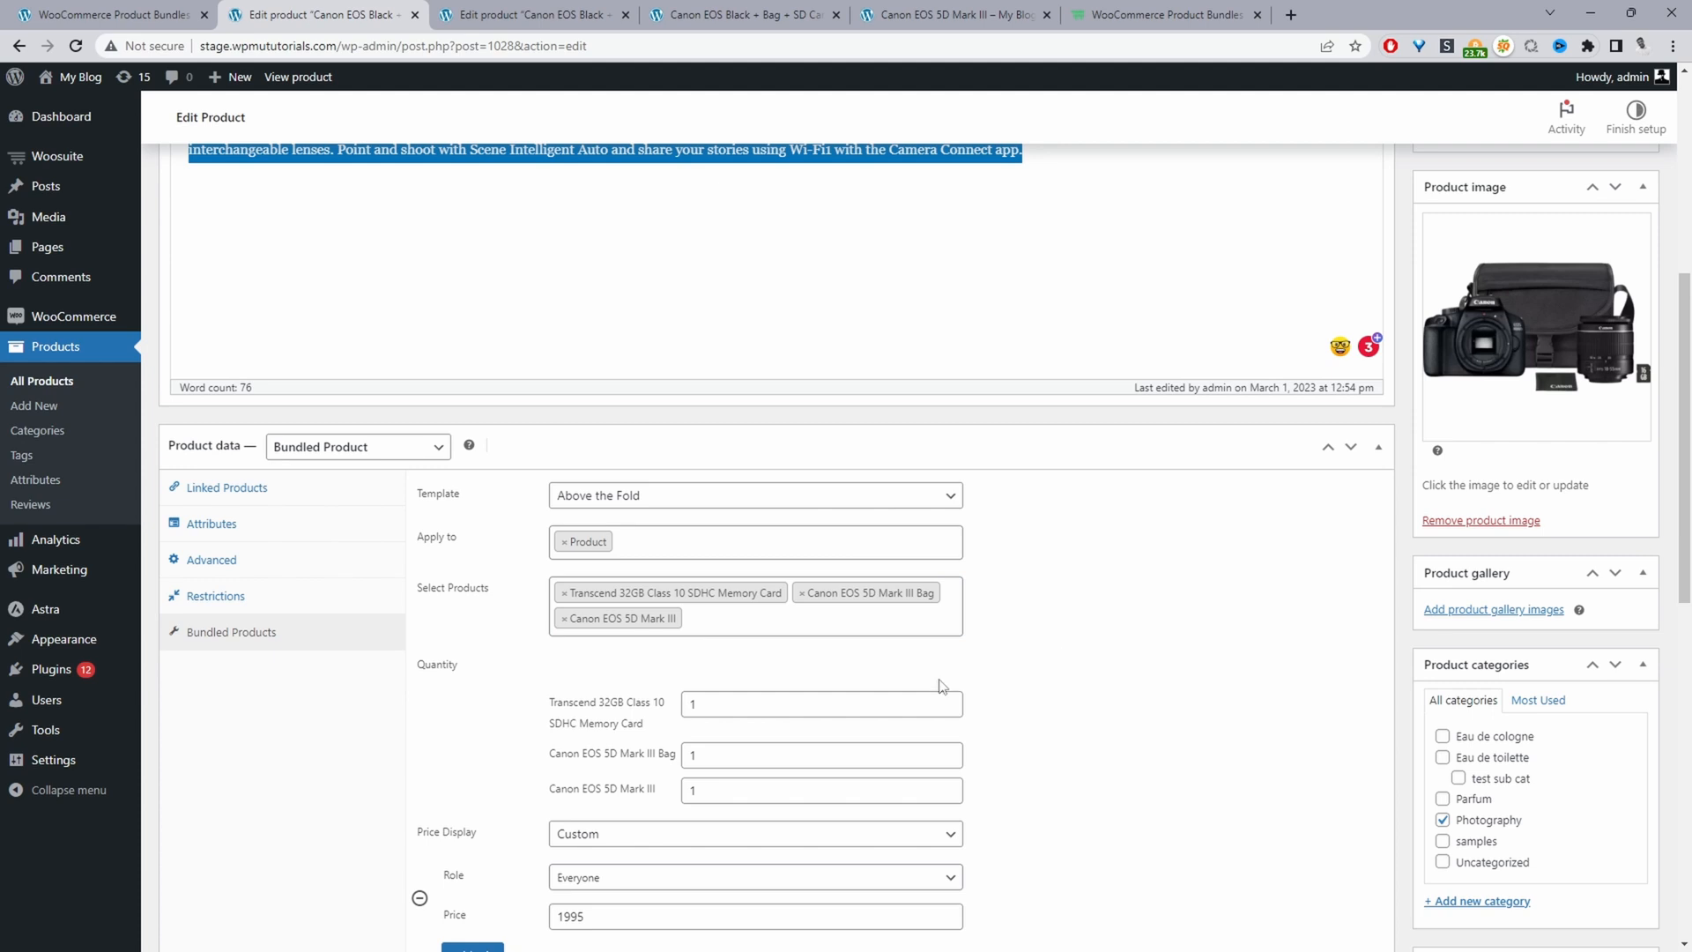
{"action": "left_click", "coordinate": [820, 754]}
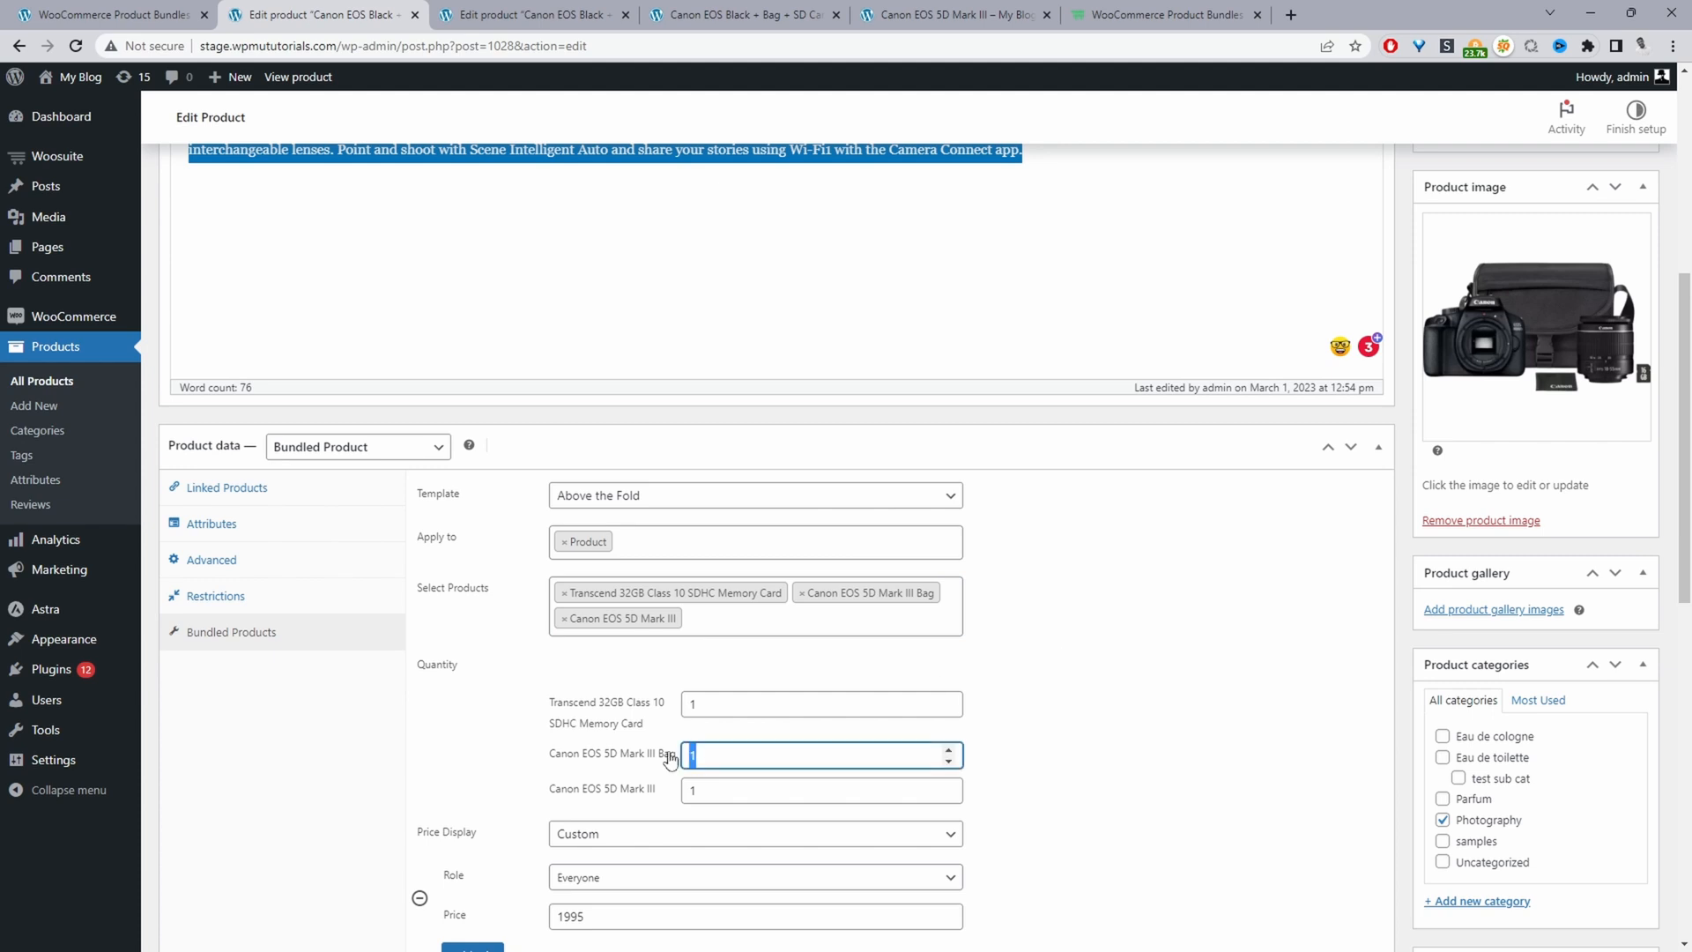
{"action": "mouse_move", "coordinate": [663, 783]}
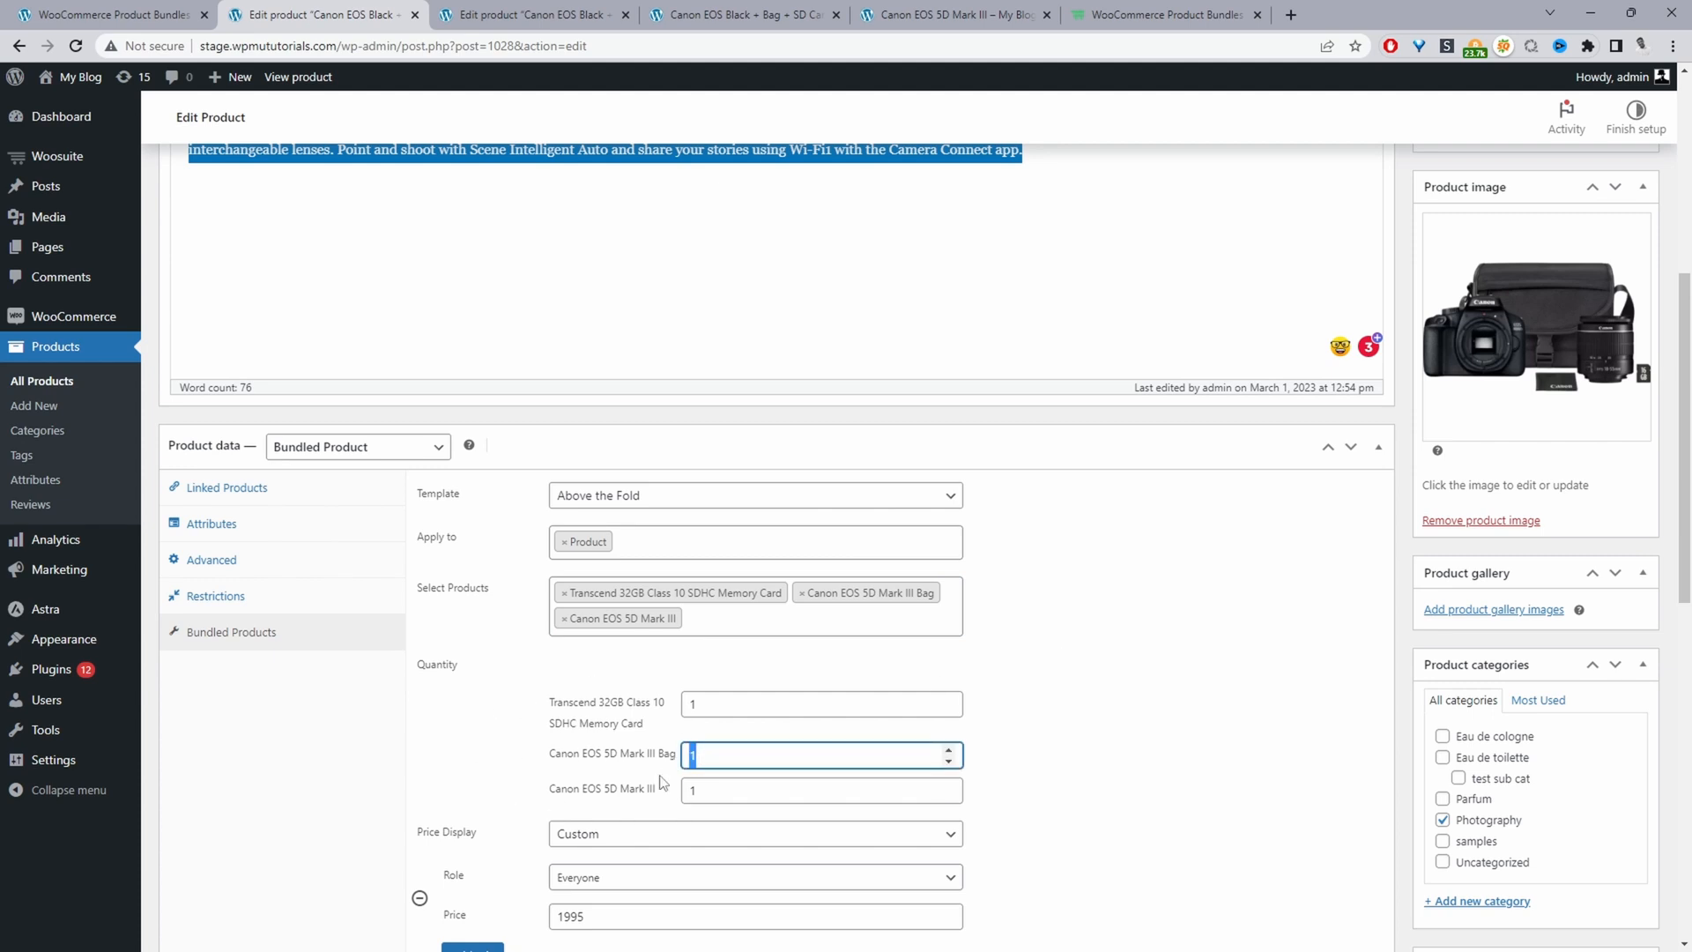
{"action": "type", "text": "2"}
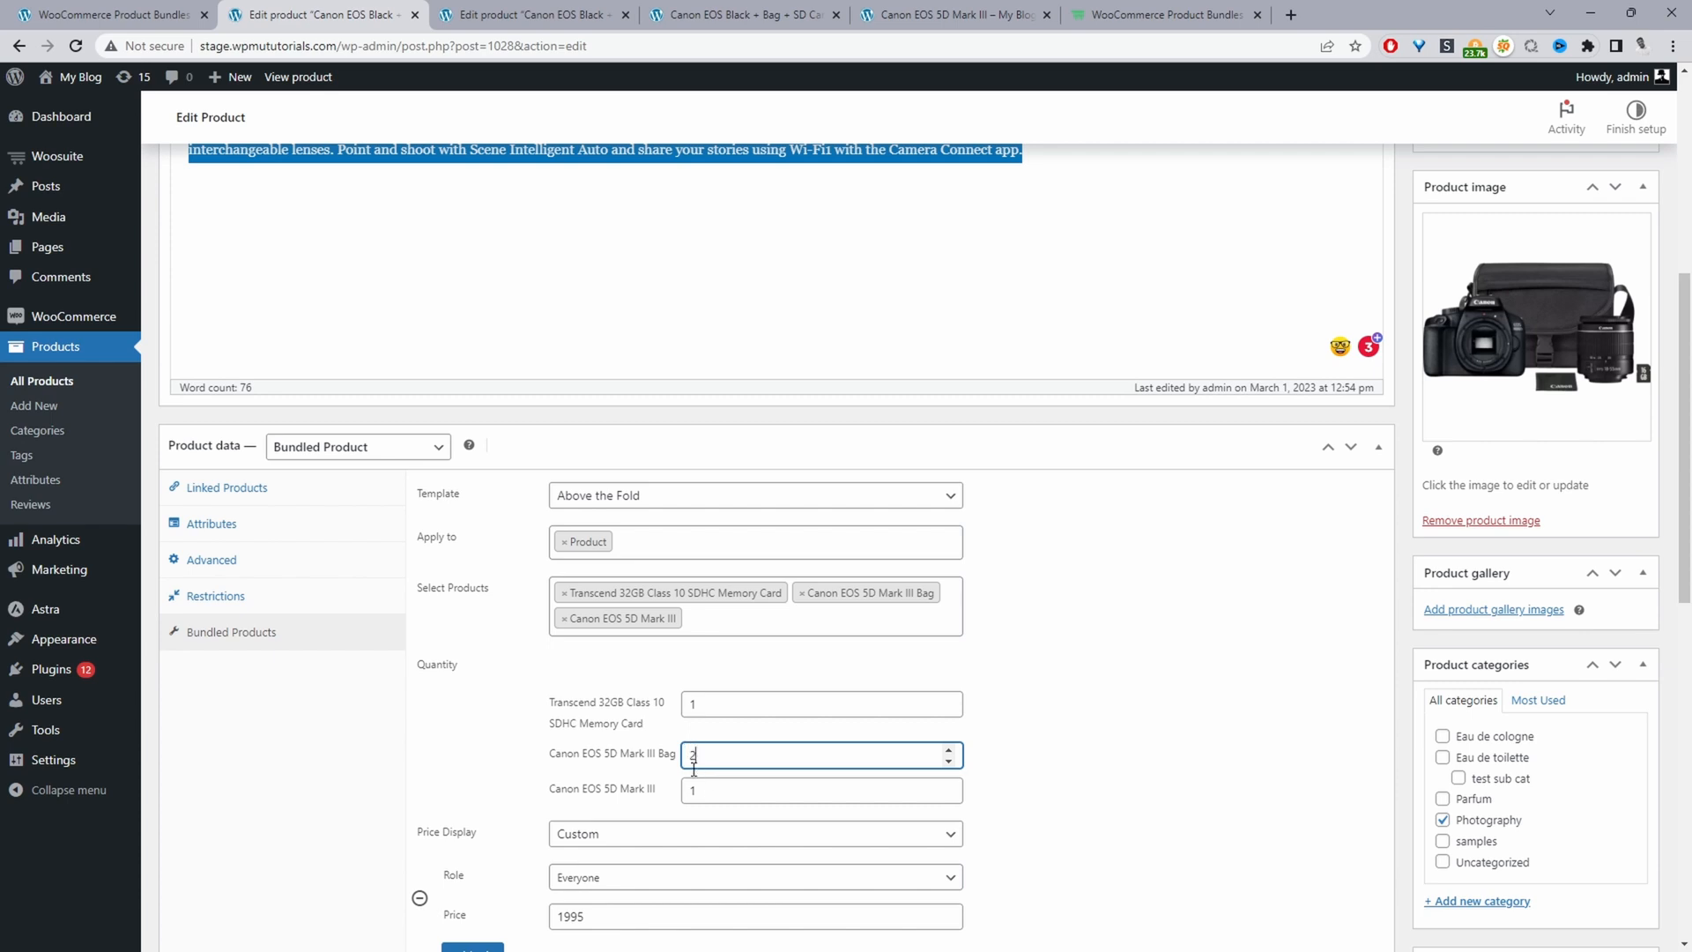
{"action": "mouse_move", "coordinate": [656, 728]}
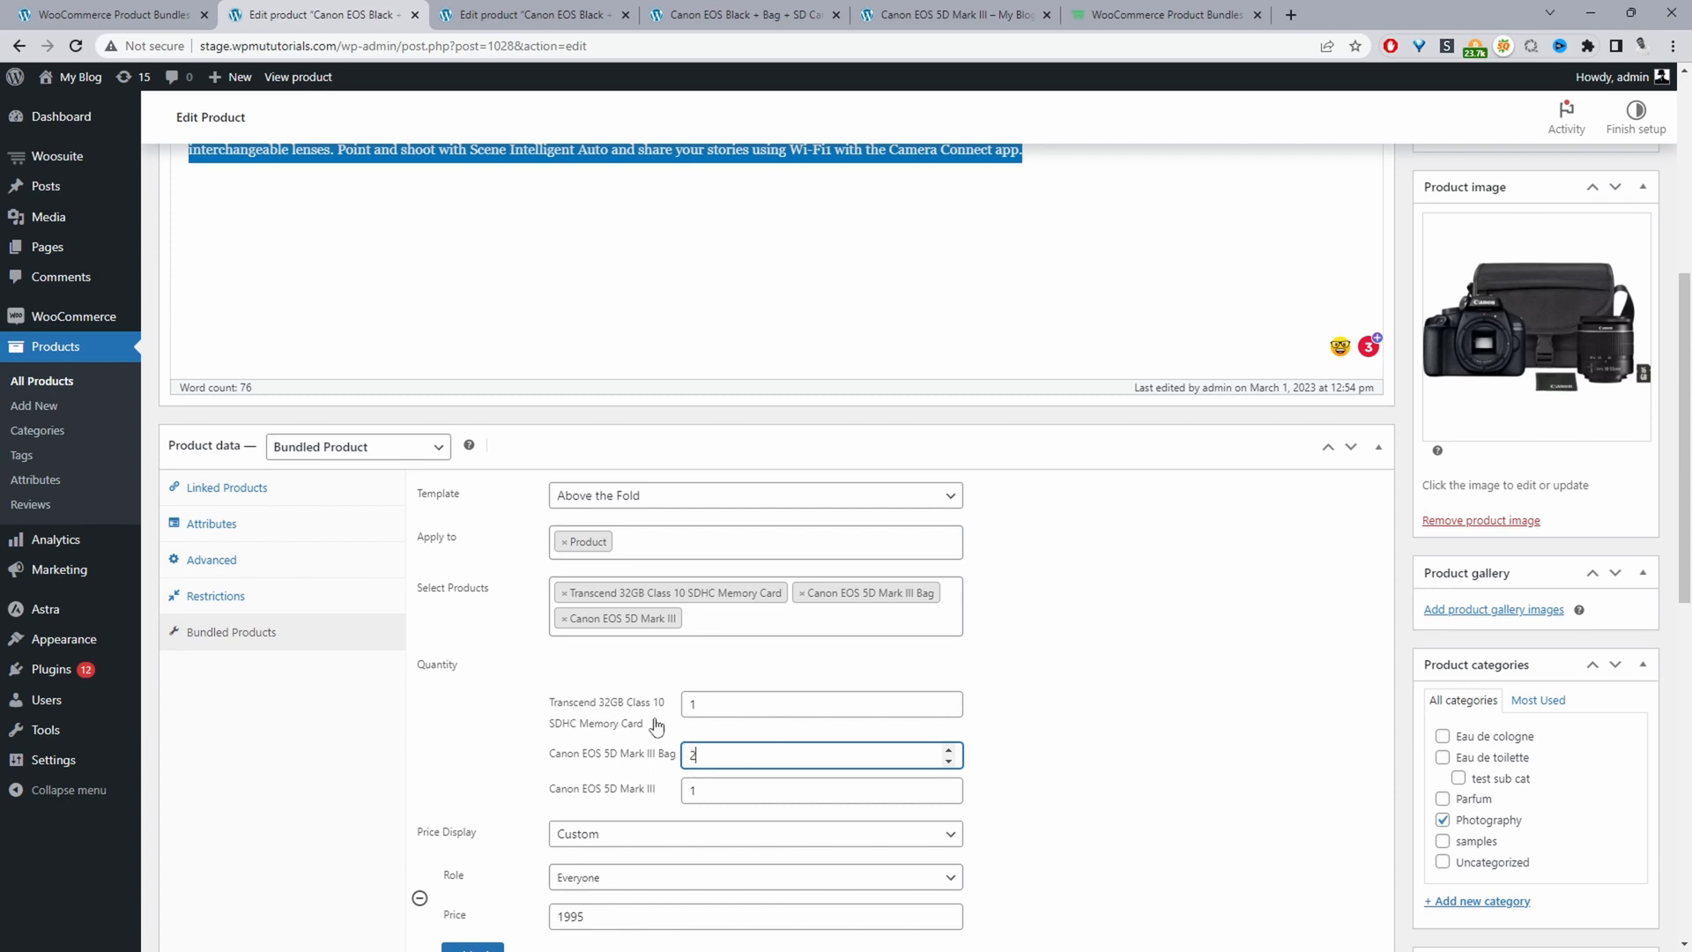
{"action": "mouse_move", "coordinate": [783, 739]}
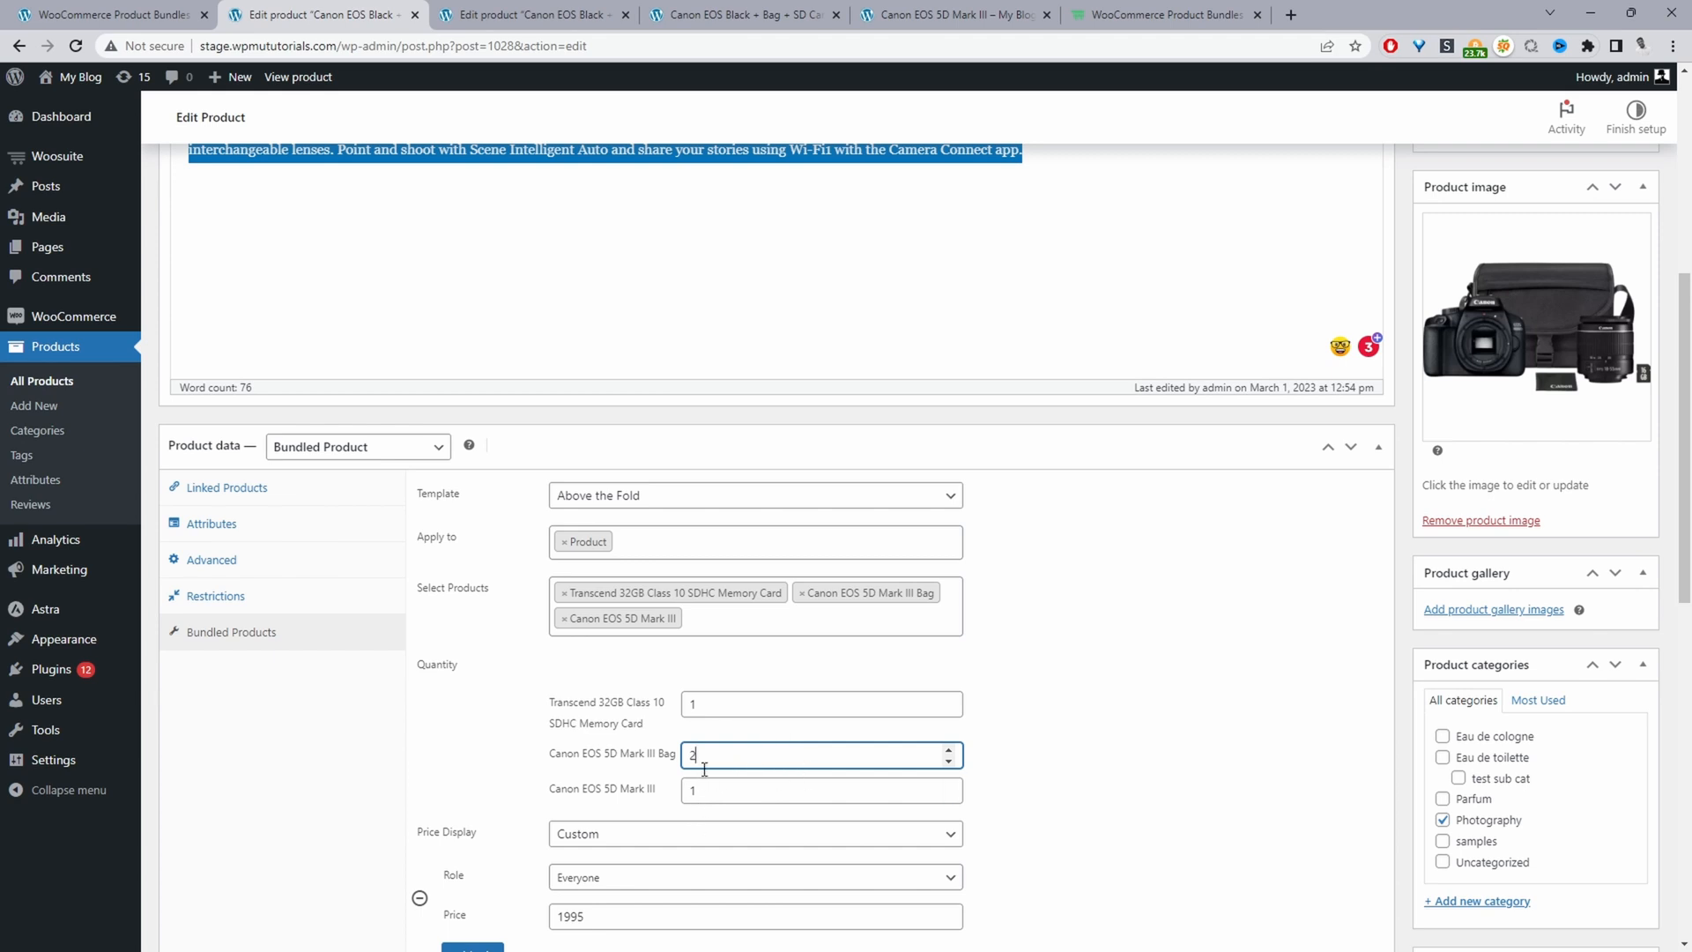
{"action": "type", "text": "1"}
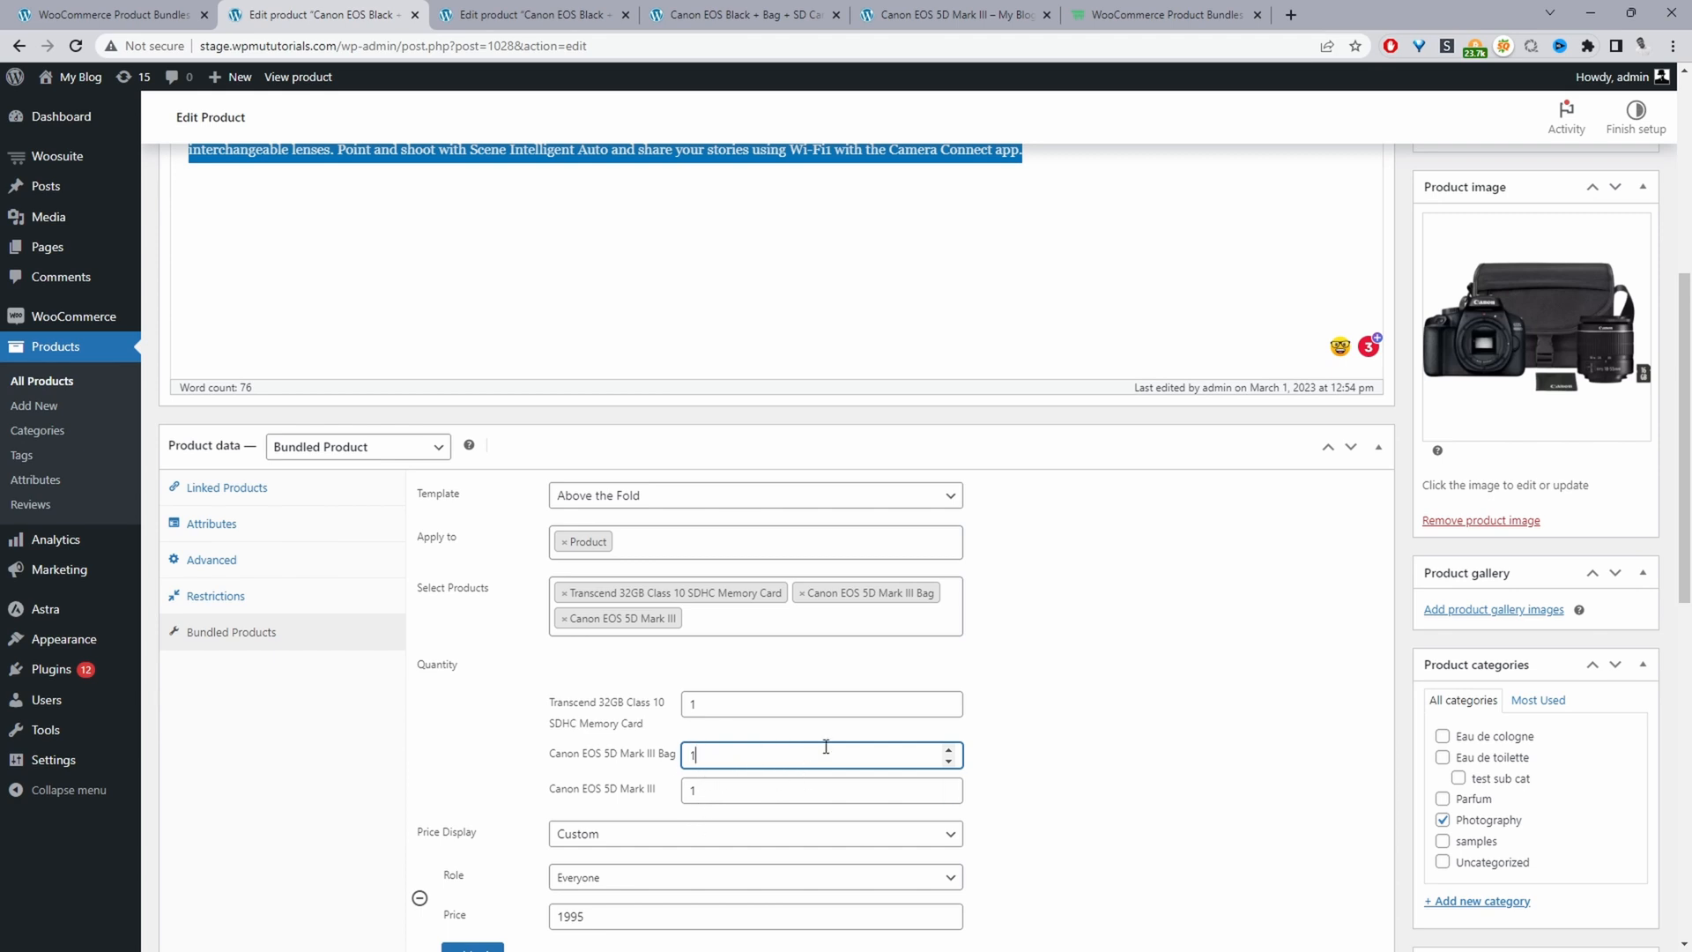
{"action": "type", "text": "2"}
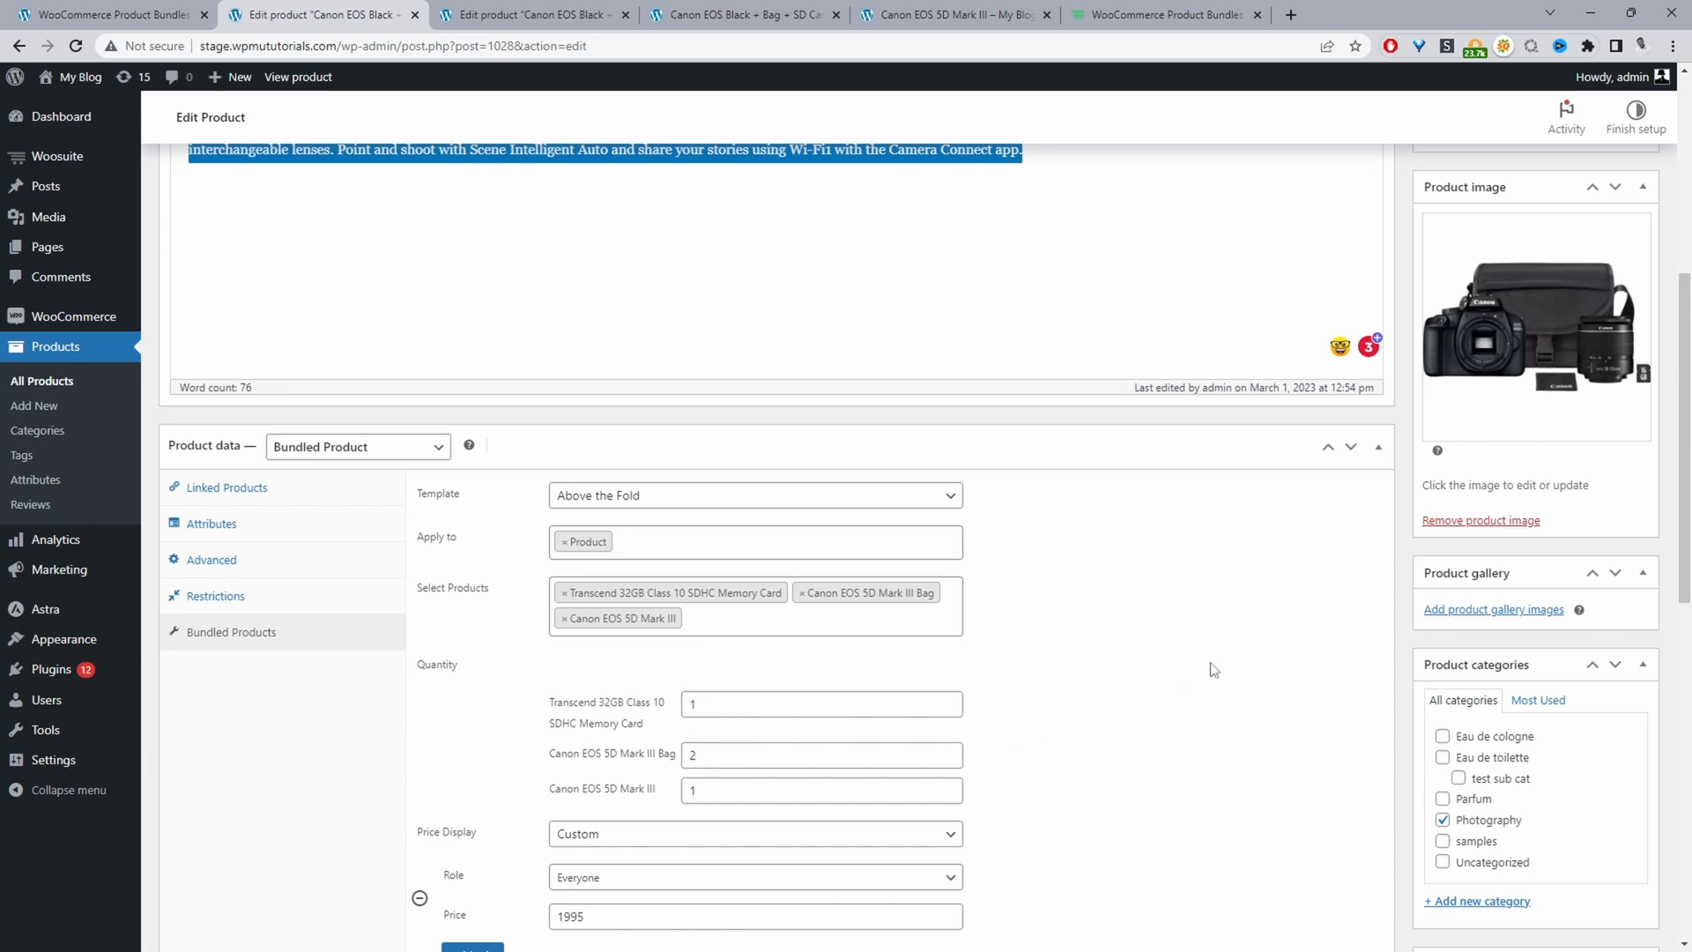
{"action": "scroll", "scroll_direction": "down", "scroll_amount": 3}
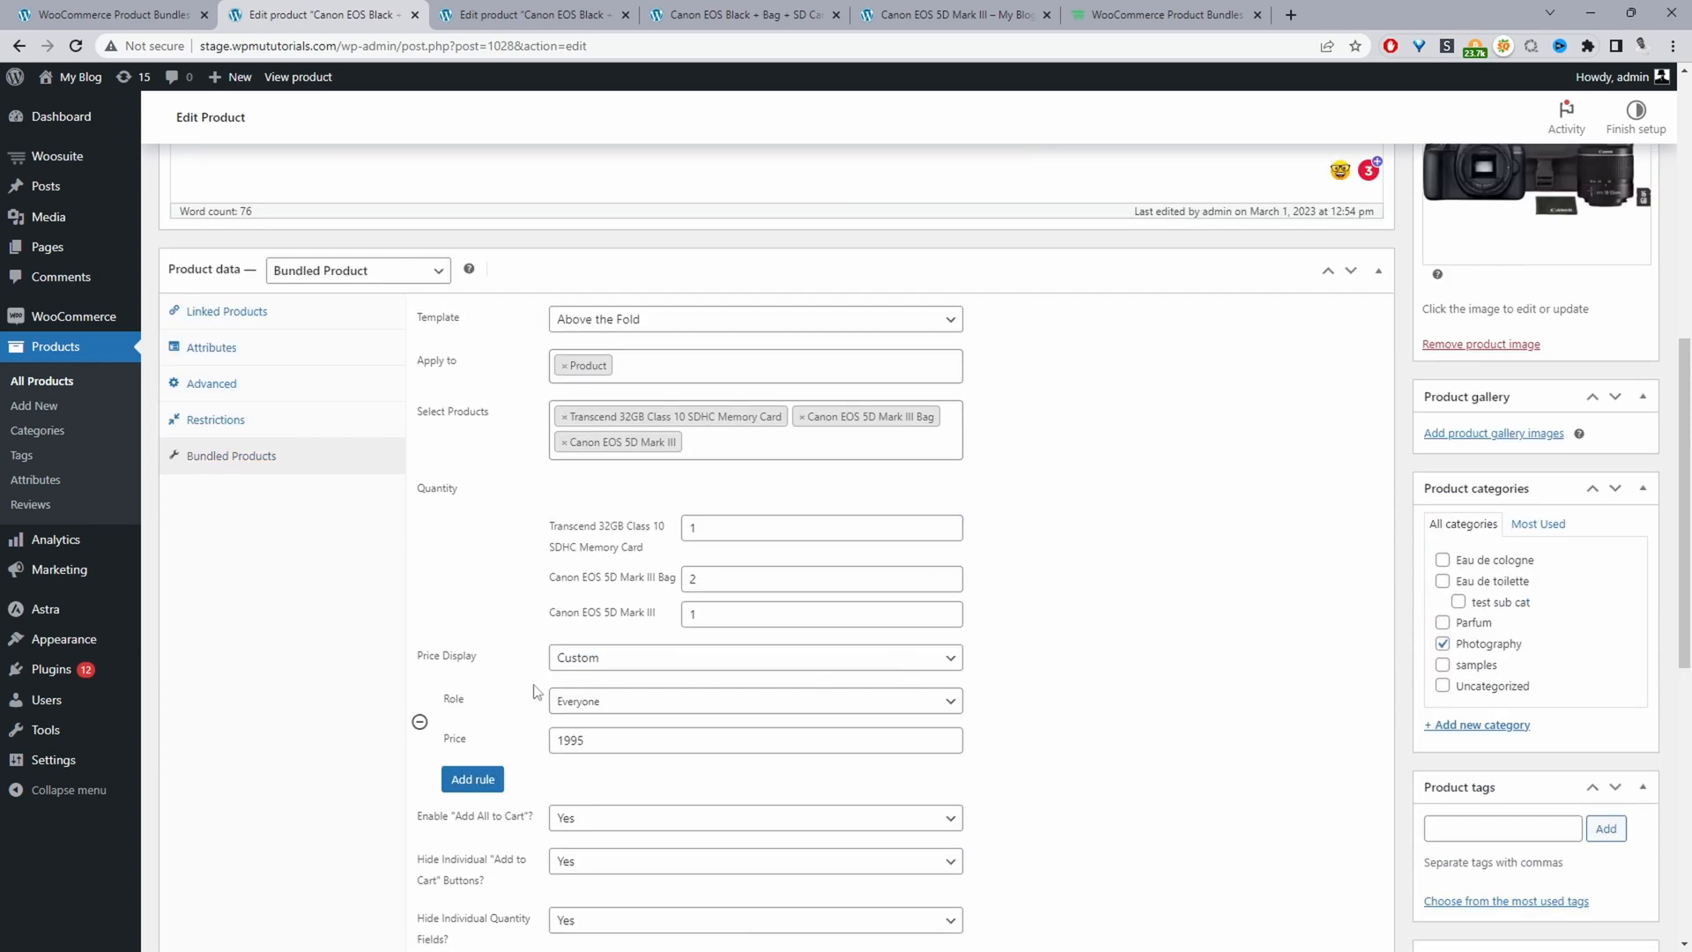
{"action": "left_click", "coordinate": [753, 658]}
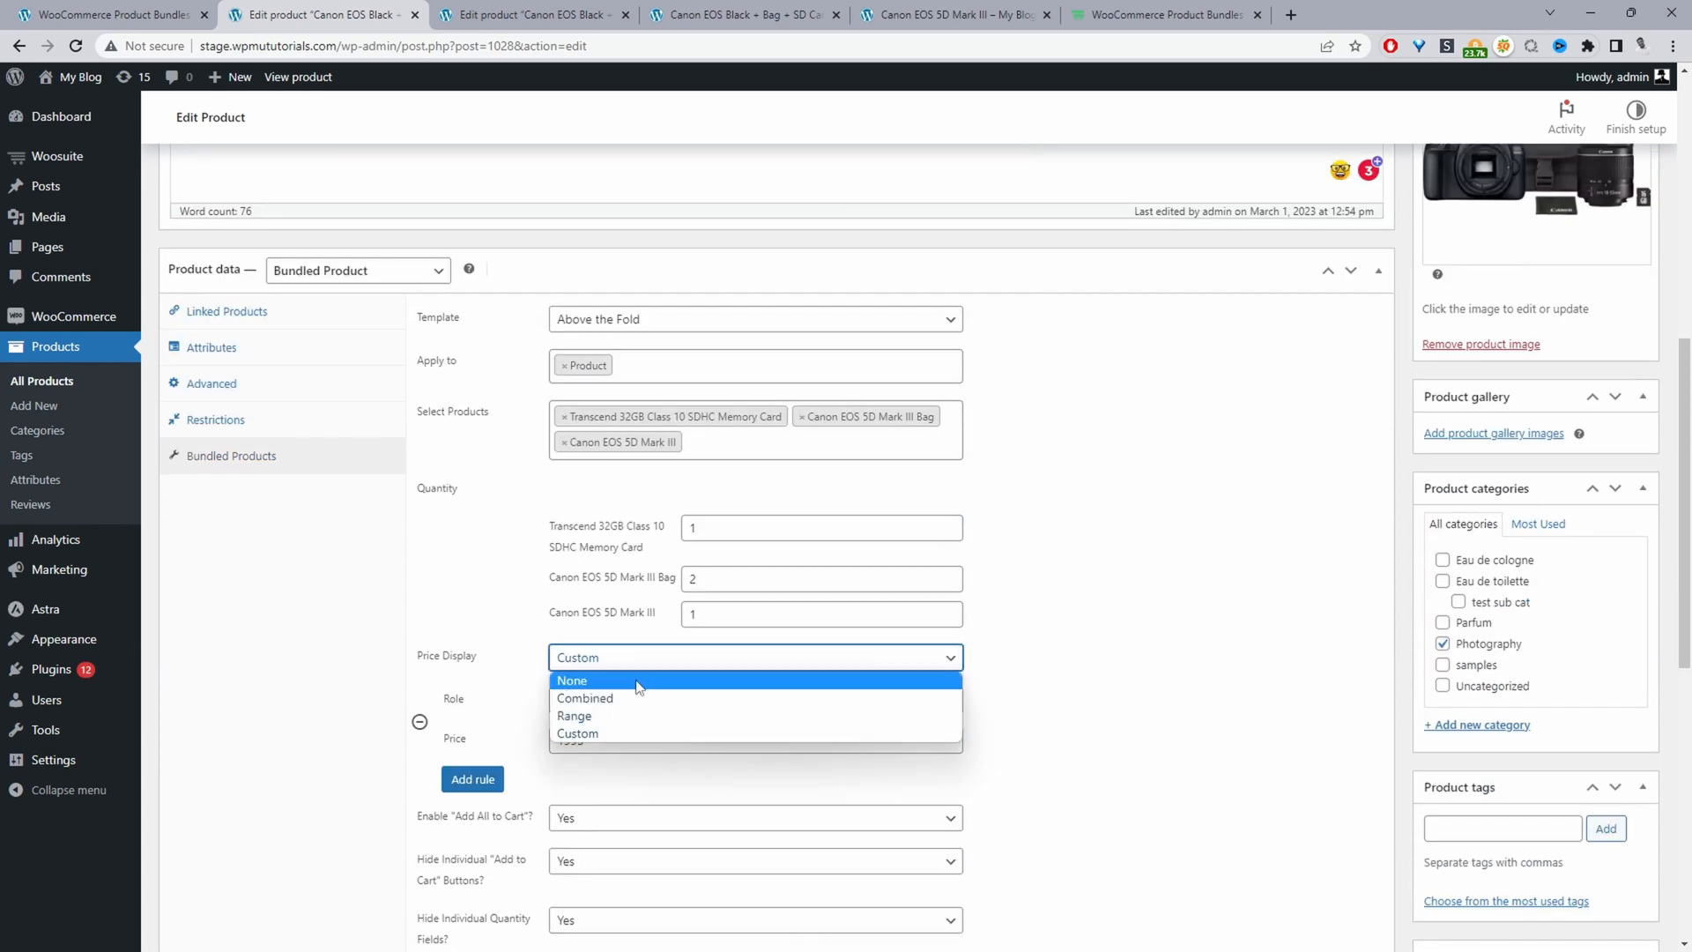
{"action": "mouse_move", "coordinate": [625, 690]}
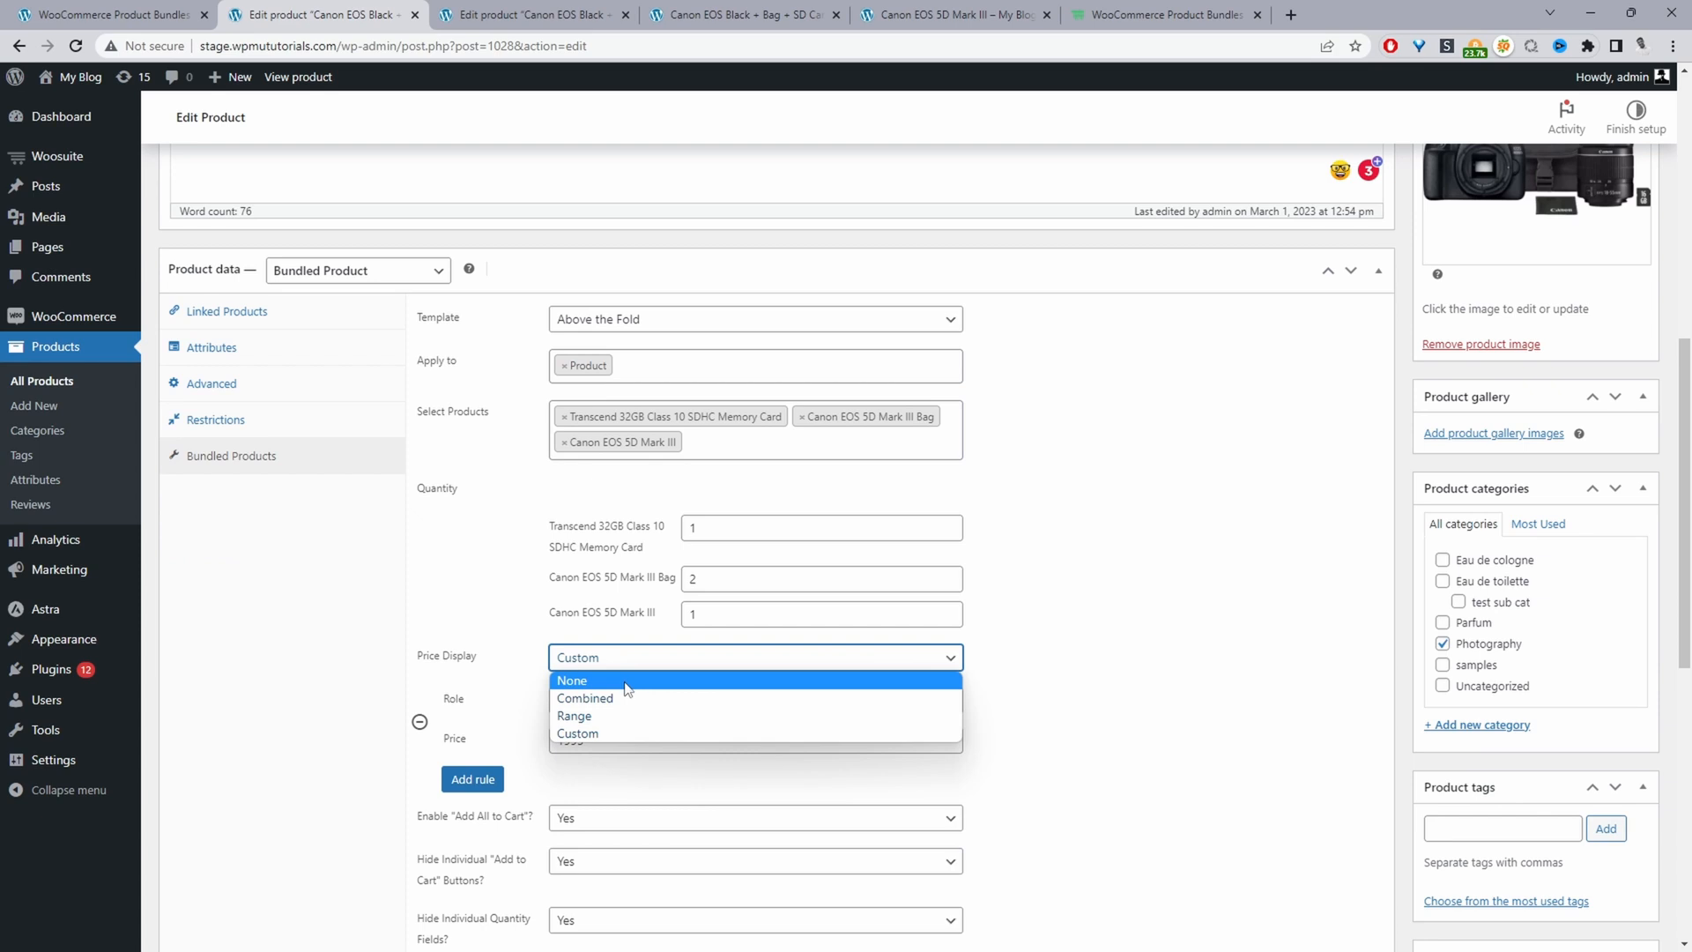
{"action": "mouse_move", "coordinate": [630, 698]}
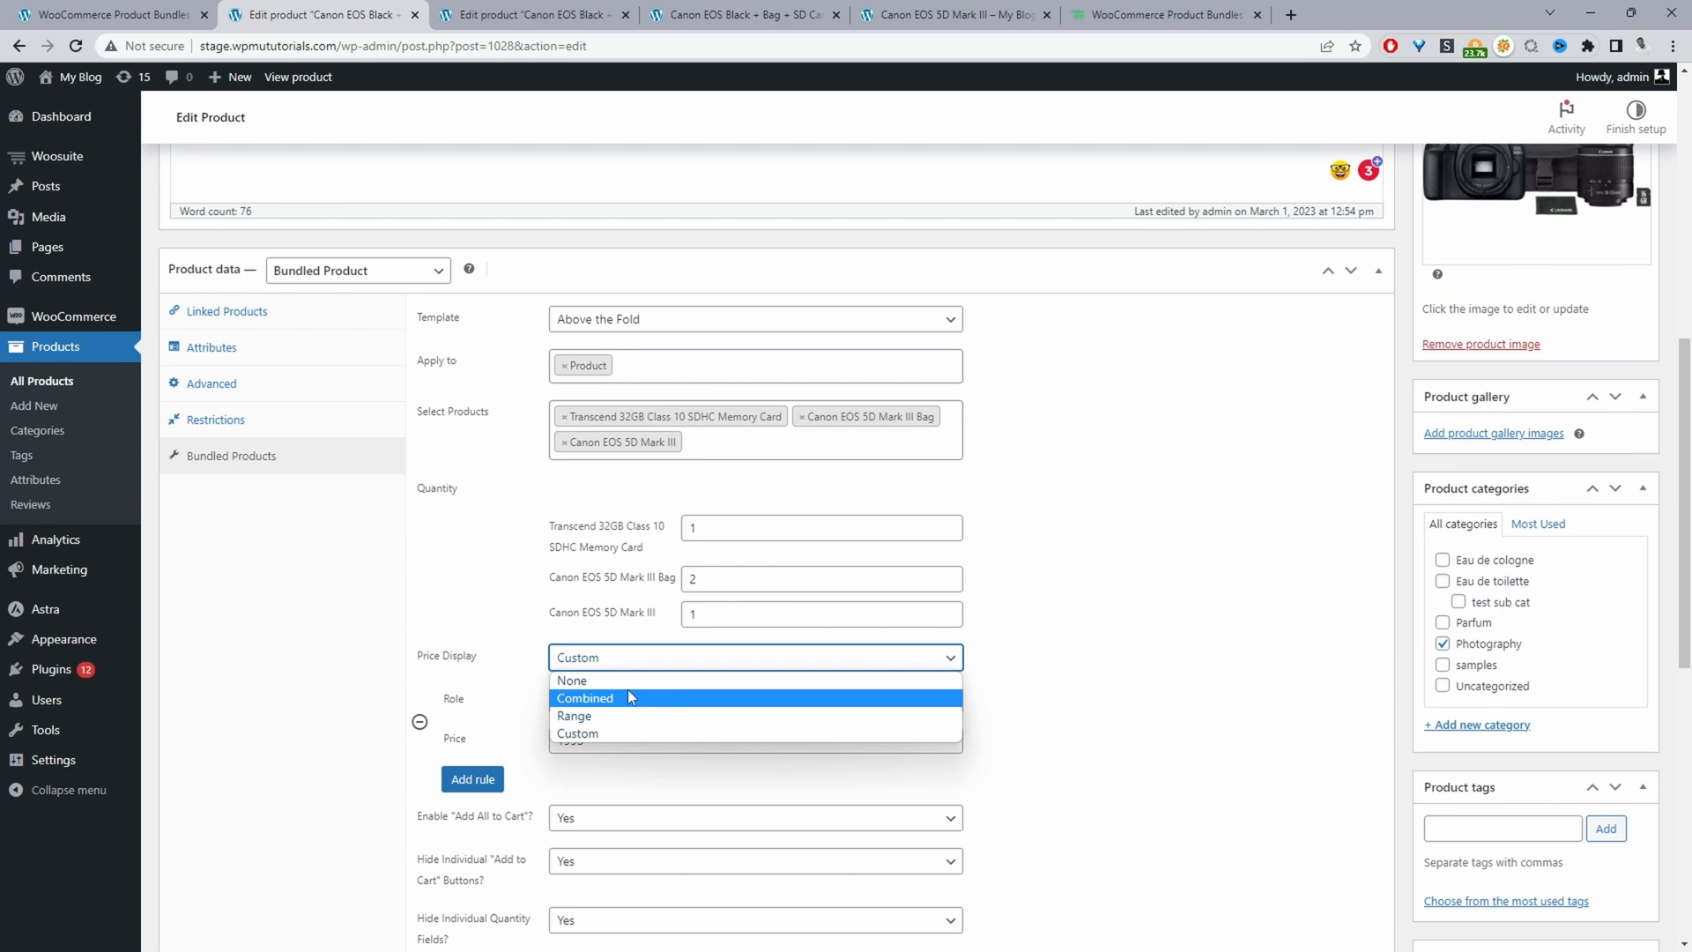
{"action": "mouse_move", "coordinate": [610, 709]}
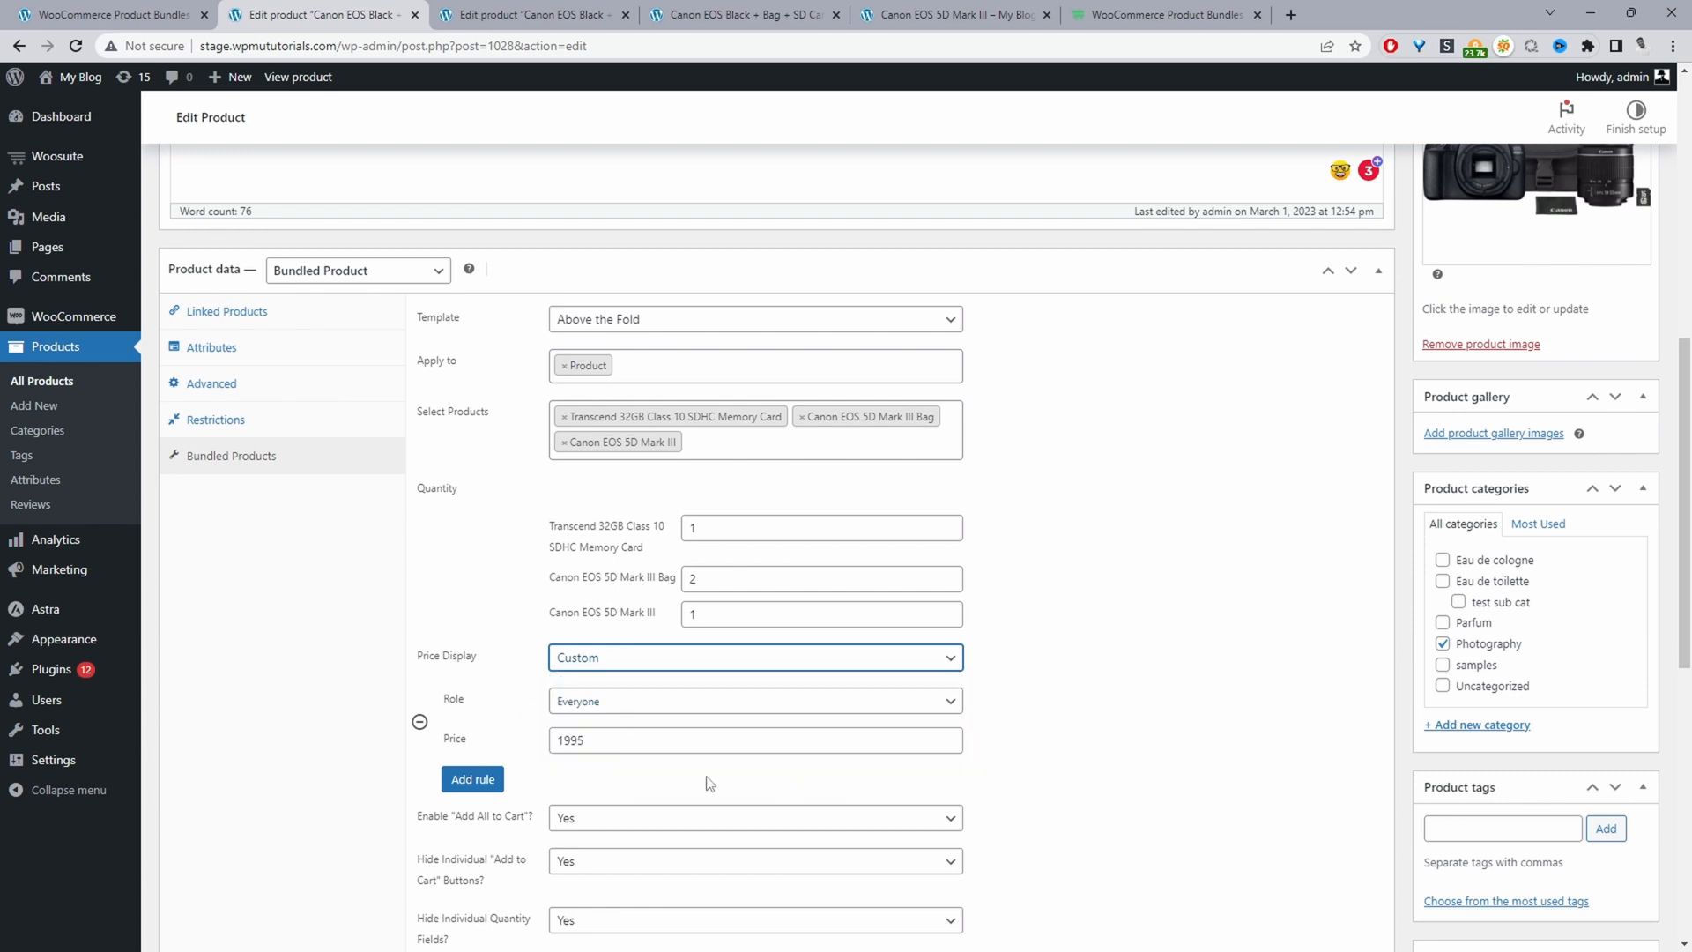
{"action": "left_click", "coordinate": [419, 721]}
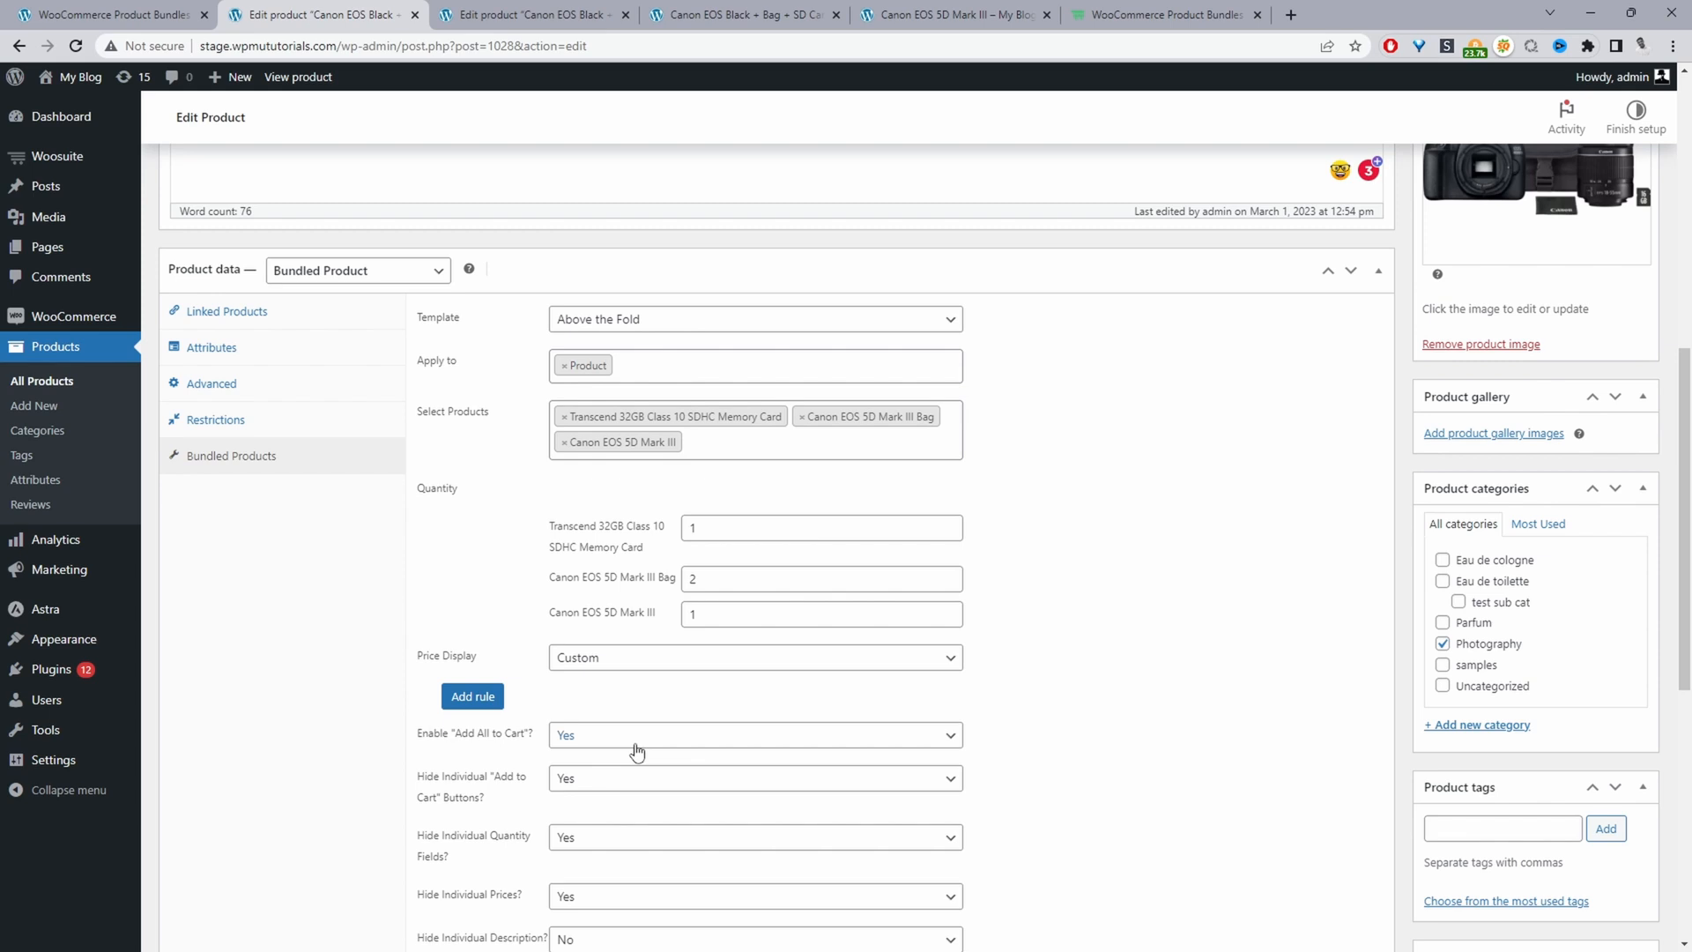
{"action": "left_click", "coordinate": [473, 696]}
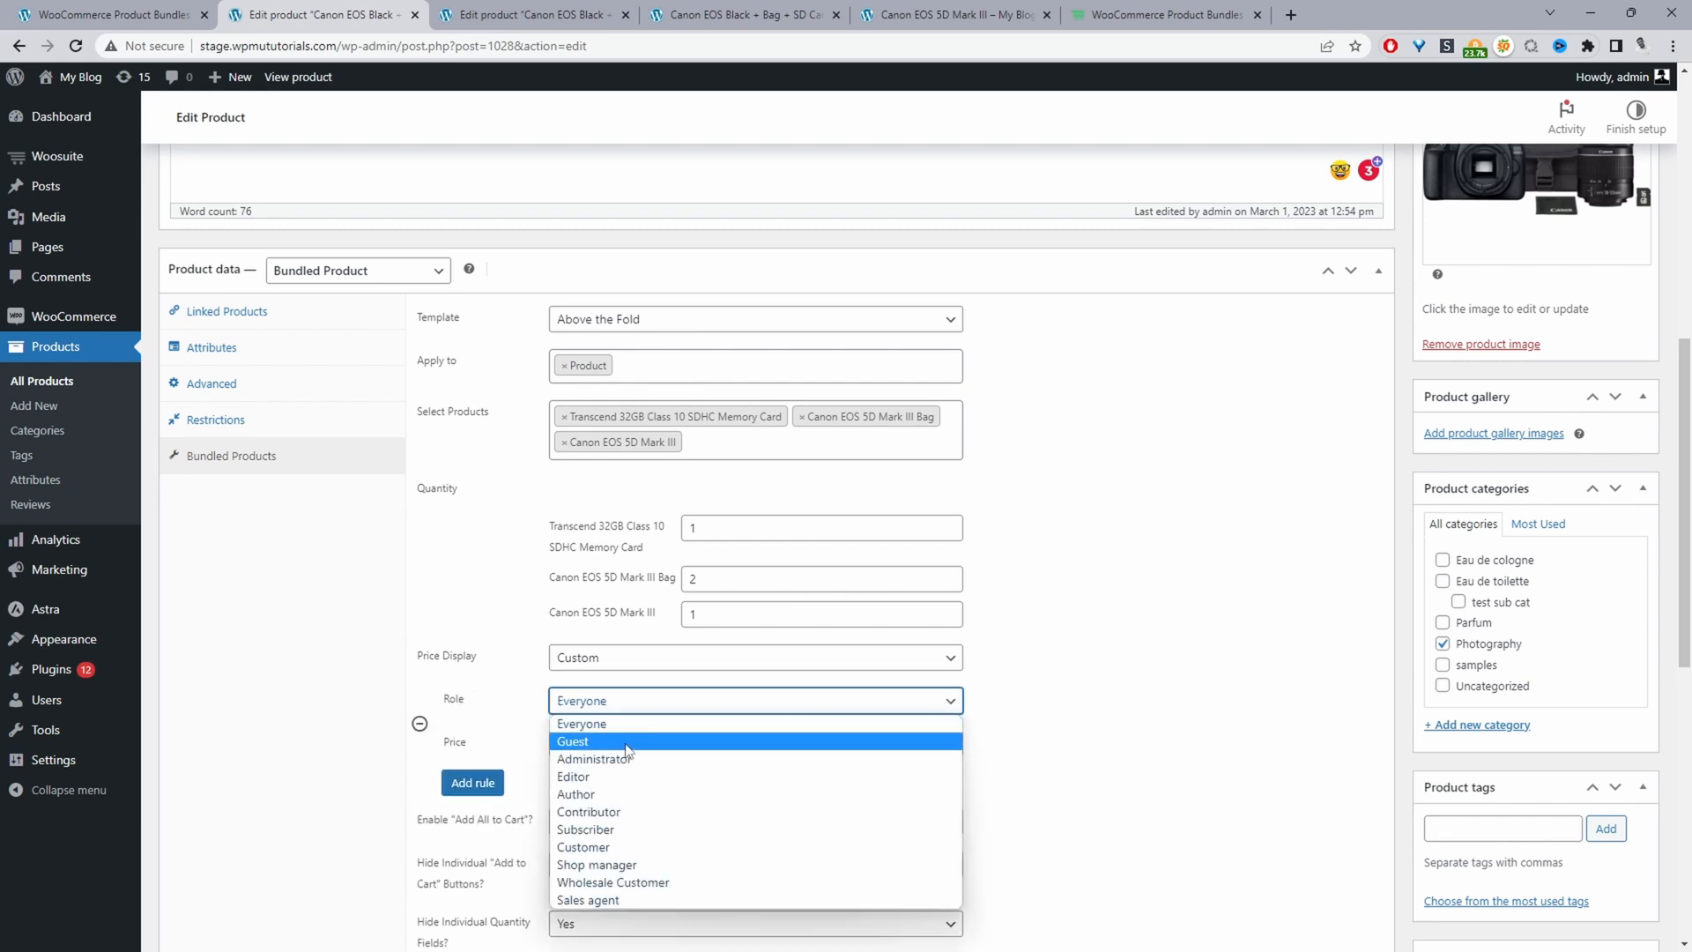
{"action": "mouse_move", "coordinate": [598, 864]}
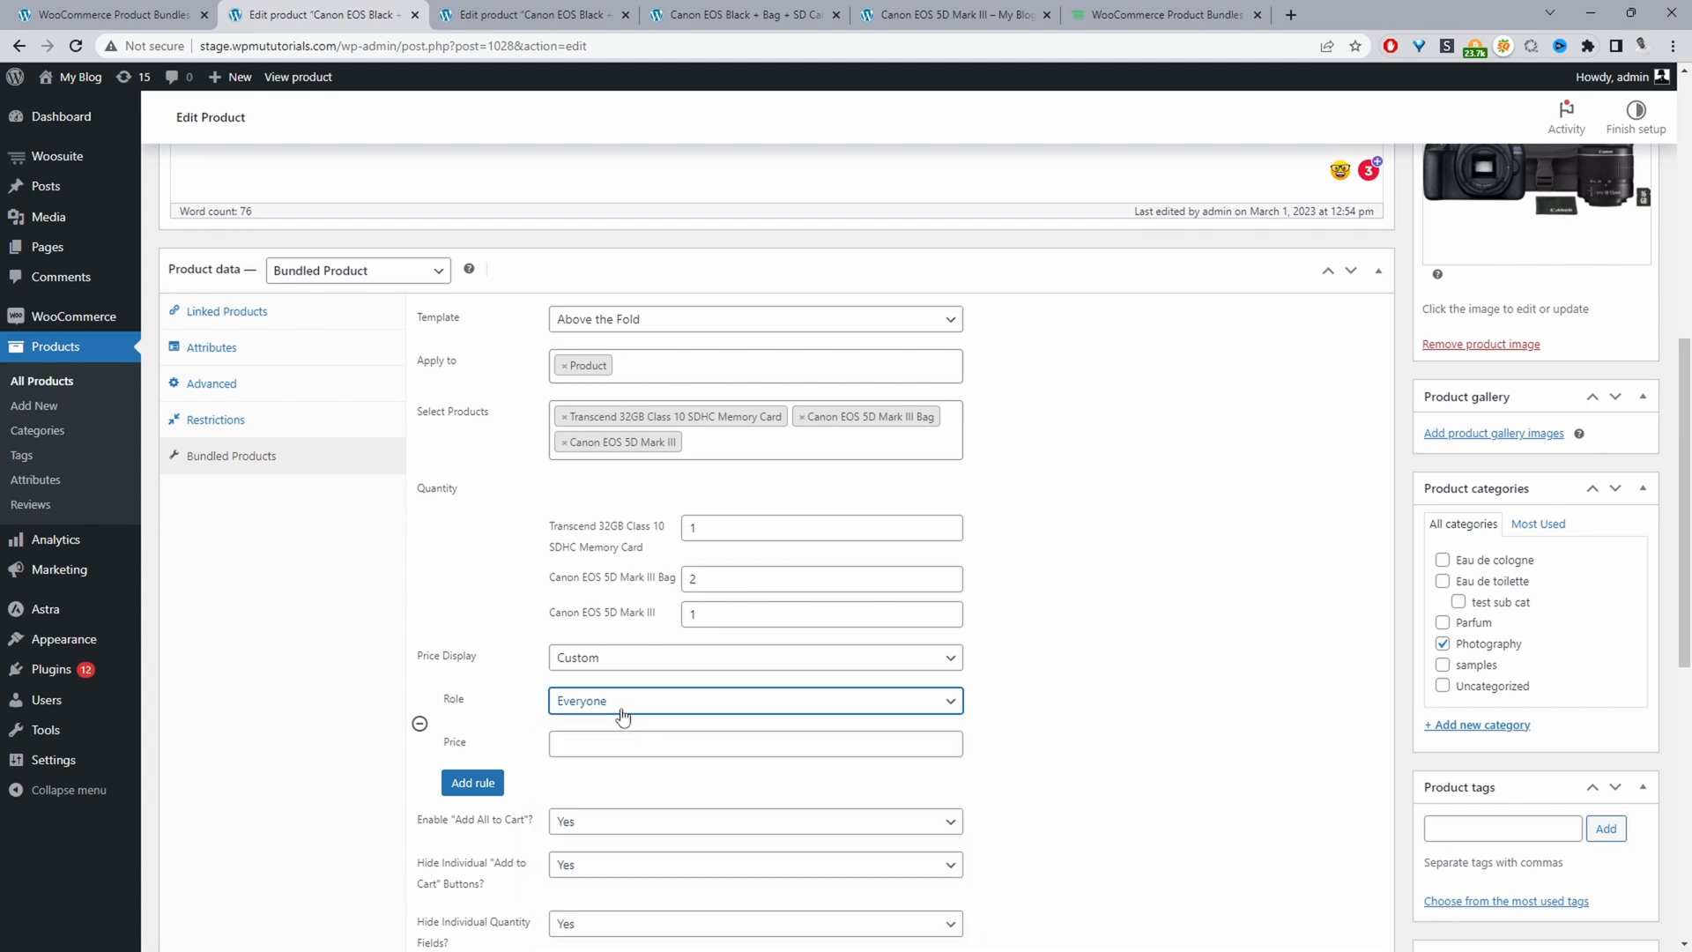
{"action": "left_click", "coordinate": [754, 744]}
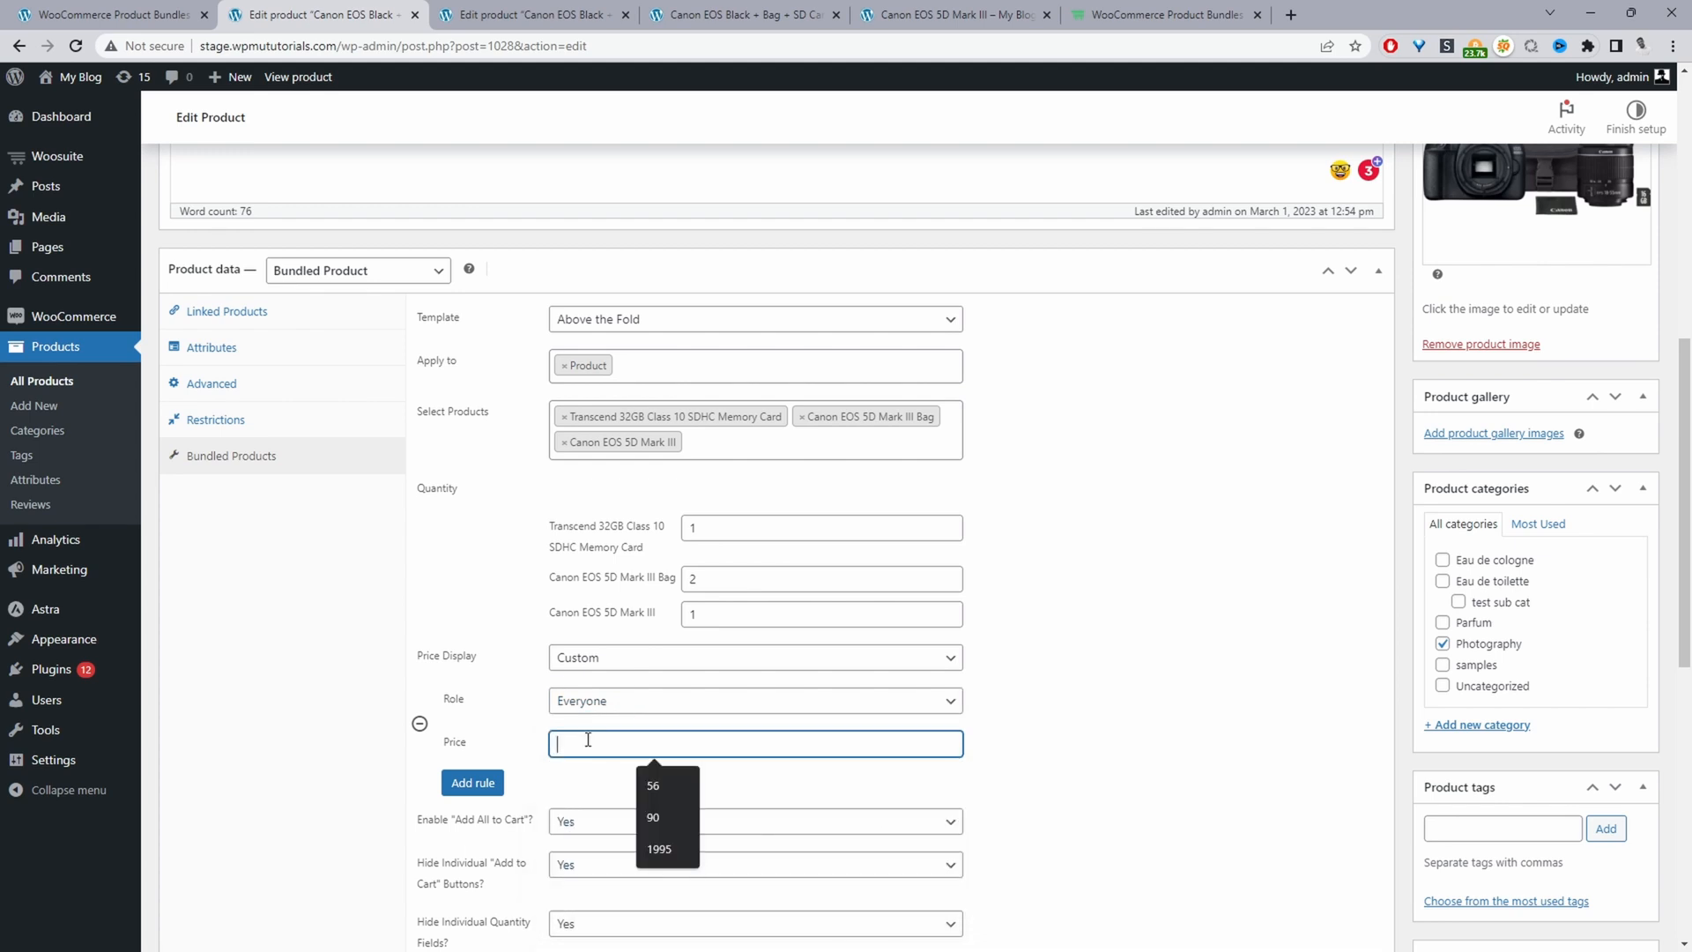
{"action": "left_click", "coordinate": [658, 848]}
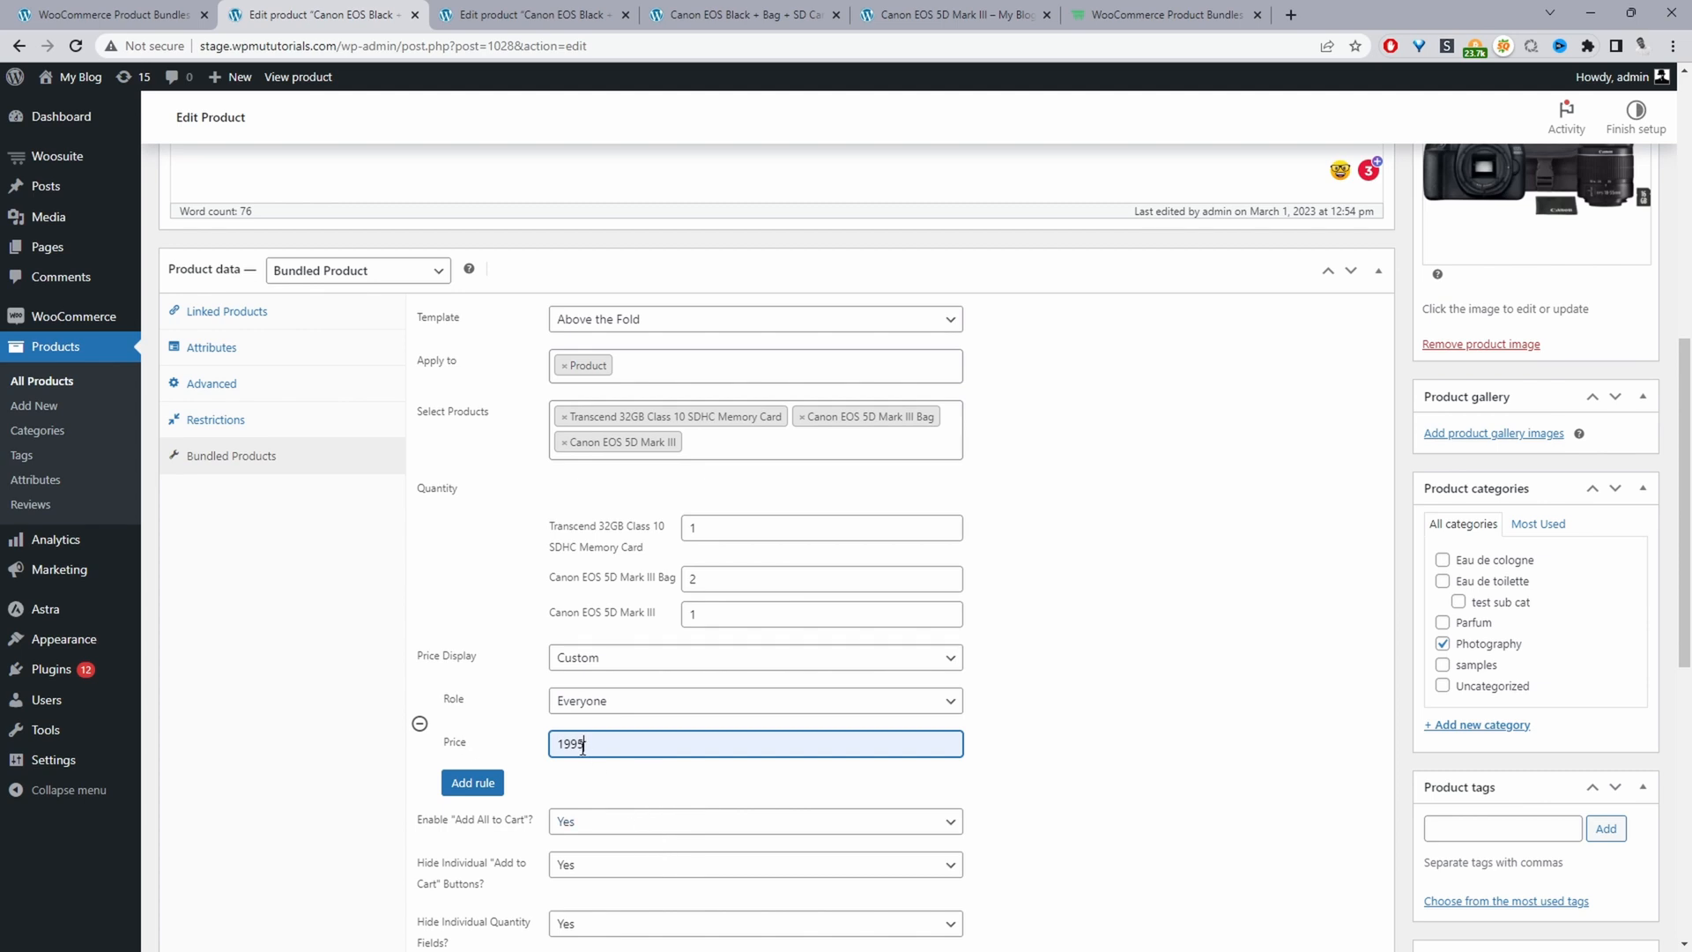
Step: Review Linked Products: Custom price display with an Everyone rule at 1995
{"action": "scroll", "scroll_direction": "down", "scroll_amount": 3}
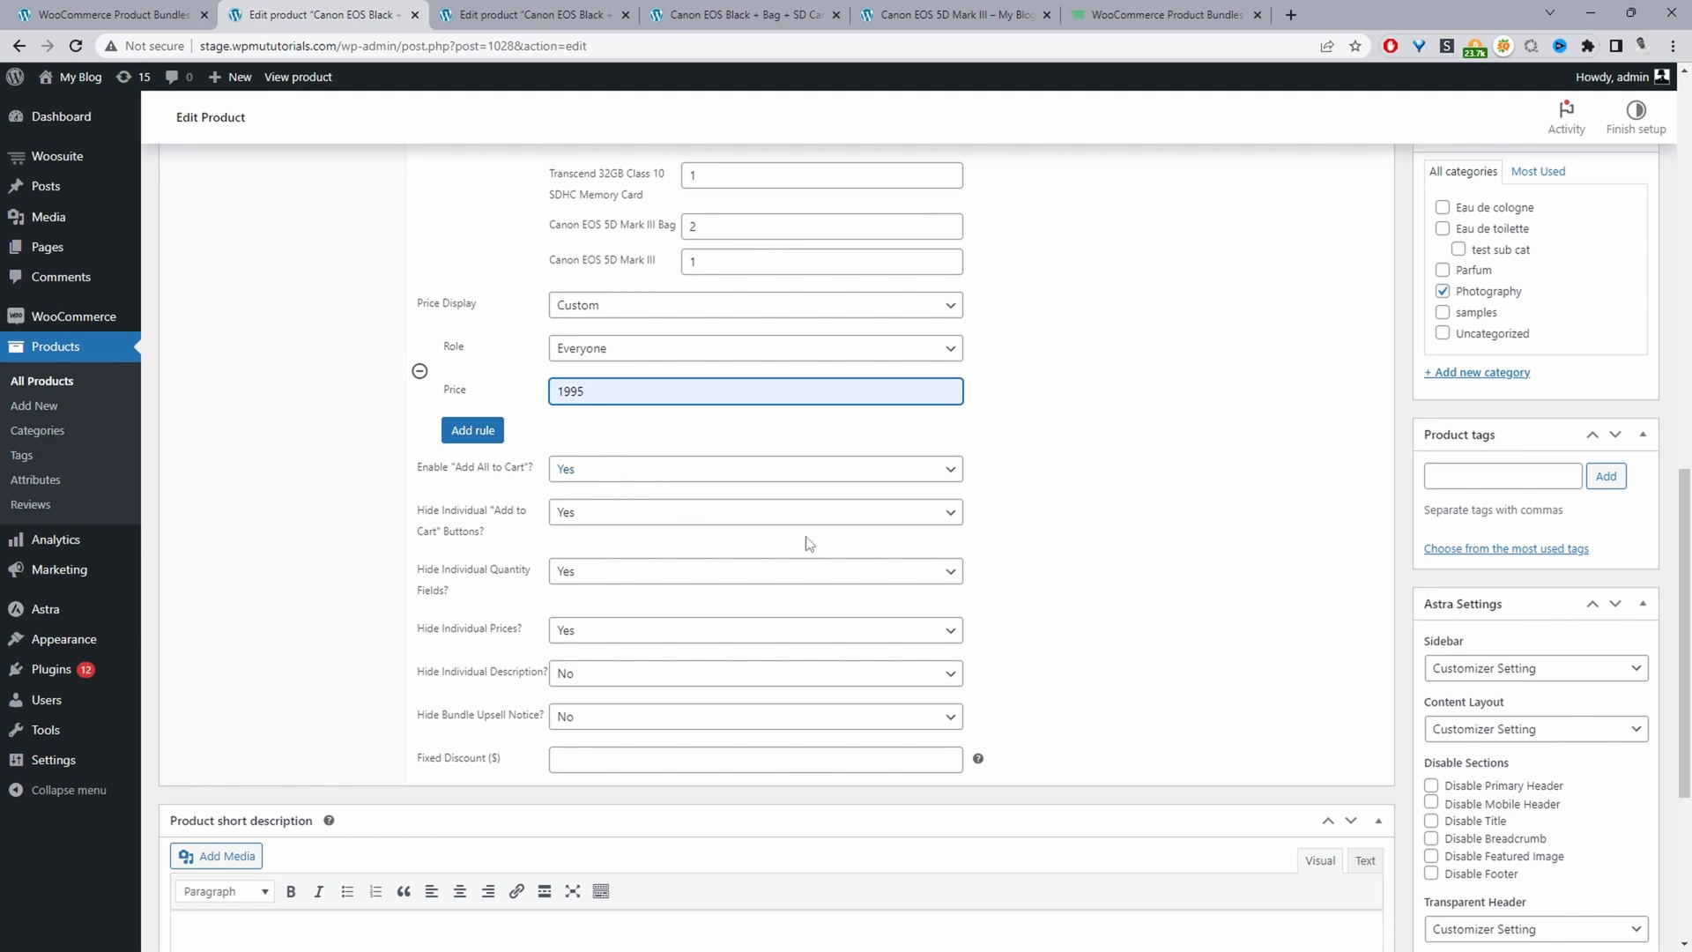
{"action": "mouse_move", "coordinate": [608, 483]}
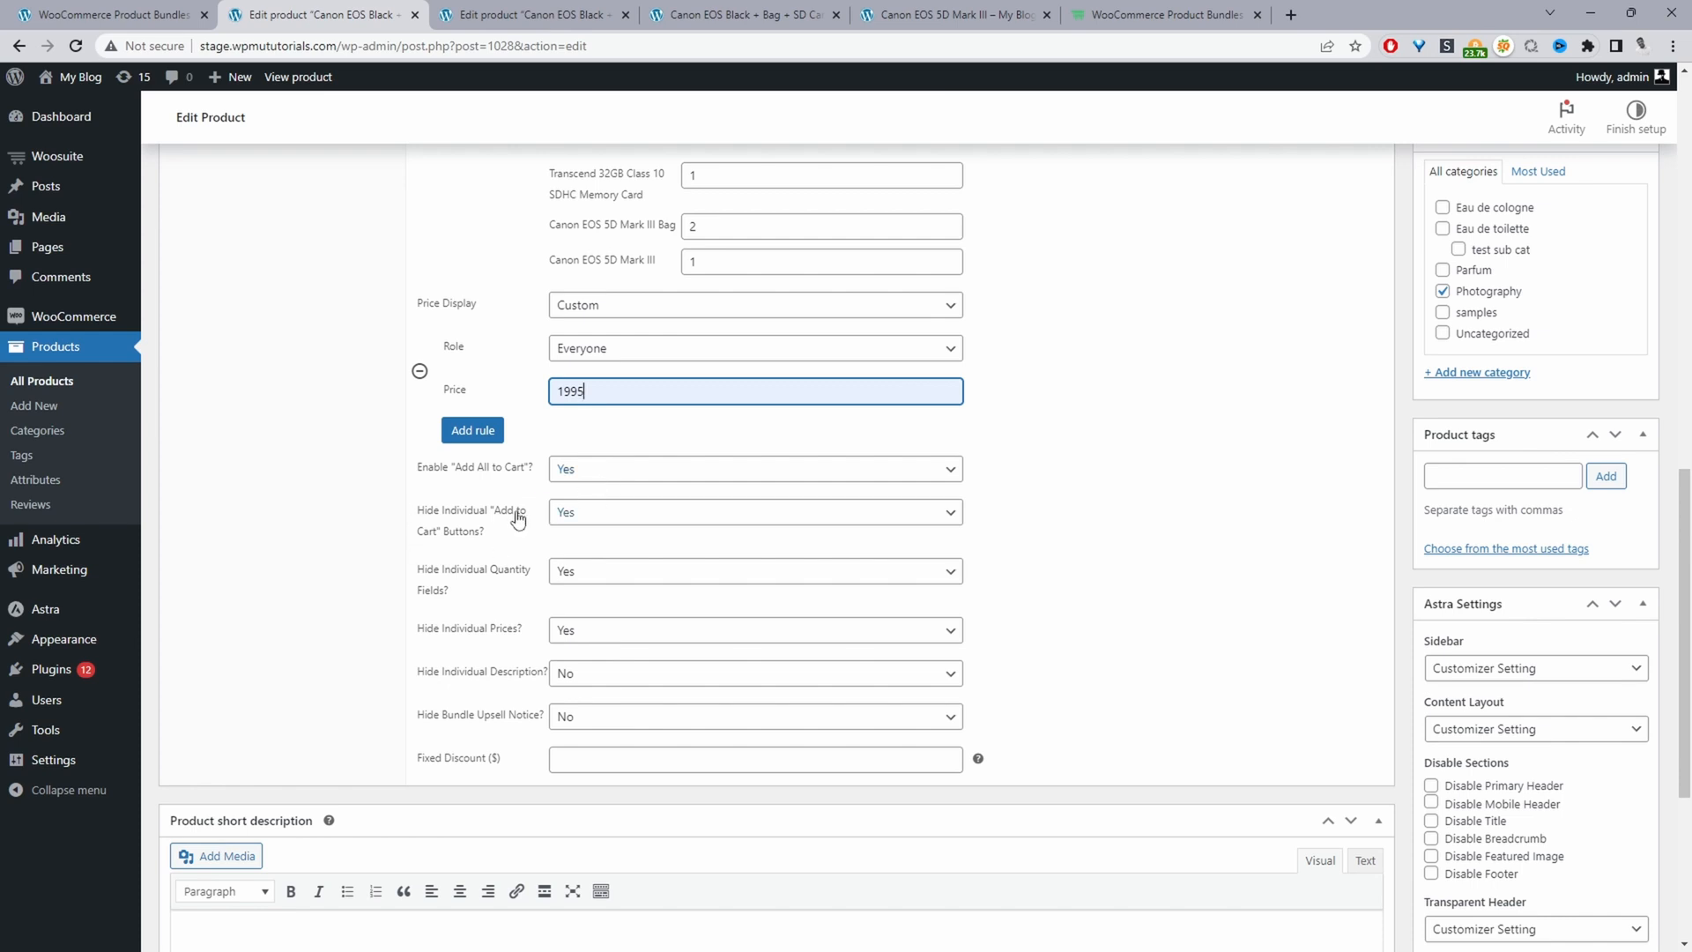
{"action": "mouse_move", "coordinate": [738, 547]}
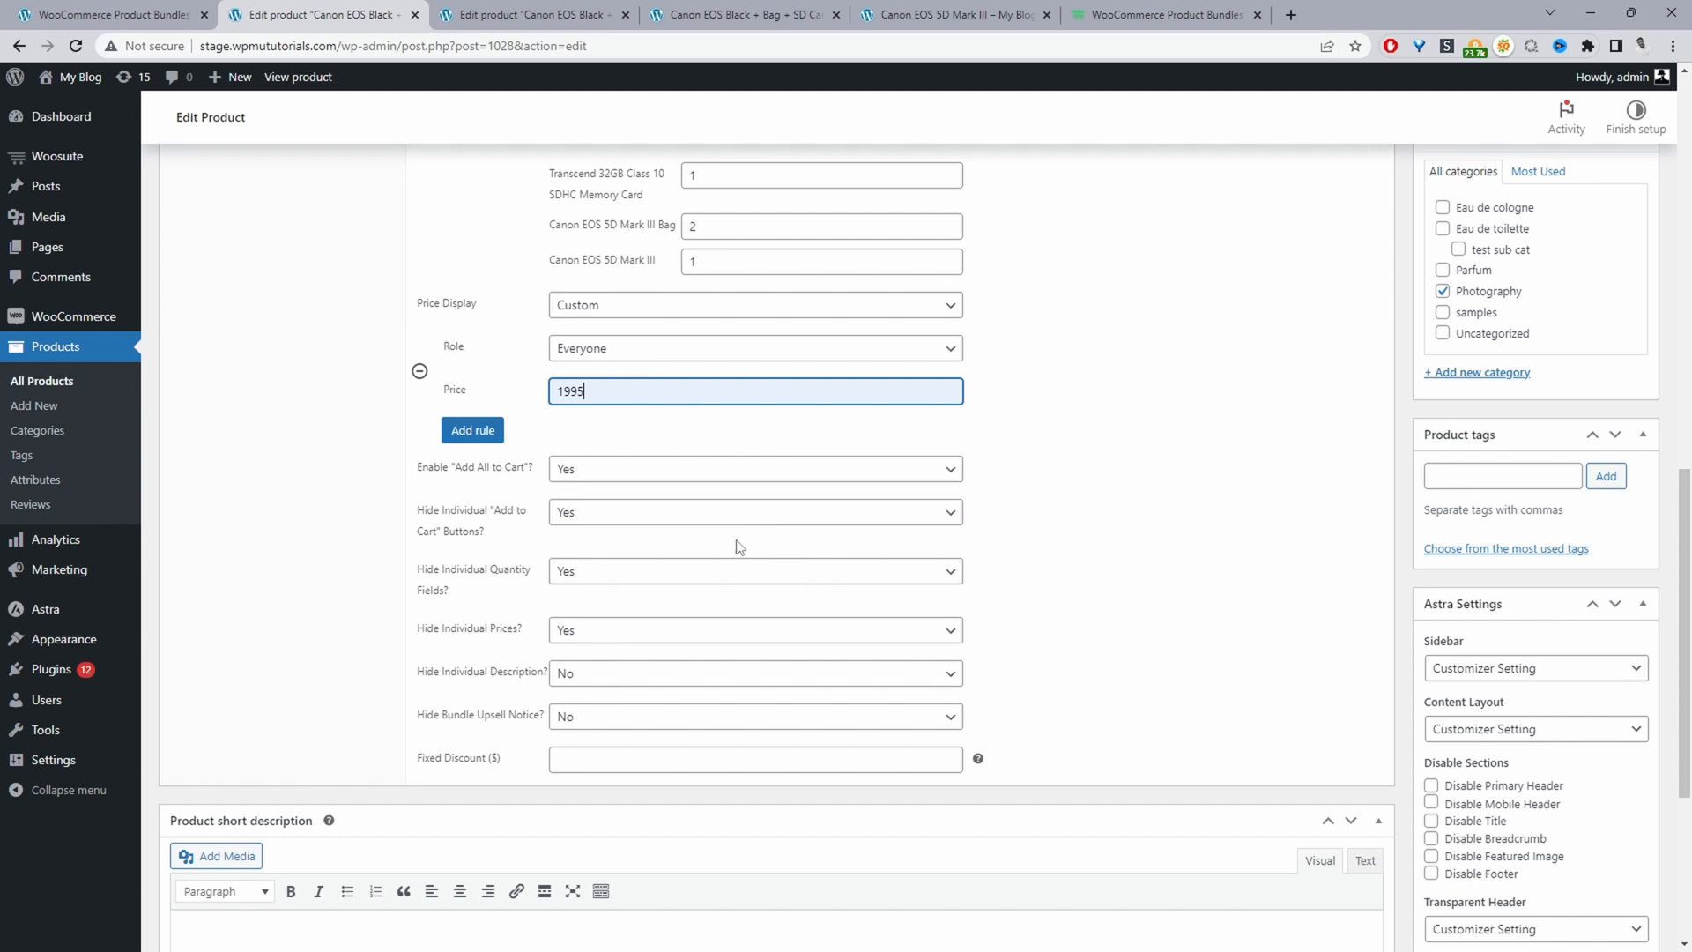
{"action": "mouse_move", "coordinate": [649, 577]}
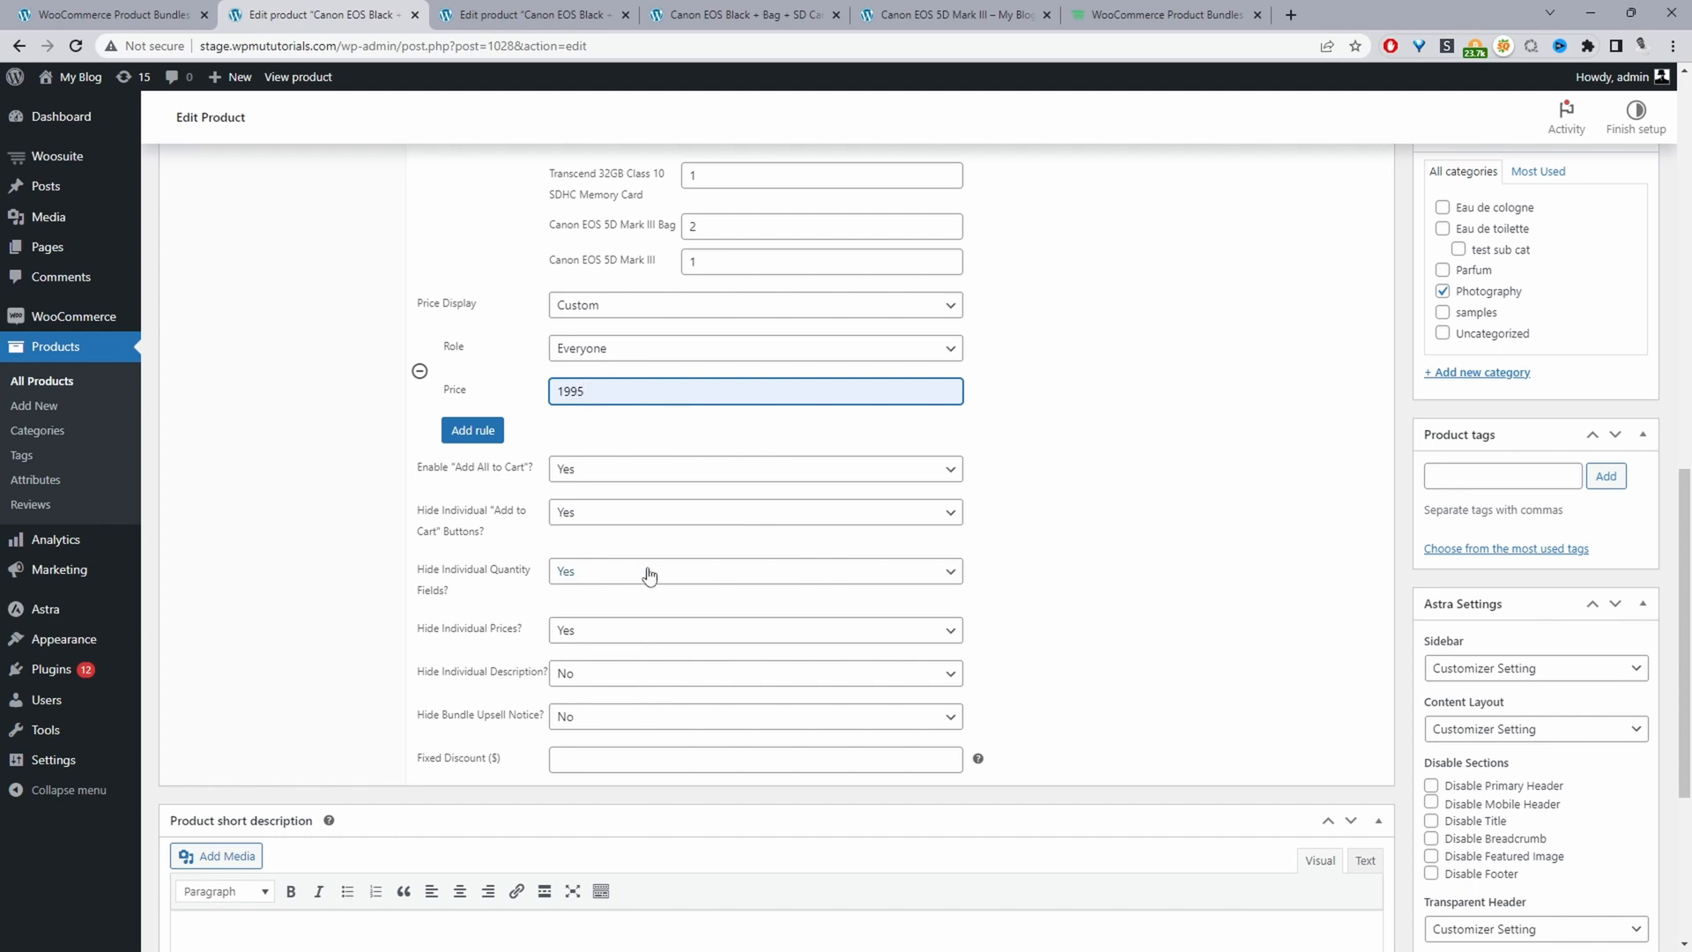
{"action": "mouse_move", "coordinate": [622, 632]}
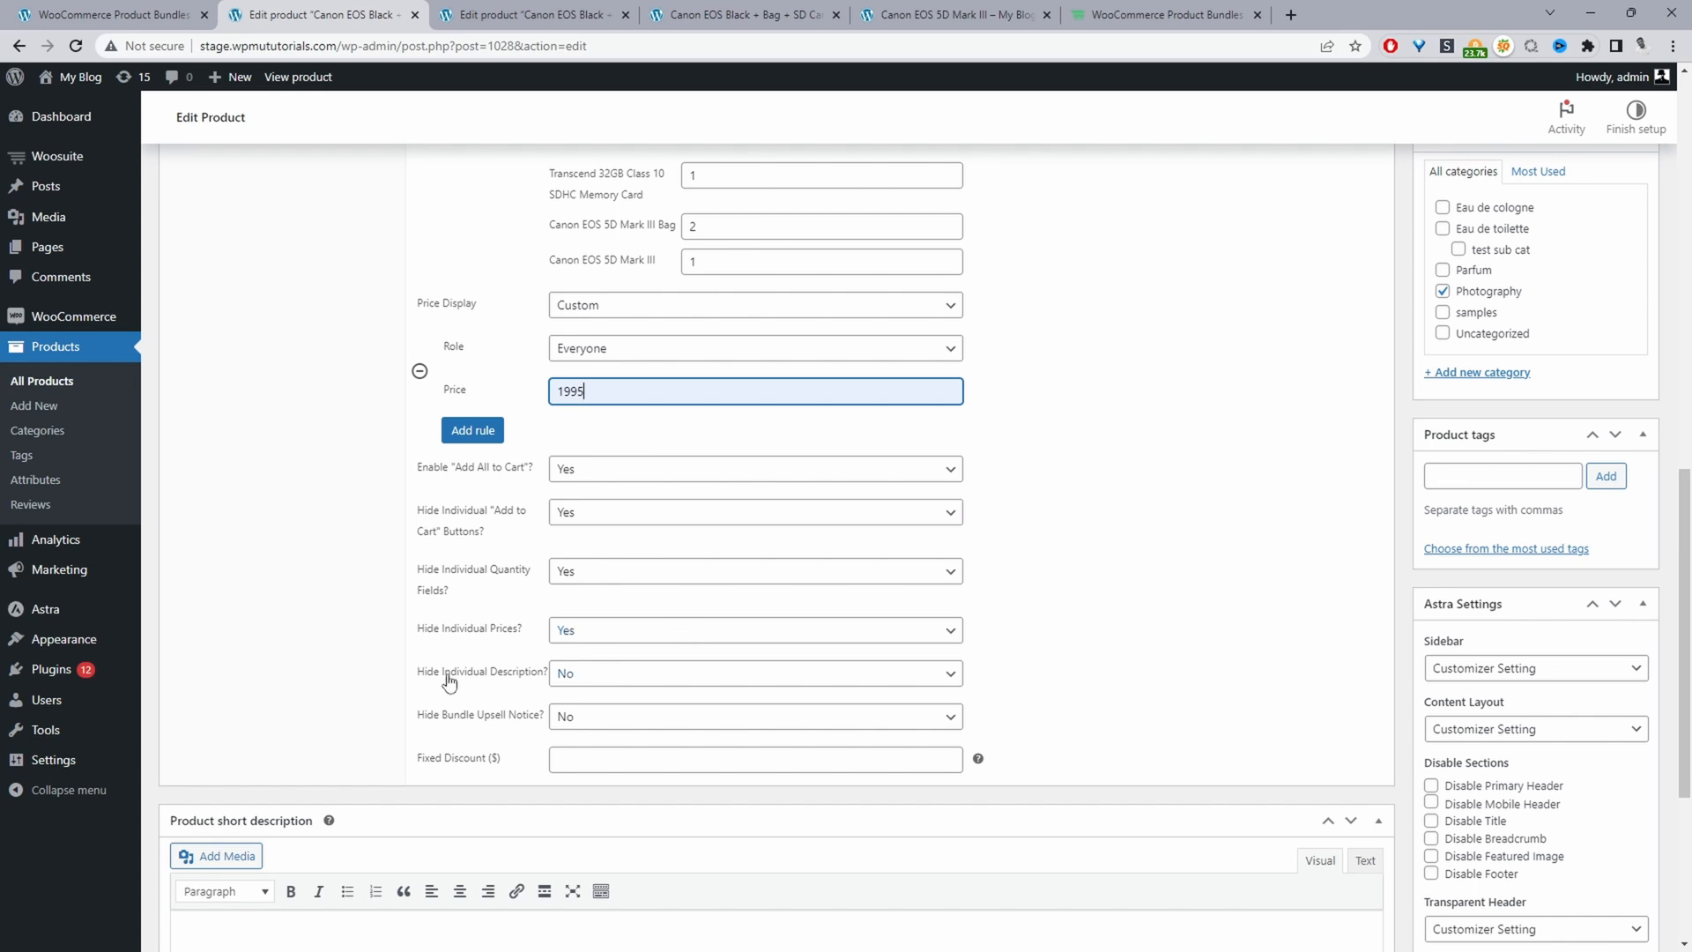
{"action": "mouse_move", "coordinate": [519, 716]}
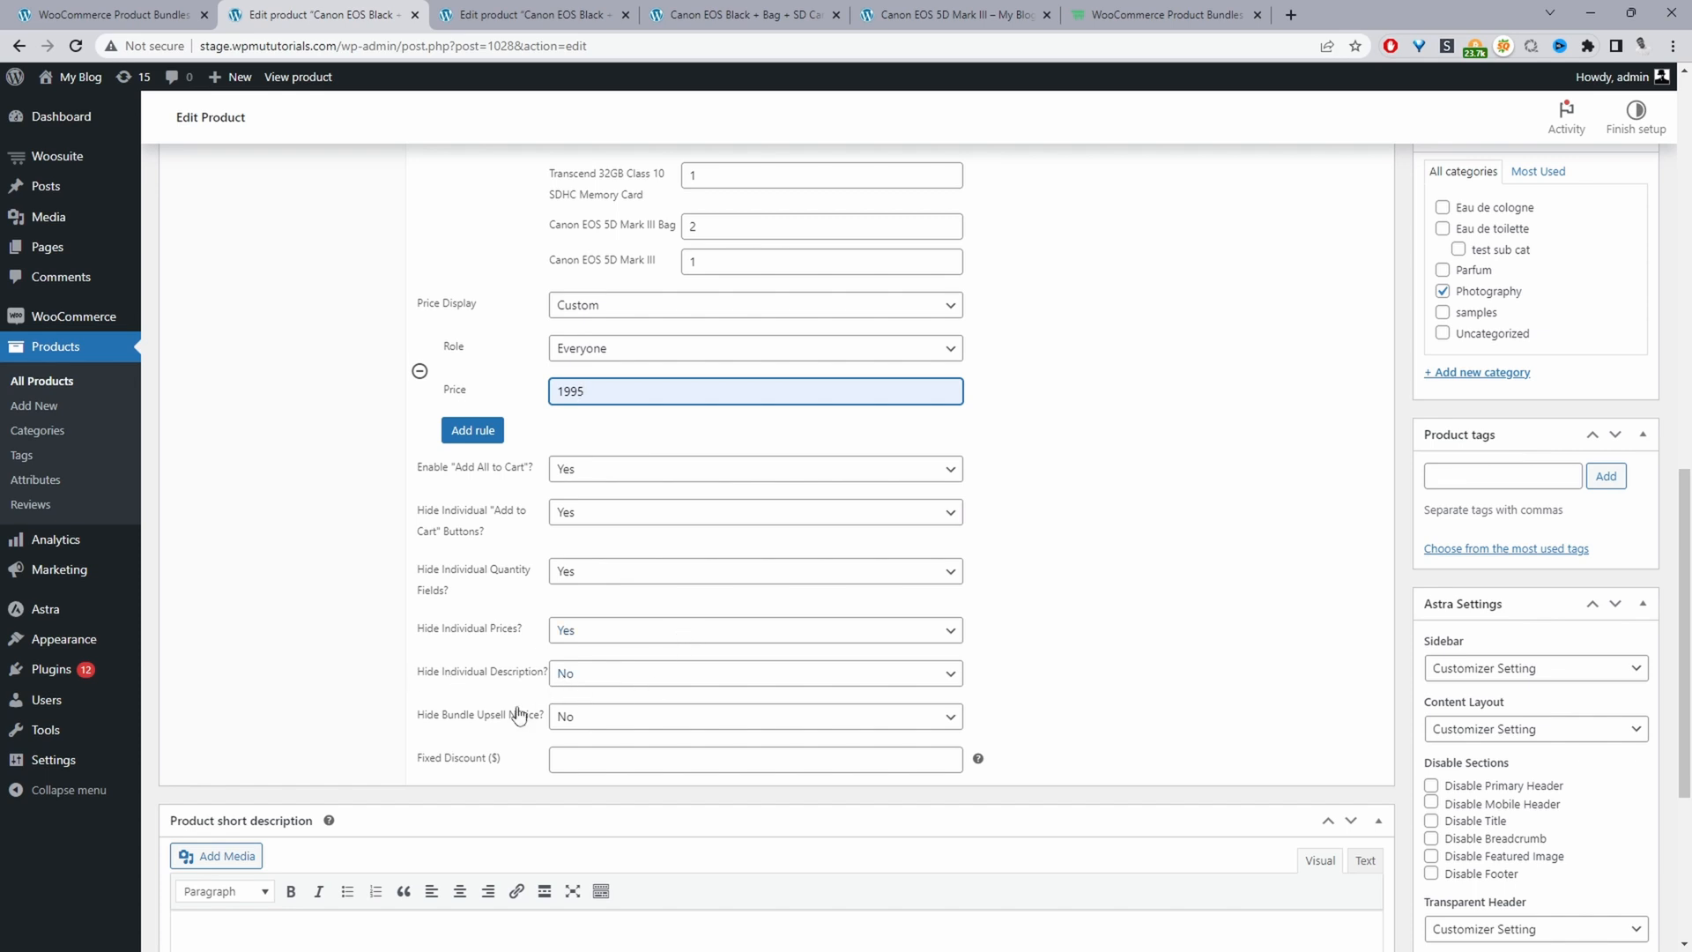
{"action": "mouse_move", "coordinate": [522, 726]}
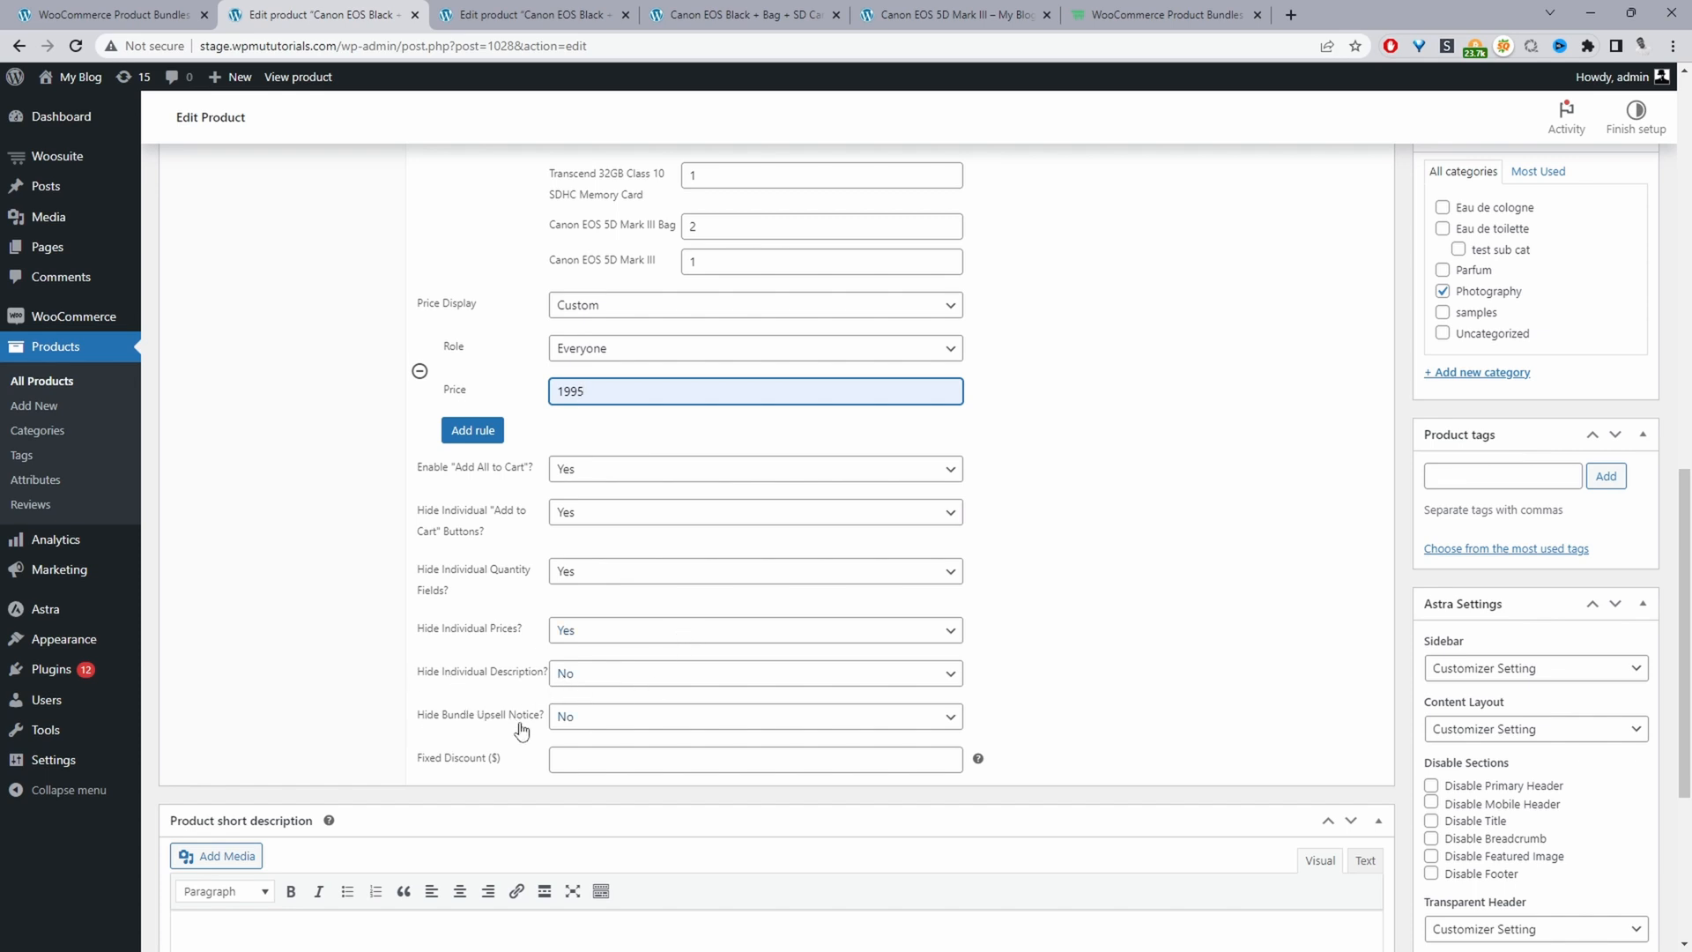
{"action": "mouse_move", "coordinate": [599, 745]}
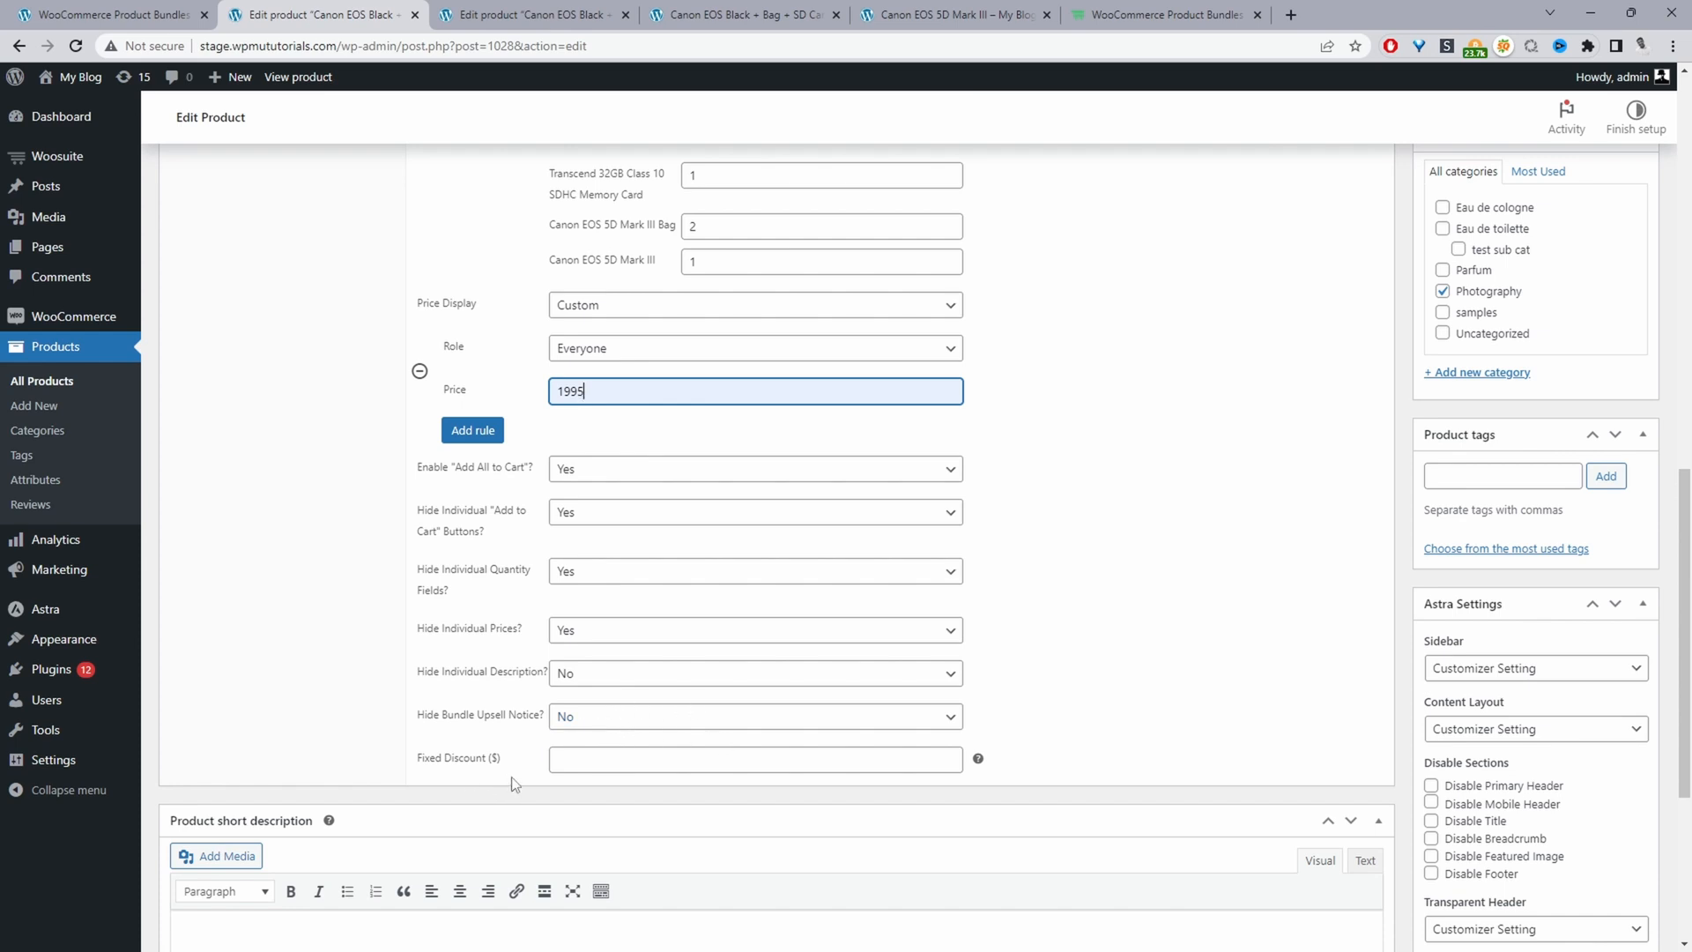
{"action": "mouse_move", "coordinate": [580, 323]}
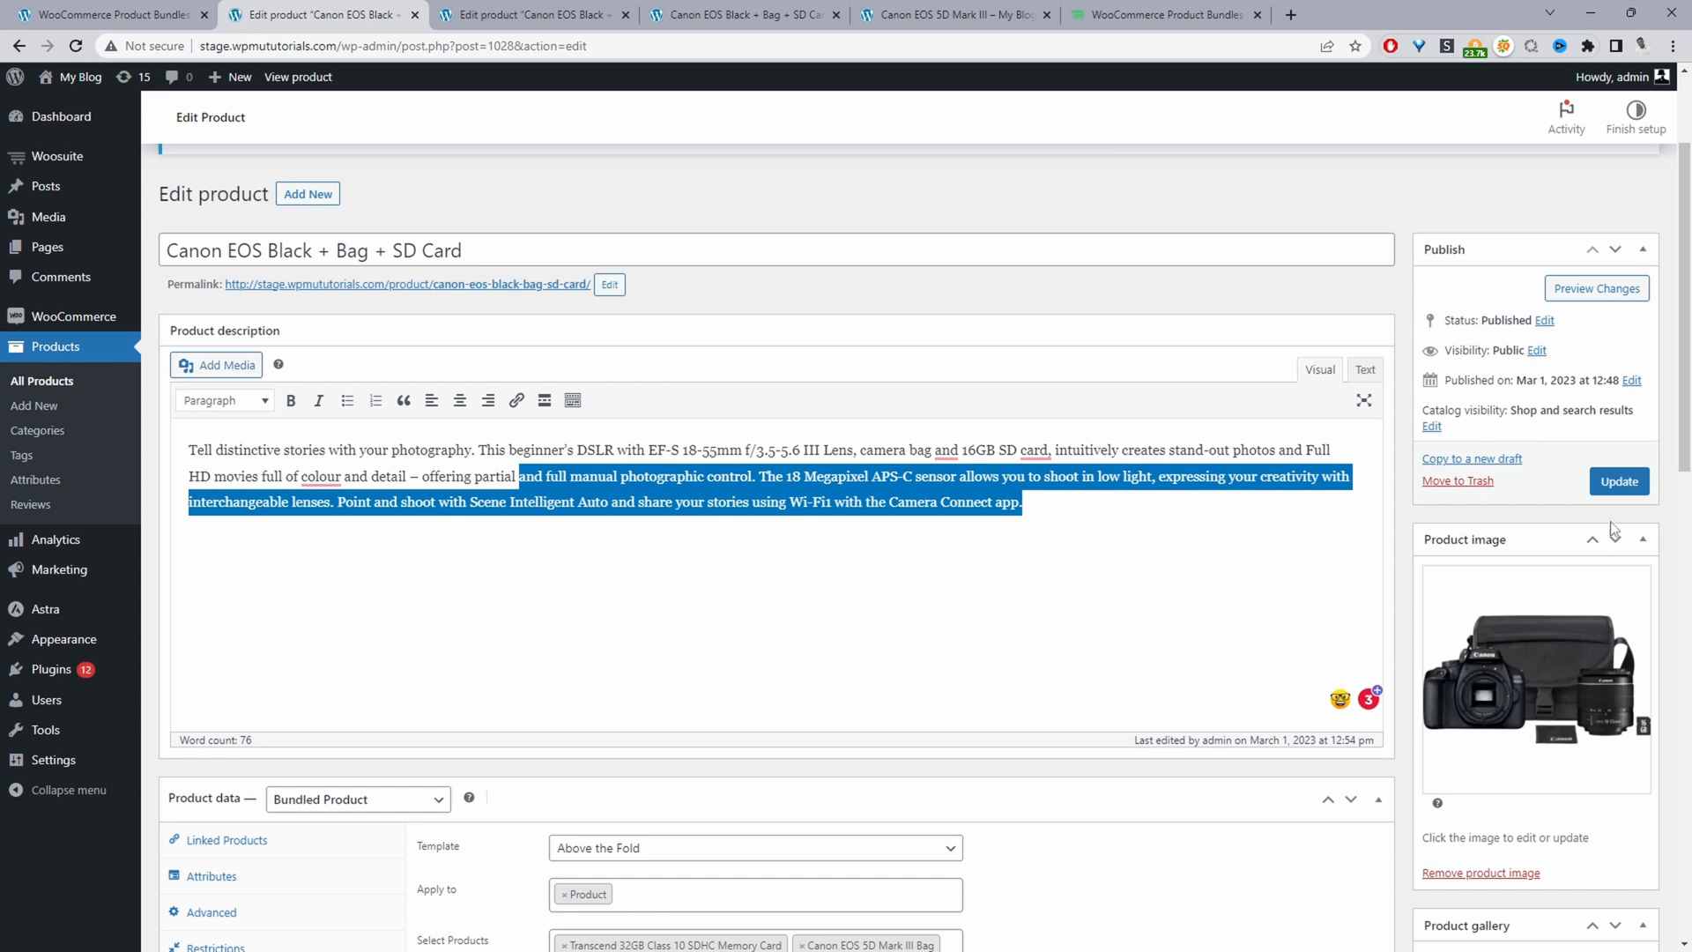
Step: Update the bundle and view its storefront page showing $1995,00, bag ×2 and Save $80,00
{"action": "left_click", "coordinate": [1618, 481]}
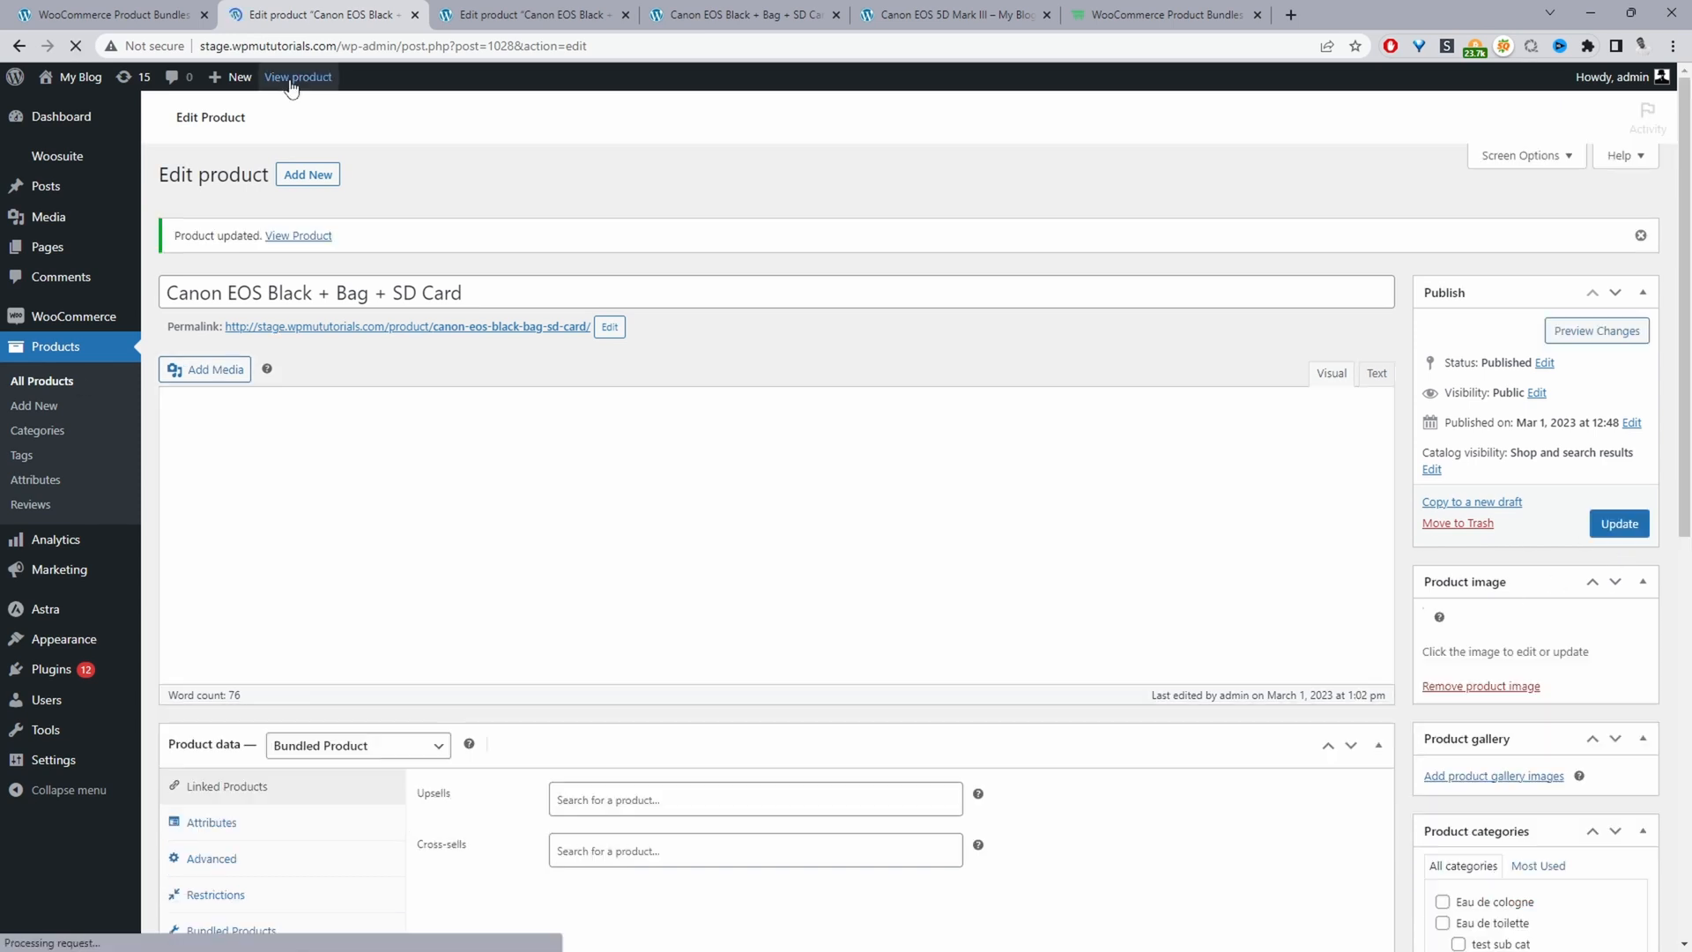
{"action": "left_click", "coordinate": [298, 76]}
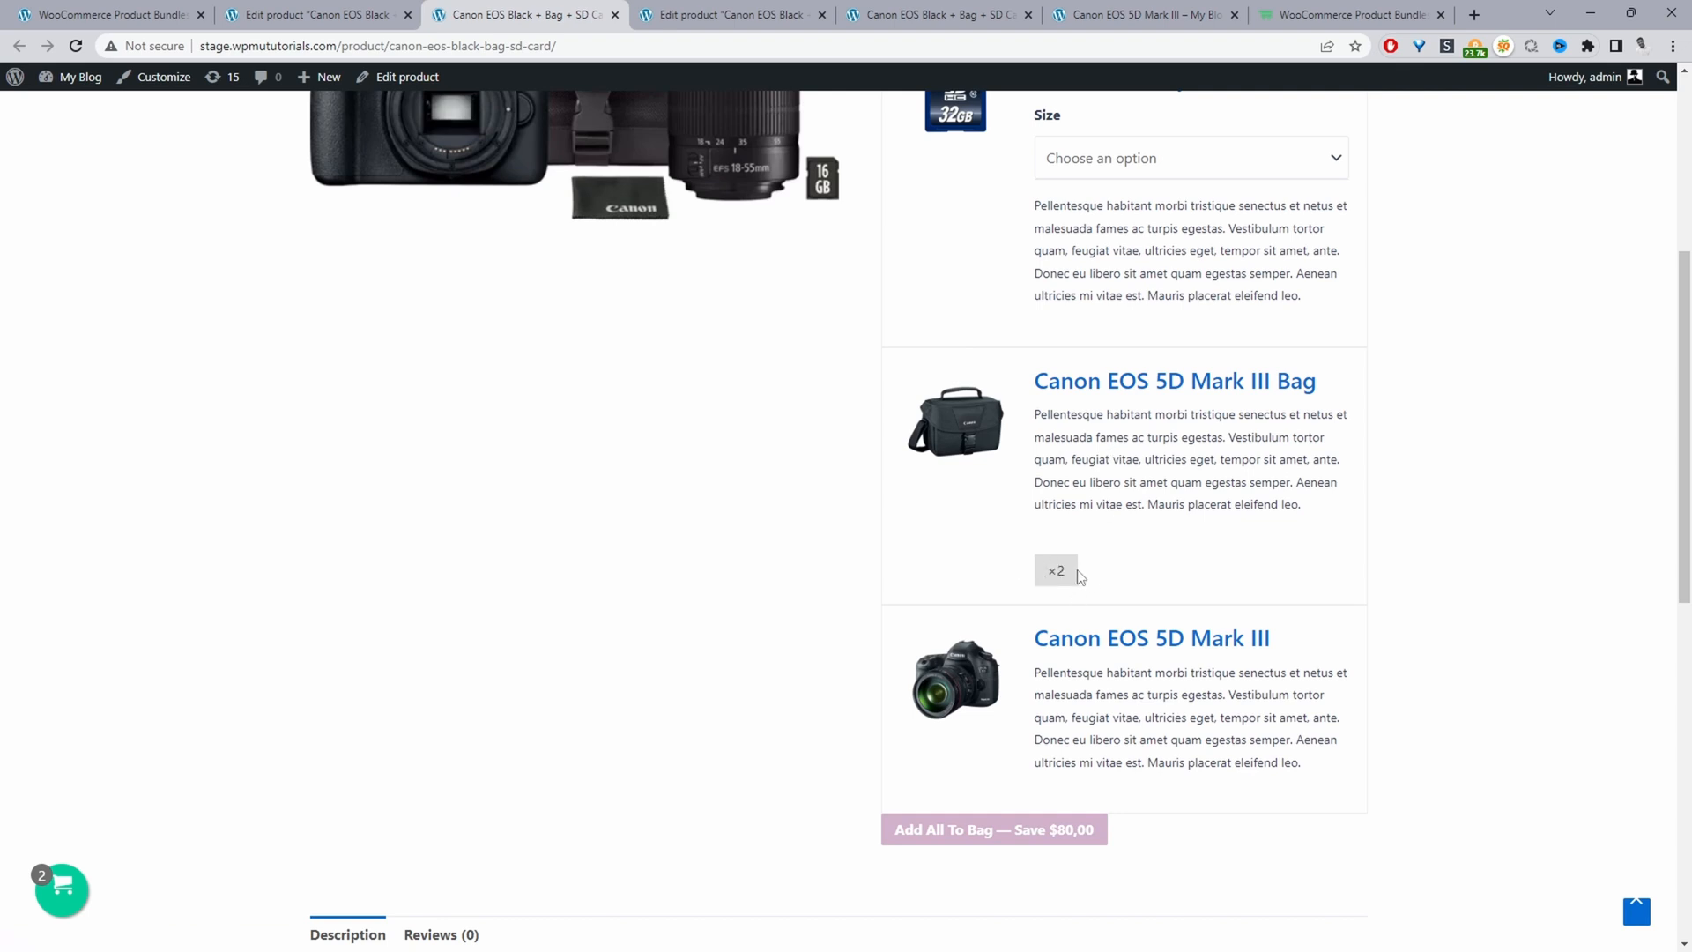
{"action": "mouse_move", "coordinate": [1170, 550]}
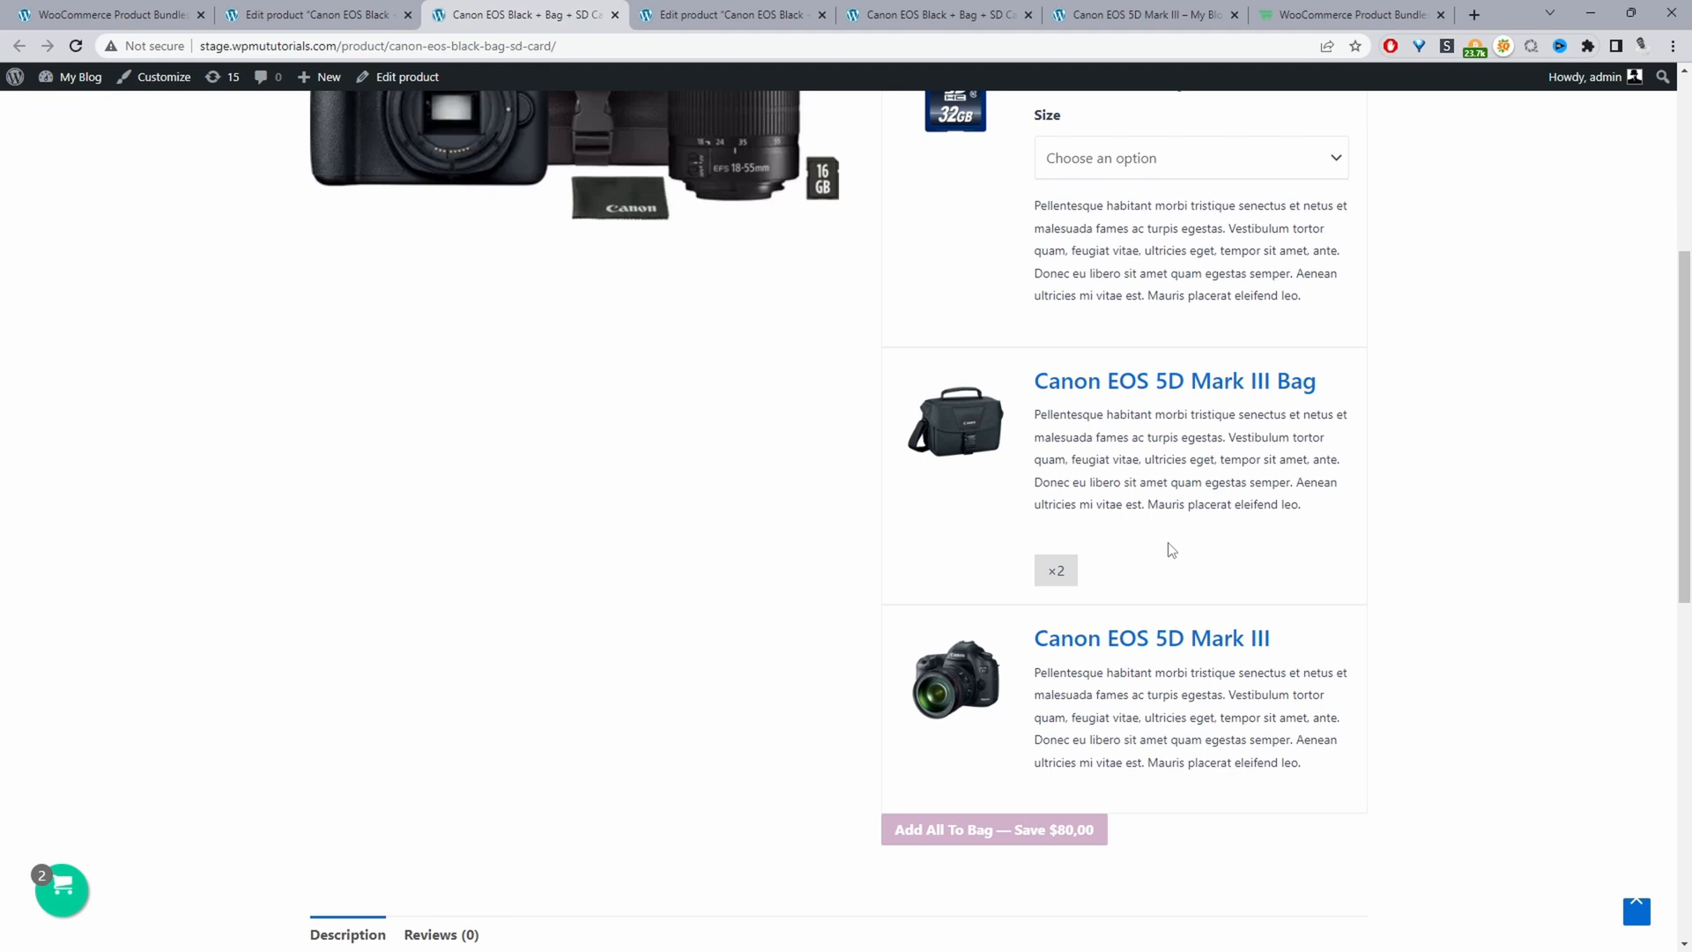
{"action": "mouse_move", "coordinate": [968, 536]}
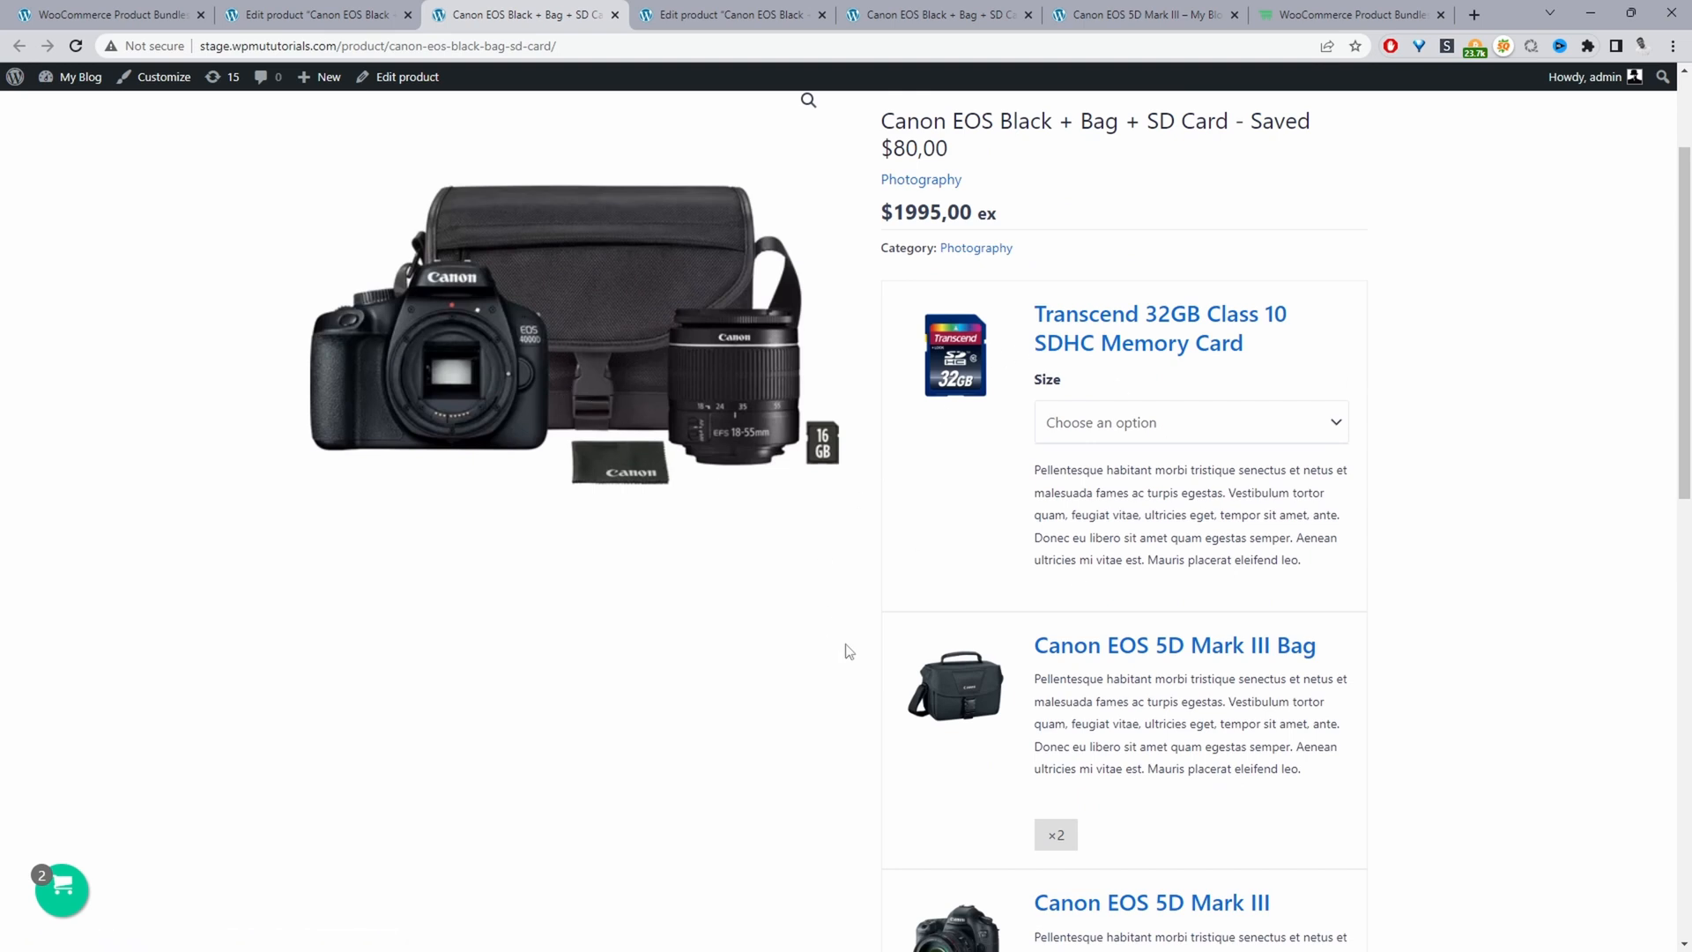
{"action": "mouse_move", "coordinate": [541, 504]}
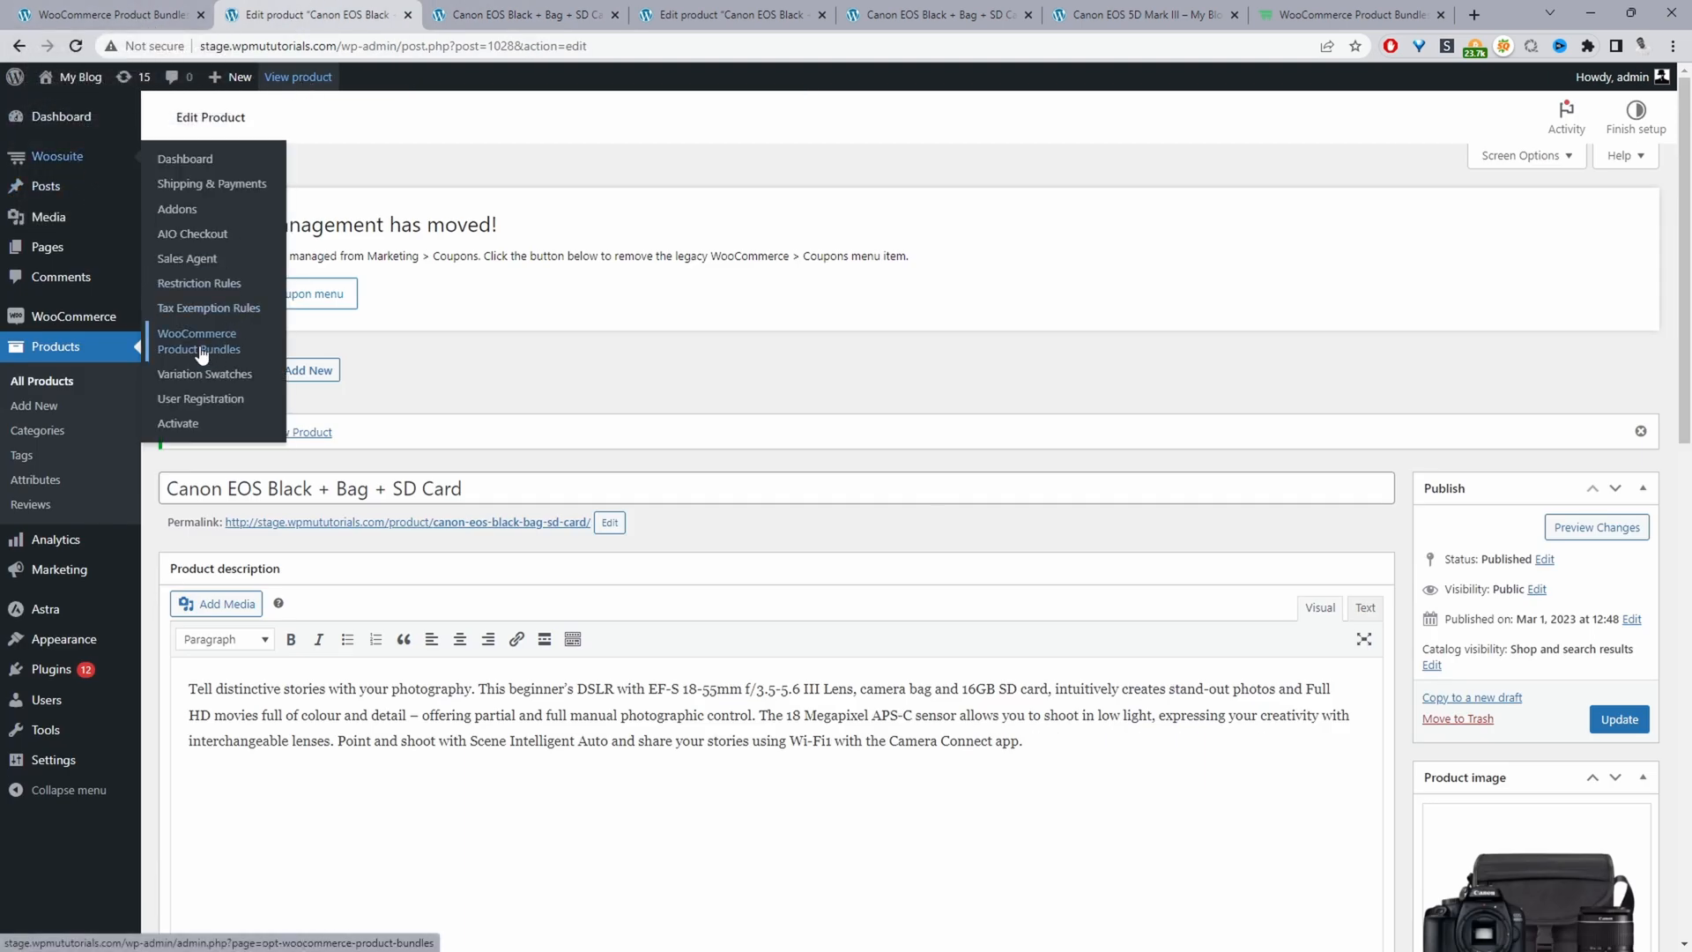
Step: Replace the Bundle Upsell Text with 'Combo offer', checking the camera page heading
{"action": "left_click", "coordinate": [198, 340]}
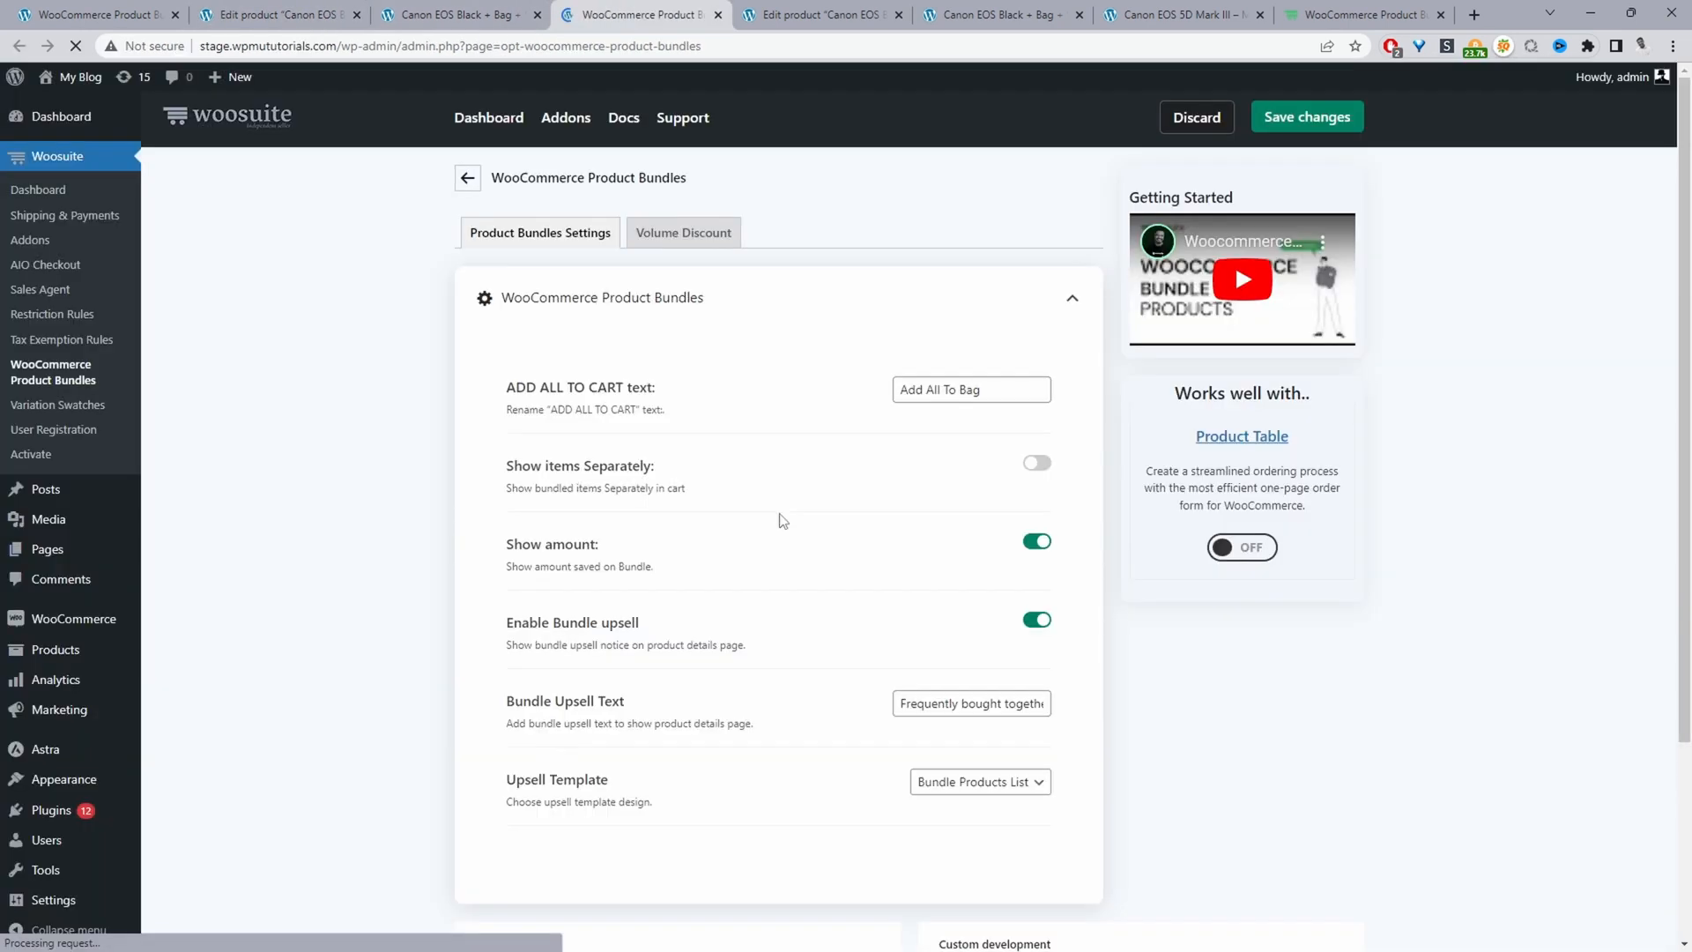
{"action": "scroll", "scroll_direction": "down", "scroll_amount": 3}
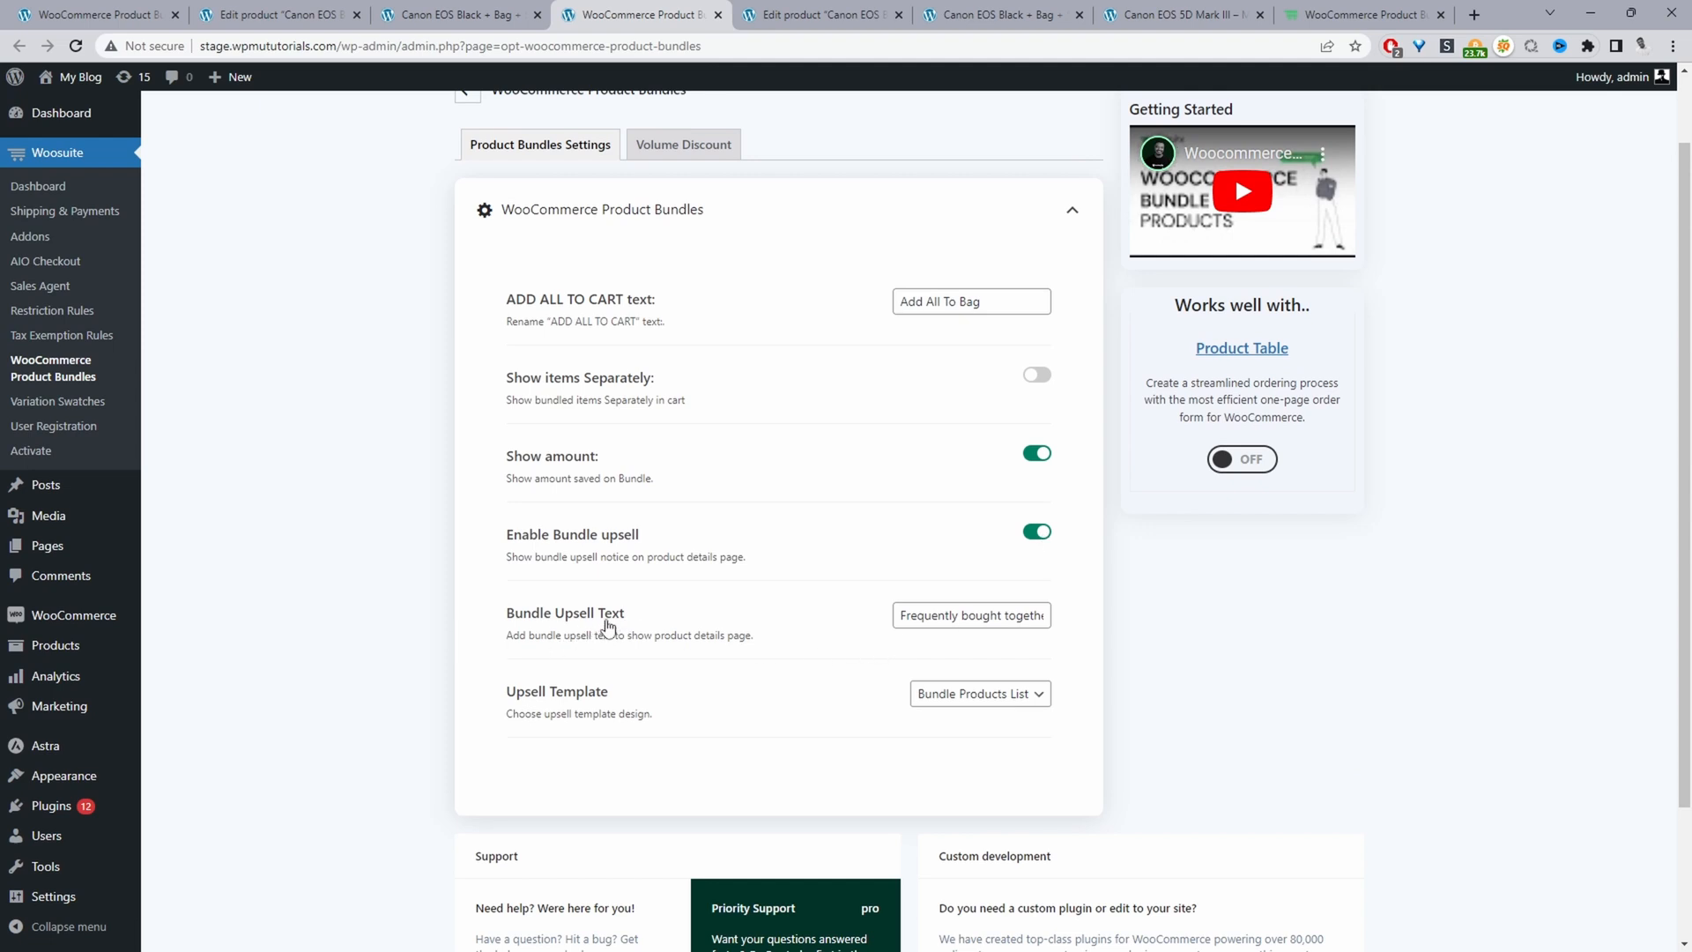
{"action": "mouse_move", "coordinate": [569, 624]}
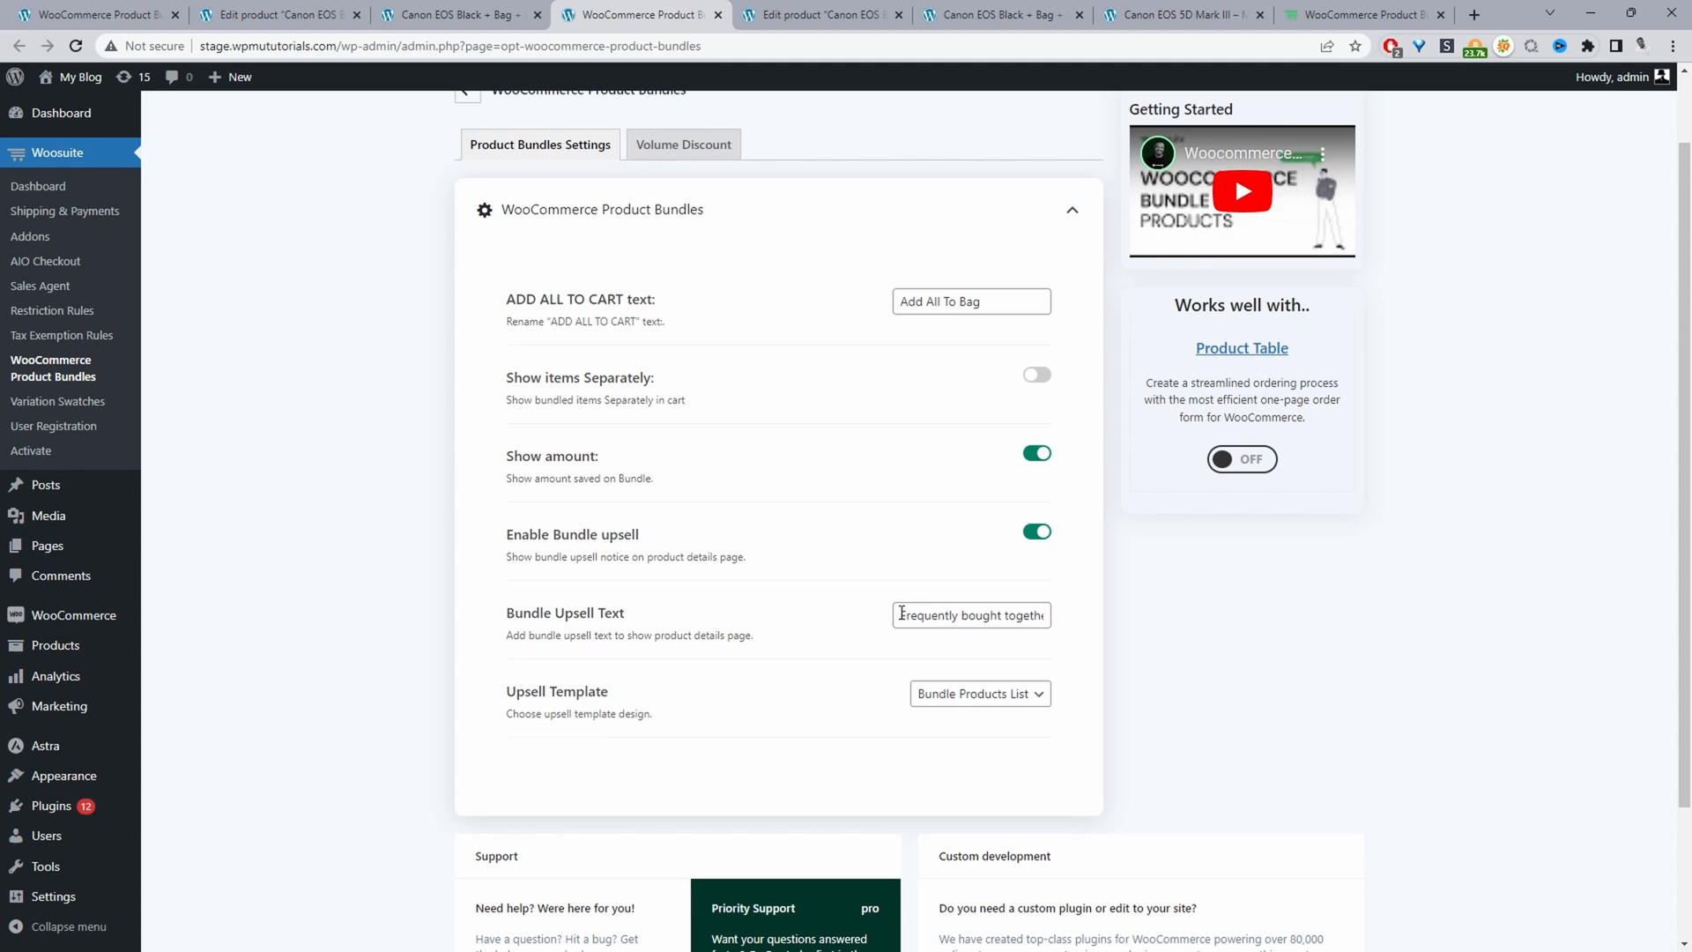
{"action": "triple_click", "coordinate": [970, 615]}
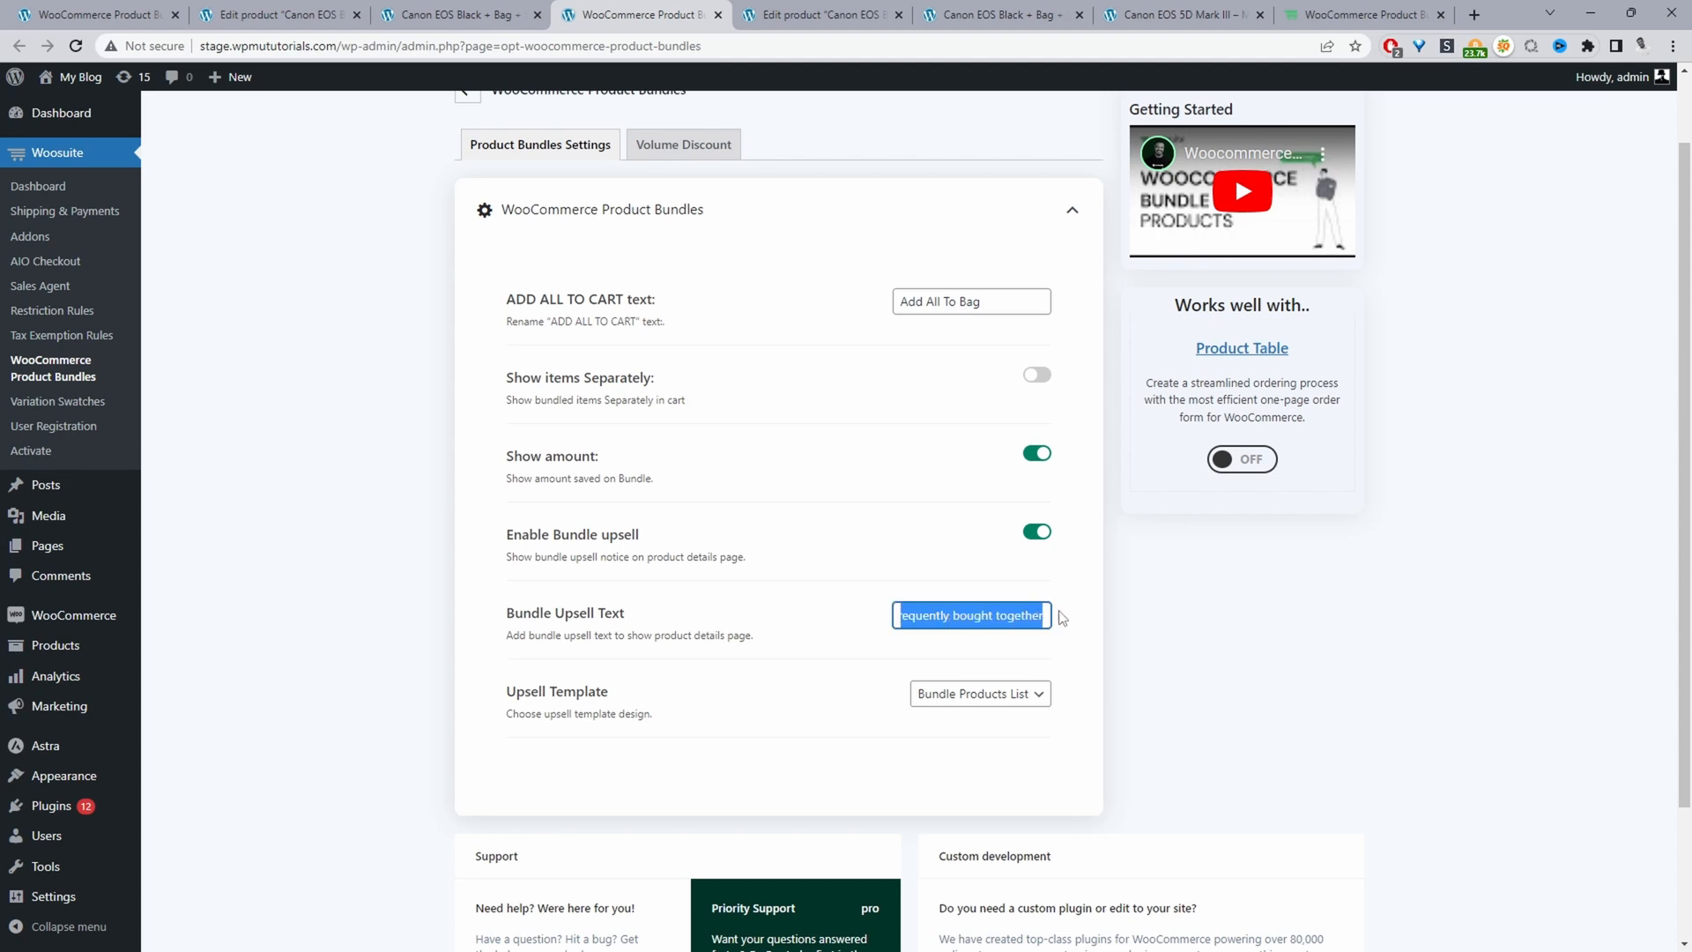
{"action": "mouse_move", "coordinate": [993, 14]}
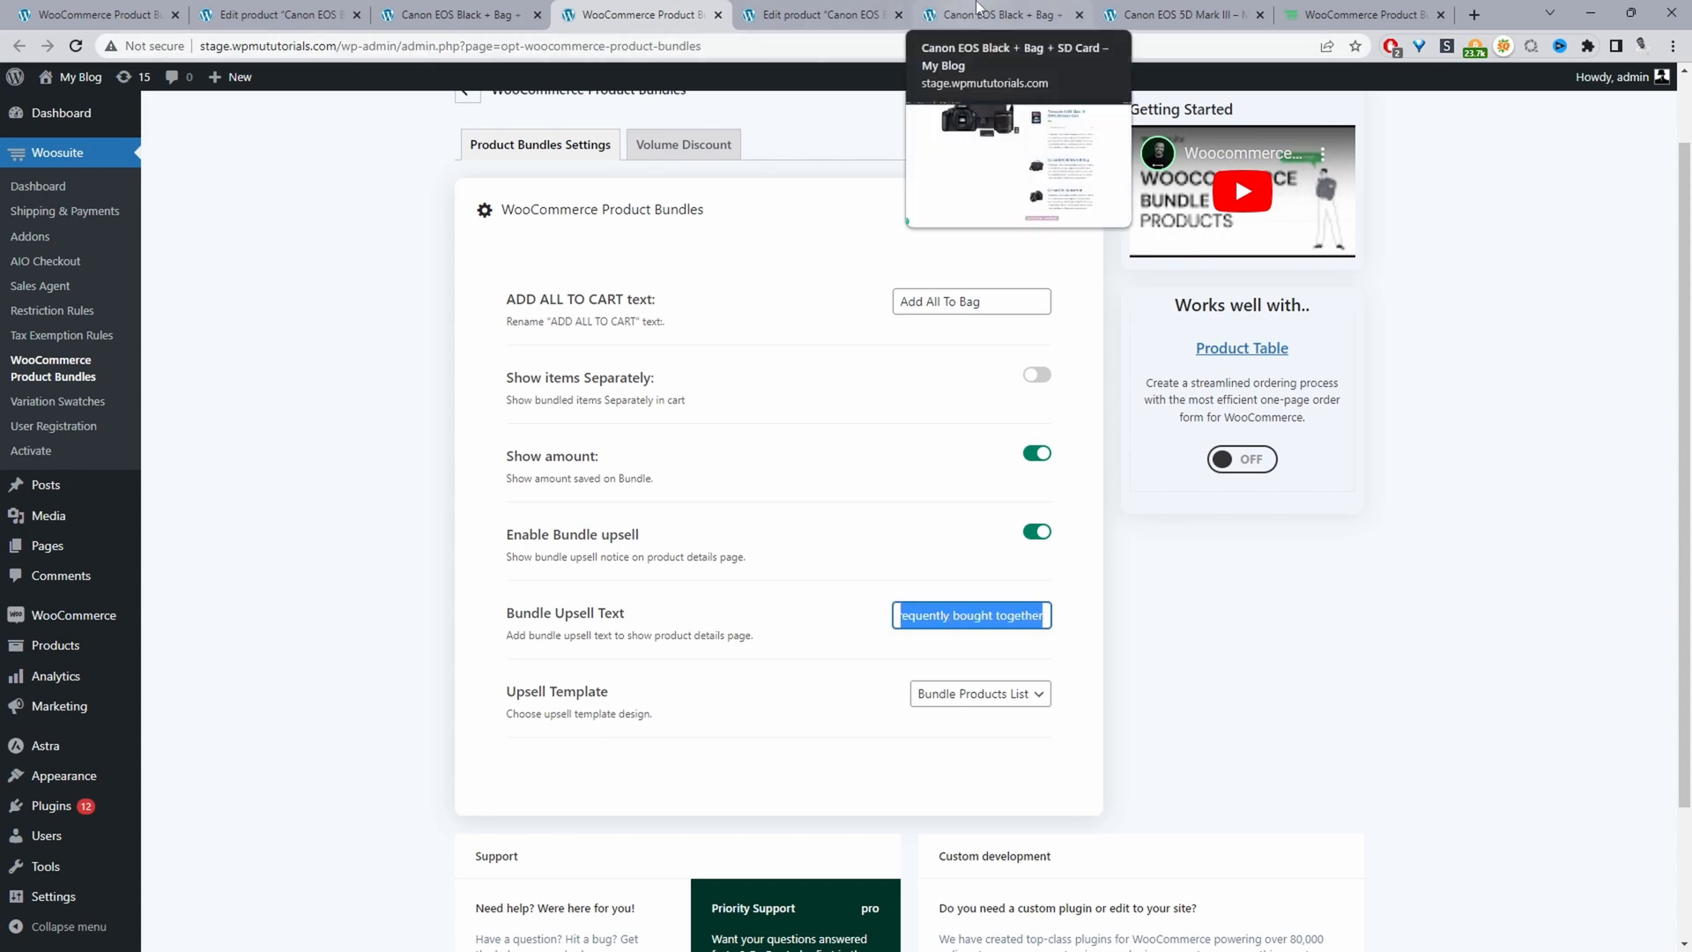
{"action": "left_click", "coordinate": [1179, 16]}
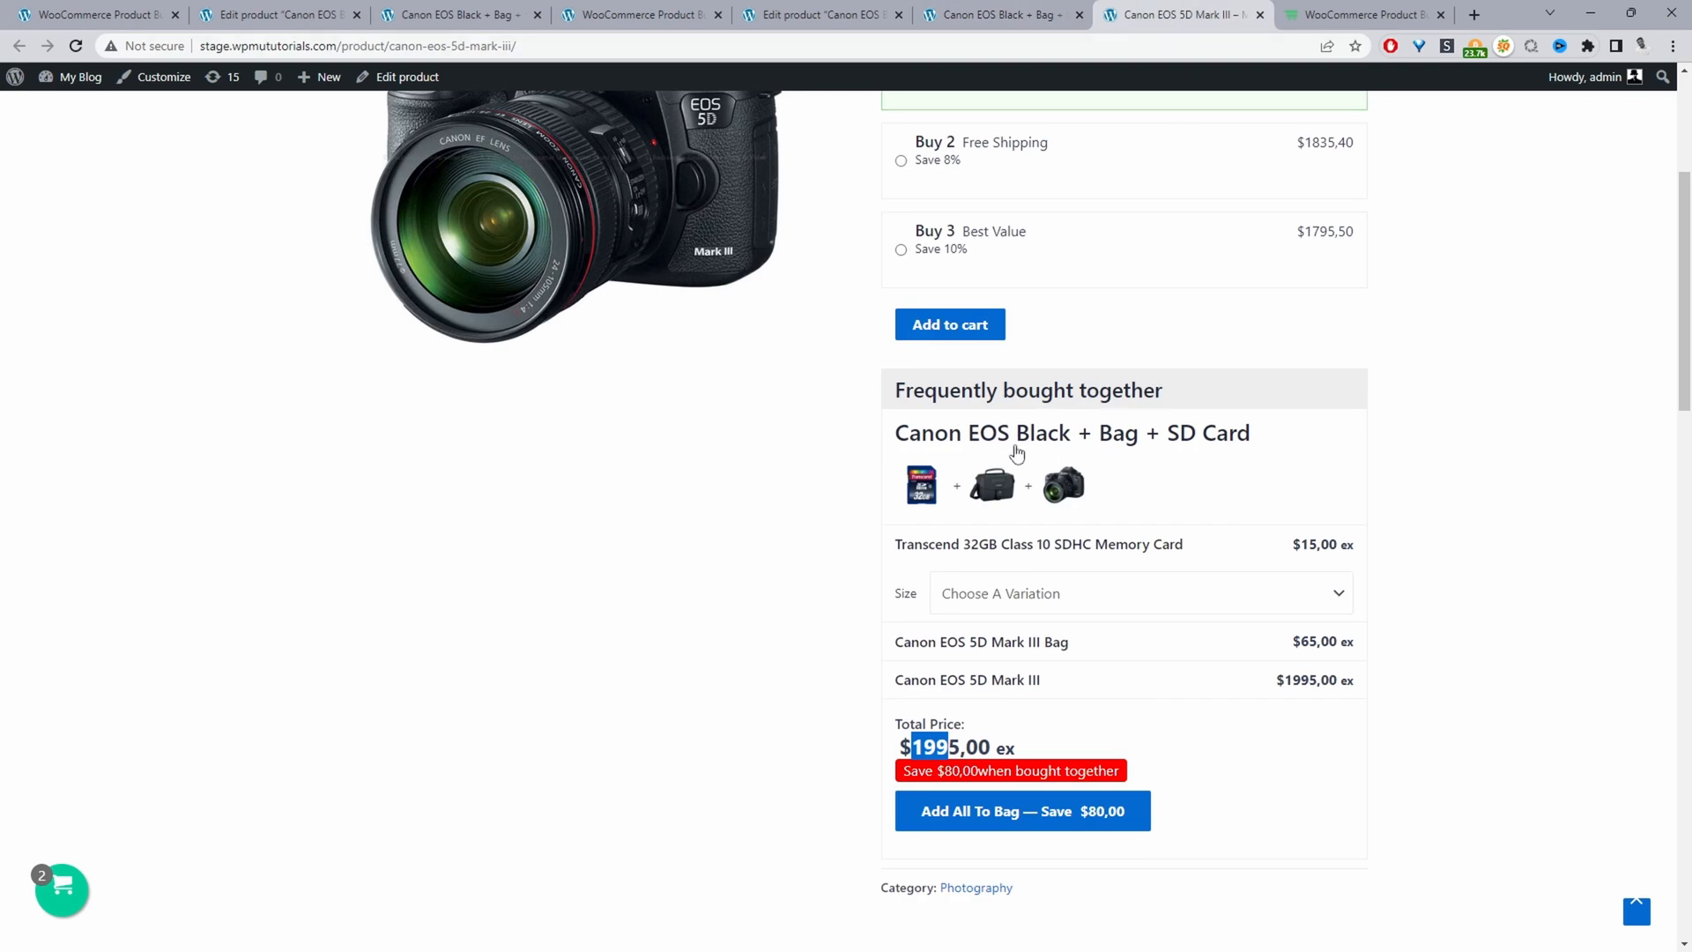
{"action": "triple_click", "coordinate": [1028, 390]}
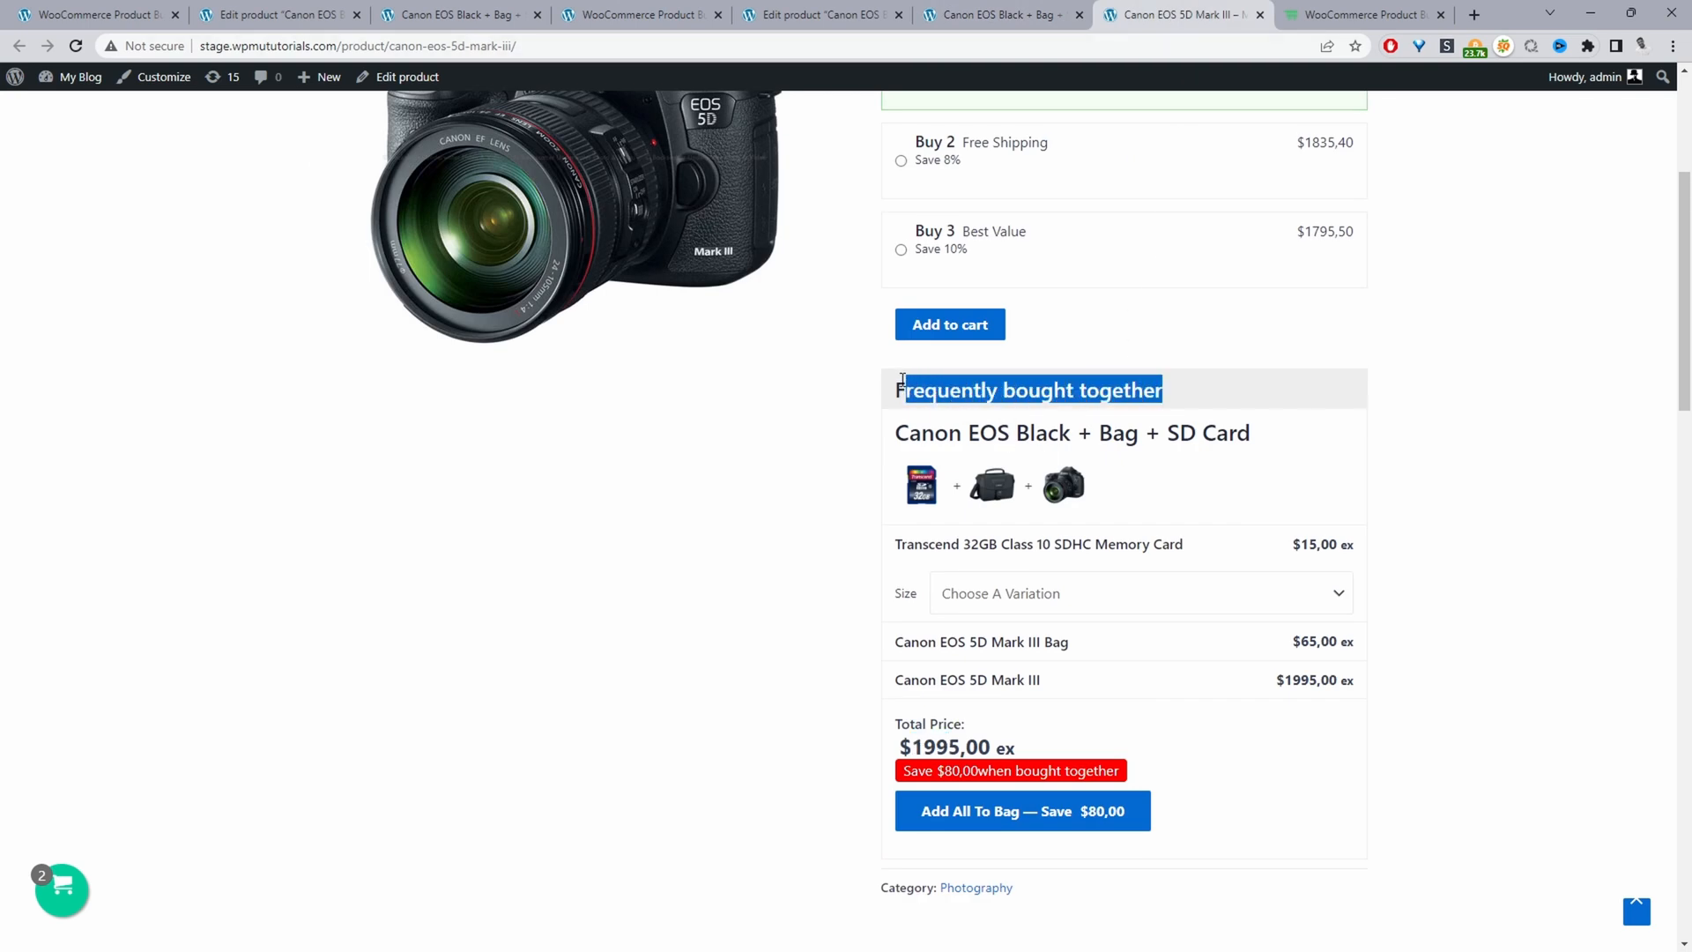
{"action": "mouse_move", "coordinate": [619, 171]}
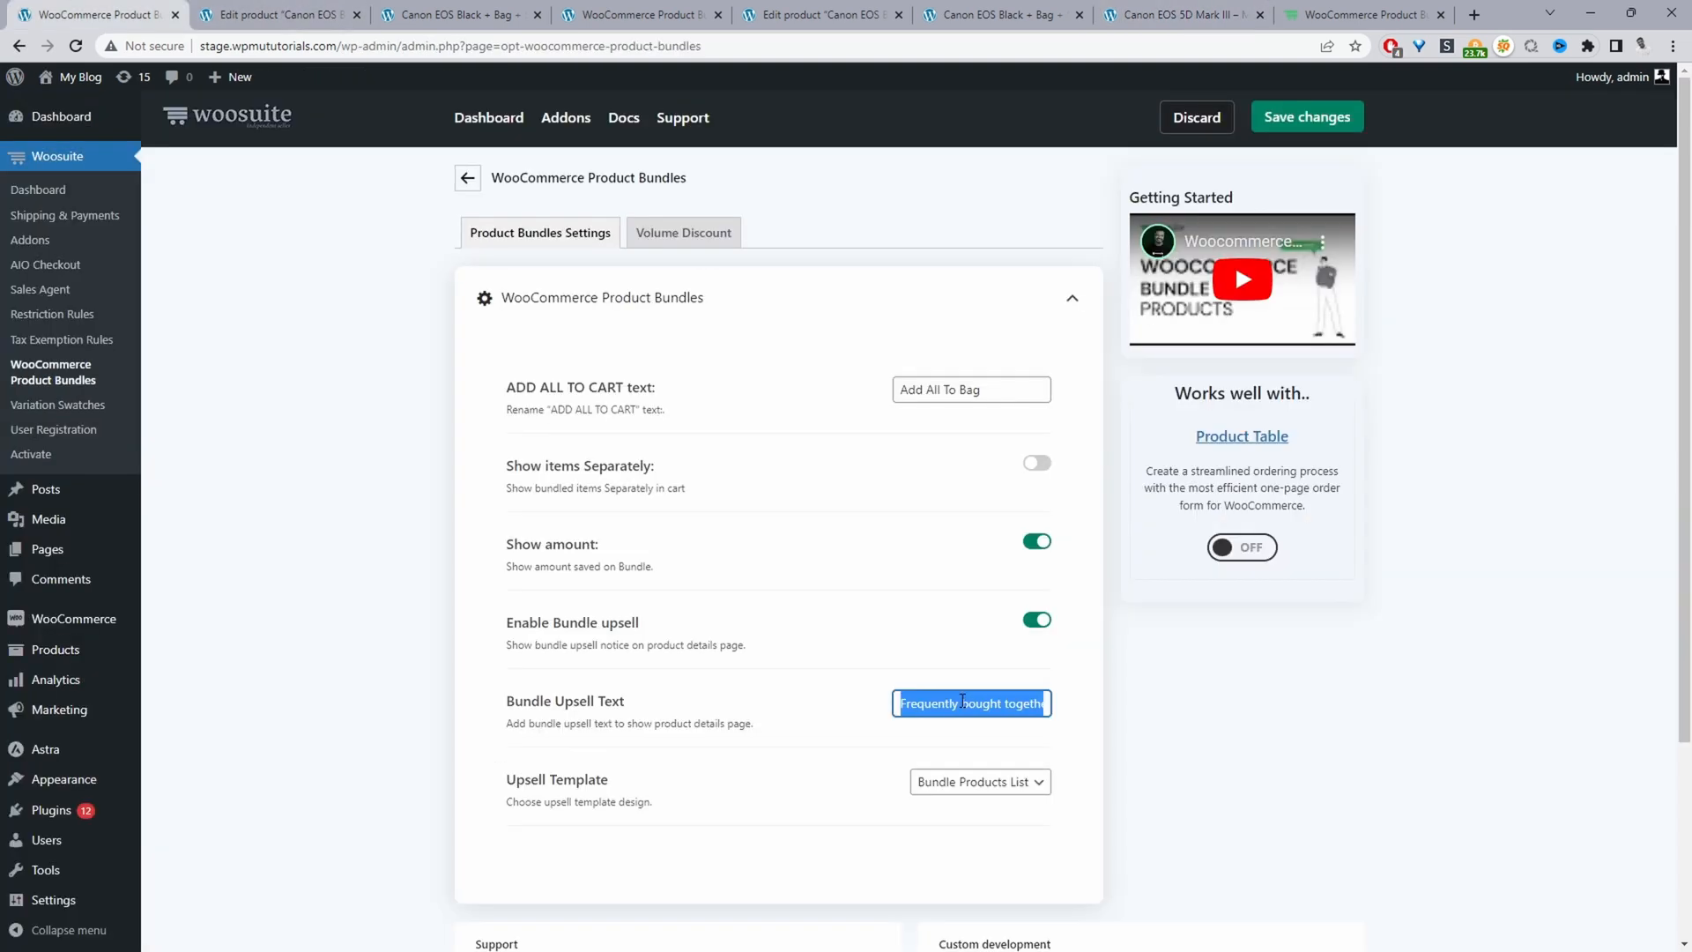
{"action": "type", "text": "Combo offer"}
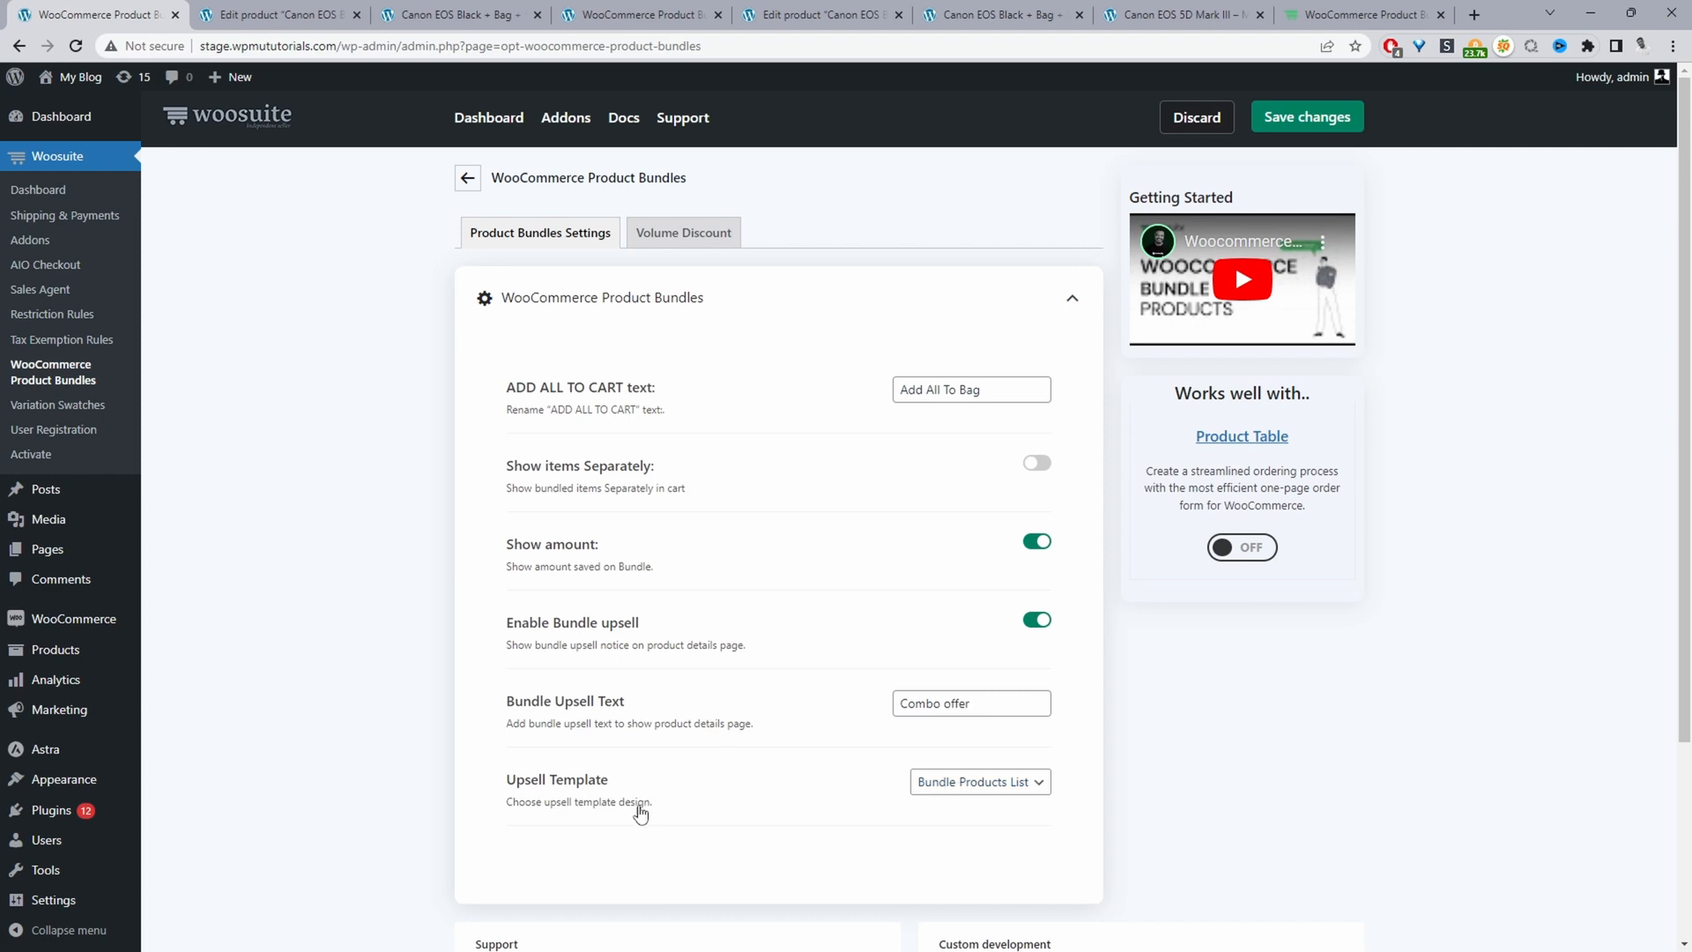
Step: Choose Bundle Products List as the Upsell Template
{"action": "left_click", "coordinate": [978, 781]}
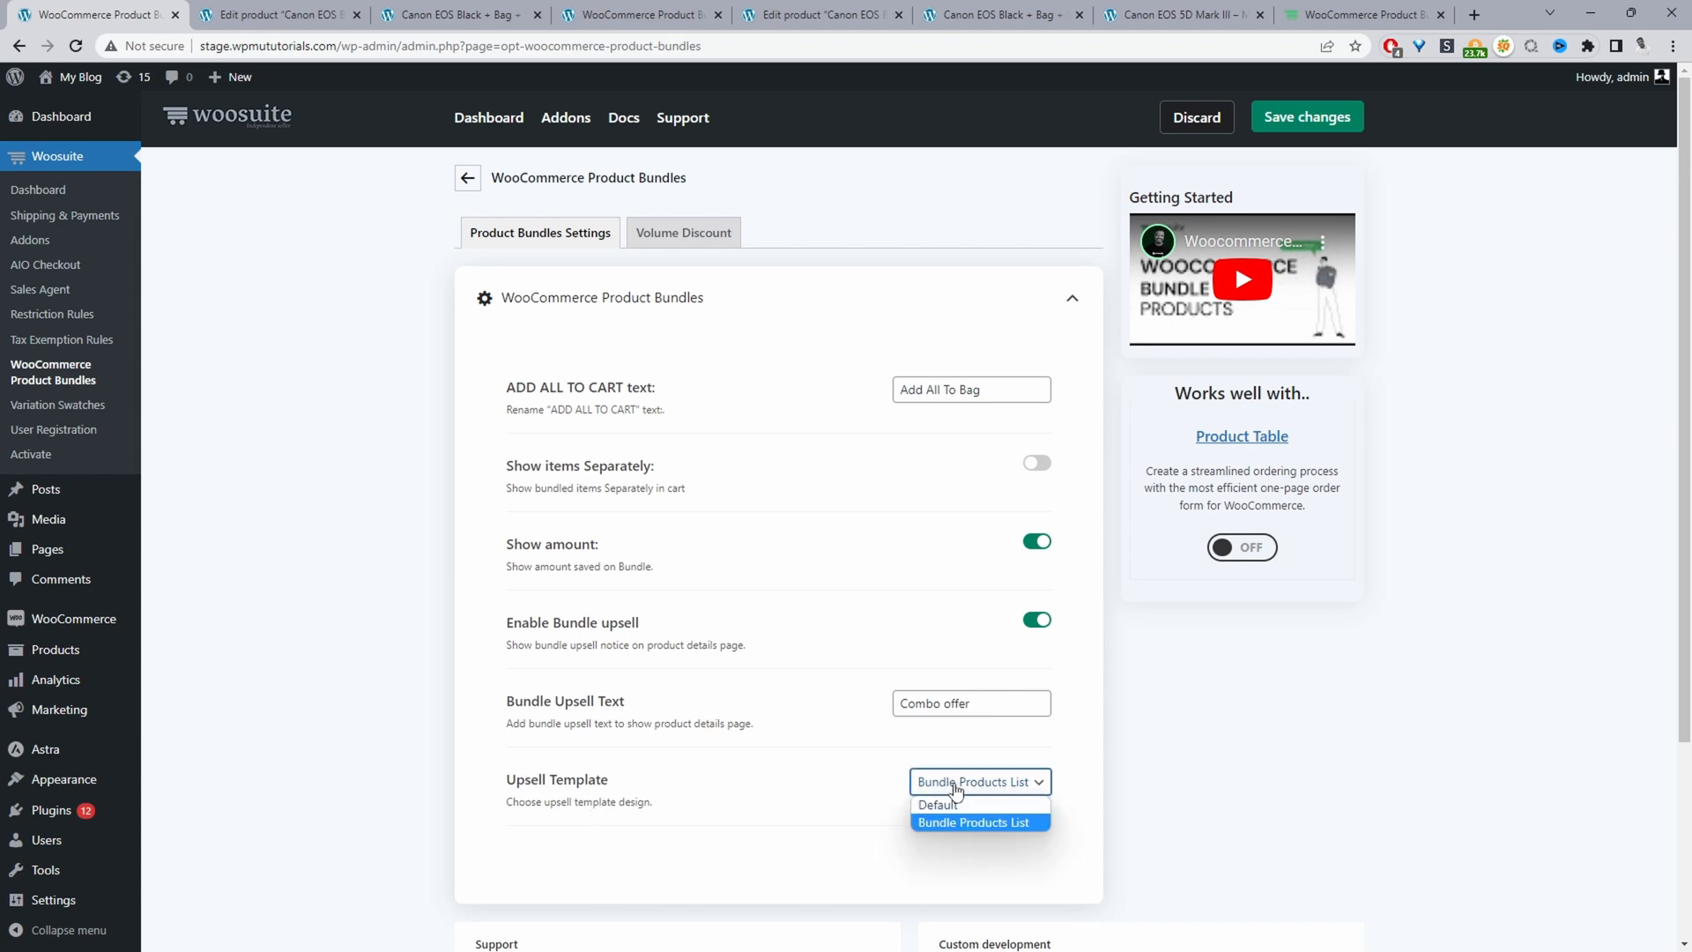
{"action": "left_click", "coordinate": [978, 822]}
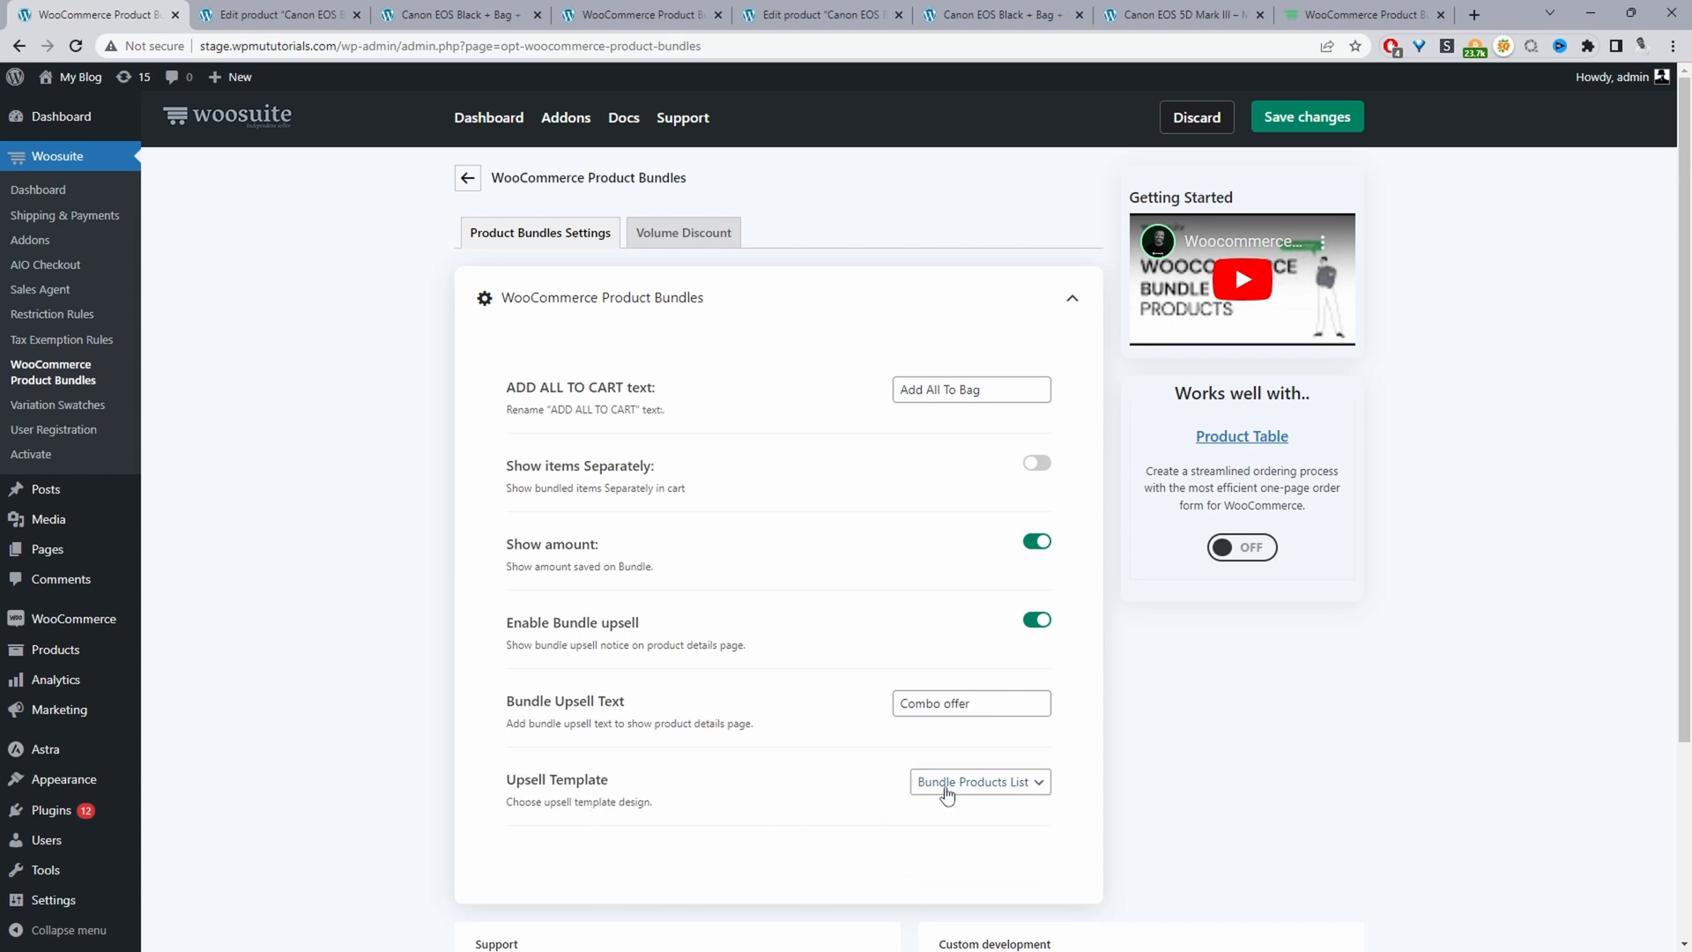
{"action": "left_click", "coordinate": [979, 781]}
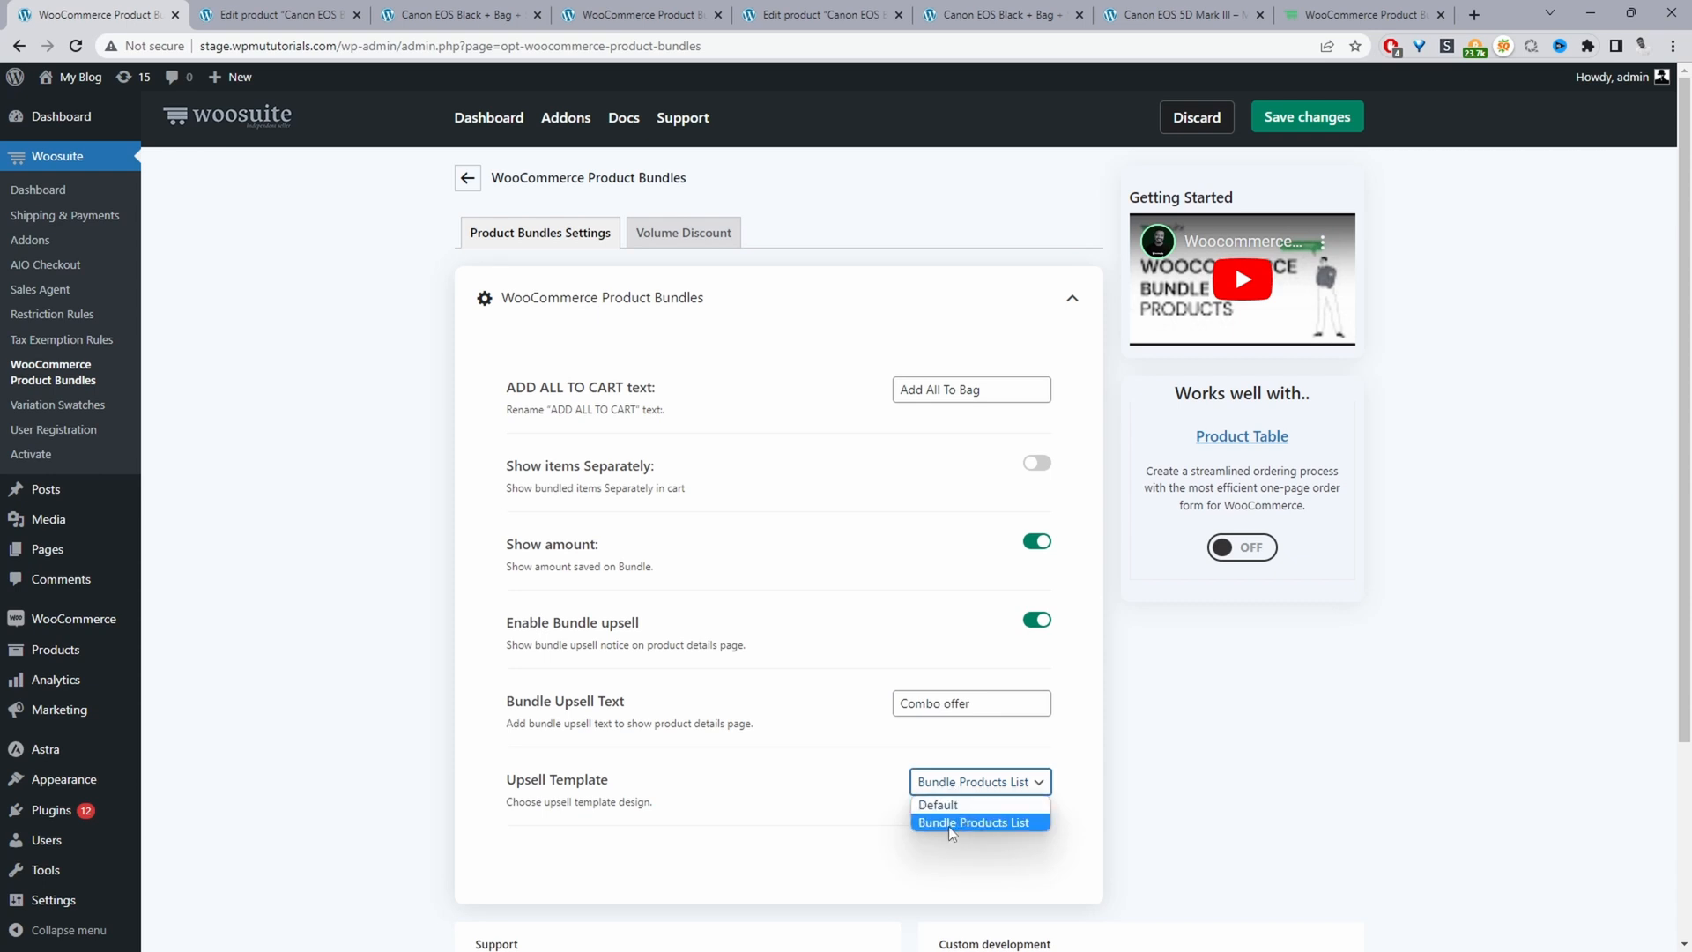
{"action": "mouse_move", "coordinate": [1008, 825]}
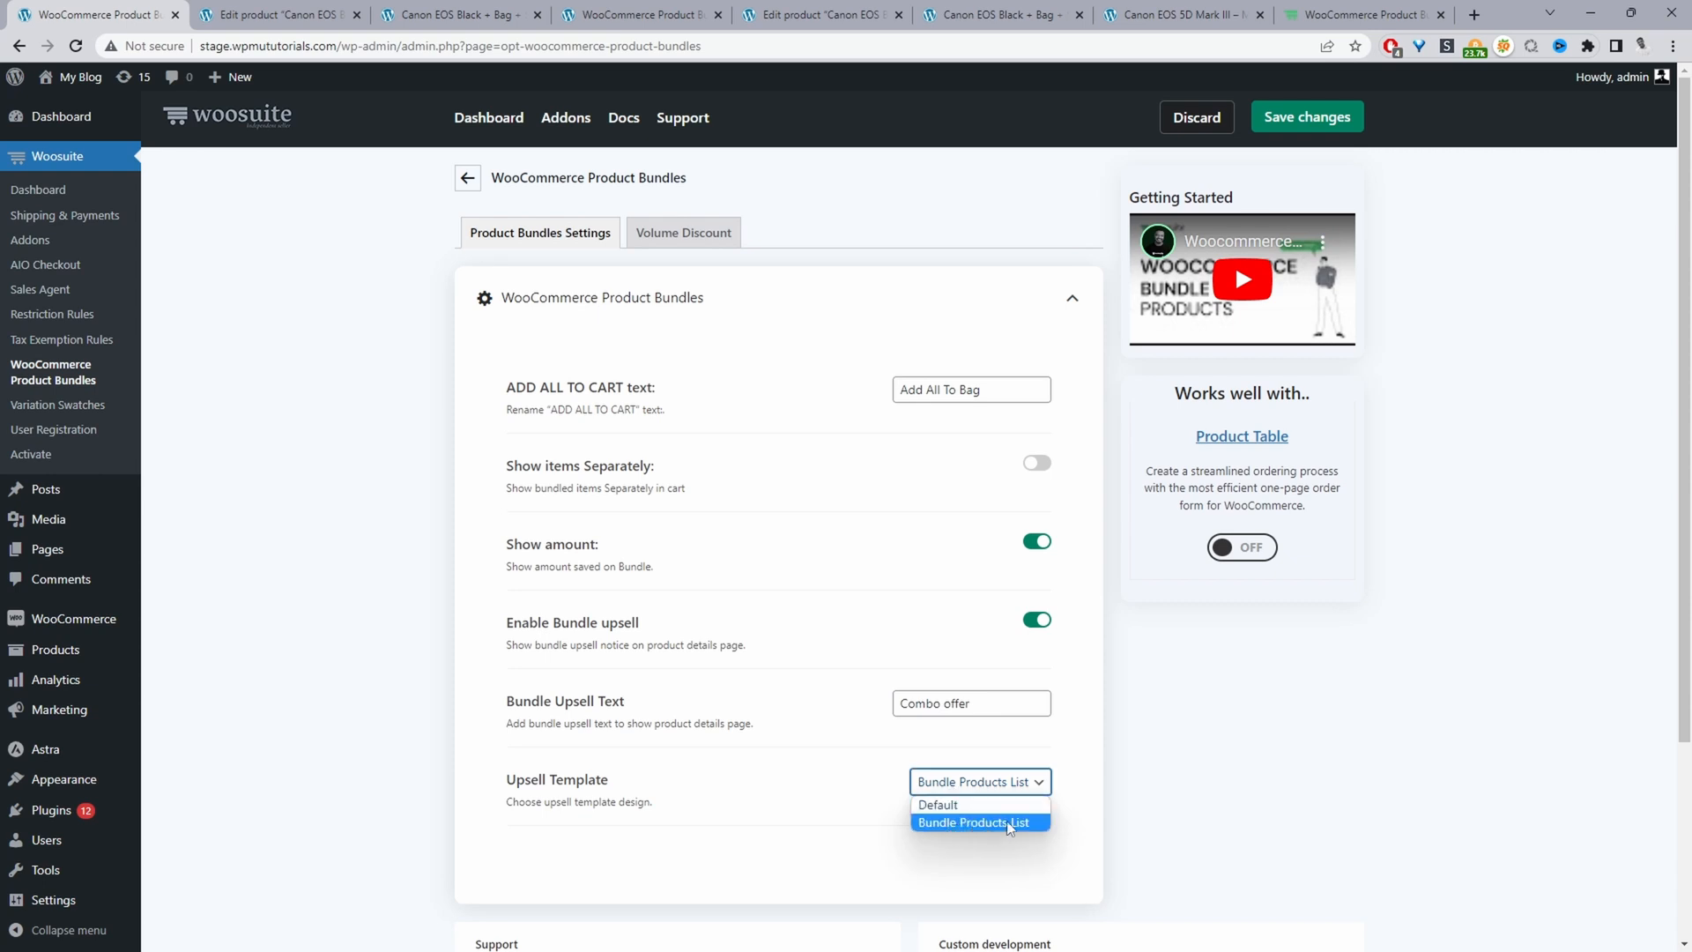
{"action": "left_click", "coordinate": [979, 823]}
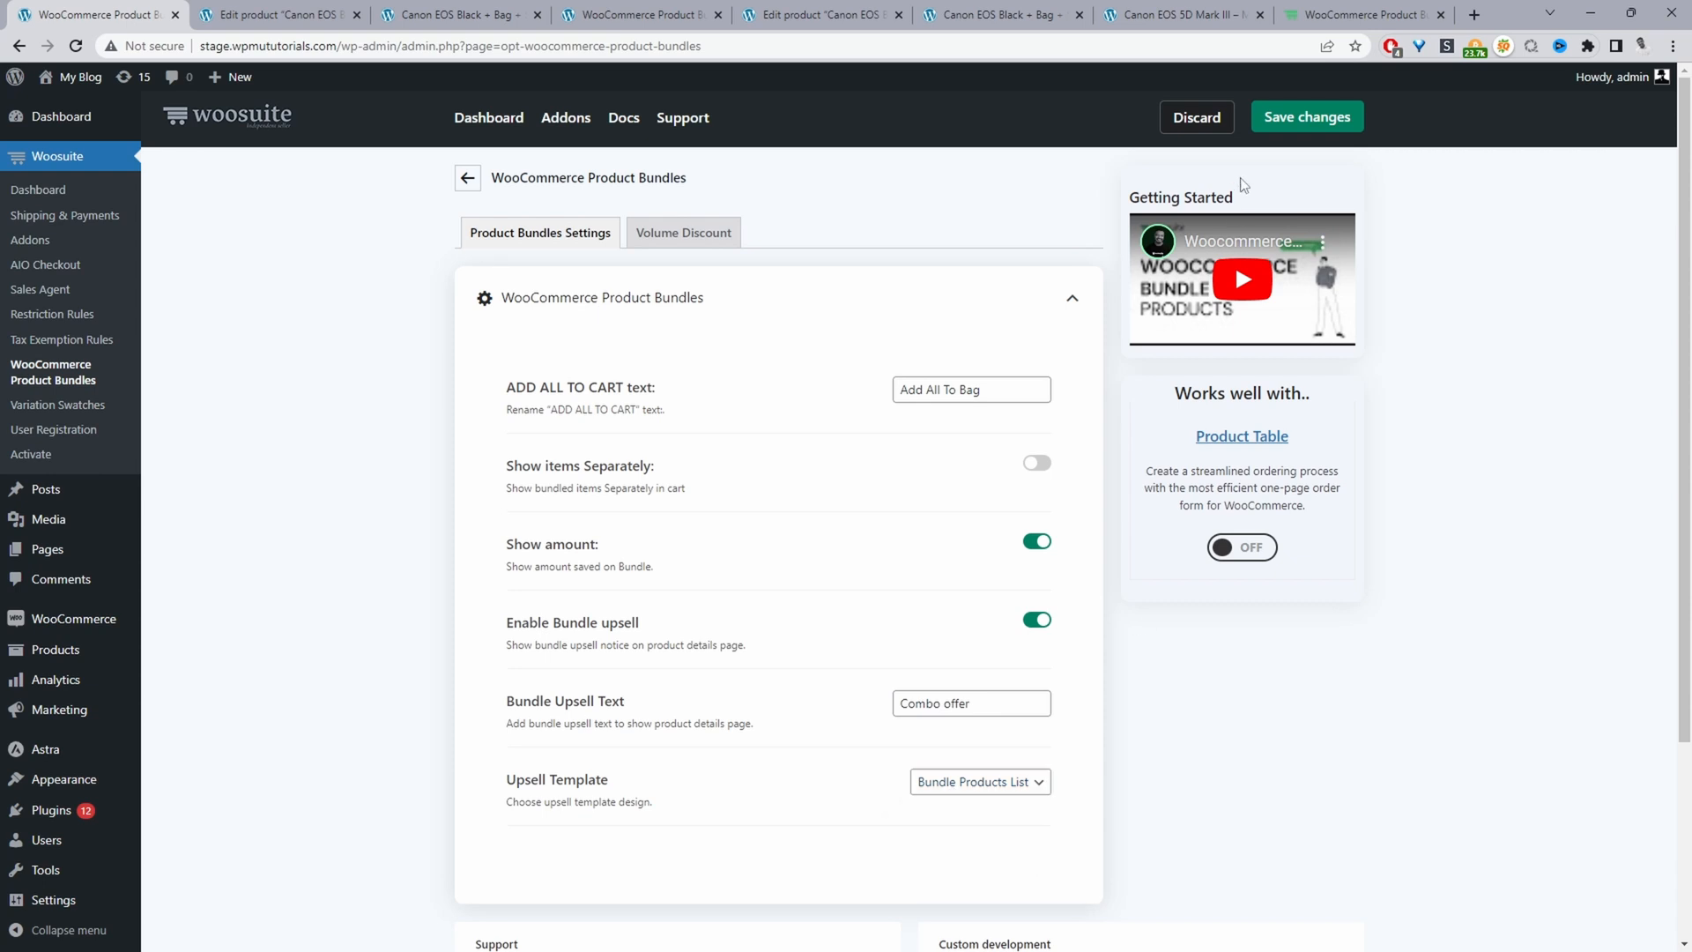
Step: Save the plugin settings and return to the Canon EOS 5D Mark III page to see the Combo offer heading
{"action": "left_click", "coordinate": [1306, 116]}
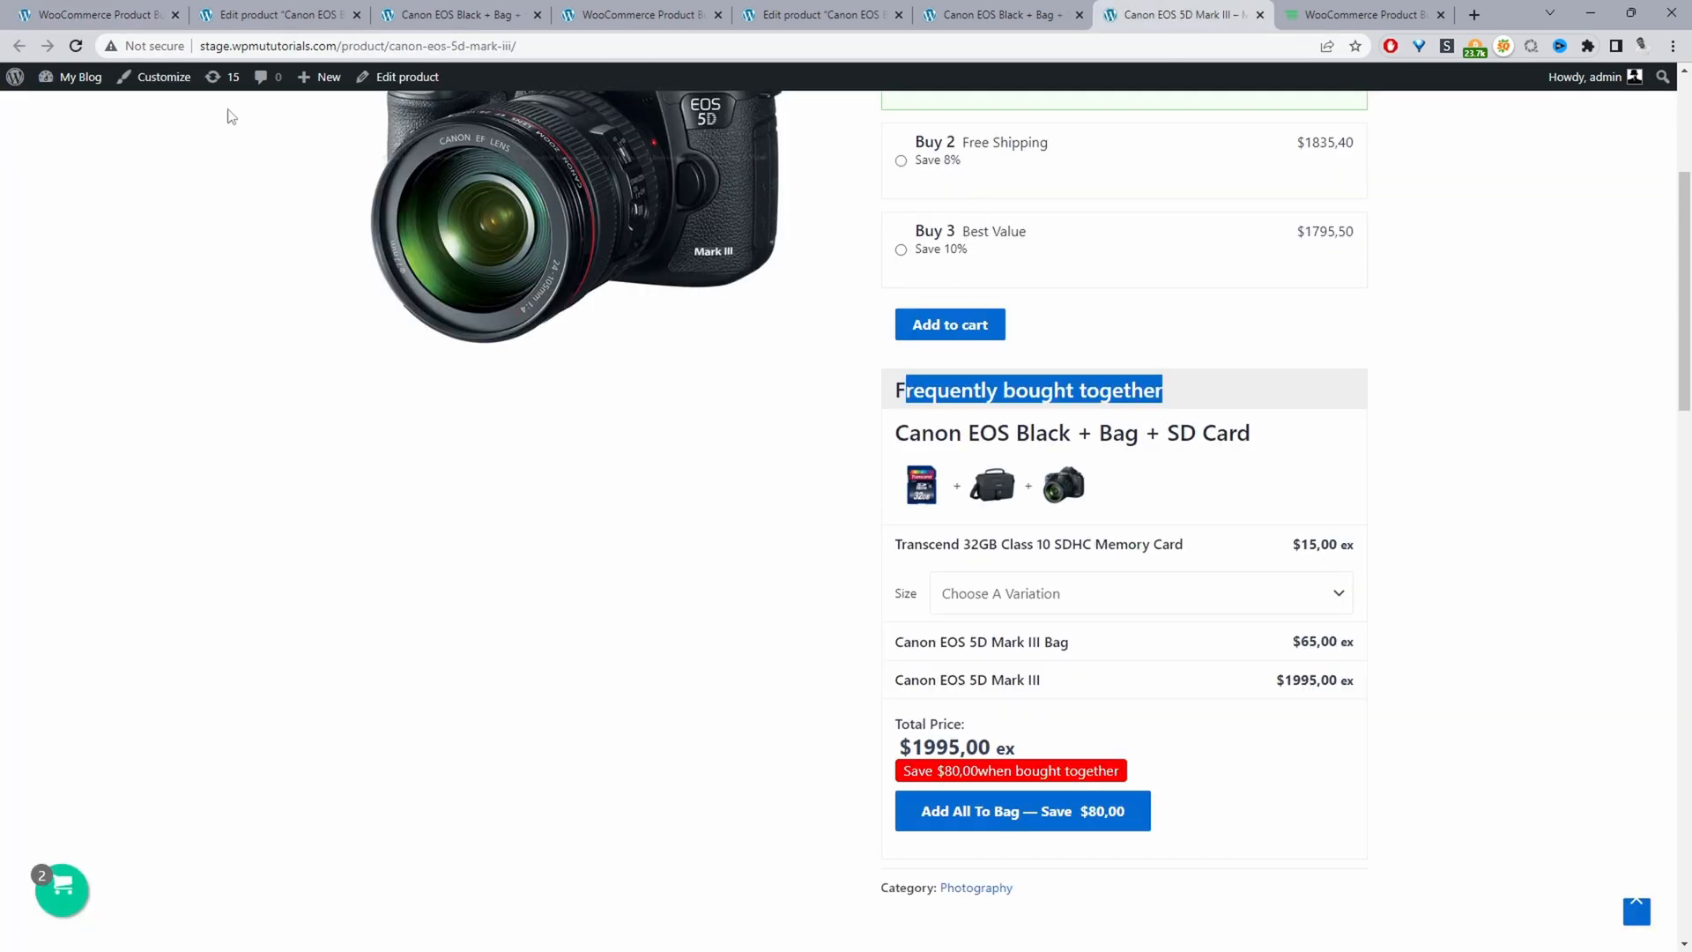
{"action": "scroll", "scroll_direction": "down", "scroll_amount": 3}
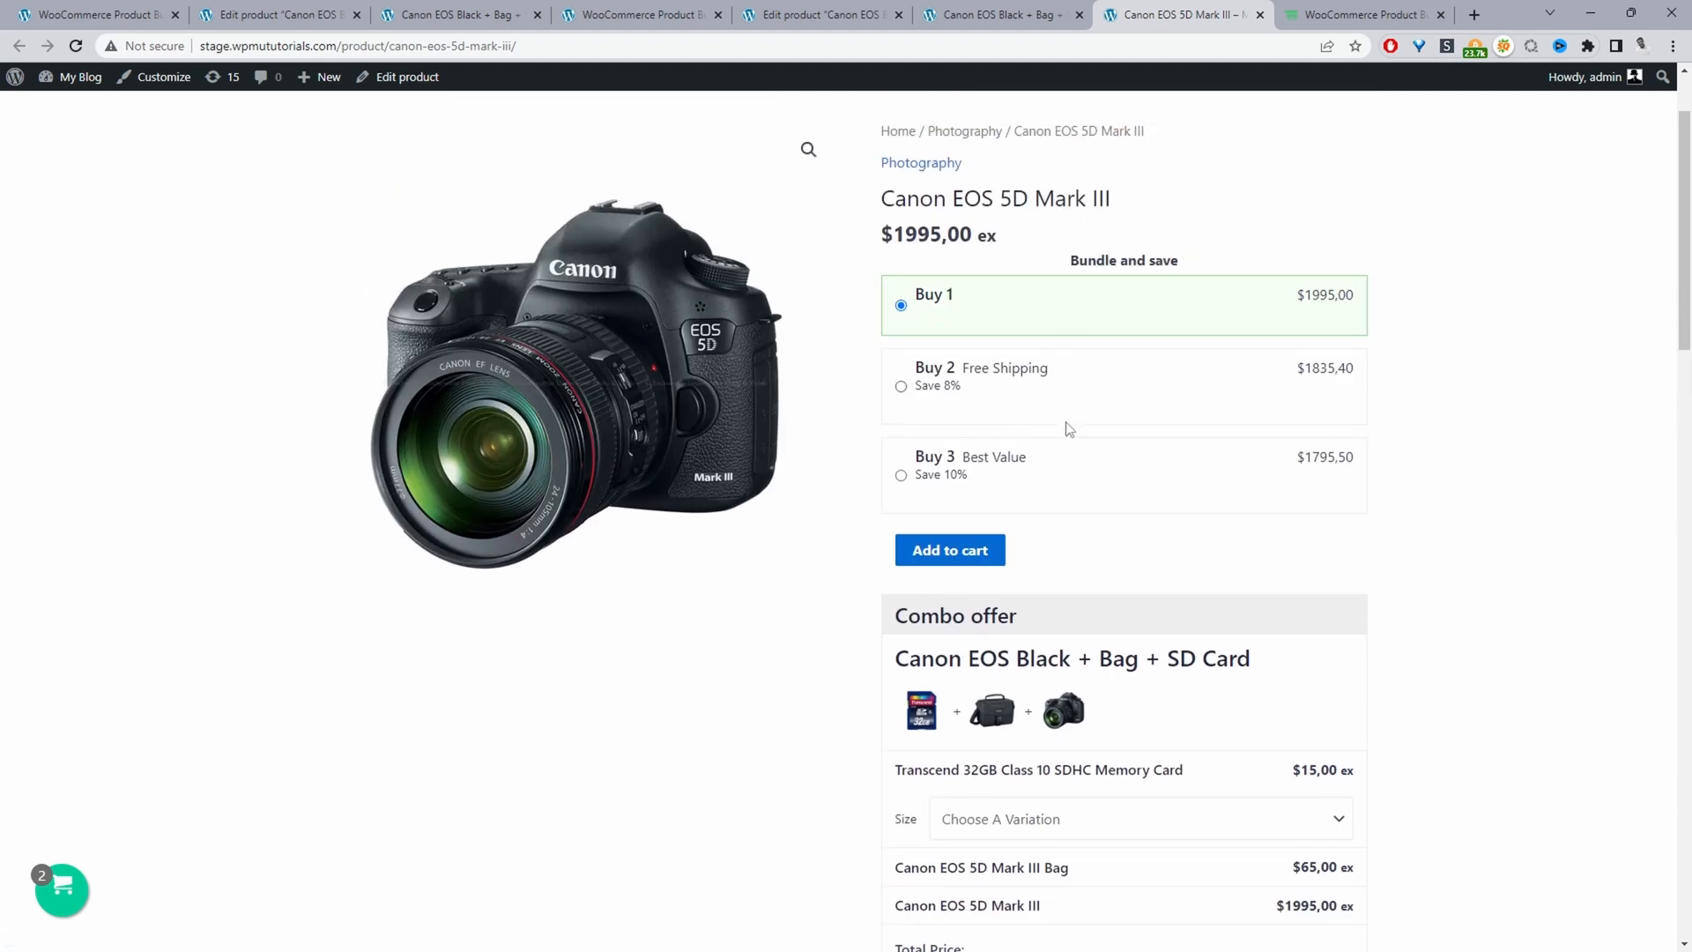
{"action": "mouse_move", "coordinate": [1147, 432]}
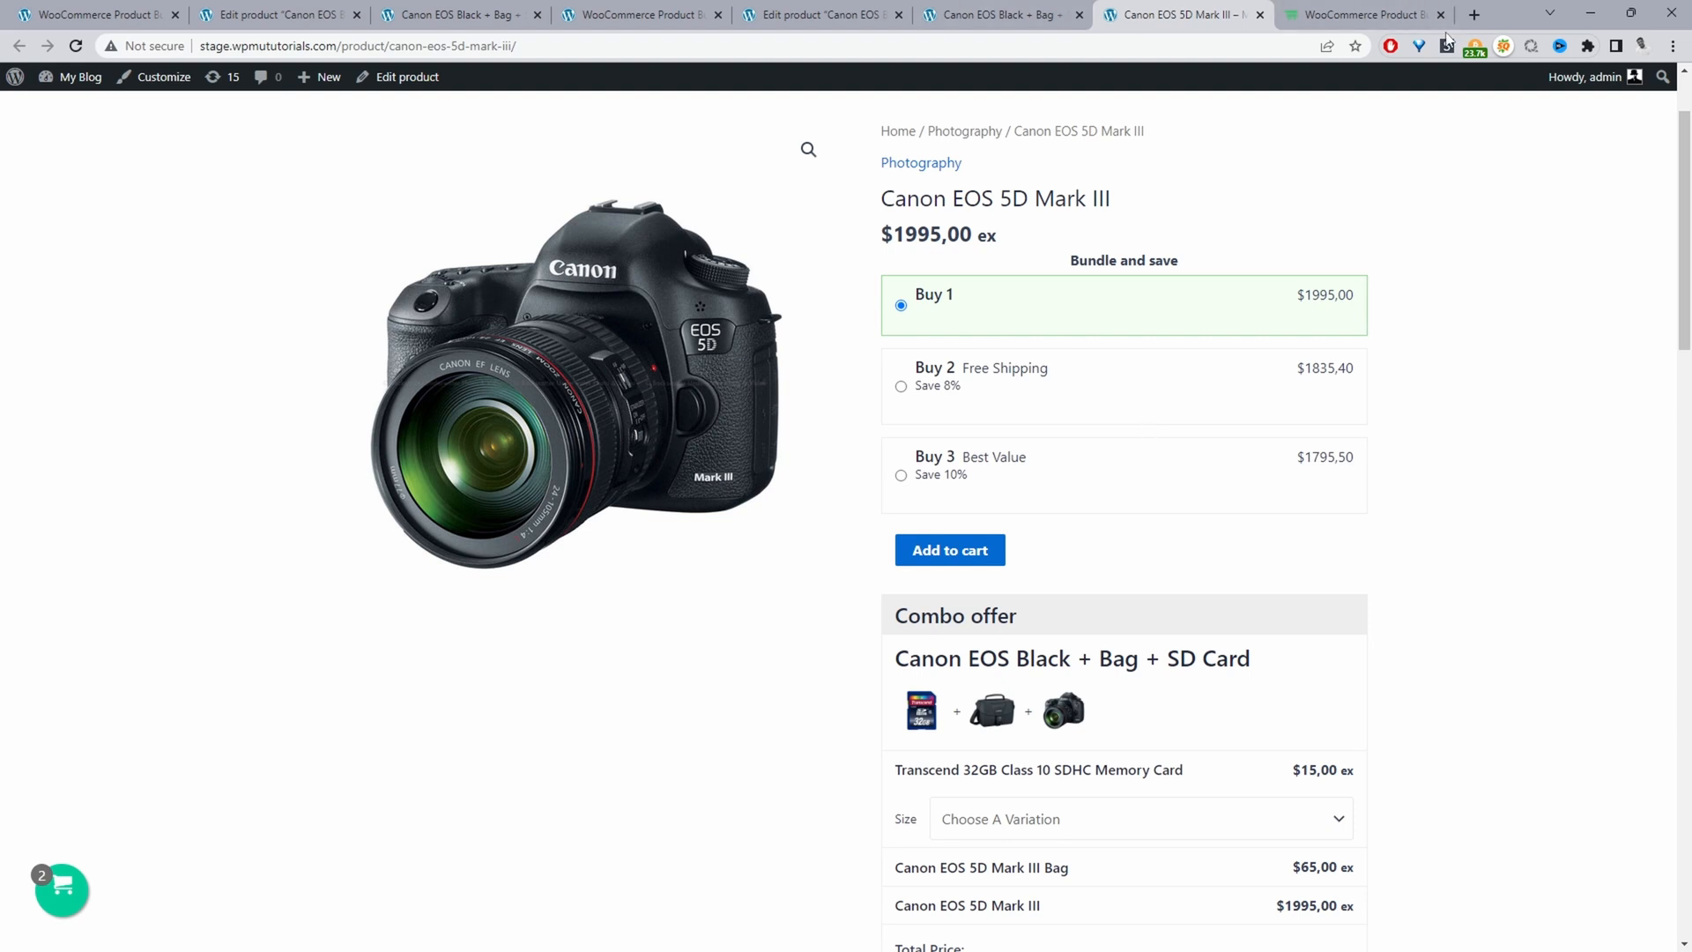
{"action": "left_click", "coordinate": [1359, 14]}
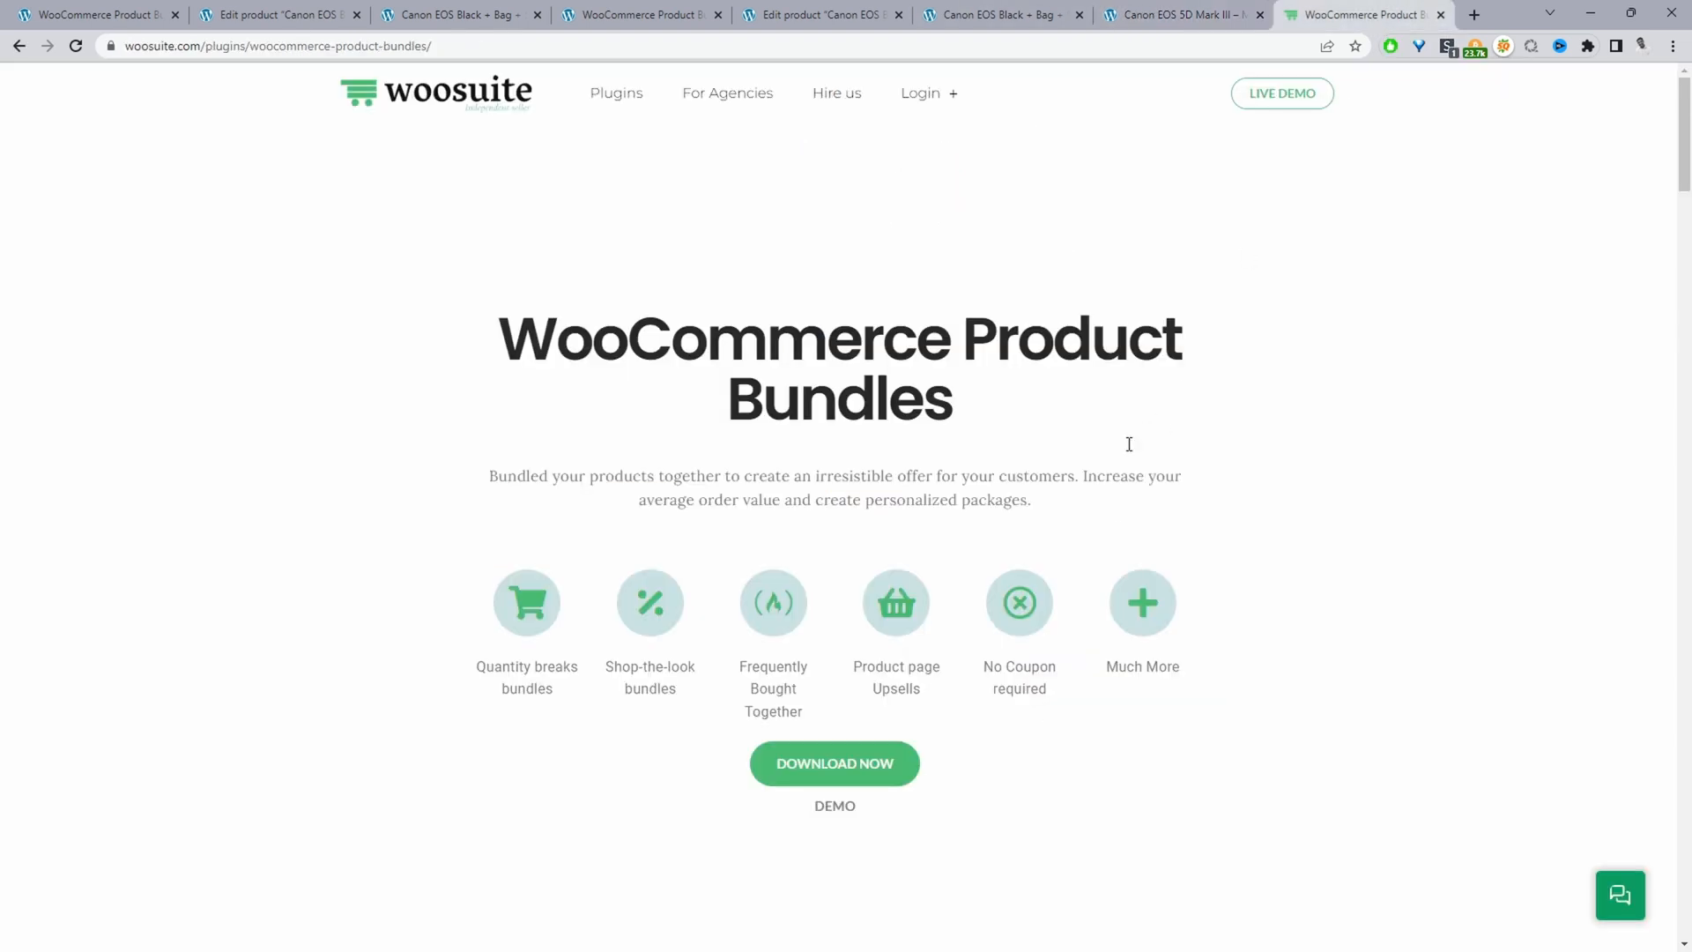
{"action": "left_click", "coordinate": [1176, 14]}
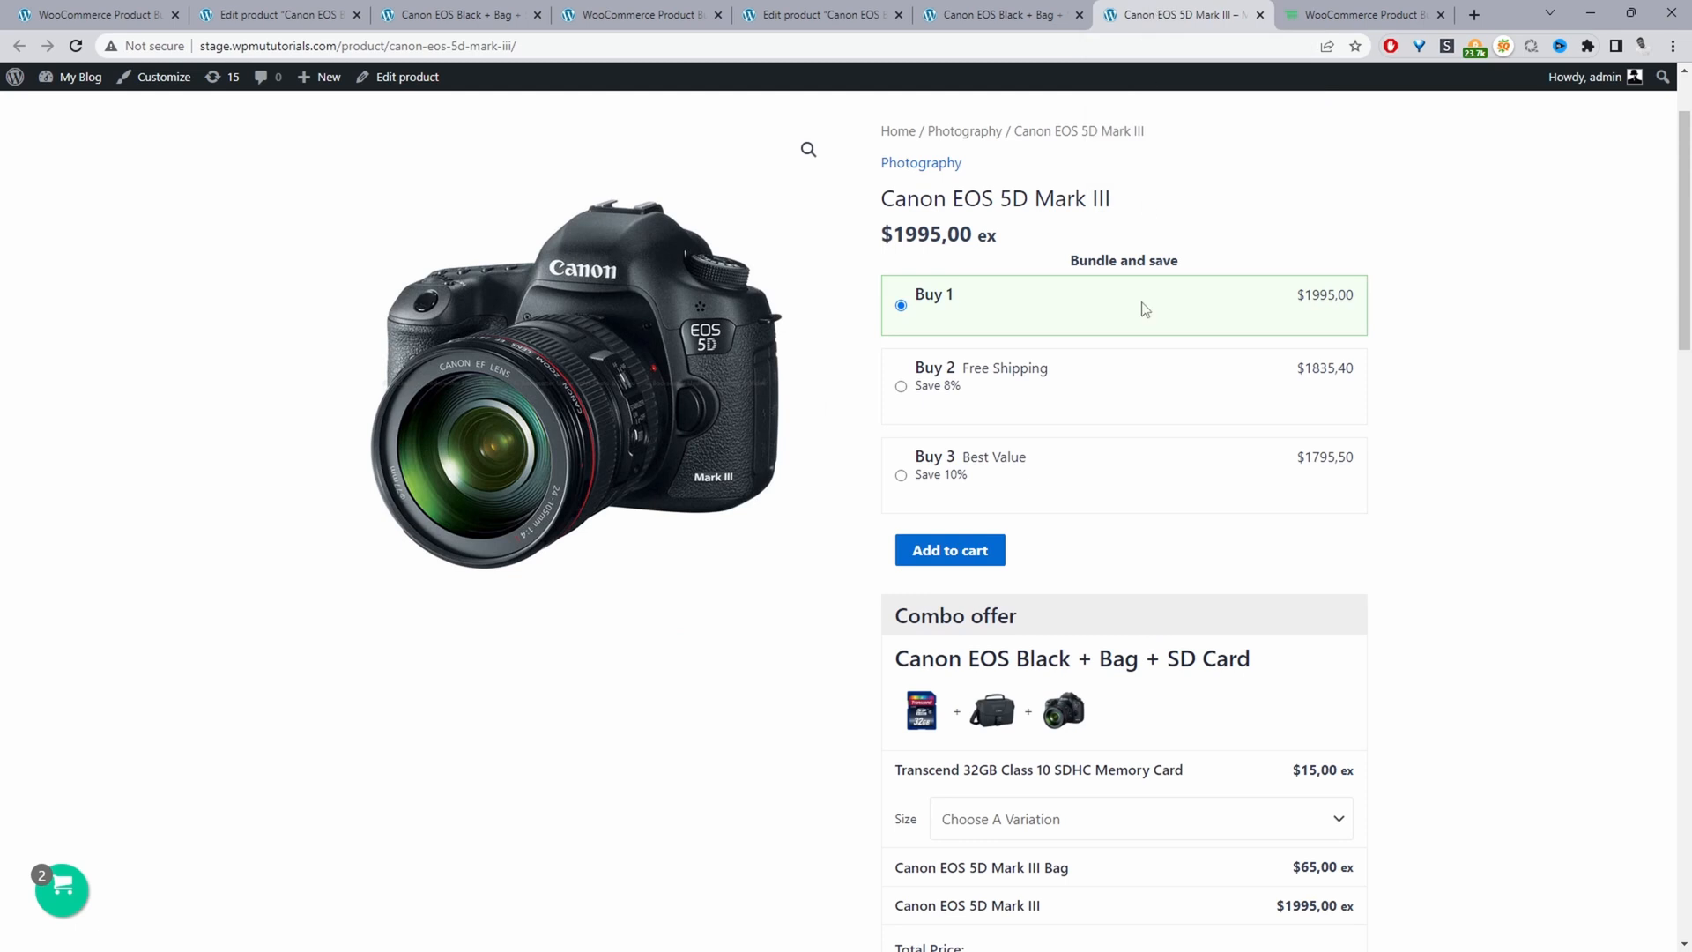
{"action": "mouse_move", "coordinate": [973, 423]}
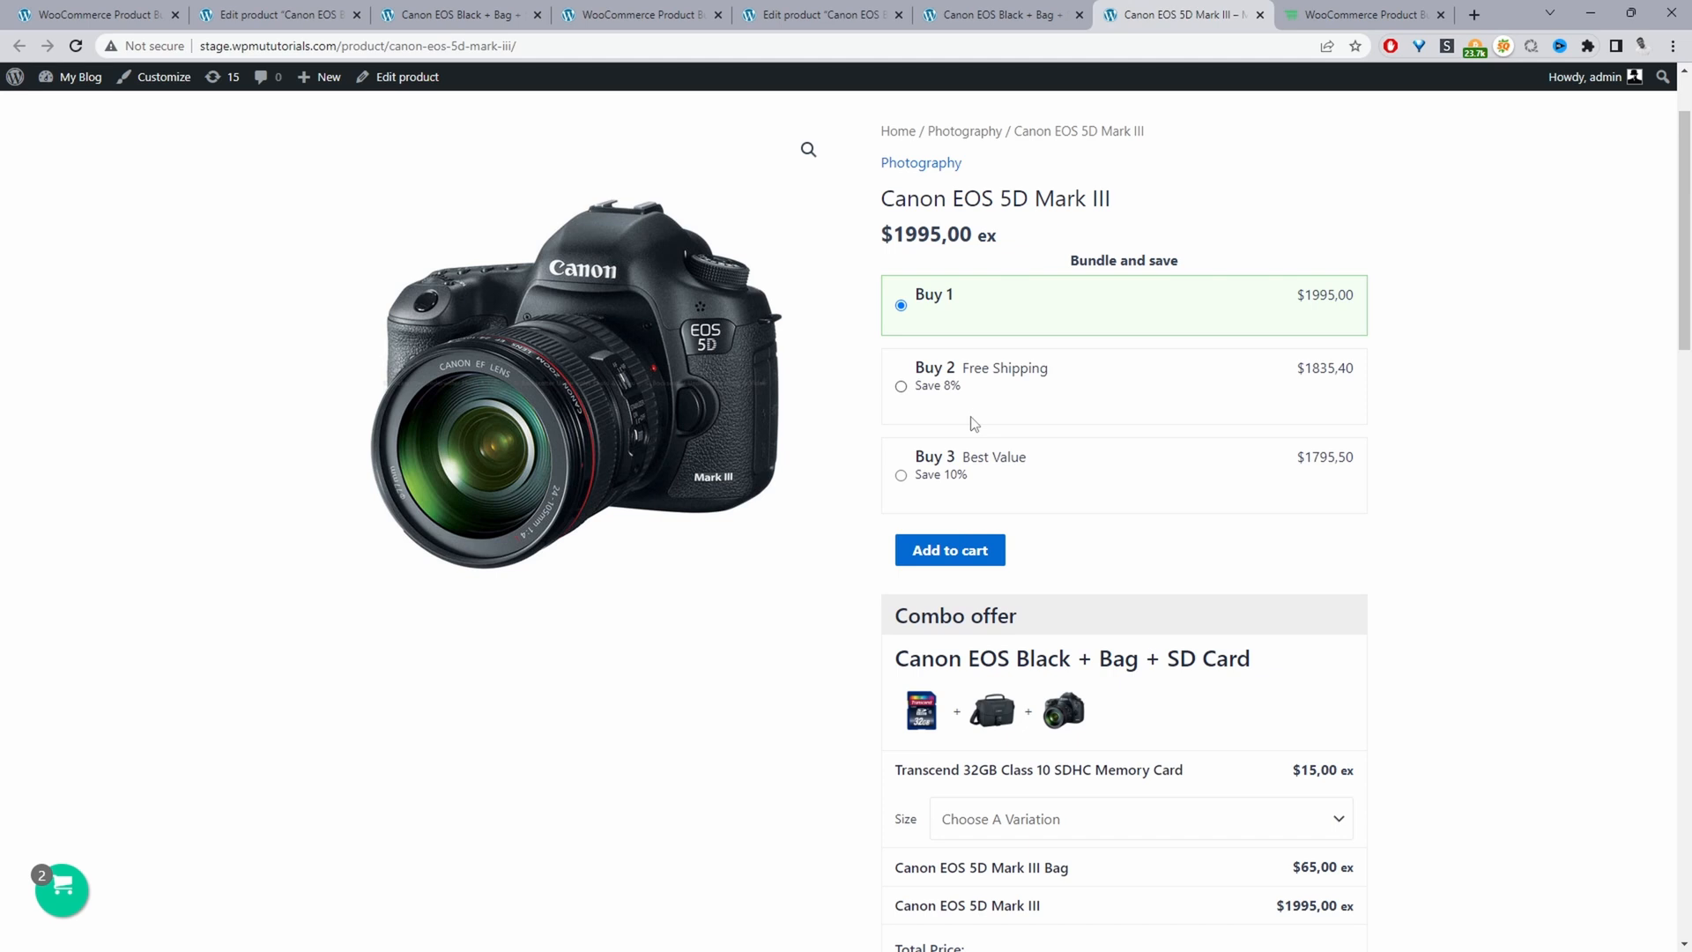
{"action": "mouse_move", "coordinate": [1024, 395]}
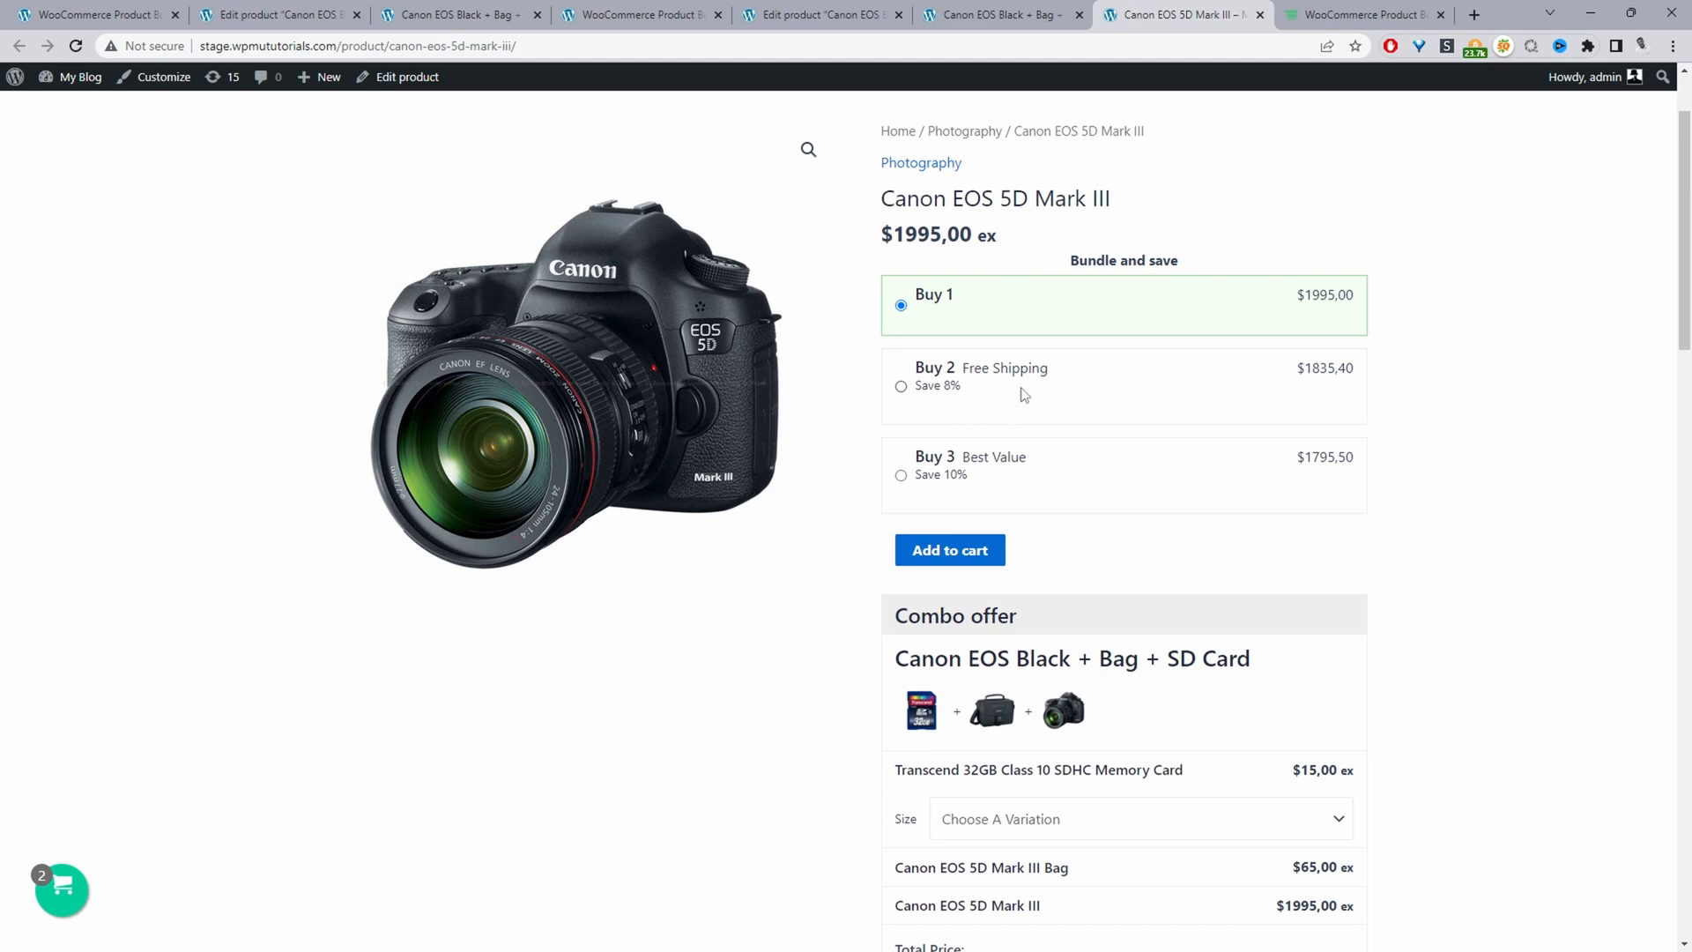